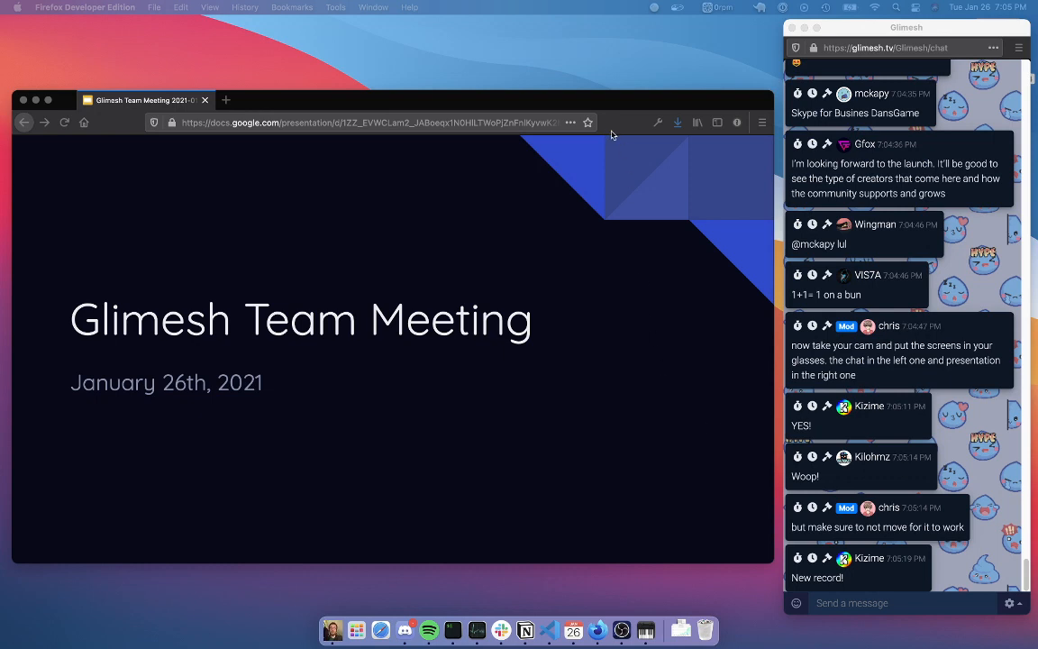
{"action": "mouse_move", "coordinate": [627, 101]}
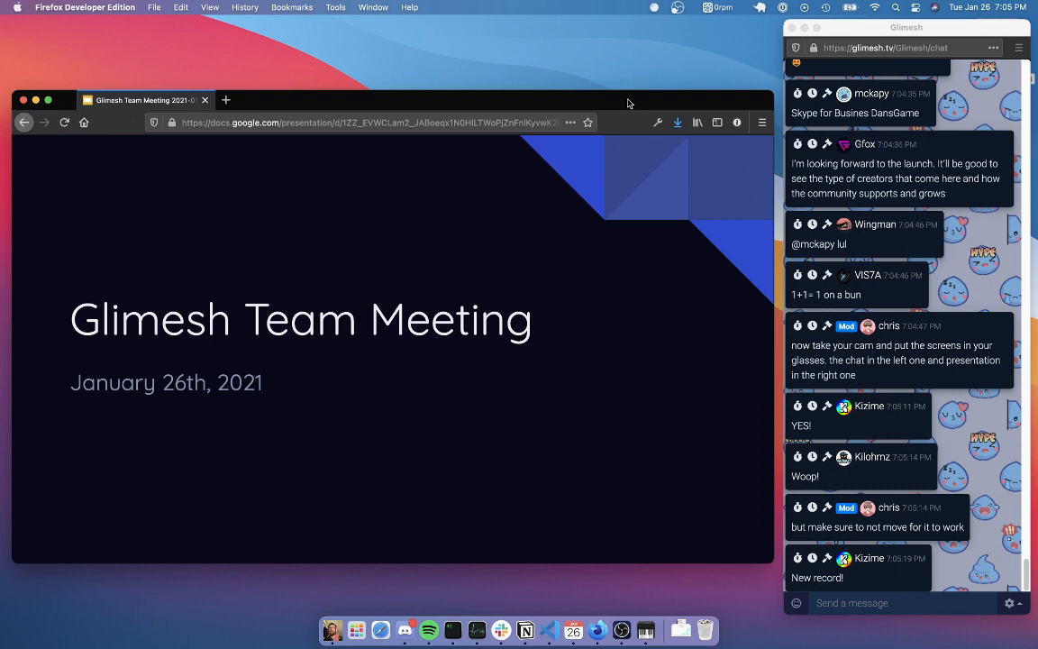
Show slide 2, Weekly Metrics, while scrolling down through the live chat beside the deck.
{"action": "scroll", "scroll_direction": "down", "scroll_amount": 3}
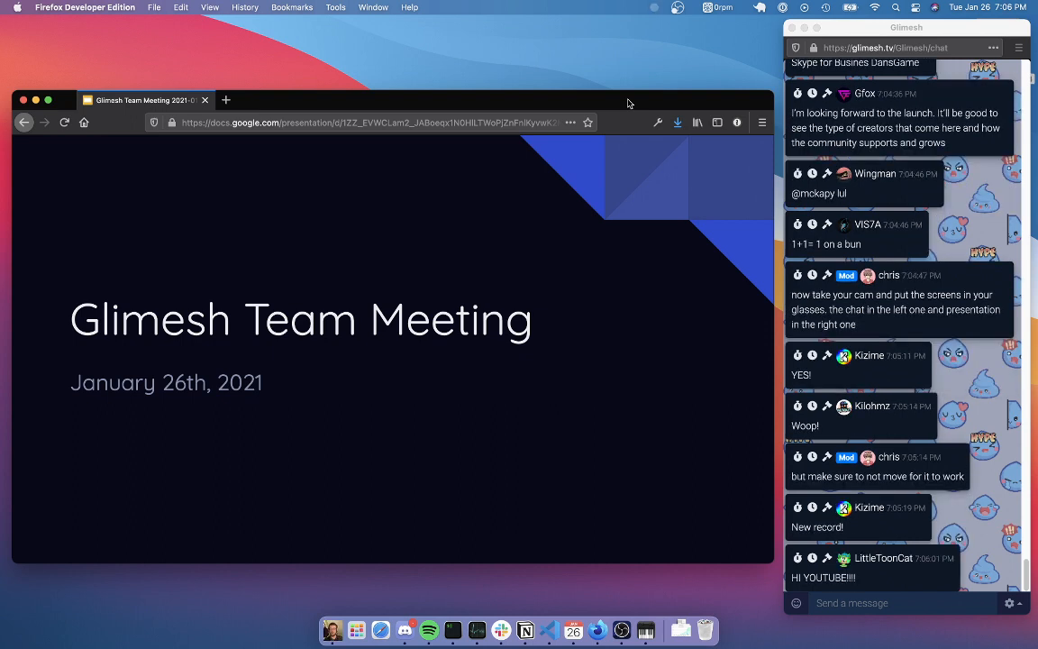
{"action": "scroll", "scroll_direction": "down", "scroll_amount": 3}
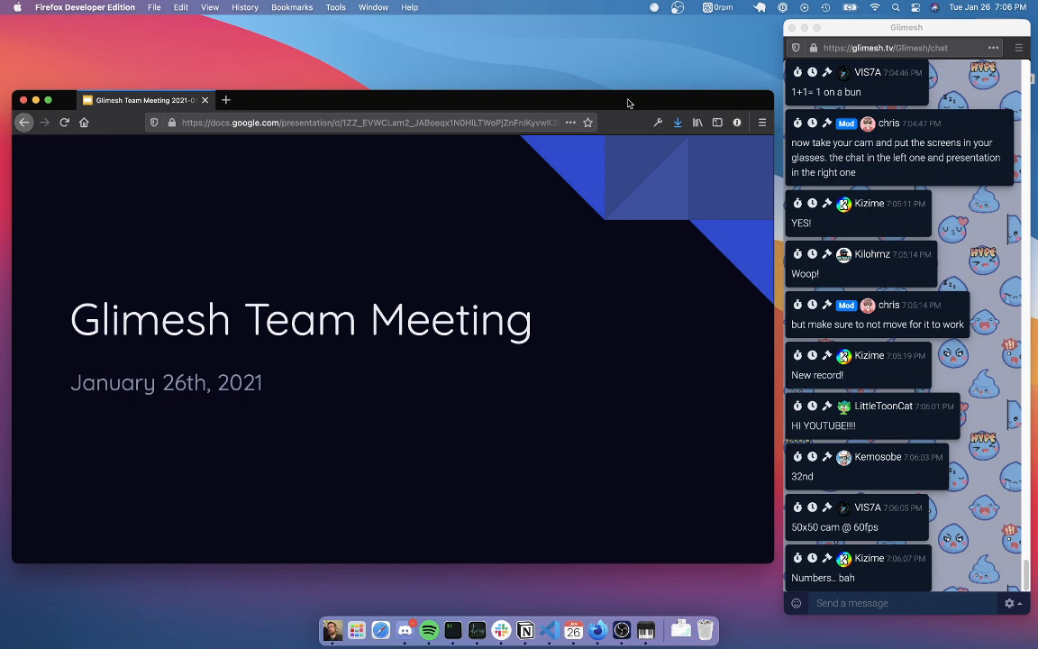
{"action": "scroll", "scroll_direction": "down", "scroll_amount": 3}
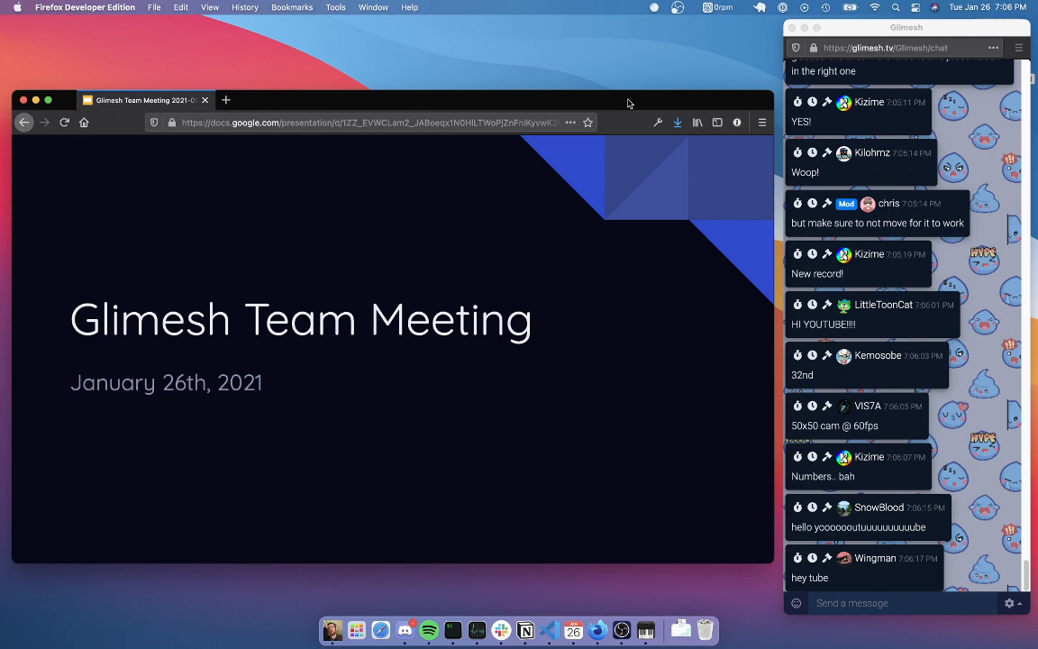
{"action": "scroll", "scroll_direction": "down", "scroll_amount": 3}
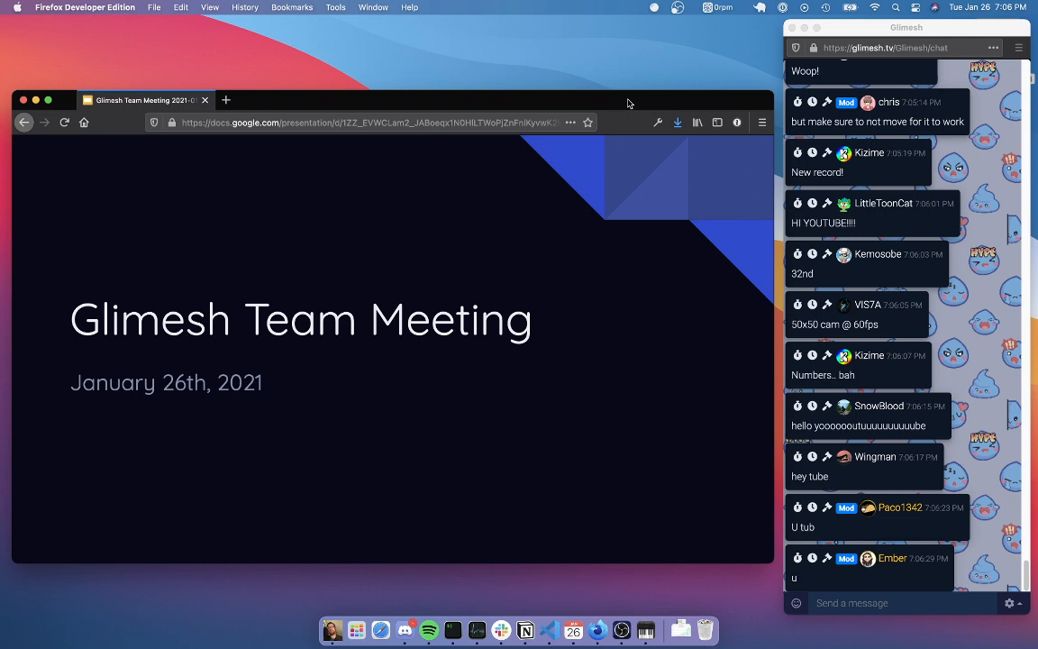
{"action": "scroll", "scroll_direction": "down", "scroll_amount": 3}
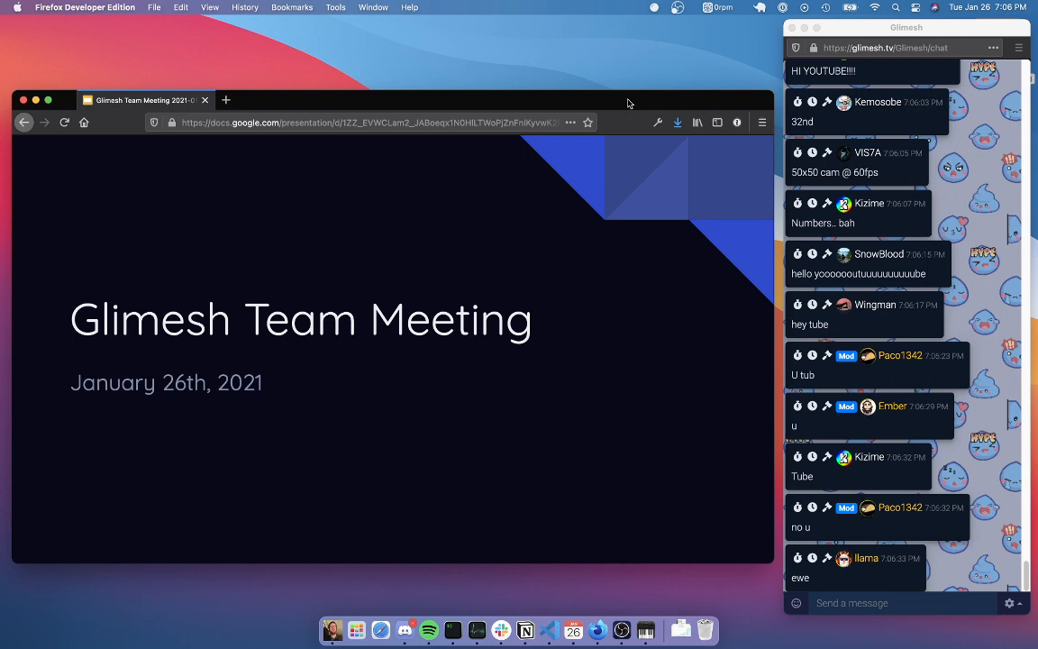
{"action": "scroll", "scroll_direction": "down", "scroll_amount": 3}
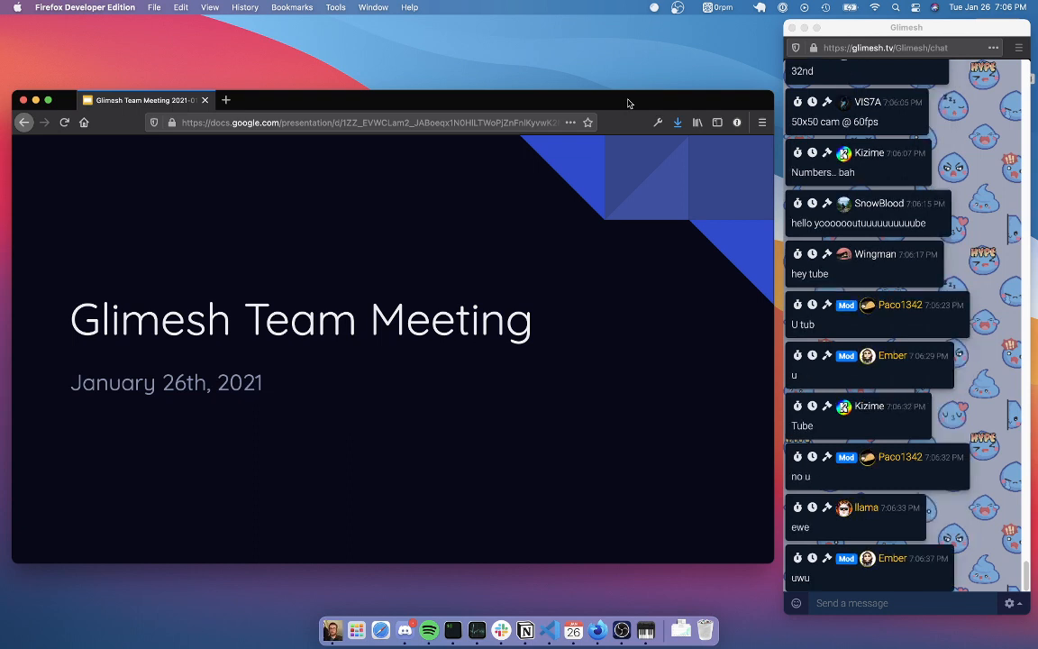
{"action": "scroll", "scroll_direction": "down", "scroll_amount": 3}
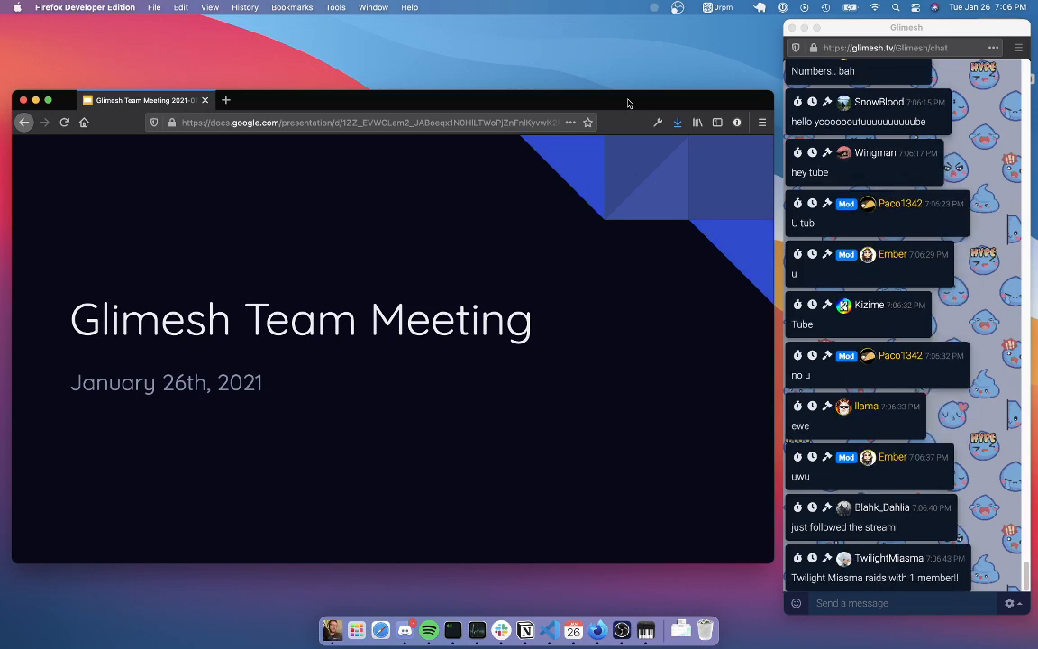
{"action": "scroll", "scroll_direction": "down", "scroll_amount": 3}
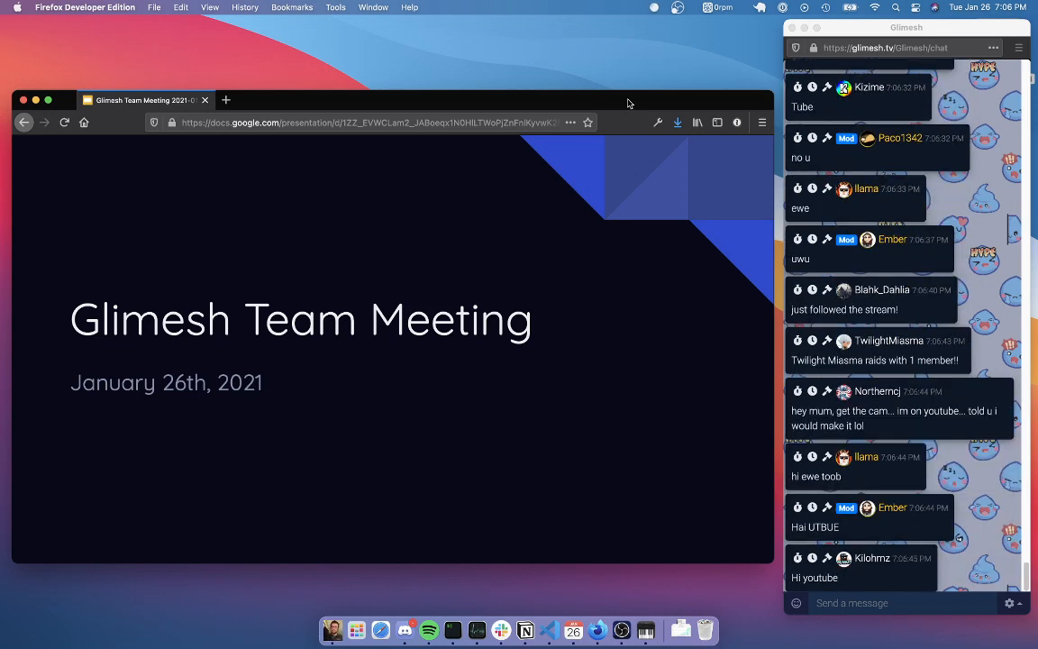
{"action": "scroll", "scroll_direction": "down", "scroll_amount": 3}
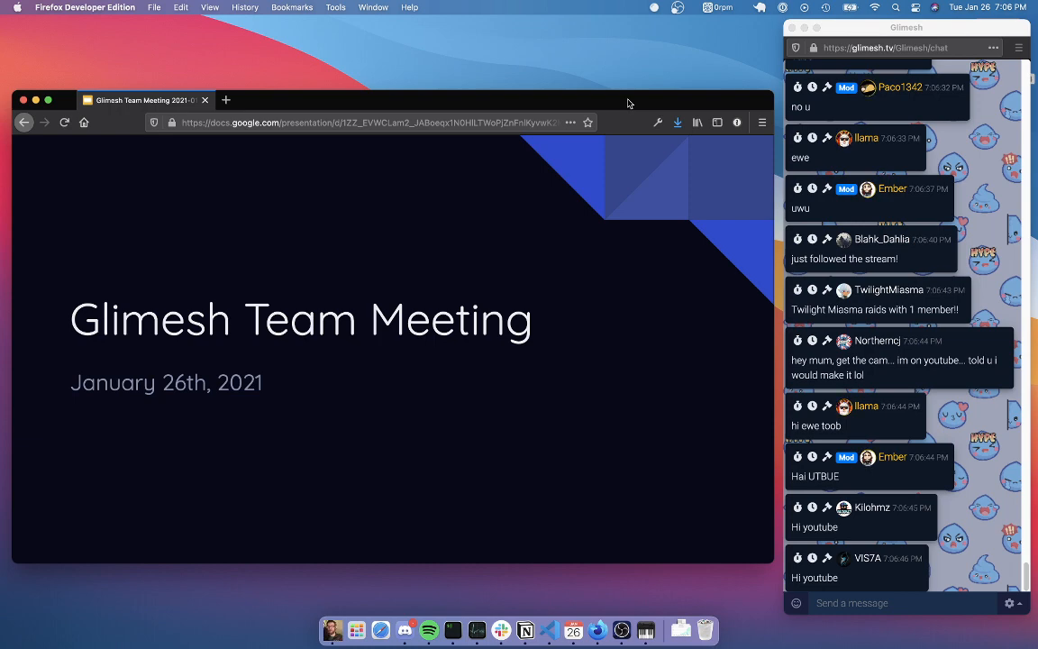
{"action": "scroll", "scroll_direction": "down", "scroll_amount": 3}
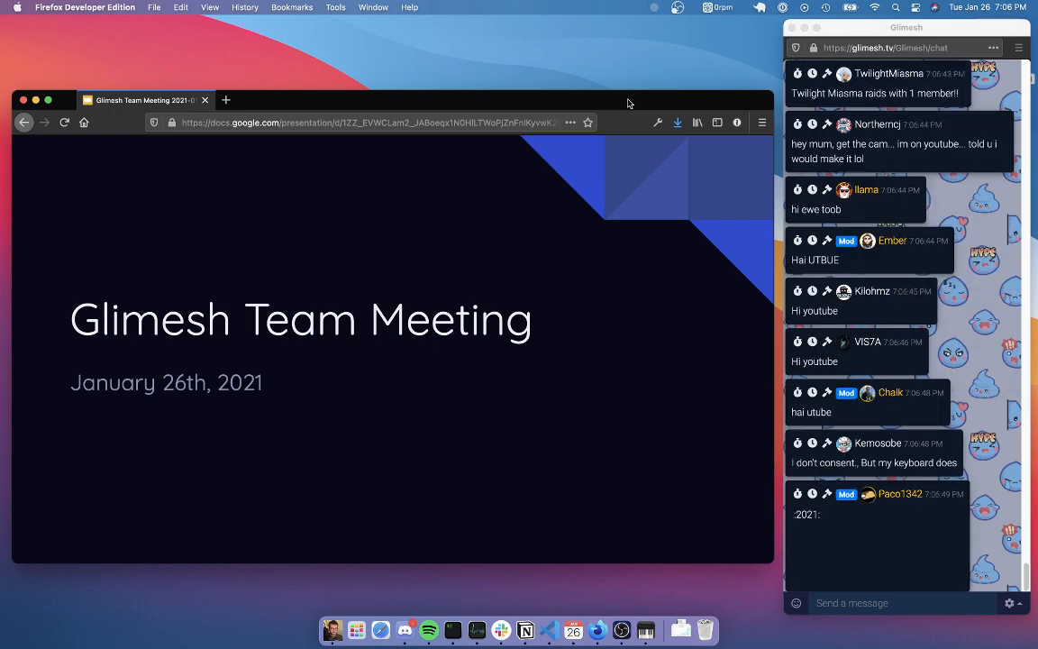
{"action": "scroll", "scroll_direction": "down", "scroll_amount": 3}
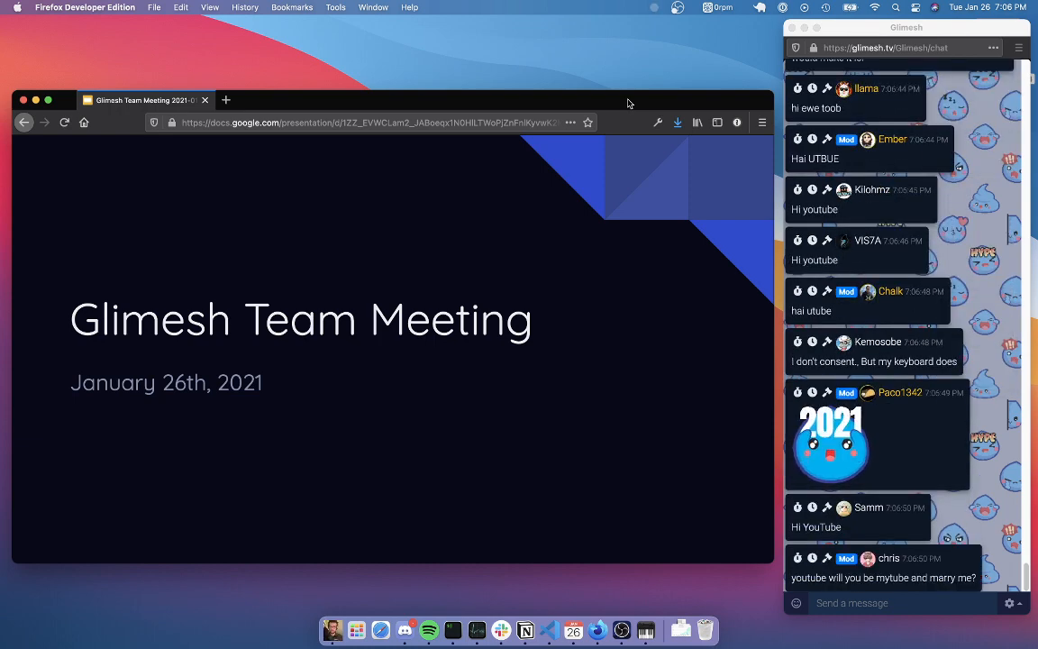
{"action": "scroll", "scroll_direction": "down", "scroll_amount": 3}
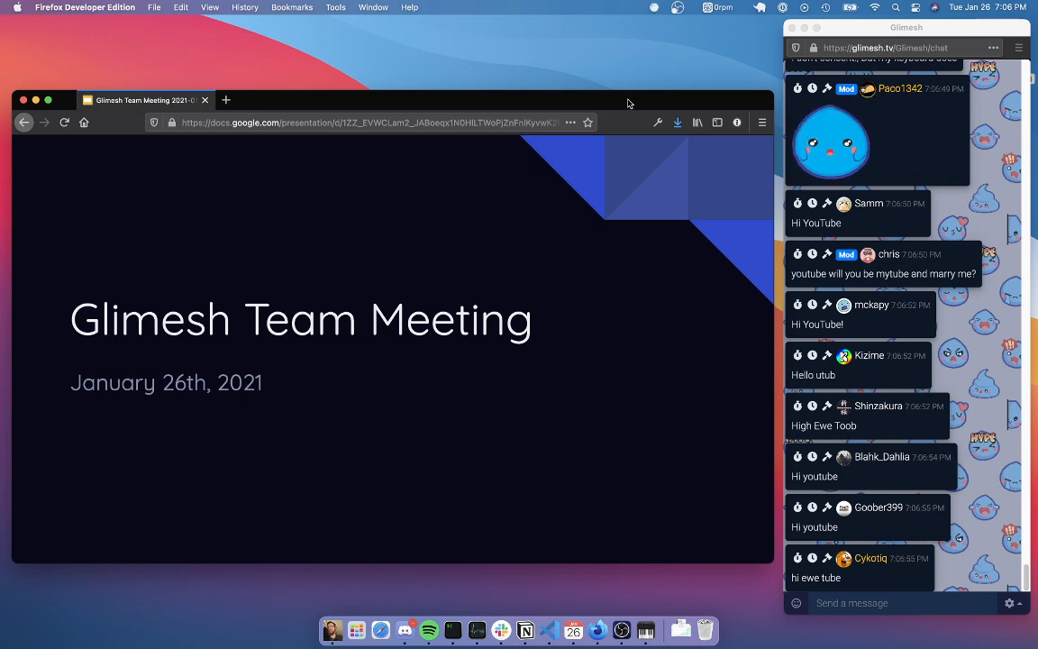
{"action": "scroll", "scroll_direction": "down", "scroll_amount": 3}
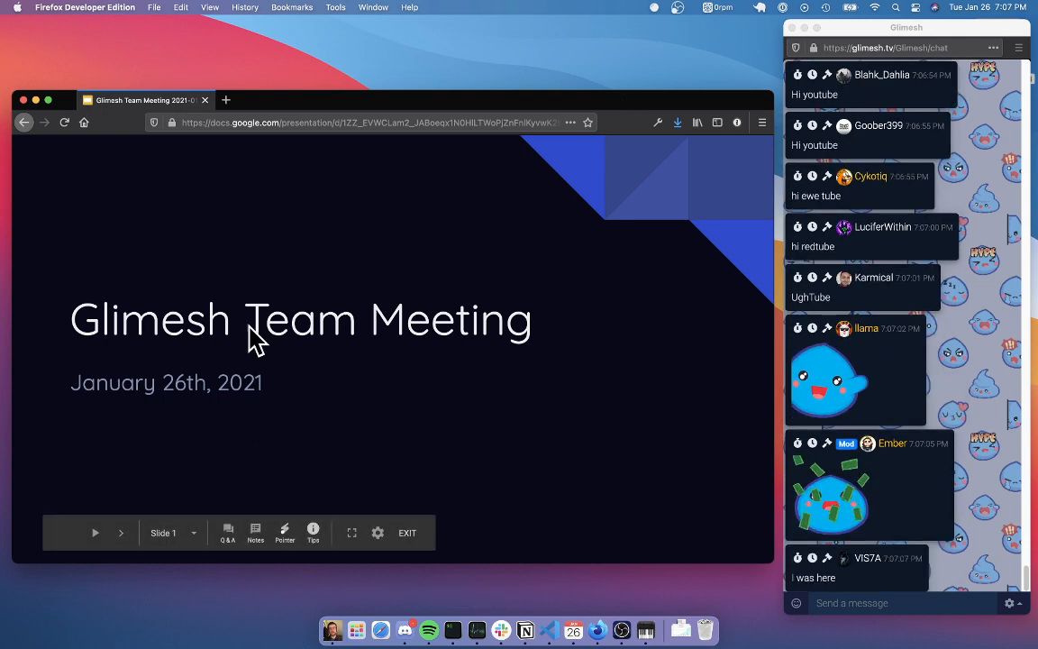
{"action": "scroll", "scroll_direction": "down", "scroll_amount": 3}
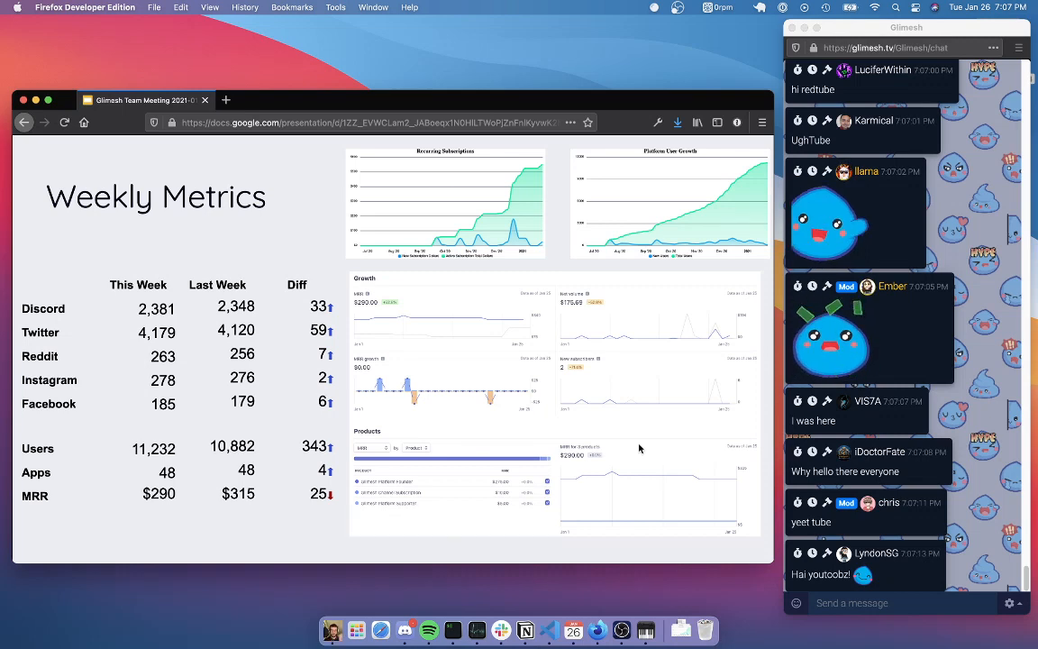
{"action": "scroll", "scroll_direction": "down", "scroll_amount": 3}
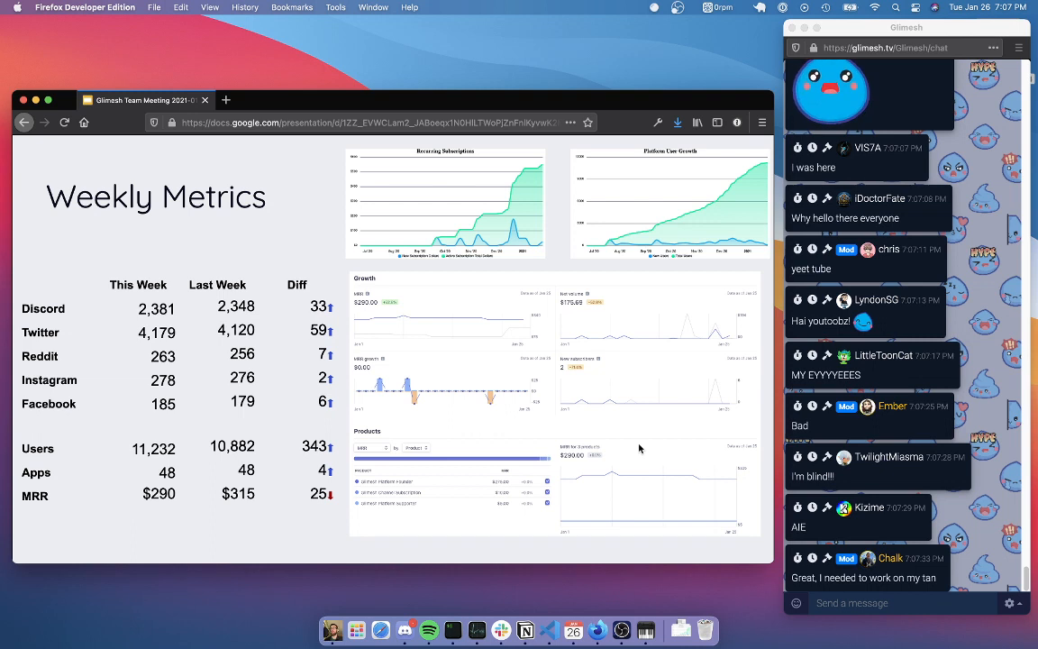
{"action": "scroll", "scroll_direction": "down", "scroll_amount": 3}
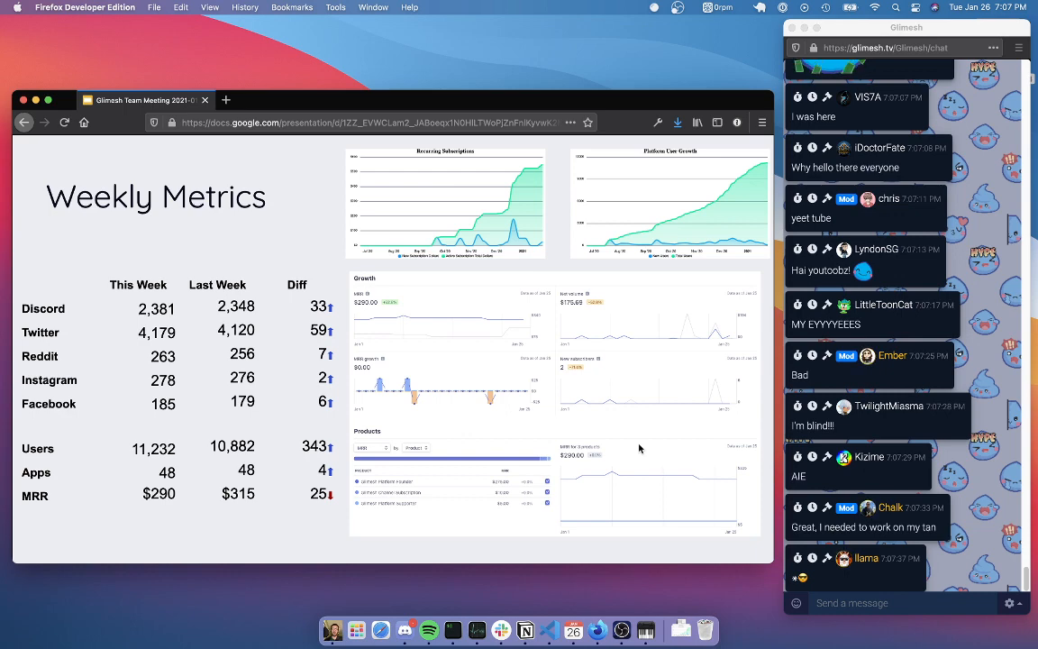
{"action": "scroll", "scroll_direction": "down", "scroll_amount": 3}
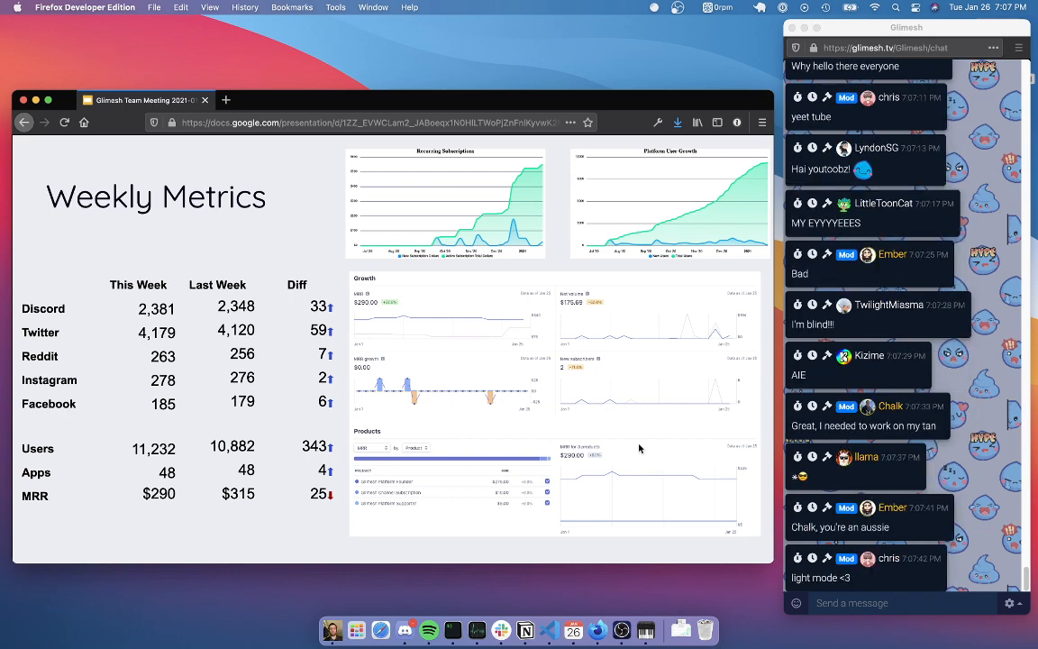
{"action": "scroll", "scroll_direction": "down", "scroll_amount": 3}
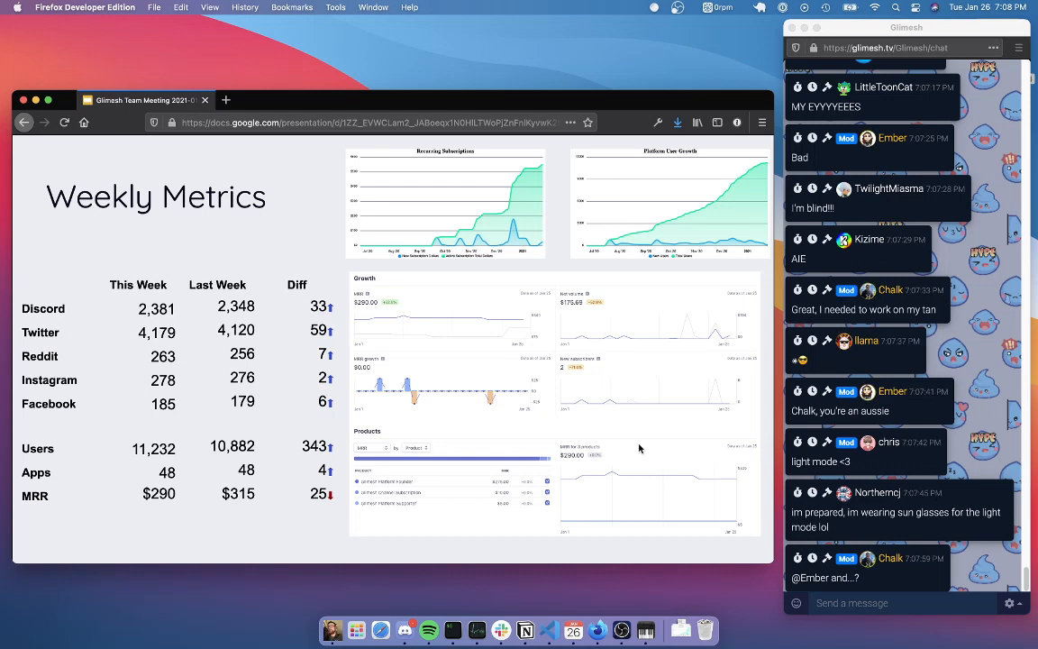
{"action": "scroll", "scroll_direction": "down", "scroll_amount": 3}
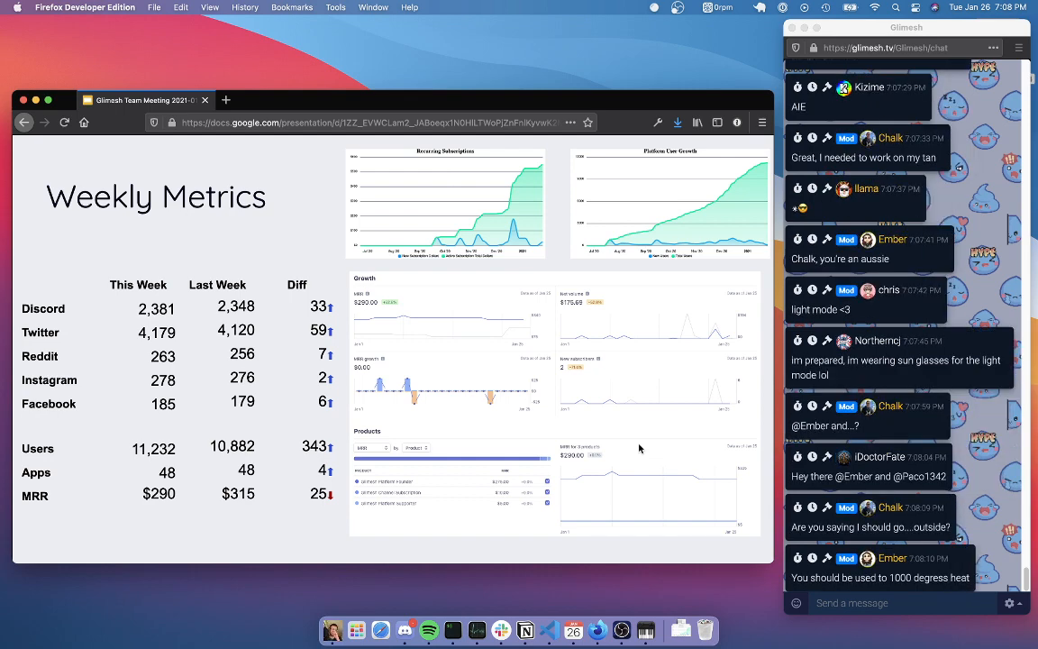
{"action": "scroll", "scroll_direction": "down", "scroll_amount": 3}
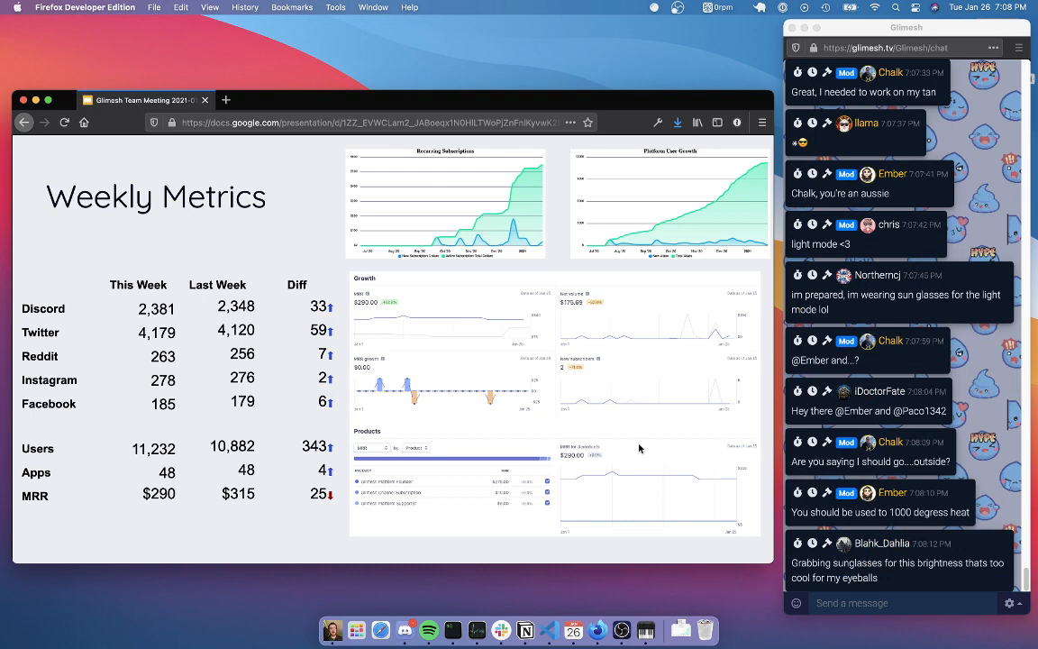
{"action": "scroll", "scroll_direction": "down", "scroll_amount": 3}
{"action": "type", "text": "11232"}
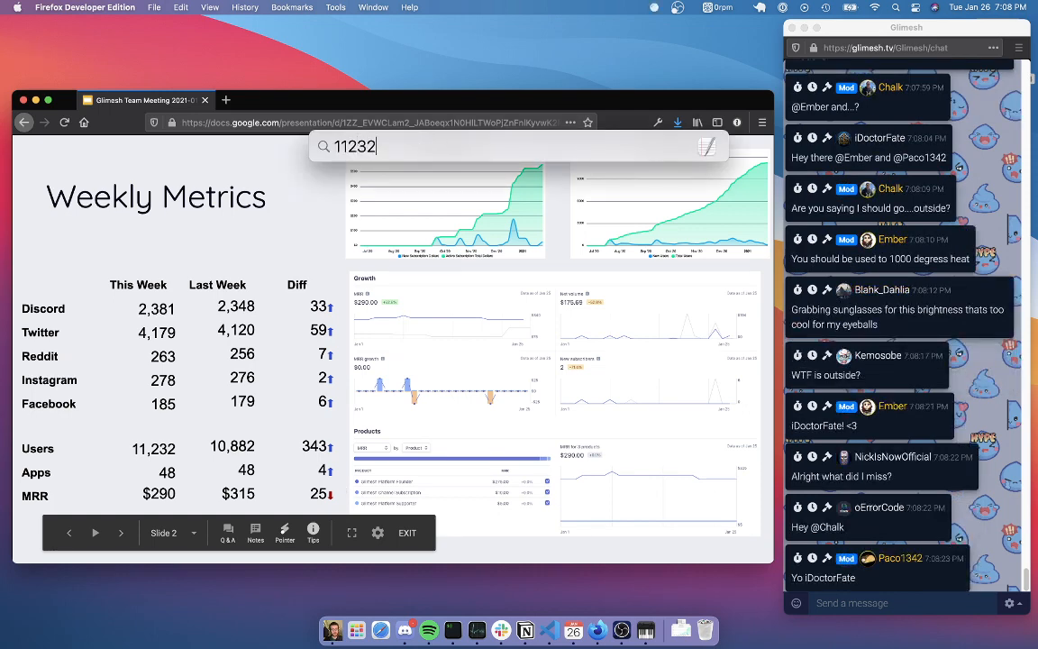
Compute 11232 − 10882 in Spotlight to confirm the 350 weekly user gain.
{"action": "type", "text": "-10882"}
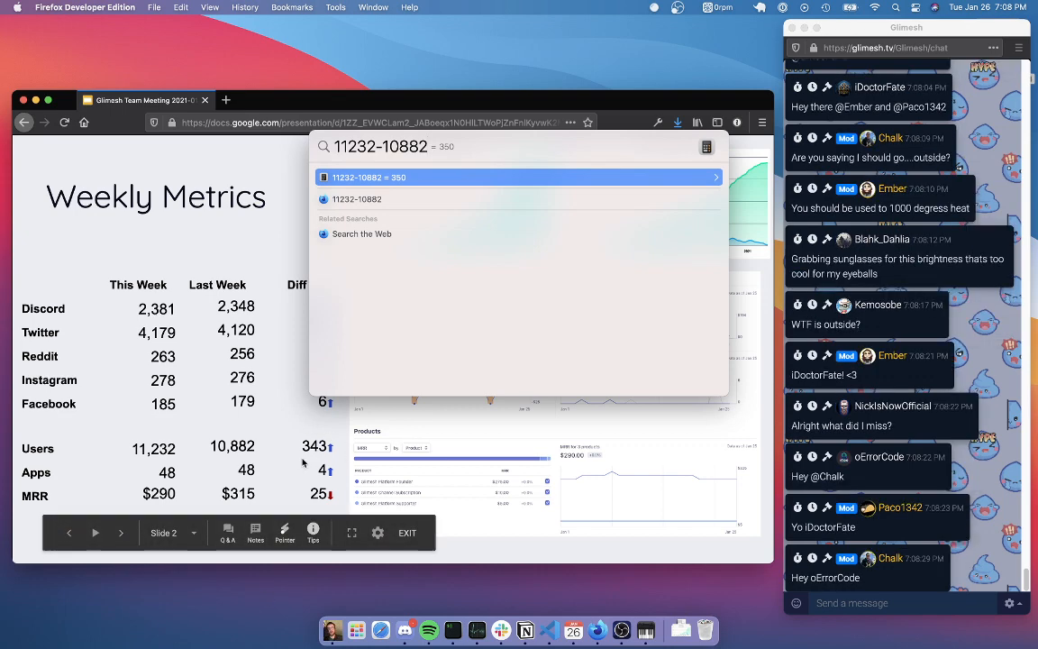
{"action": "mouse_move", "coordinate": [309, 475]}
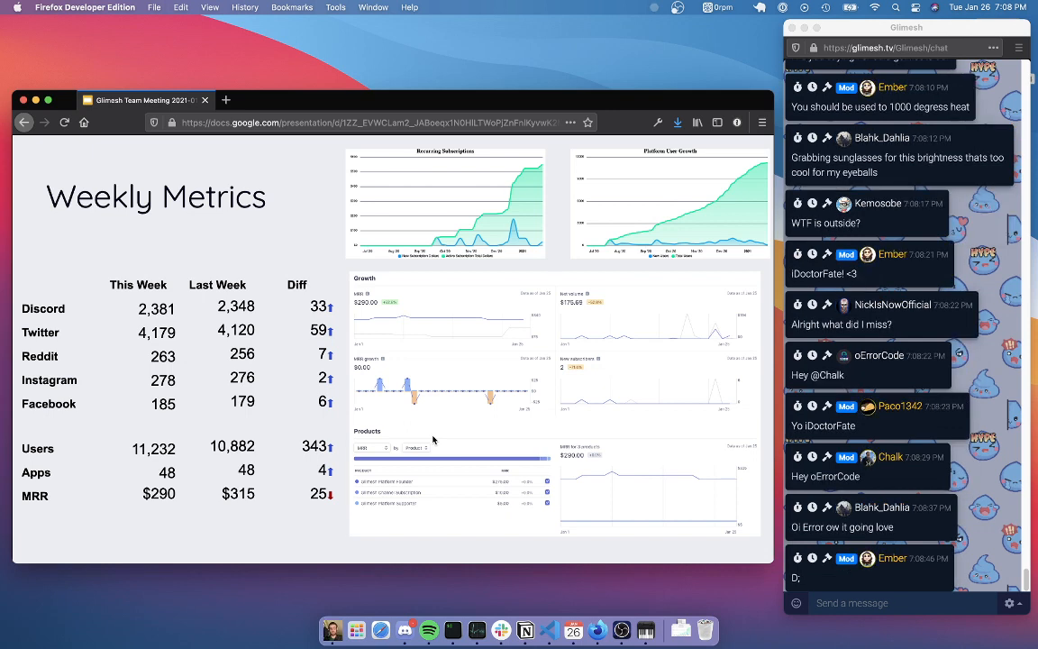
{"action": "mouse_move", "coordinate": [434, 99]}
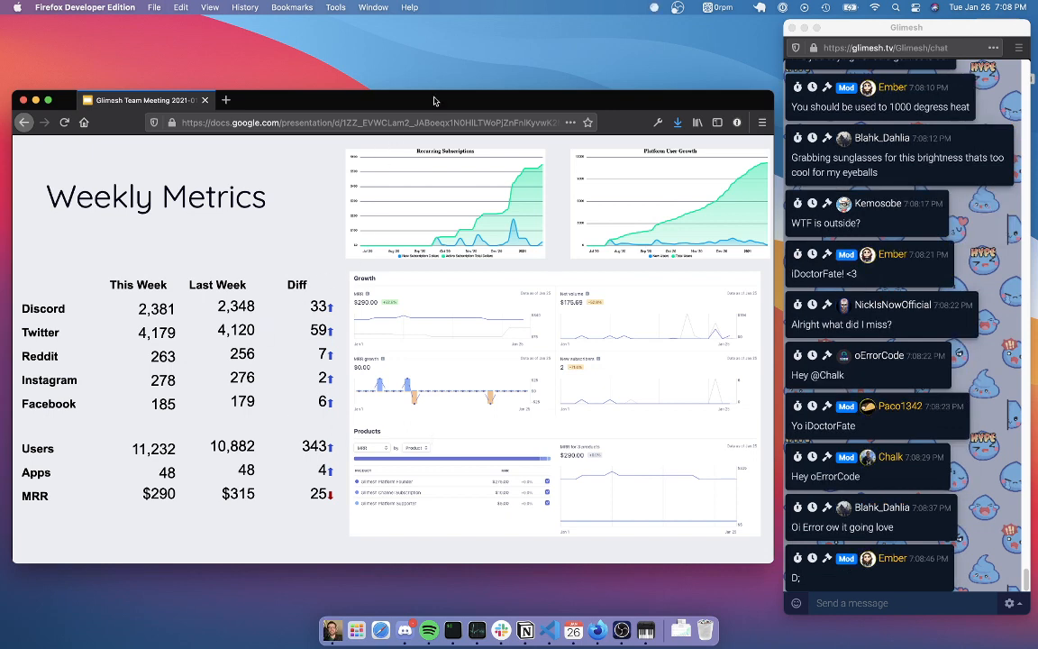
{"action": "mouse_move", "coordinate": [527, 178]}
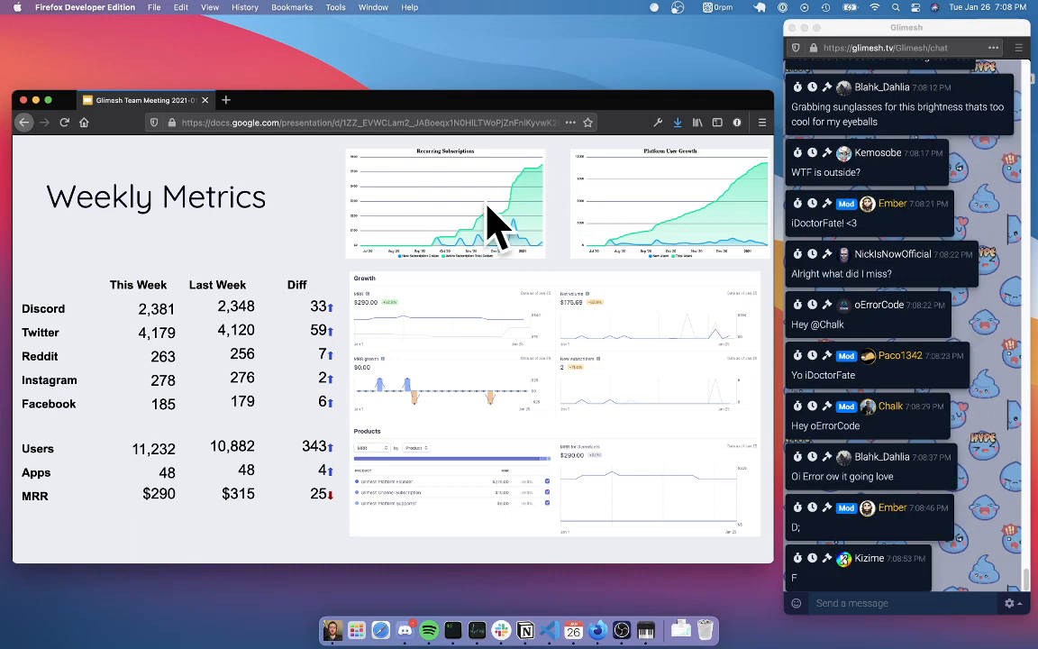
{"action": "mouse_move", "coordinate": [502, 227]}
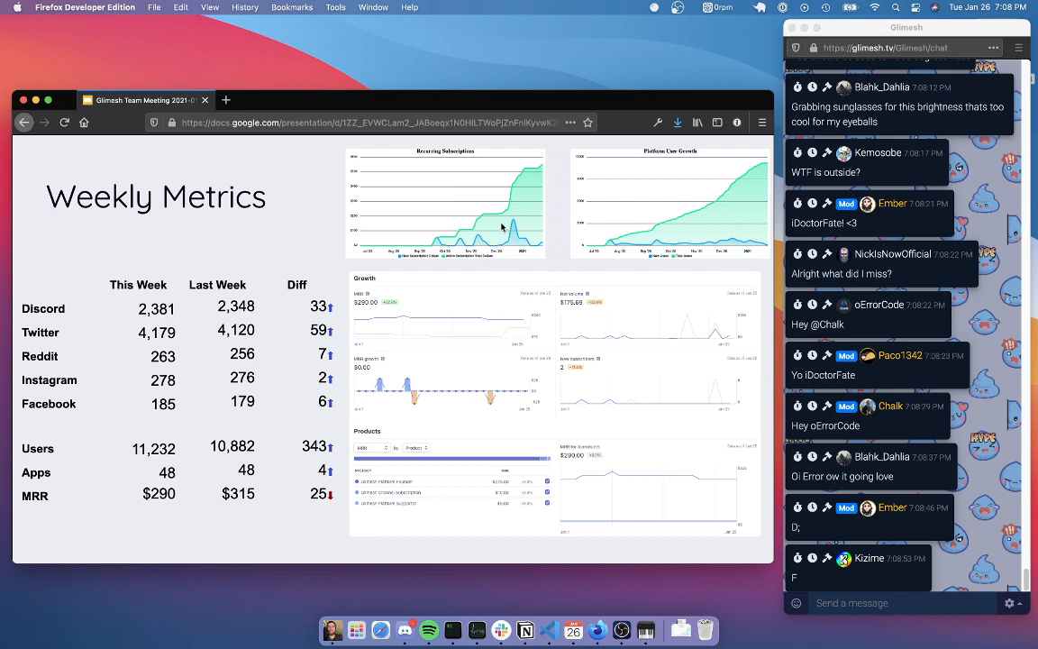
{"action": "mouse_move", "coordinate": [514, 177]}
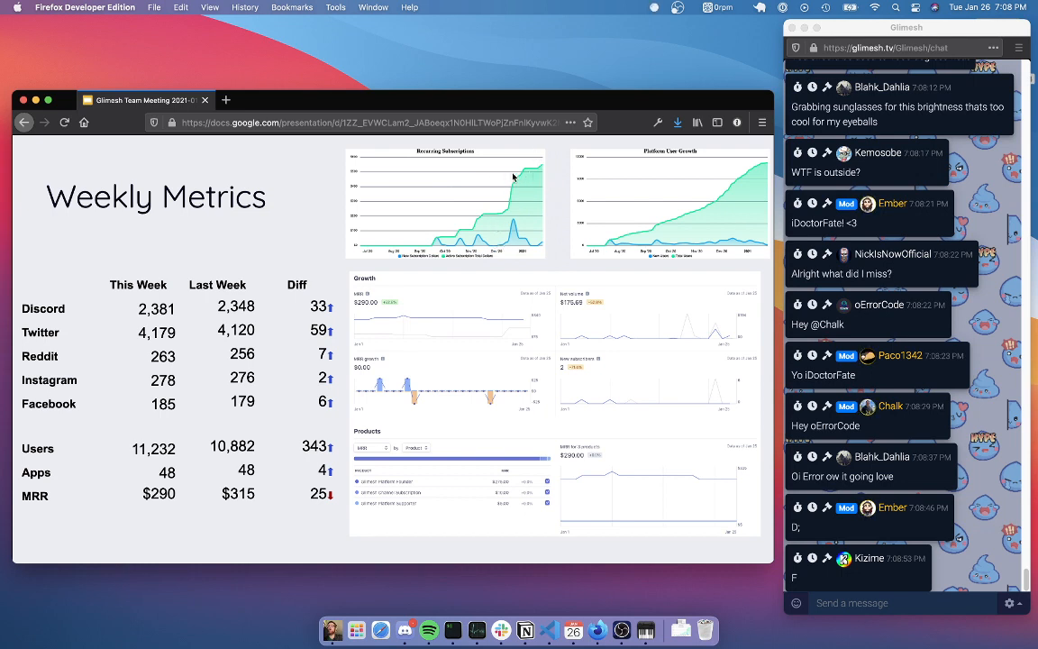
{"action": "scroll", "scroll_direction": "down", "scroll_amount": 3}
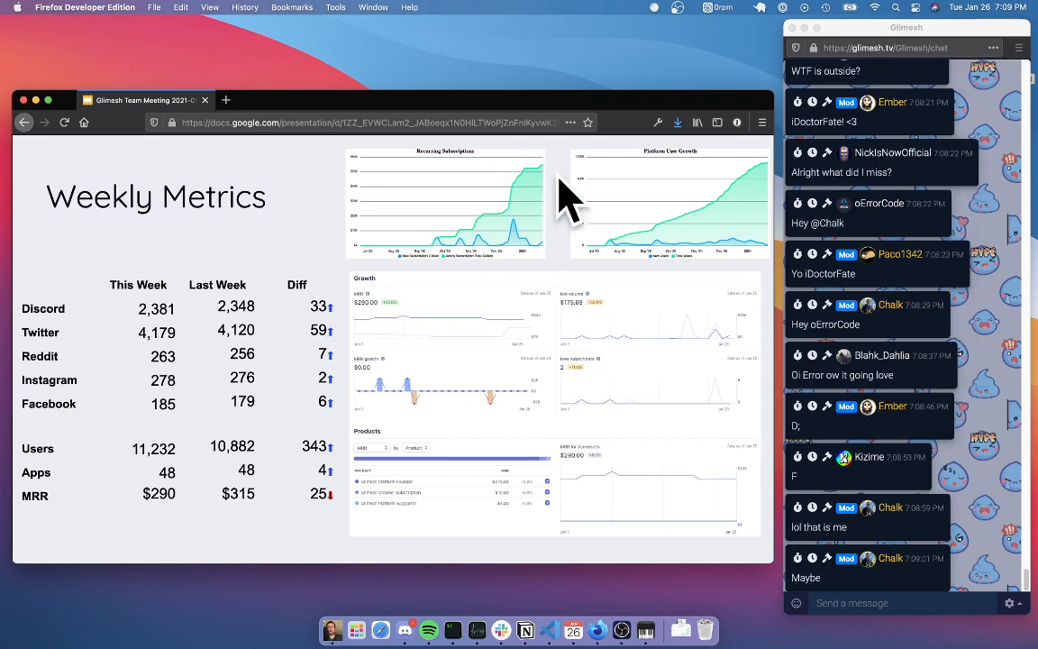
{"action": "scroll", "scroll_direction": "down", "scroll_amount": 3}
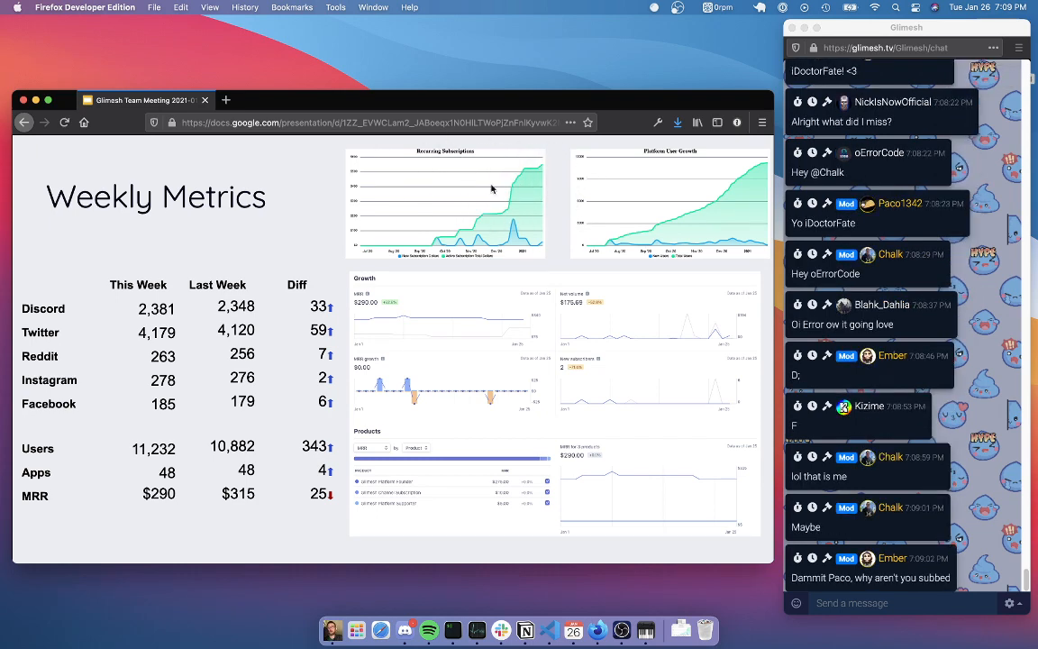
{"action": "scroll", "scroll_direction": "down", "scroll_amount": 3}
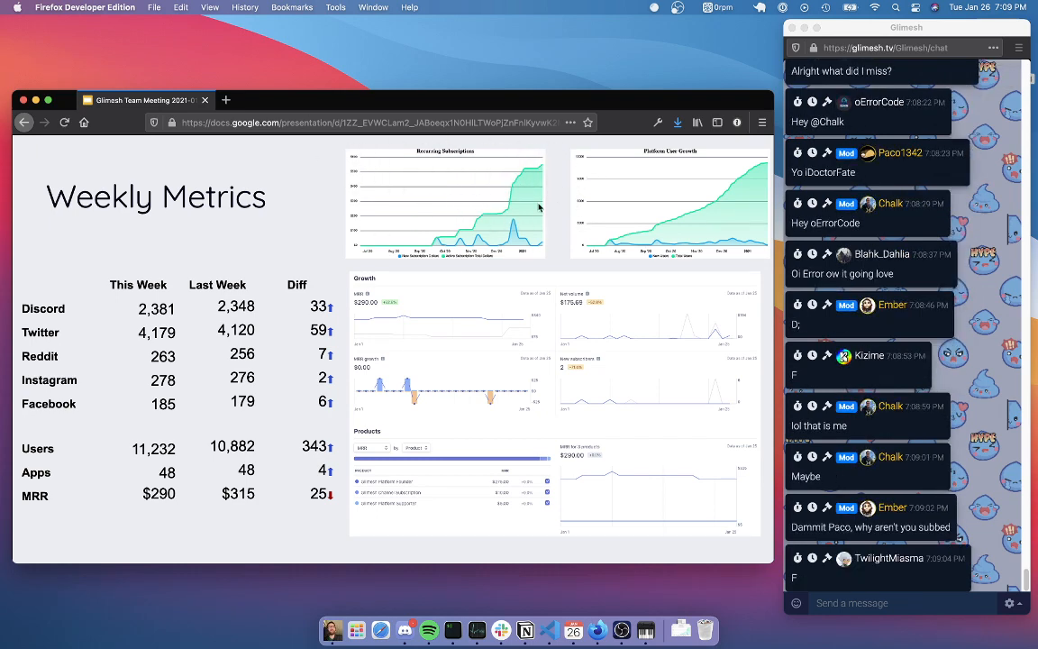
{"action": "mouse_move", "coordinate": [621, 339]}
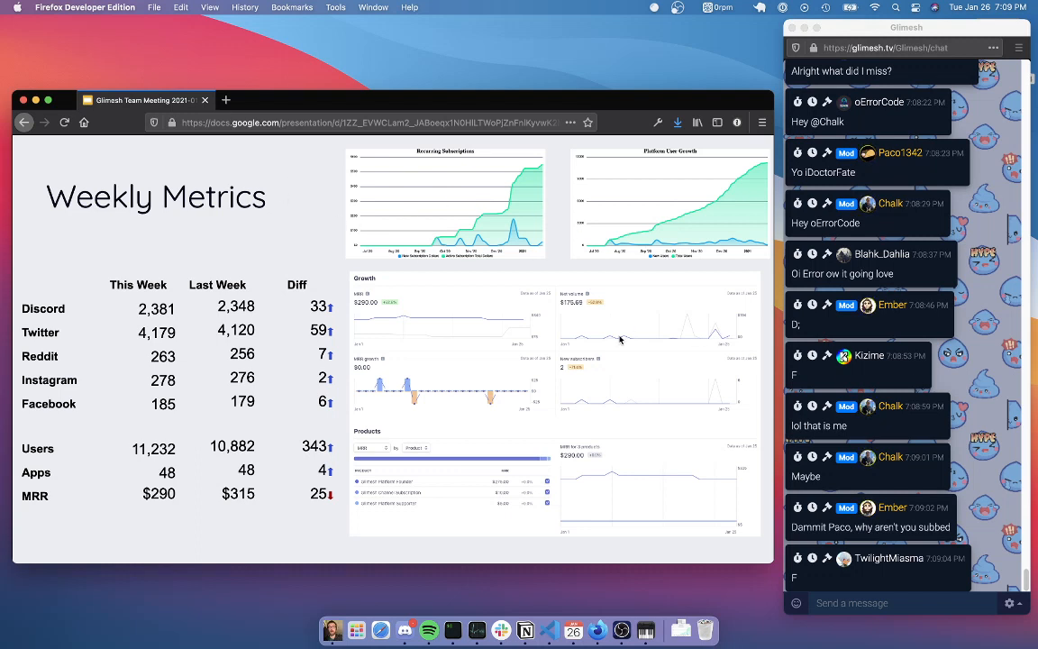
{"action": "mouse_move", "coordinate": [541, 187]}
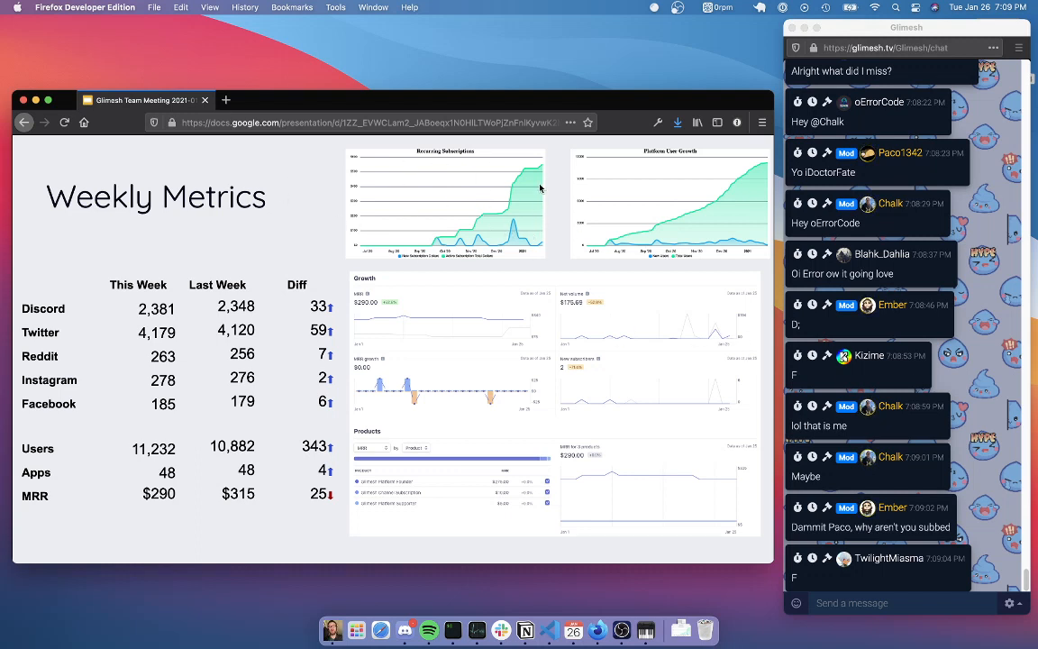
{"action": "scroll", "scroll_direction": "down", "scroll_amount": 3}
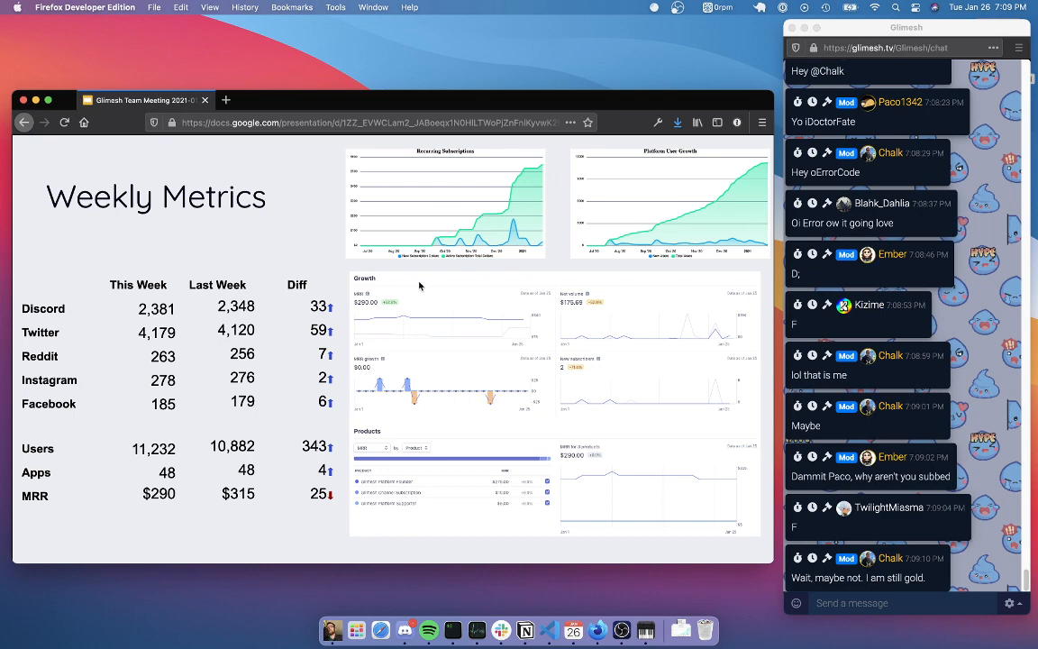
{"action": "mouse_move", "coordinate": [375, 220]}
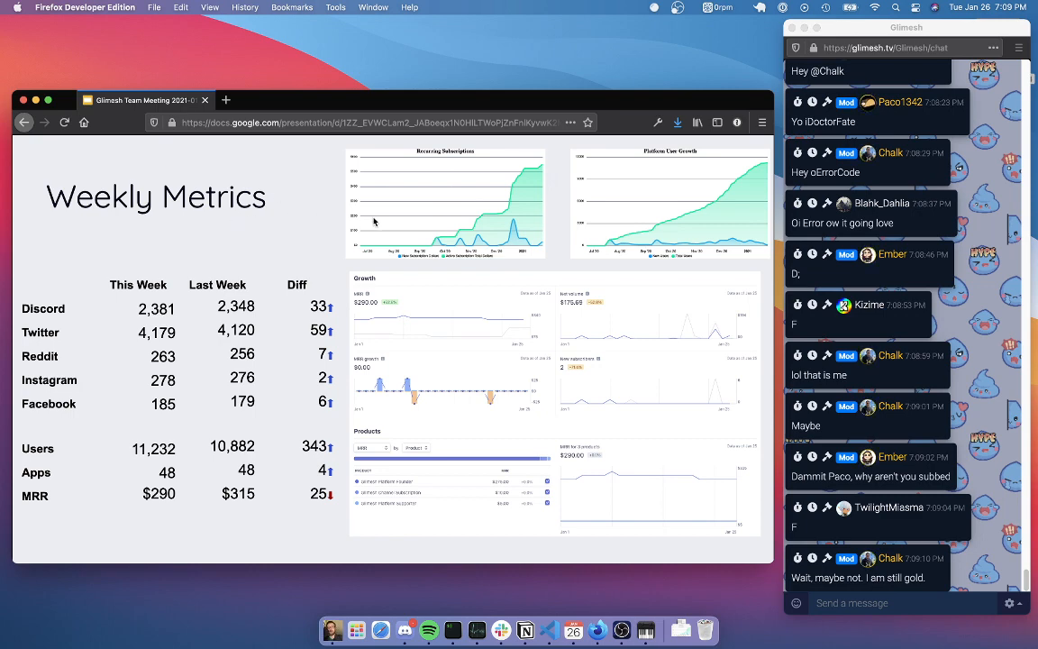
{"action": "scroll", "scroll_direction": "down", "scroll_amount": 3}
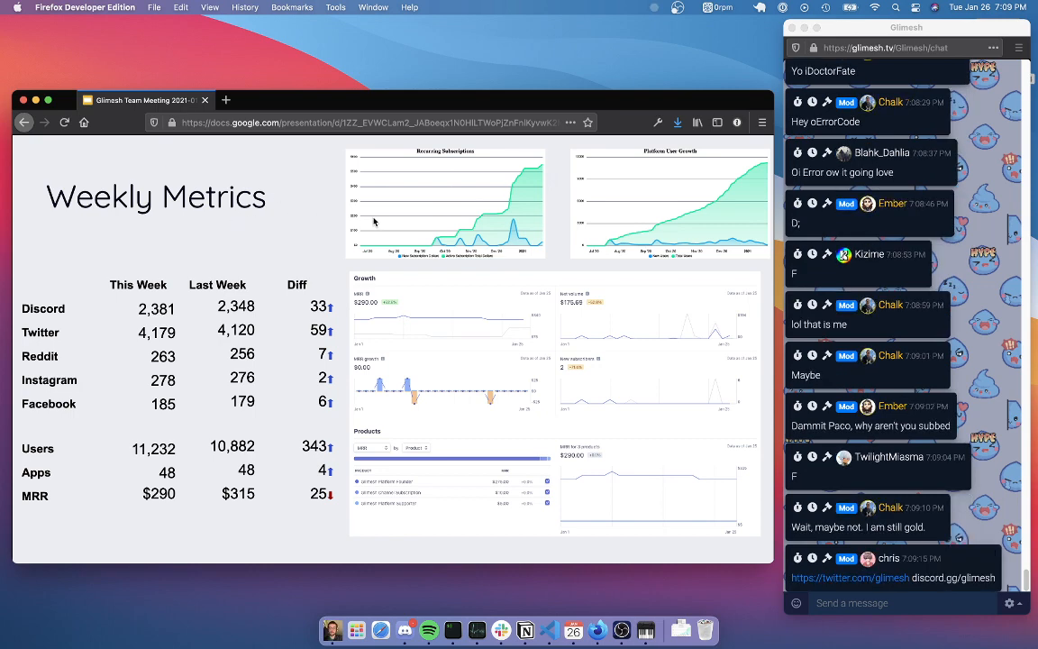
{"action": "mouse_move", "coordinate": [635, 198]}
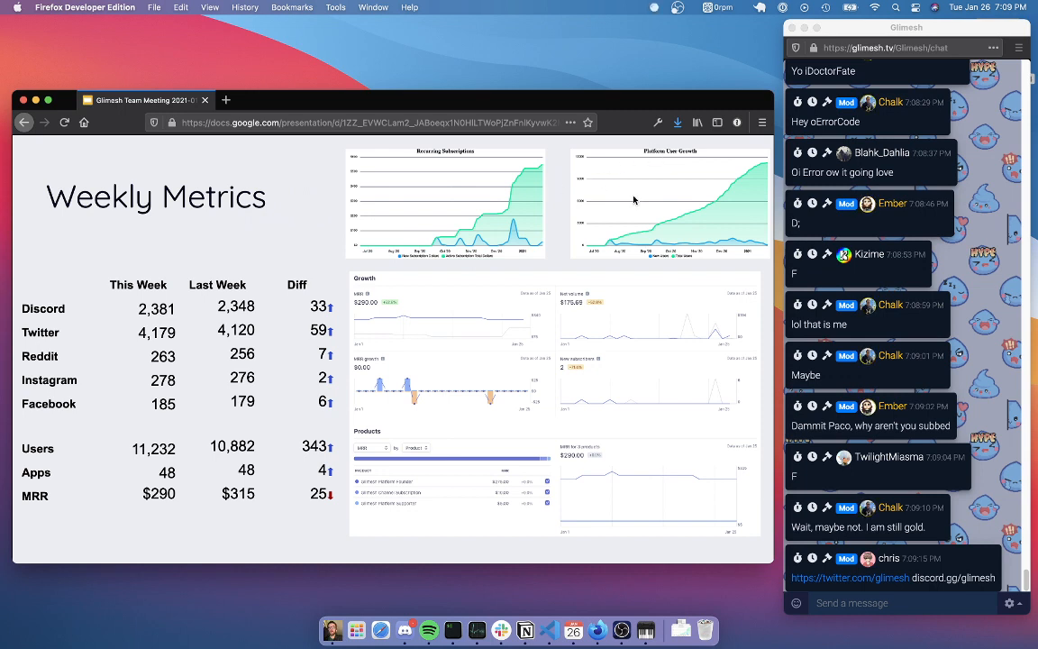
{"action": "mouse_move", "coordinate": [660, 228]}
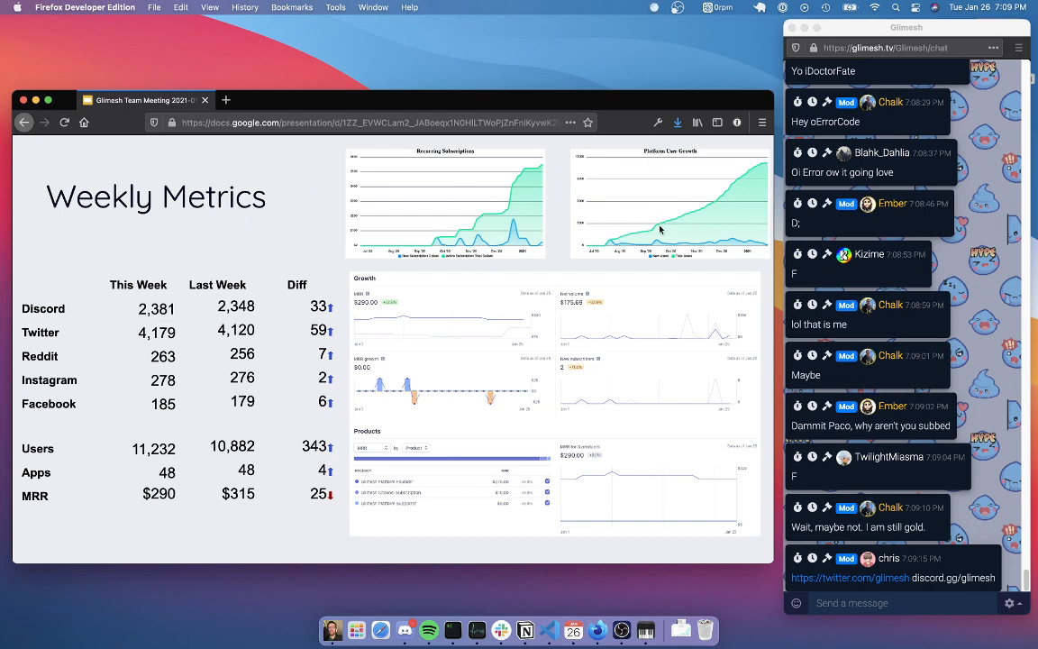
{"action": "mouse_move", "coordinate": [771, 238]}
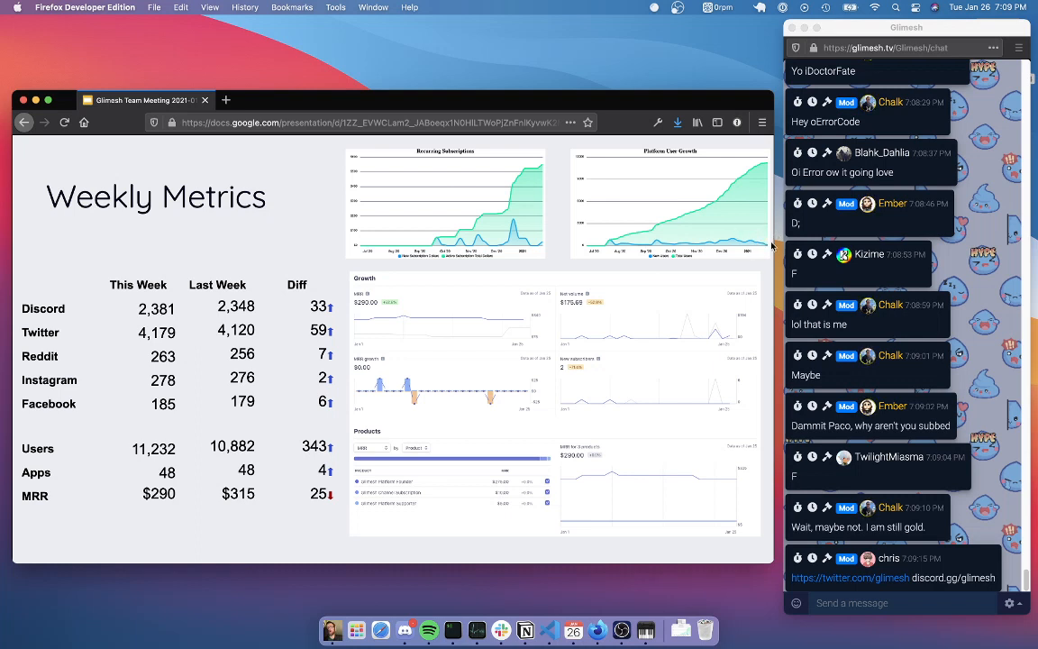
{"action": "mouse_move", "coordinate": [593, 424]}
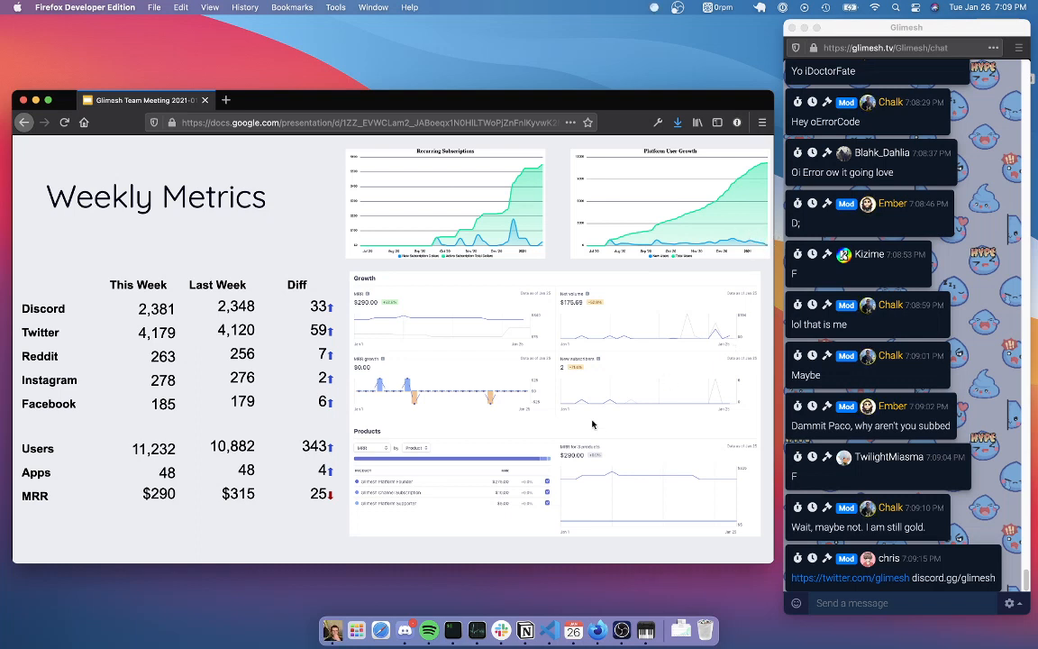
{"action": "mouse_move", "coordinate": [534, 348]}
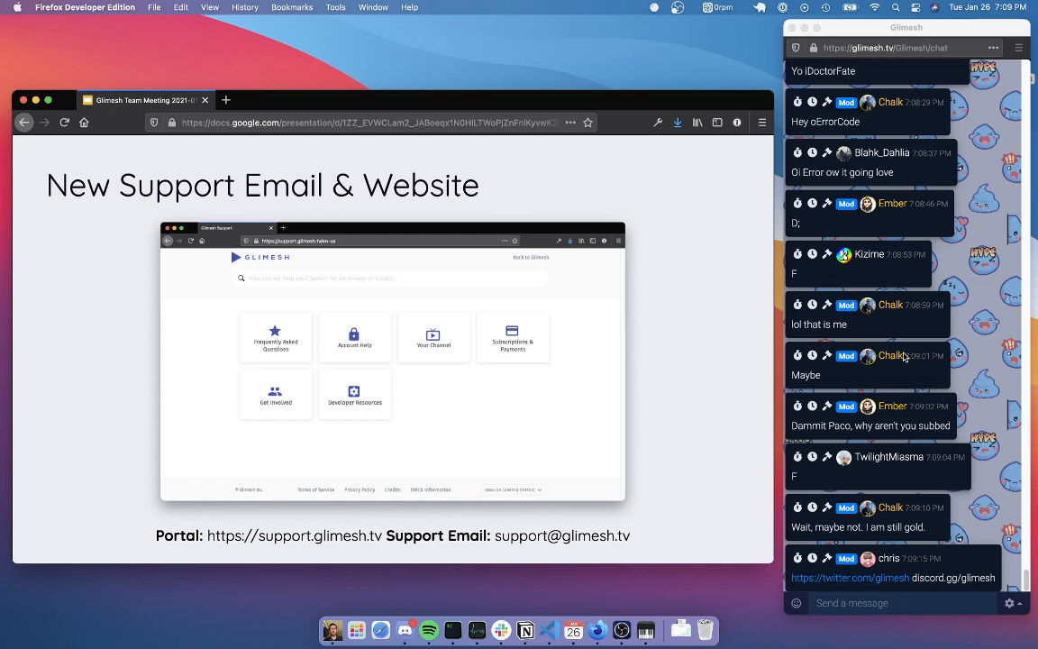
Keep slide 3, New Support Email & Website, on screen while scrolling through the live chat.
{"action": "scroll", "scroll_direction": "down", "scroll_amount": 3}
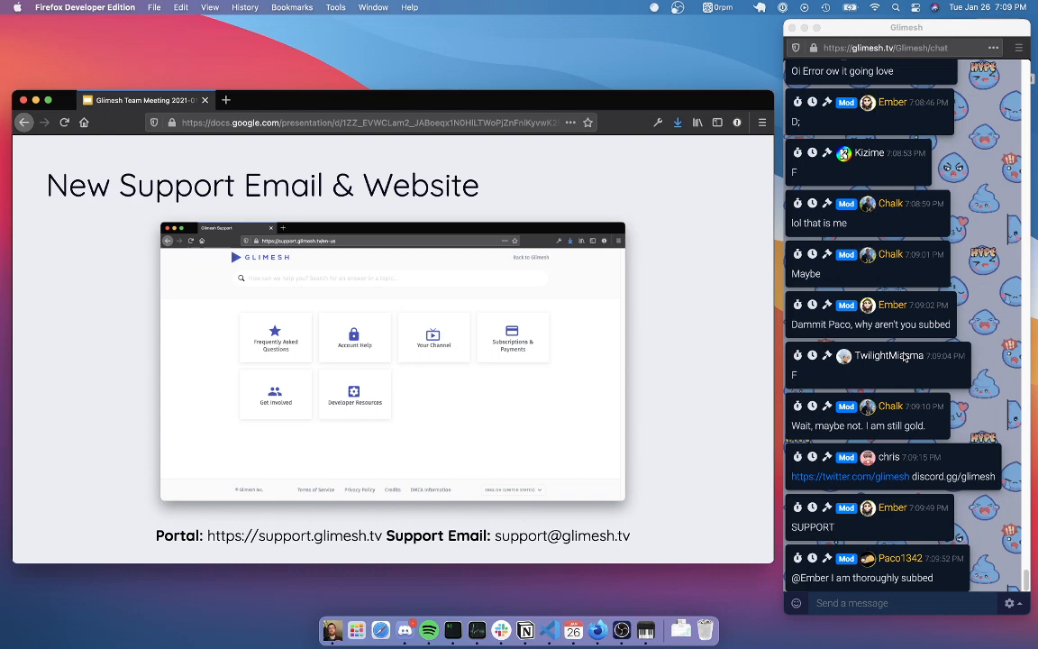
{"action": "scroll", "scroll_direction": "down", "scroll_amount": 3}
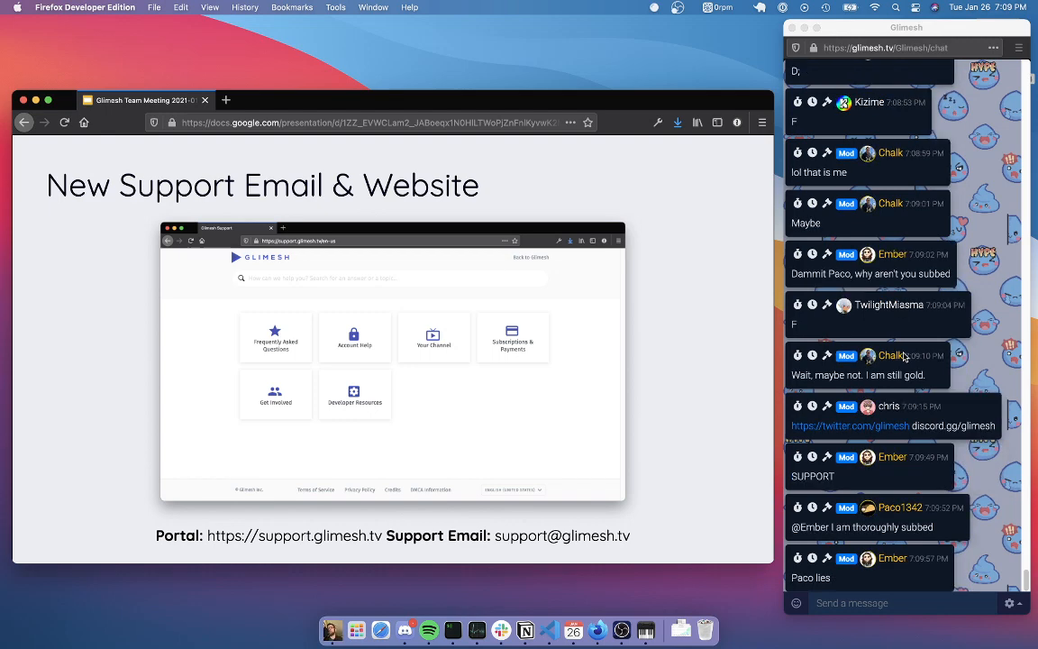
{"action": "scroll", "scroll_direction": "down", "scroll_amount": 3}
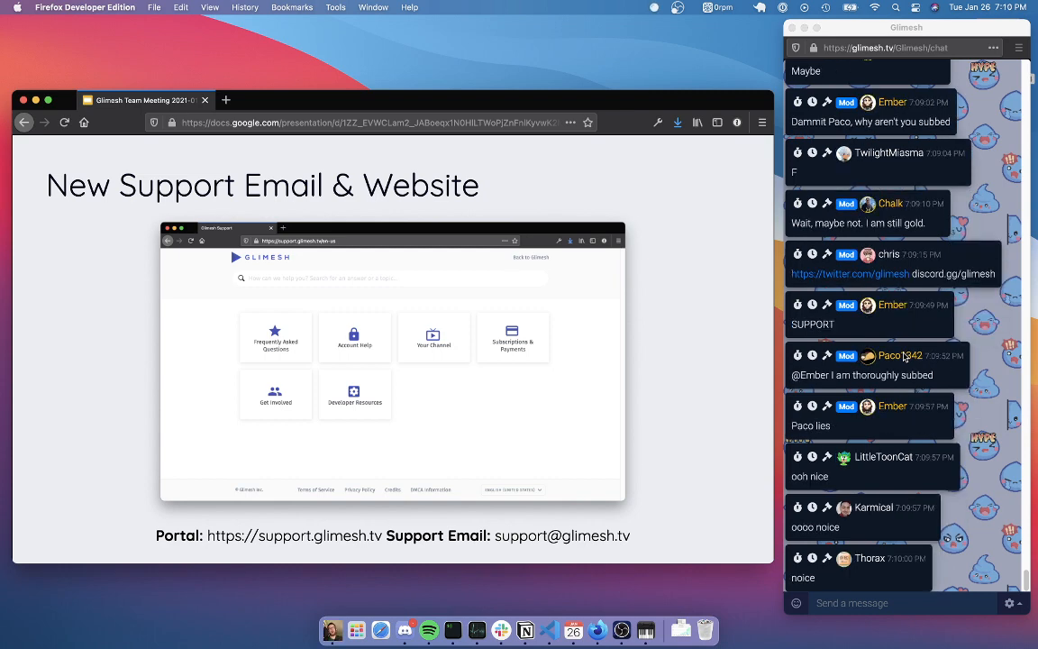
{"action": "scroll", "scroll_direction": "down", "scroll_amount": 3}
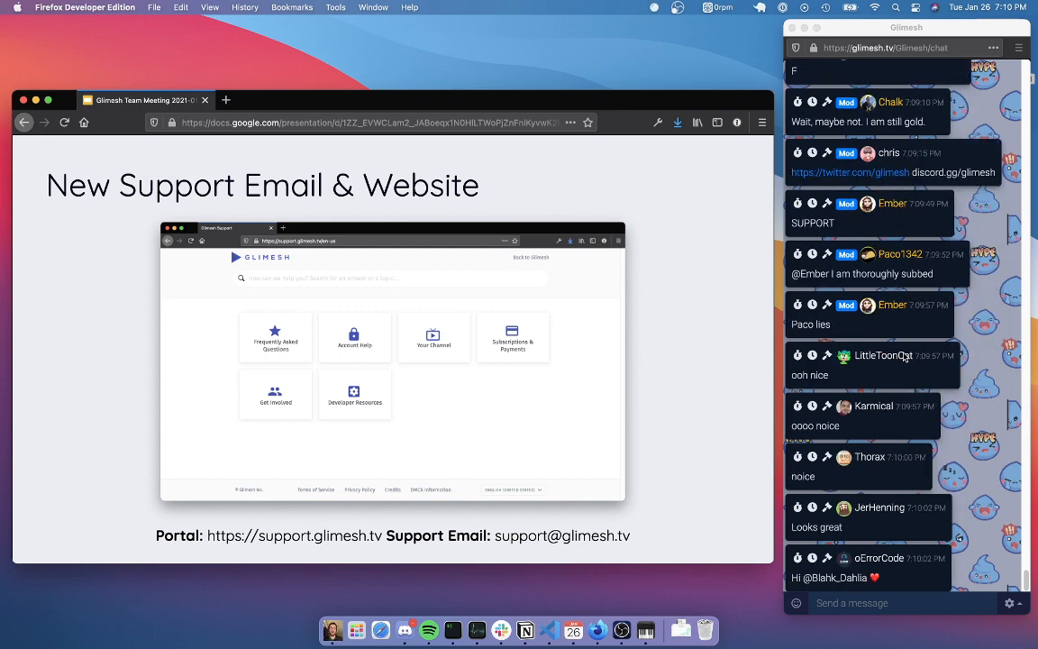
{"action": "scroll", "scroll_direction": "down", "scroll_amount": 3}
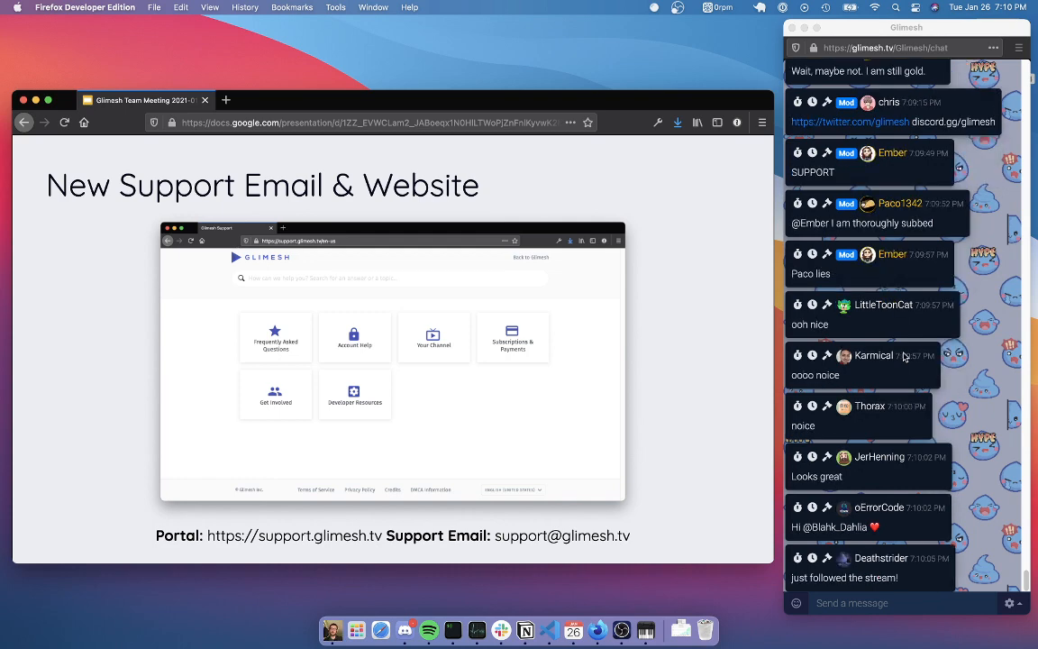
{"action": "scroll", "scroll_direction": "down", "scroll_amount": 3}
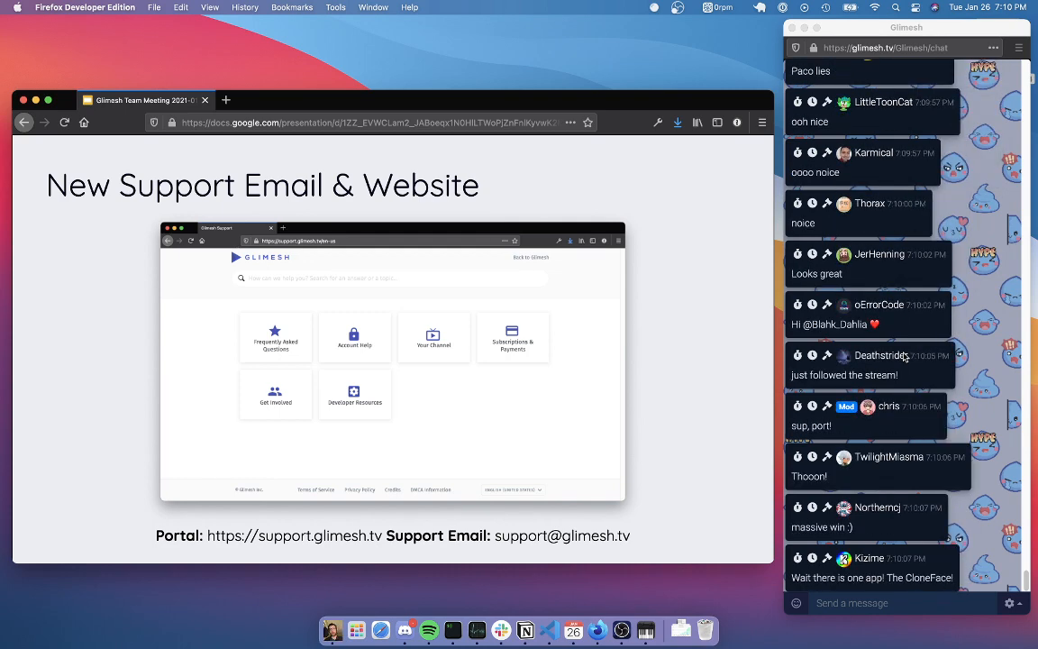
{"action": "scroll", "scroll_direction": "down", "scroll_amount": 3}
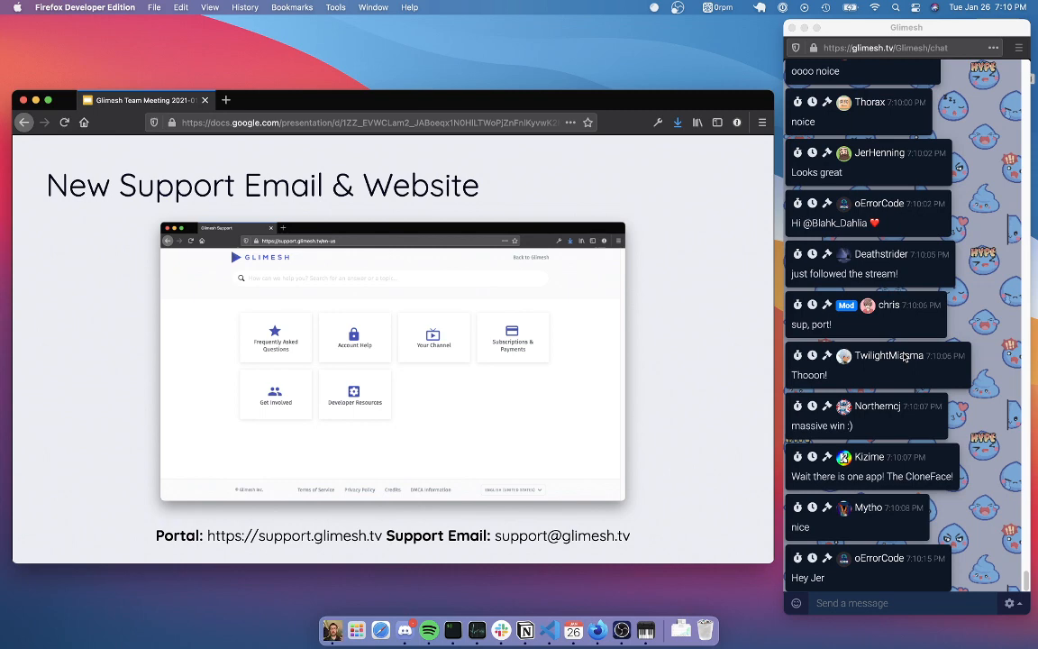
{"action": "scroll", "scroll_direction": "down", "scroll_amount": 3}
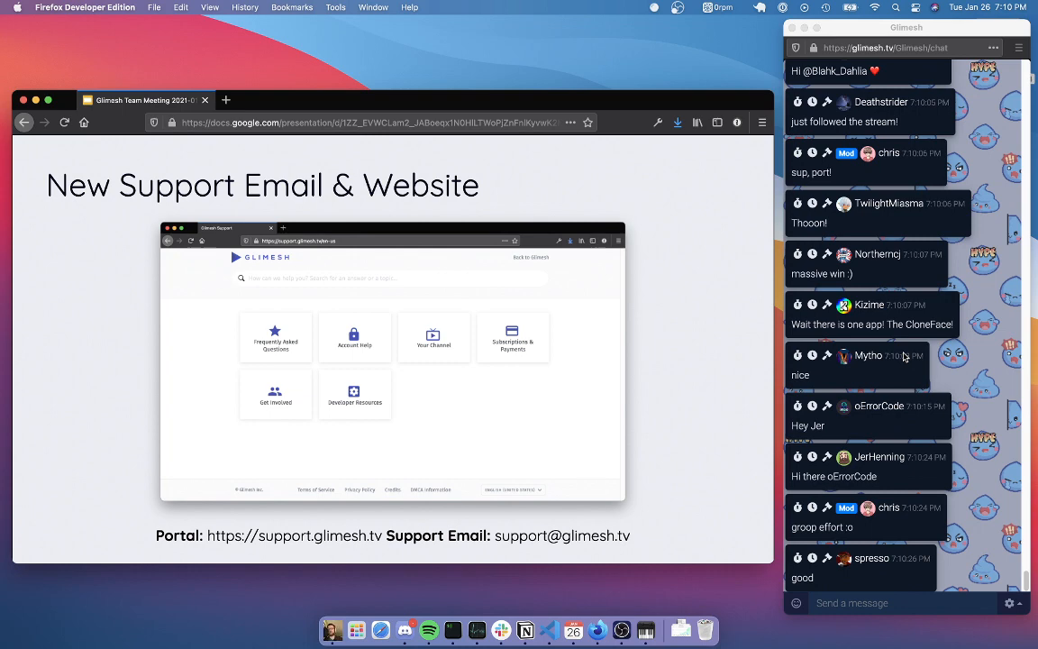
{"action": "scroll", "scroll_direction": "down", "scroll_amount": 3}
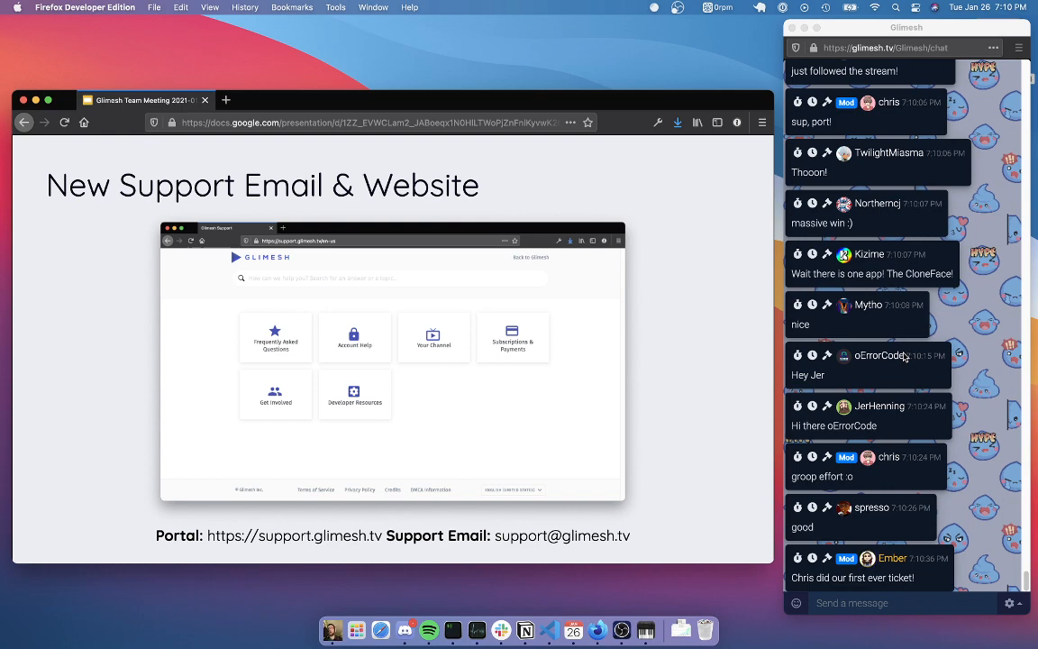
{"action": "scroll", "scroll_direction": "down", "scroll_amount": 3}
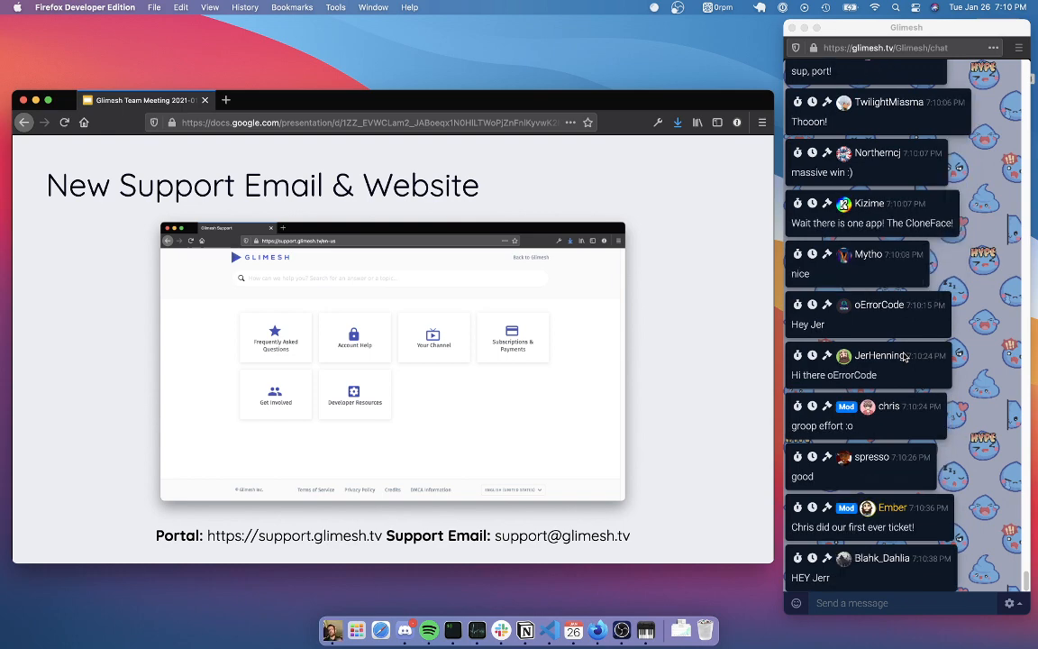
{"action": "scroll", "scroll_direction": "down", "scroll_amount": 3}
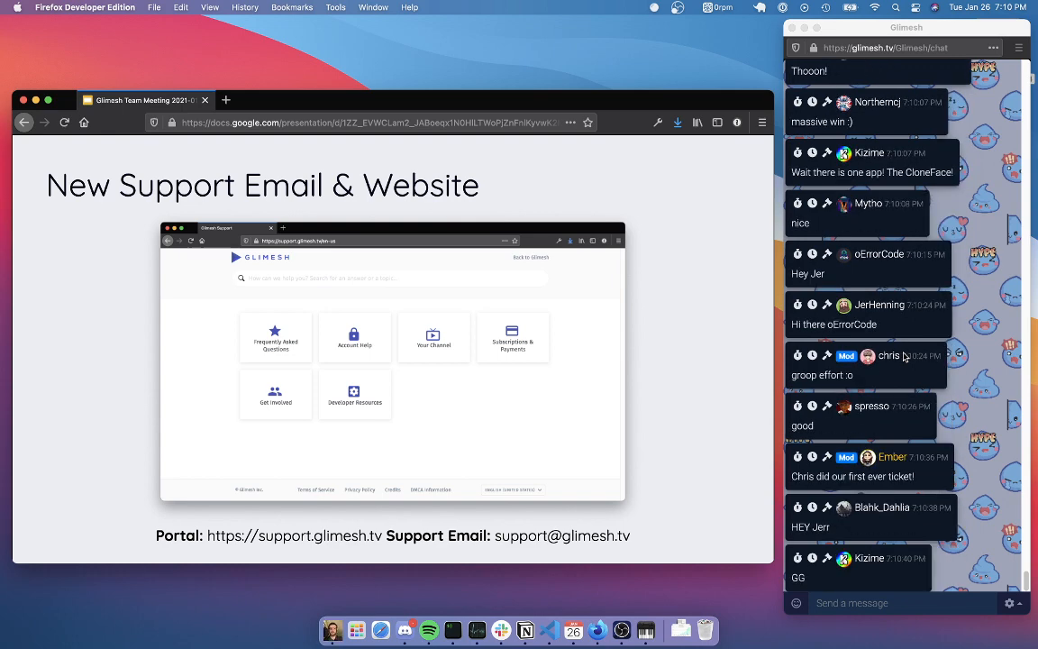
{"action": "scroll", "scroll_direction": "down", "scroll_amount": 3}
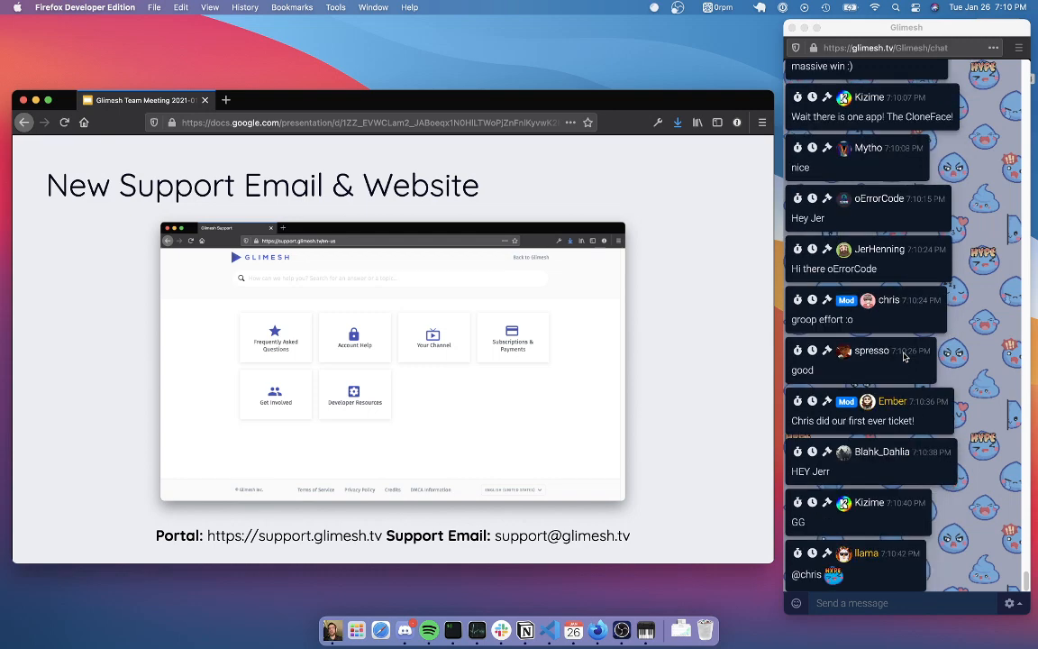
{"action": "scroll", "scroll_direction": "down", "scroll_amount": 3}
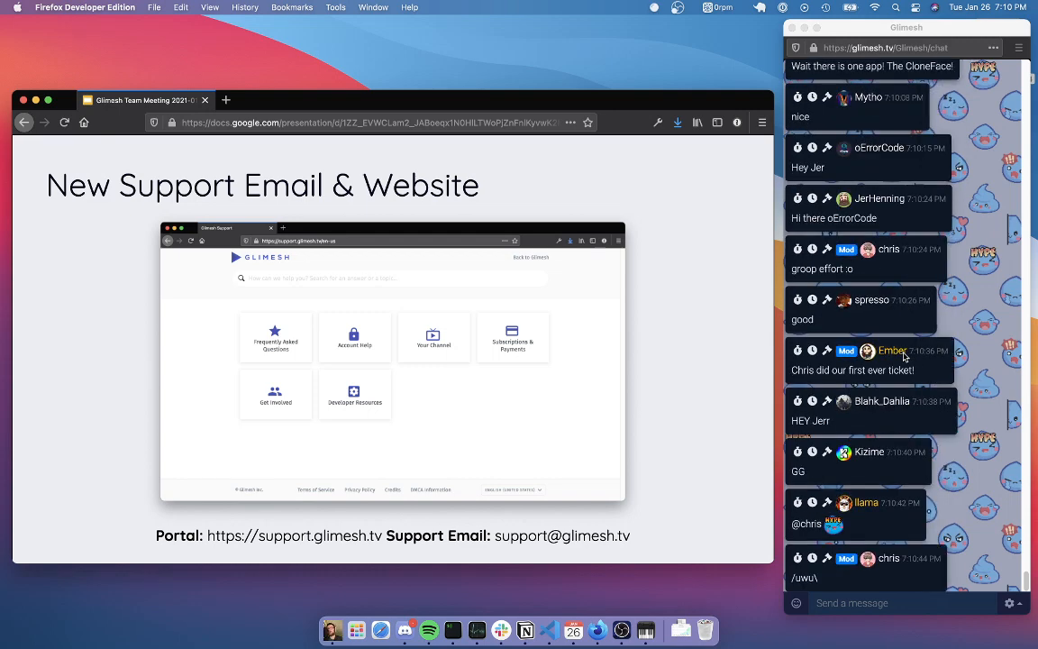
{"action": "scroll", "scroll_direction": "down", "scroll_amount": 3}
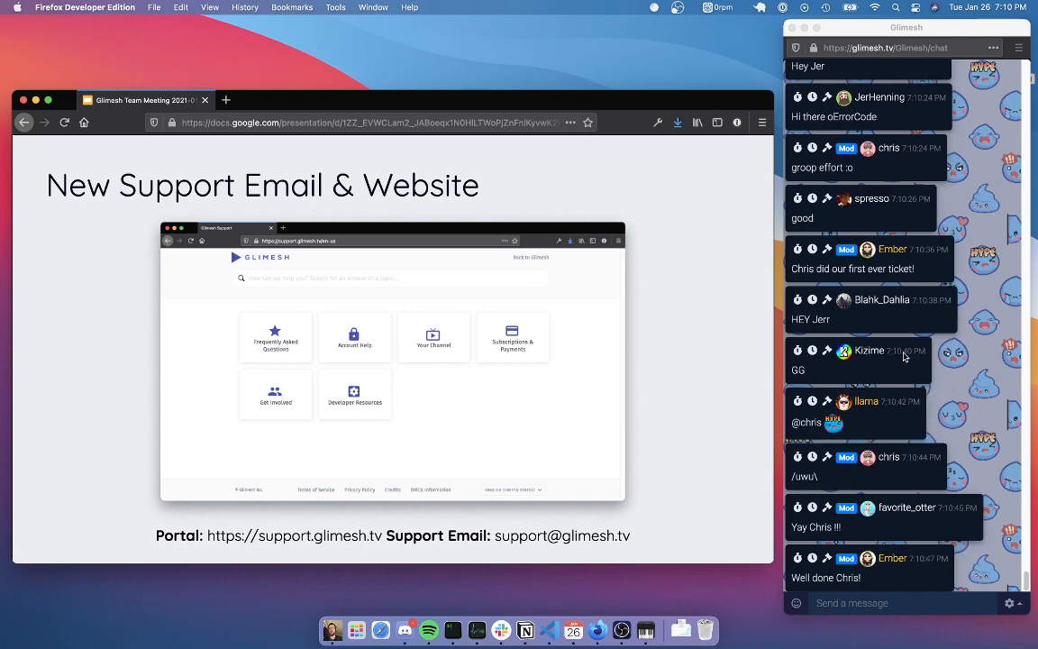
{"action": "scroll", "scroll_direction": "down", "scroll_amount": 3}
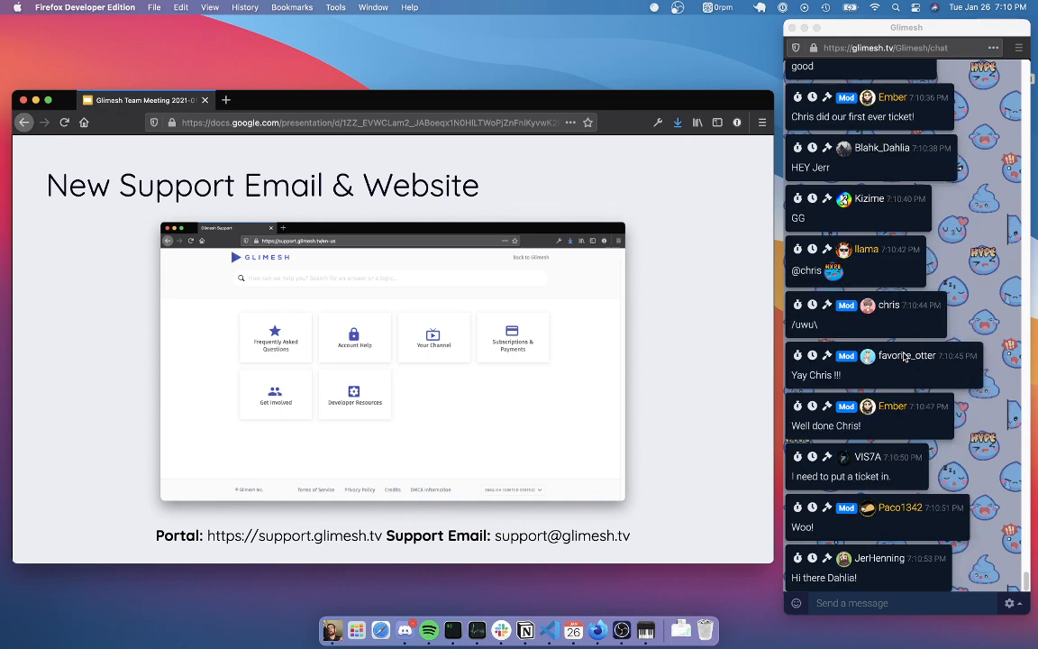
{"action": "scroll", "scroll_direction": "down", "scroll_amount": 3}
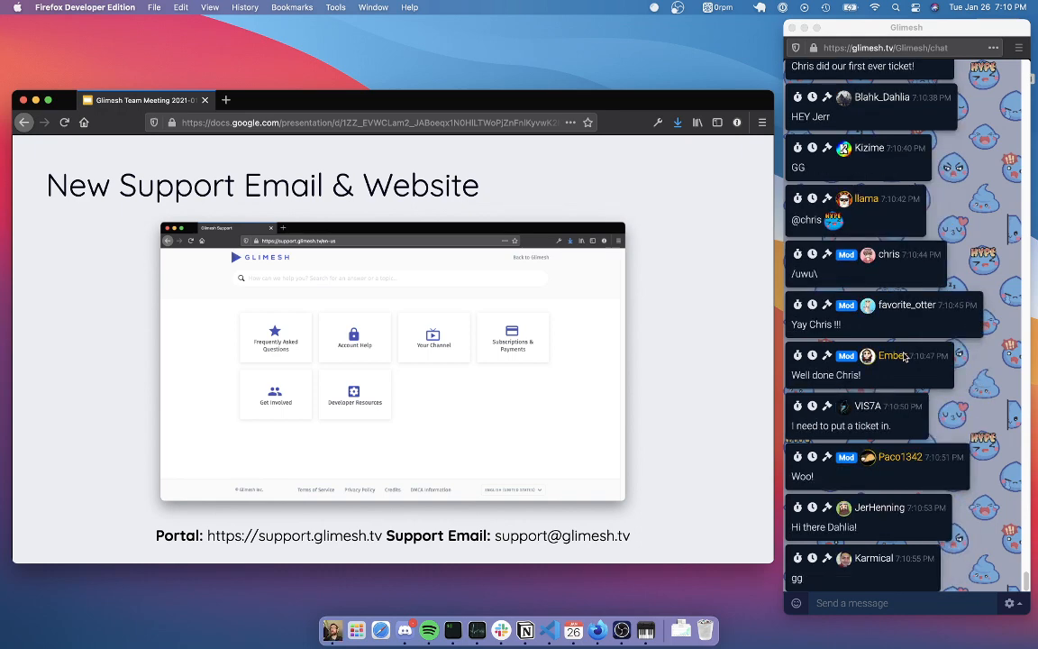
{"action": "scroll", "scroll_direction": "down", "scroll_amount": 3}
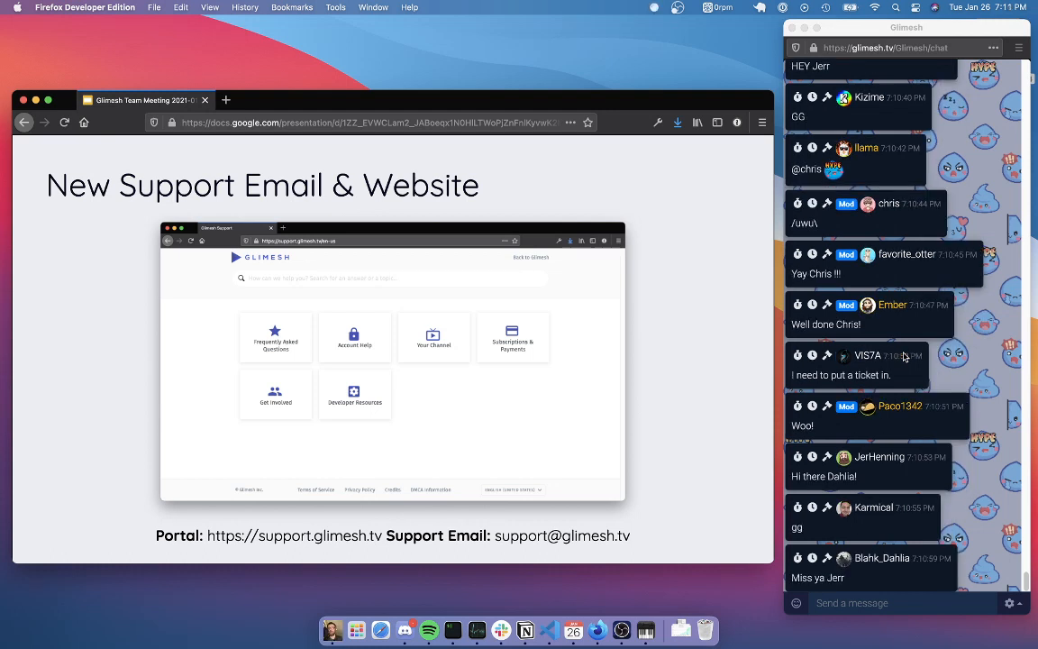
{"action": "scroll", "scroll_direction": "down", "scroll_amount": 3}
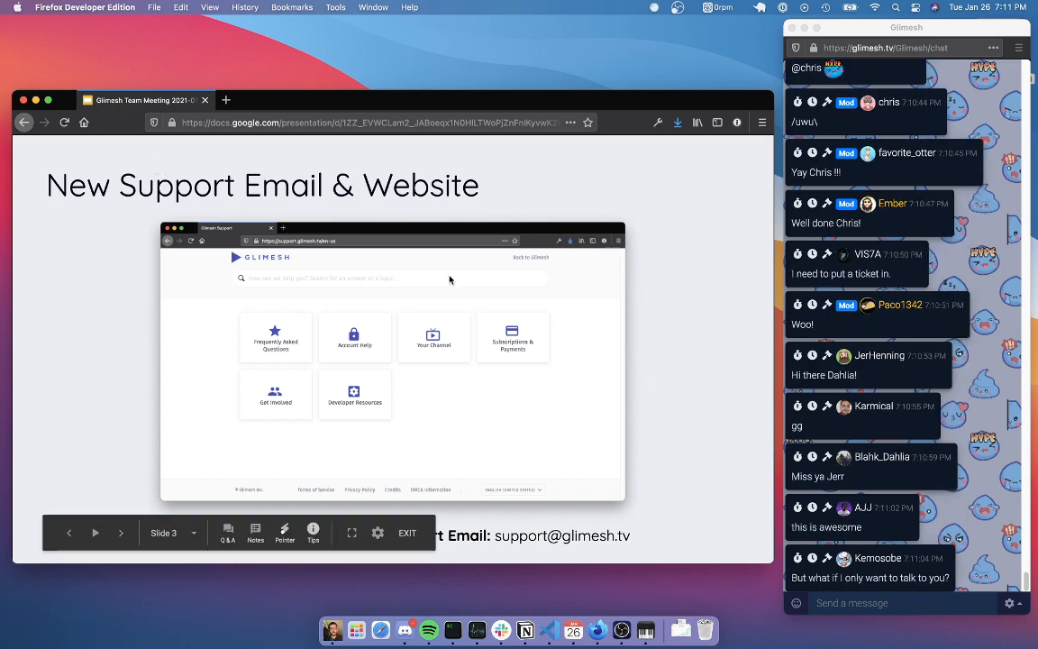
{"action": "mouse_move", "coordinate": [354, 274]}
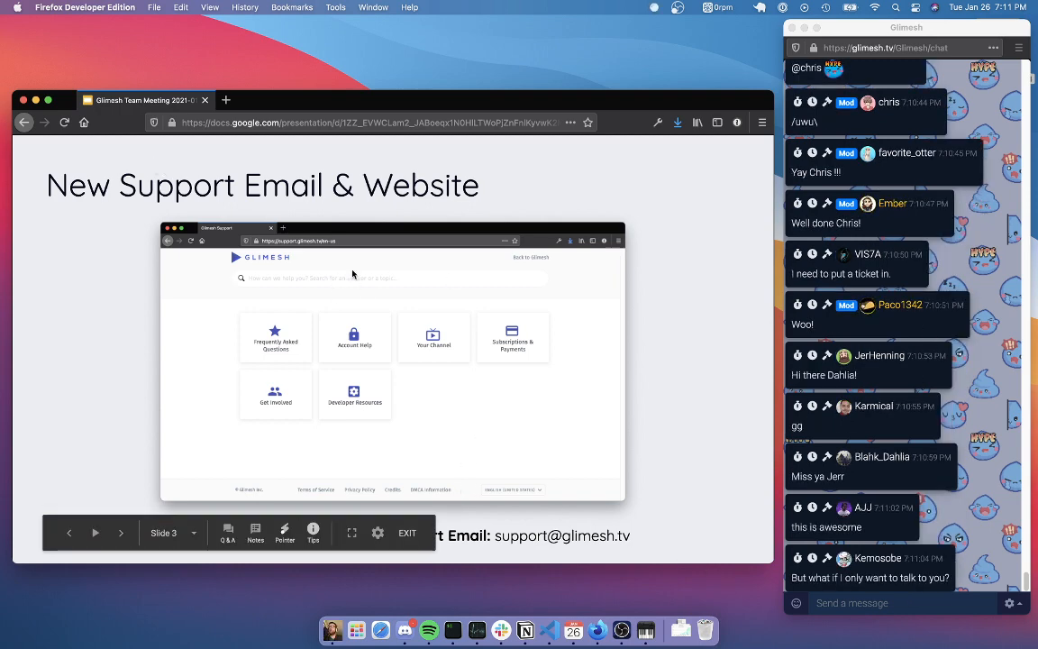
{"action": "scroll", "scroll_direction": "down", "scroll_amount": 3}
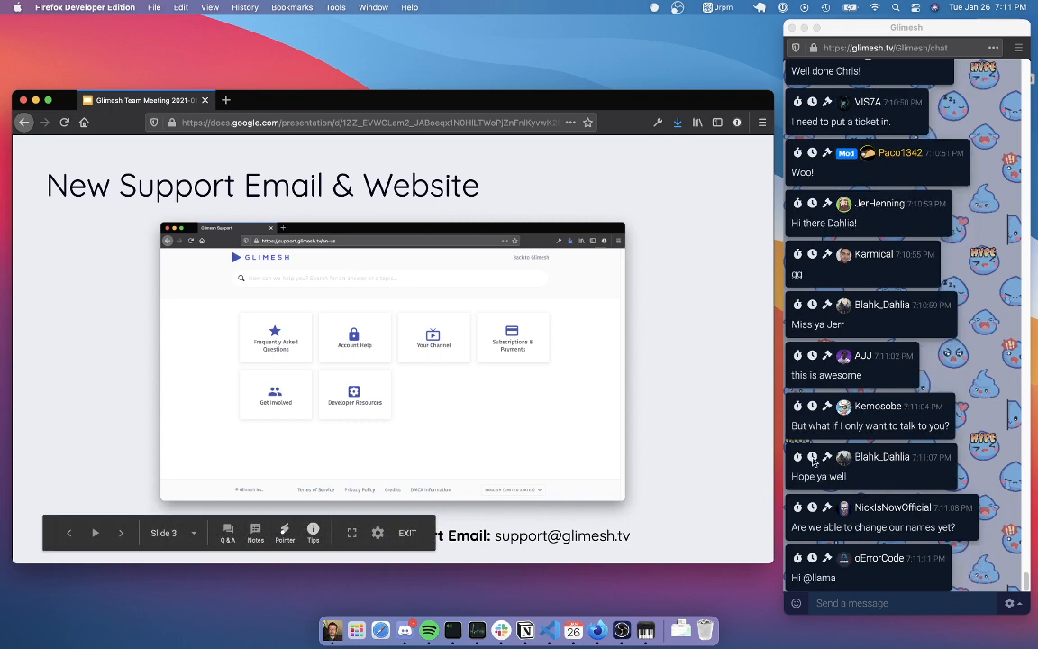
{"action": "mouse_move", "coordinate": [890, 503]}
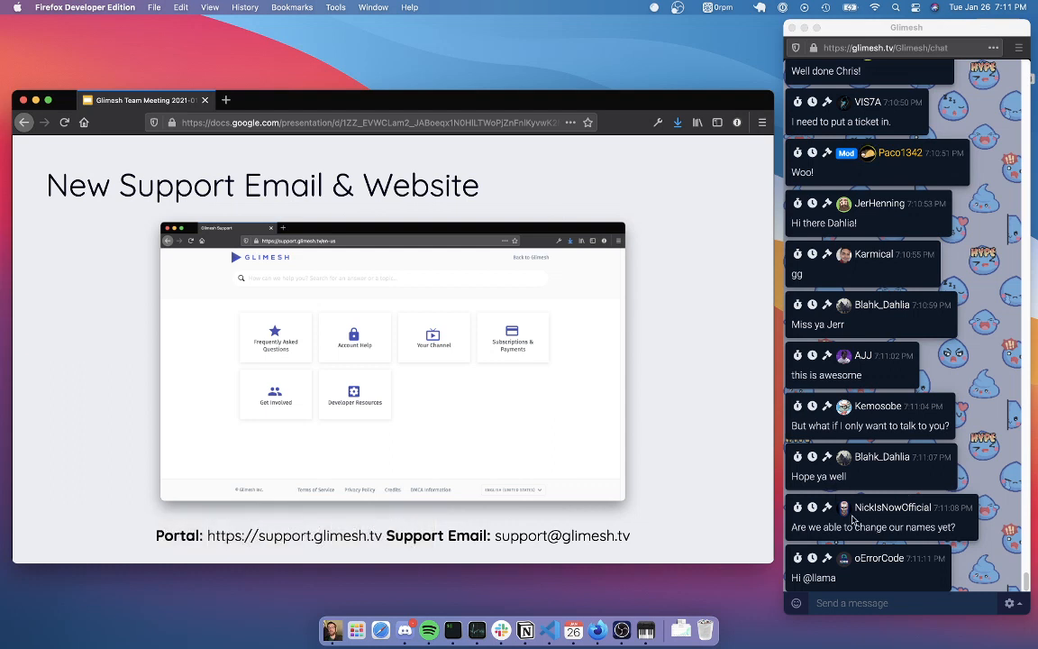
{"action": "mouse_move", "coordinate": [755, 566]}
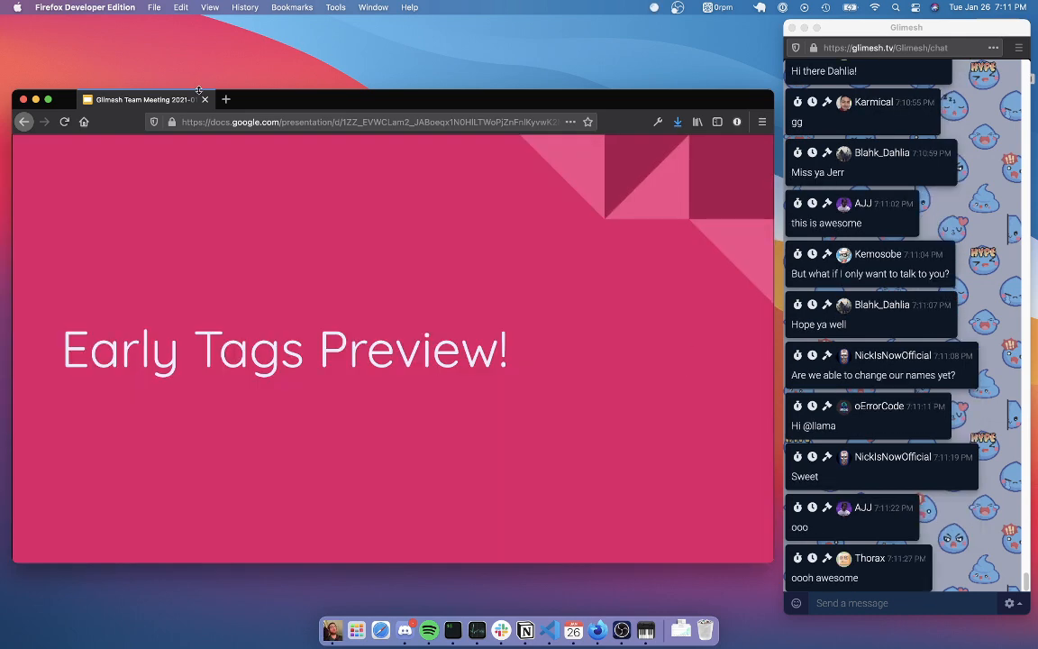
Reach the Early Tags Preview slide and scroll the chat before switching to the glimesh.dev tab.
{"action": "scroll", "scroll_direction": "down", "scroll_amount": 3}
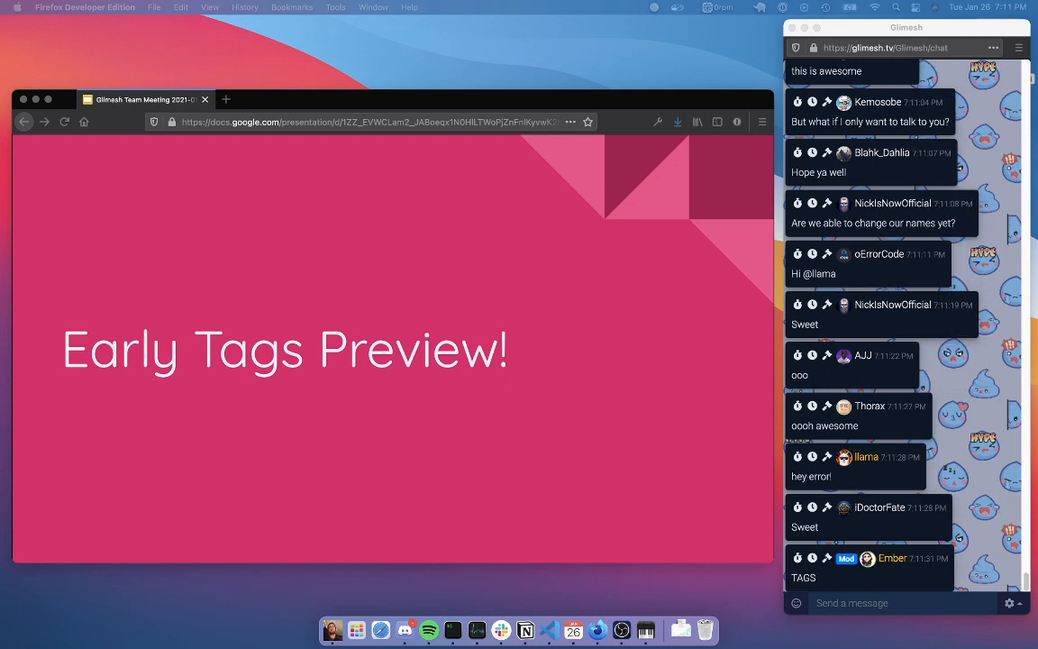
{"action": "scroll", "scroll_direction": "down", "scroll_amount": 3}
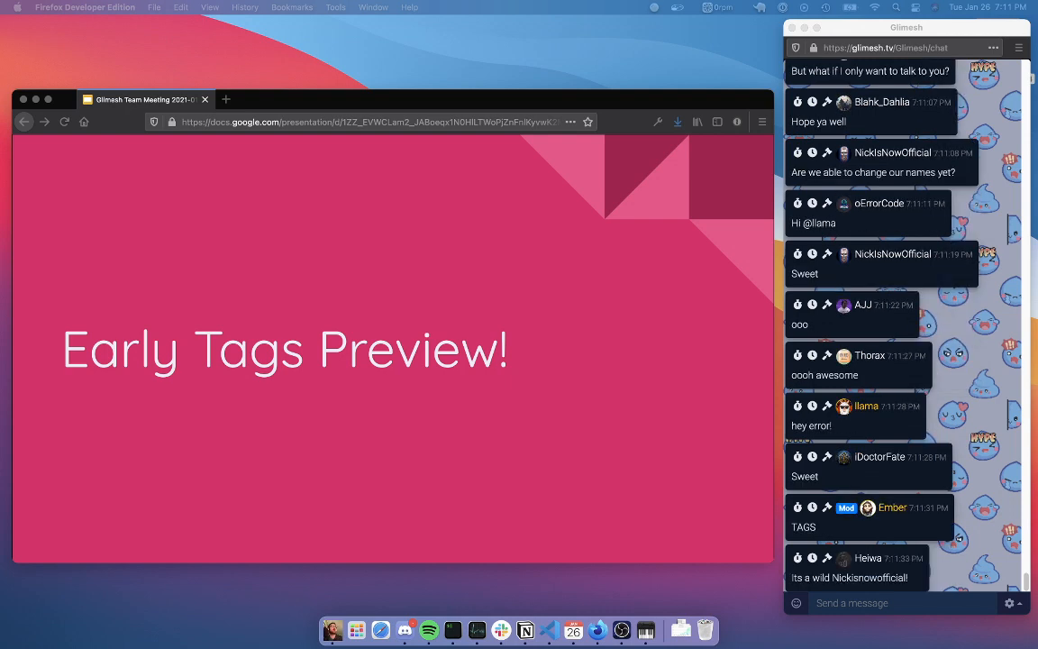
{"action": "scroll", "scroll_direction": "down", "scroll_amount": 3}
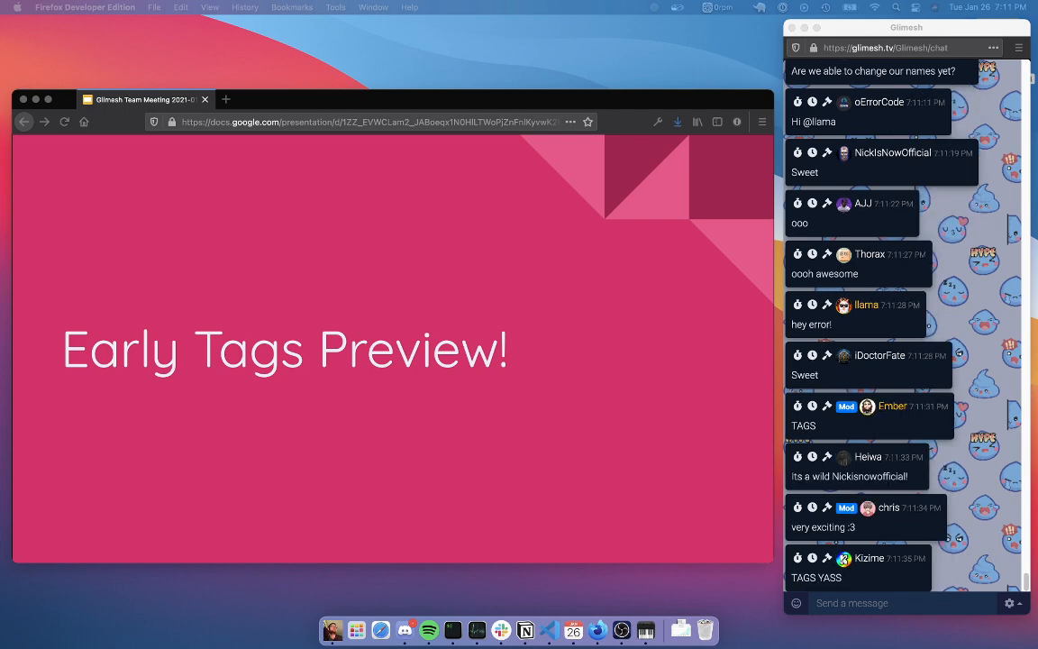
{"action": "scroll", "scroll_direction": "down", "scroll_amount": 3}
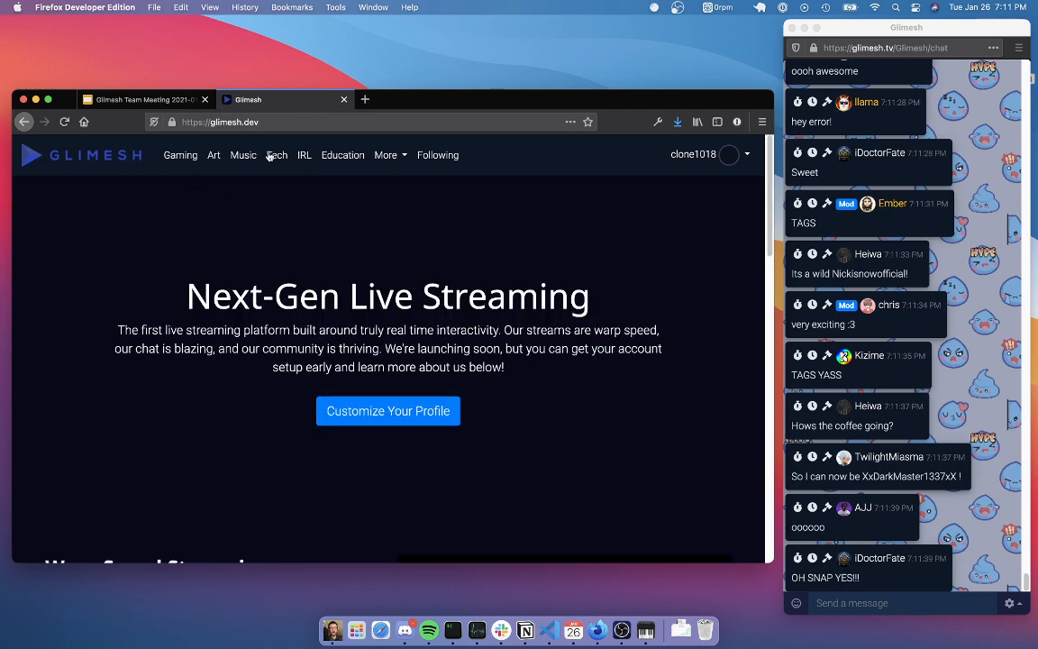
Open the Gaming Streams page showing the WoW, Hello World and Delete me tags and browse its streams.
{"action": "left_click", "coordinate": [180, 155]}
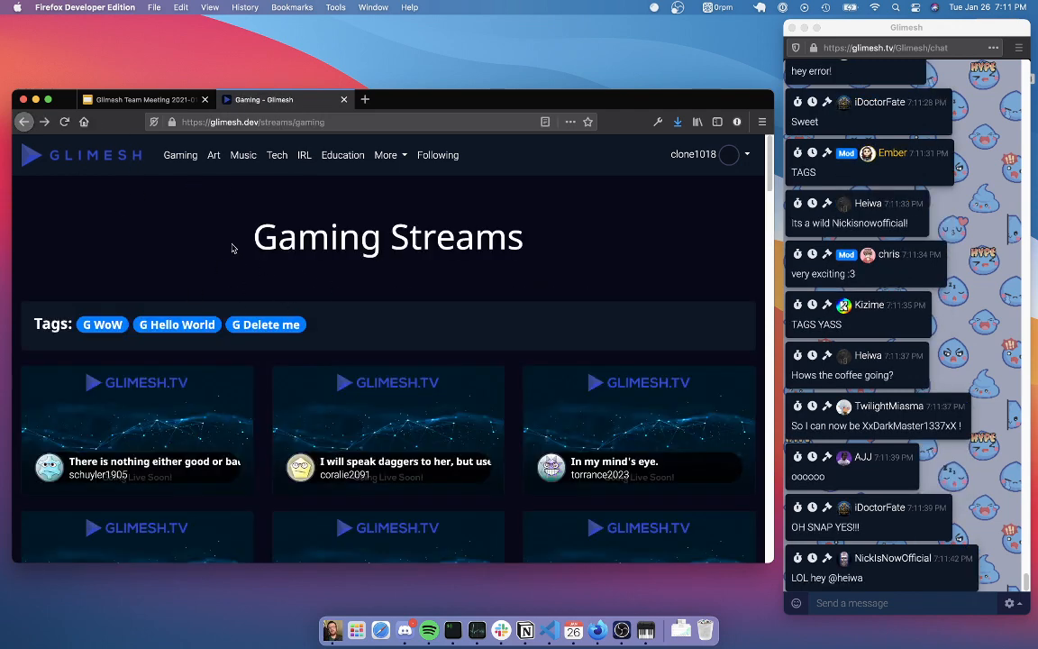
{"action": "mouse_move", "coordinate": [177, 155]}
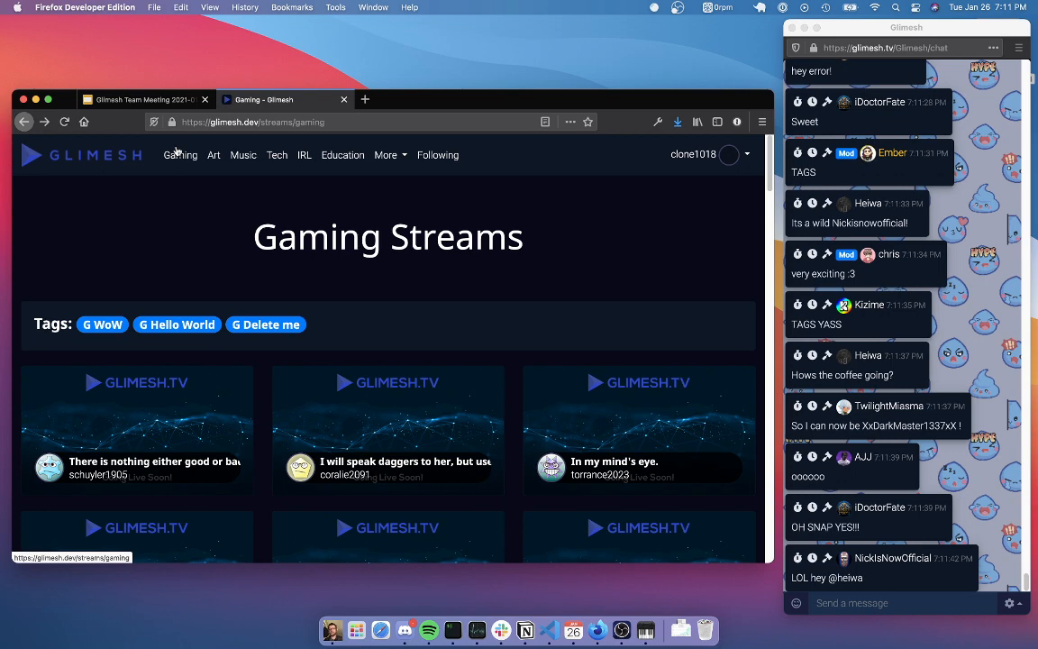
{"action": "scroll", "scroll_direction": "down", "scroll_amount": 3}
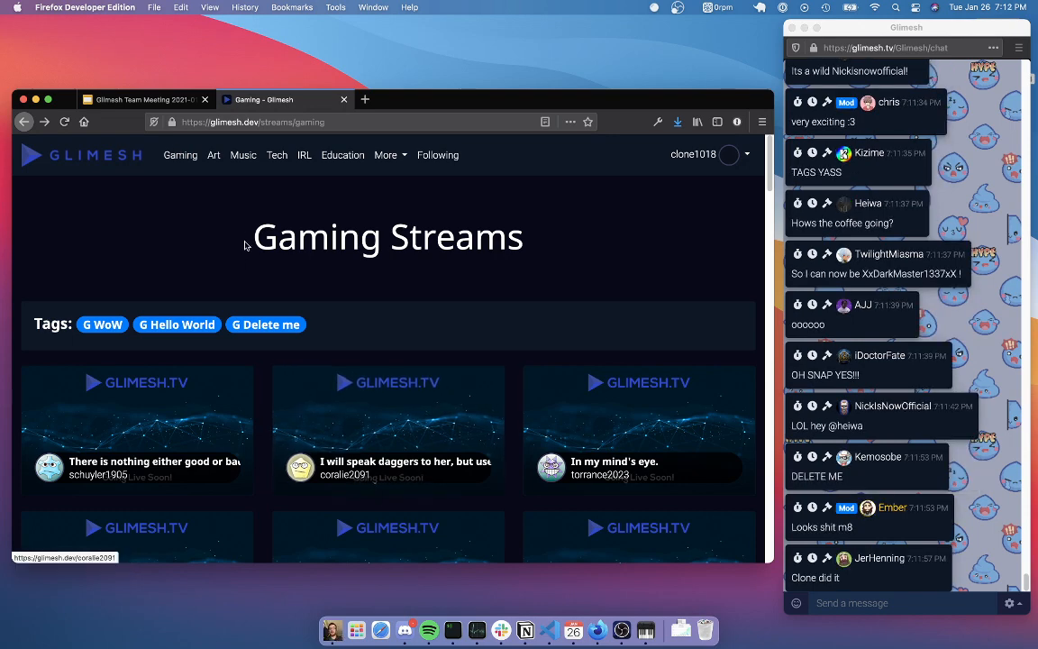
{"action": "scroll", "scroll_direction": "down", "scroll_amount": 3}
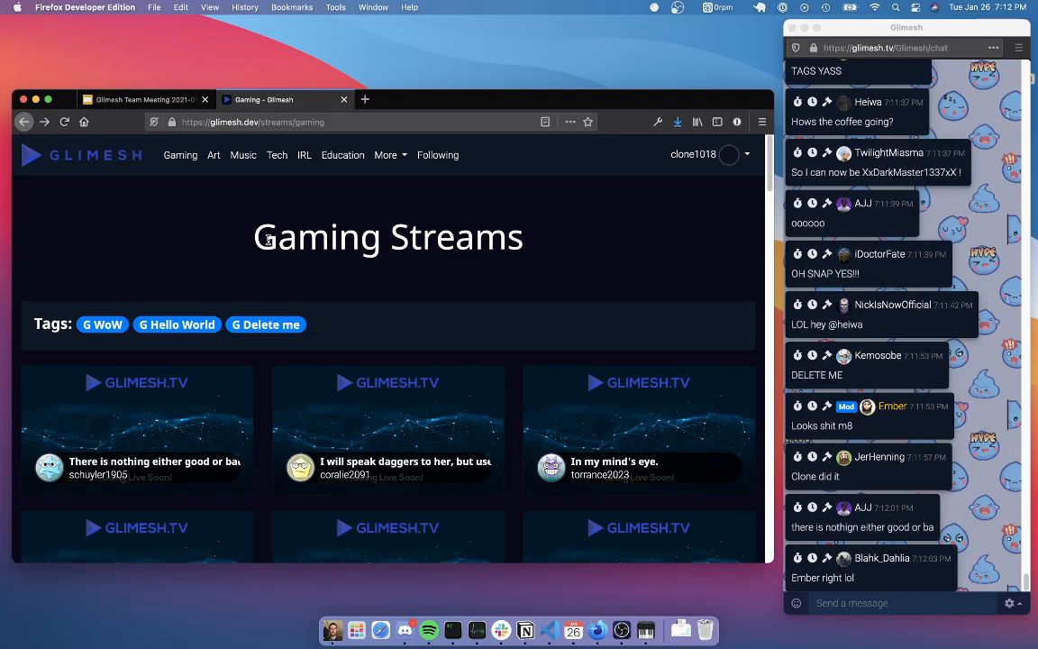
{"action": "scroll", "scroll_direction": "down", "scroll_amount": 3}
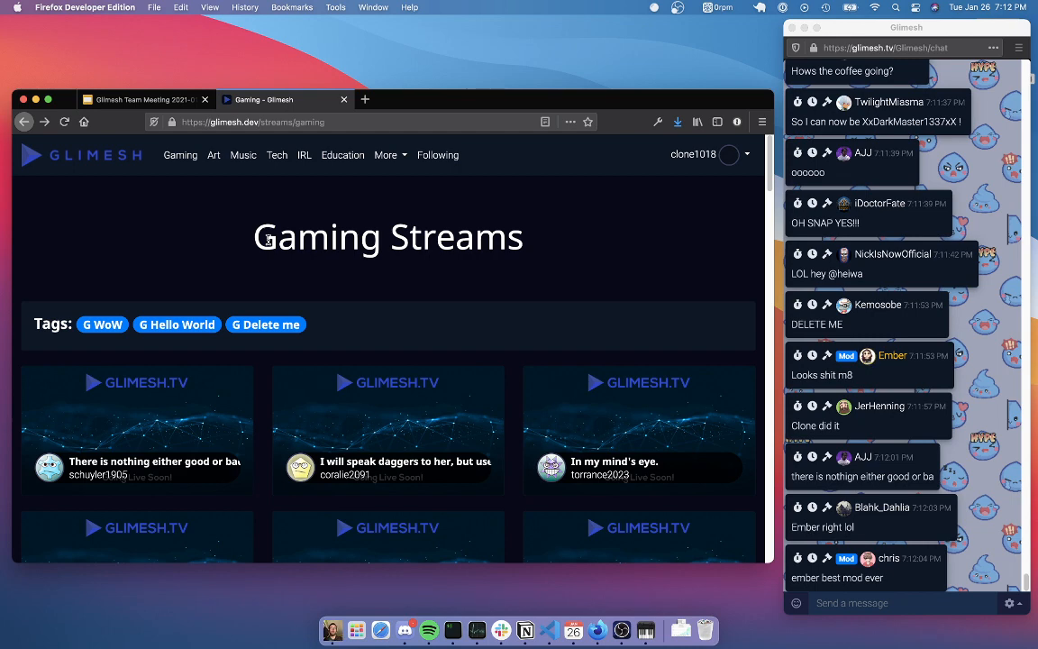
{"action": "scroll", "scroll_direction": "down", "scroll_amount": 3}
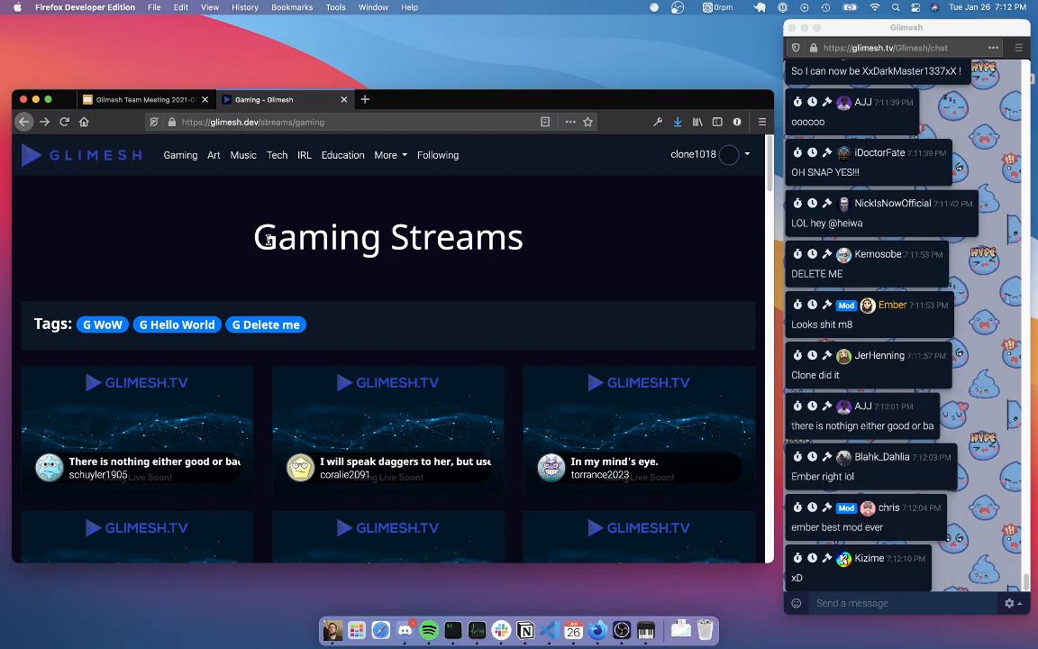
{"action": "mouse_move", "coordinate": [108, 274]}
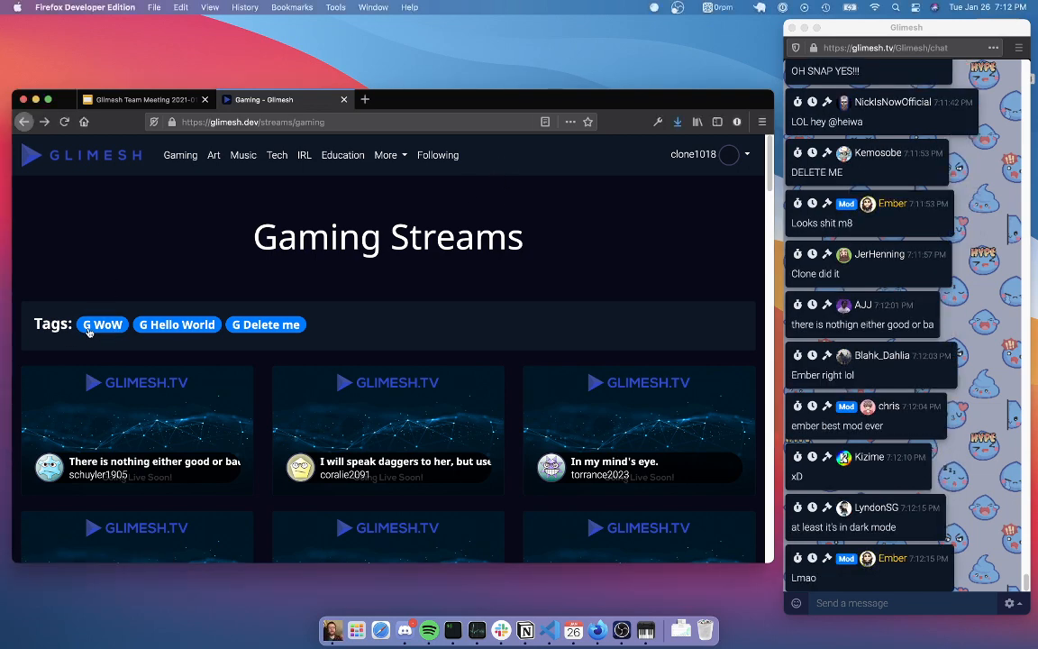
{"action": "mouse_move", "coordinate": [101, 325]}
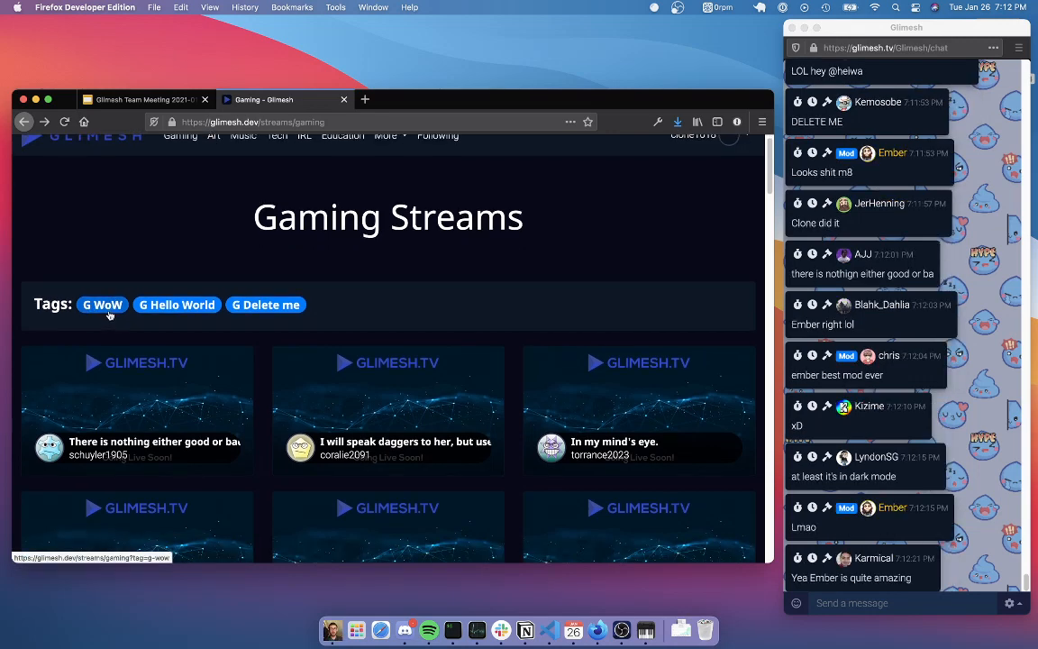
Filter the Gaming streams to the WoW tag, then clear the filter to list all streams.
{"action": "left_click", "coordinate": [101, 305]}
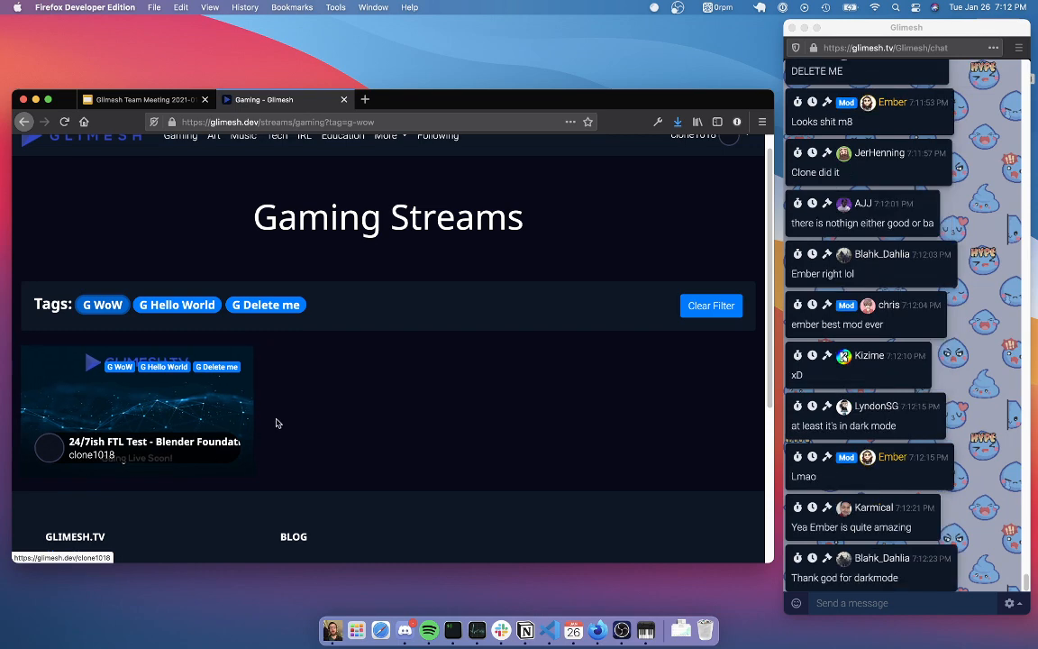
{"action": "mouse_move", "coordinate": [177, 304]}
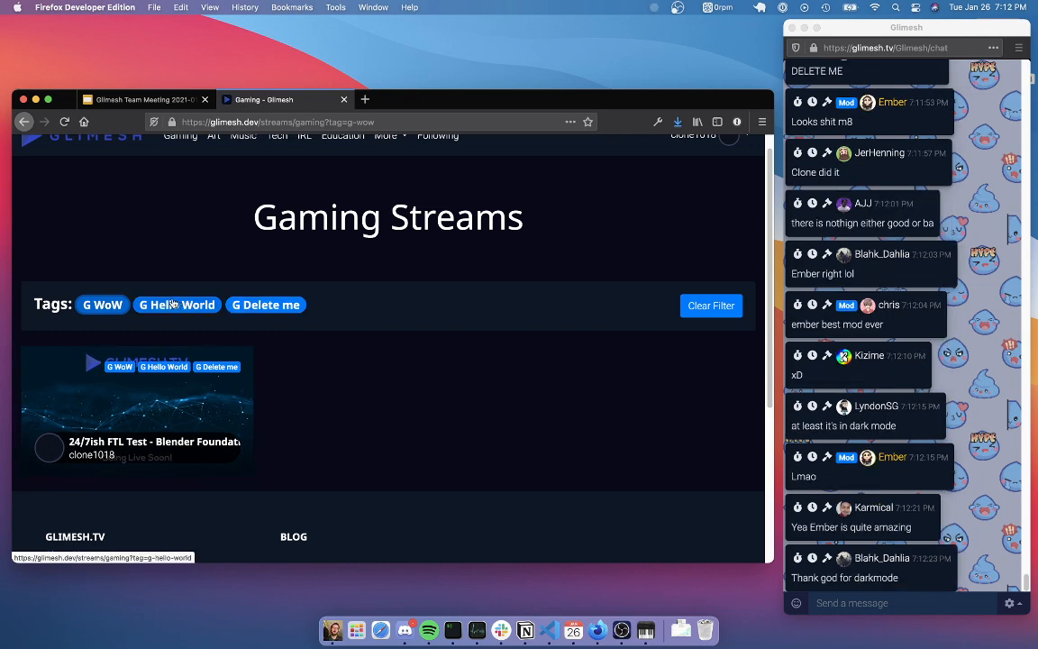
{"action": "left_click", "coordinate": [710, 307]}
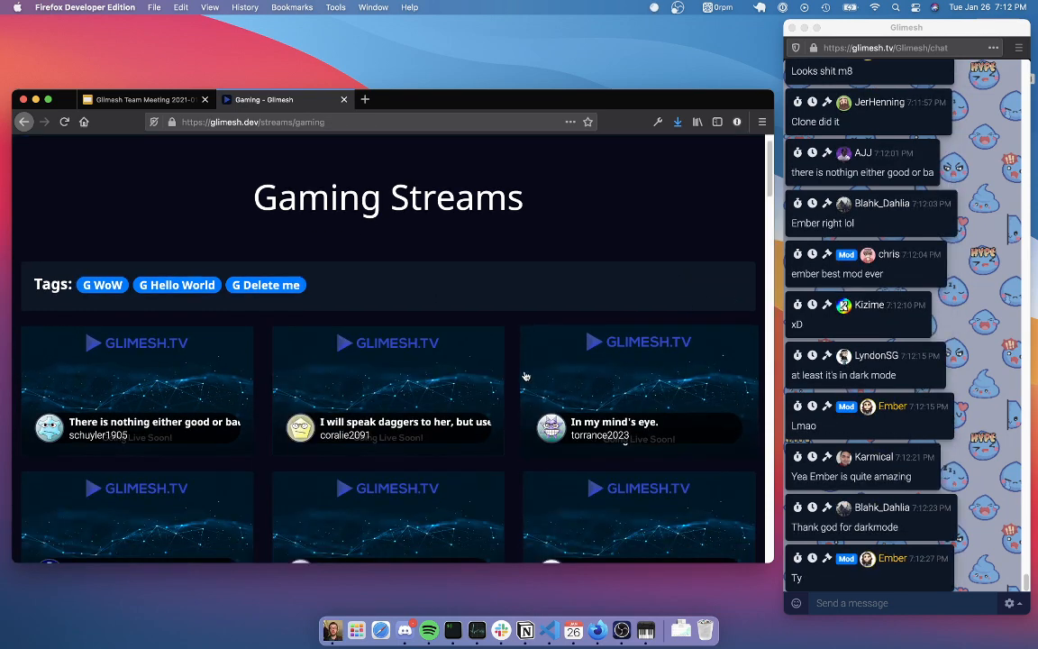
{"action": "scroll", "scroll_direction": "down", "scroll_amount": 3}
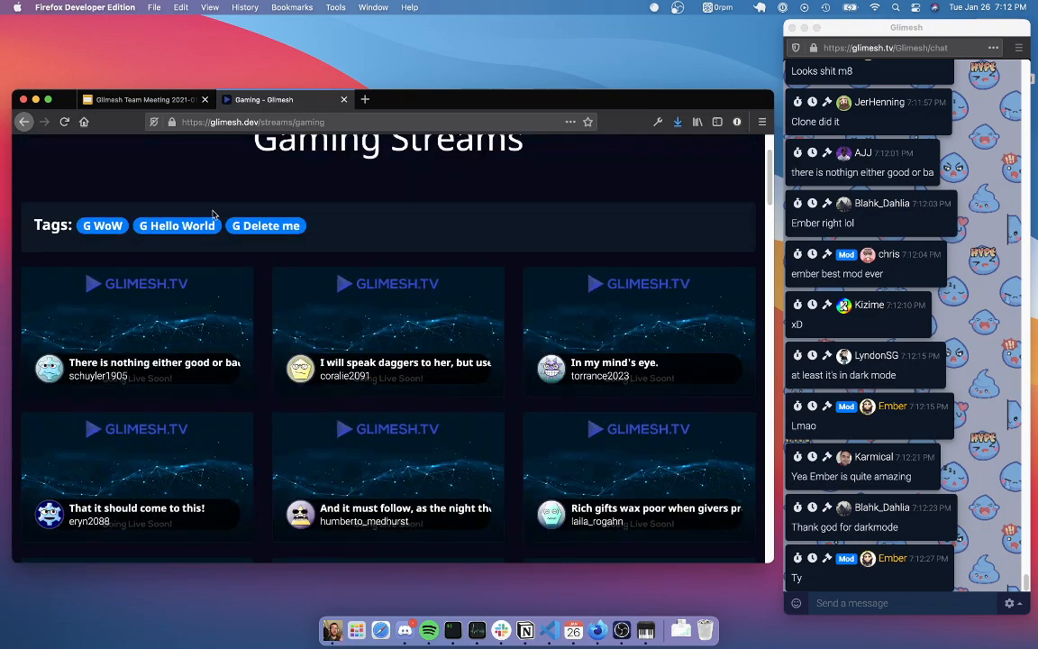
Filter the Gaming streams to the Hello World tag so a single stream is listed.
{"action": "left_click", "coordinate": [176, 225]}
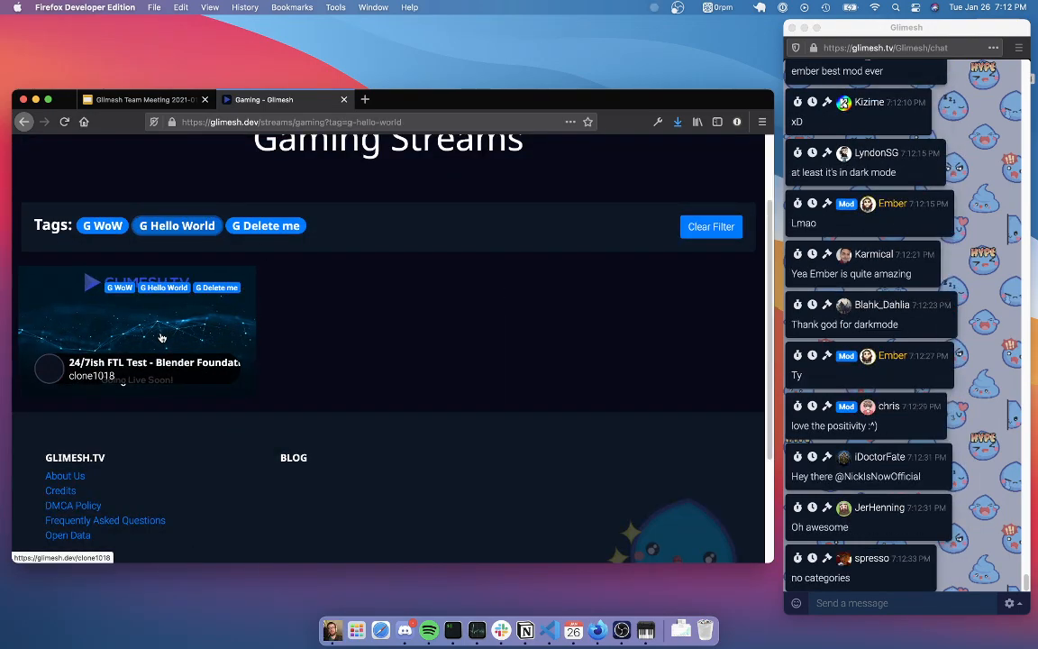
{"action": "scroll", "scroll_direction": "down", "scroll_amount": 3}
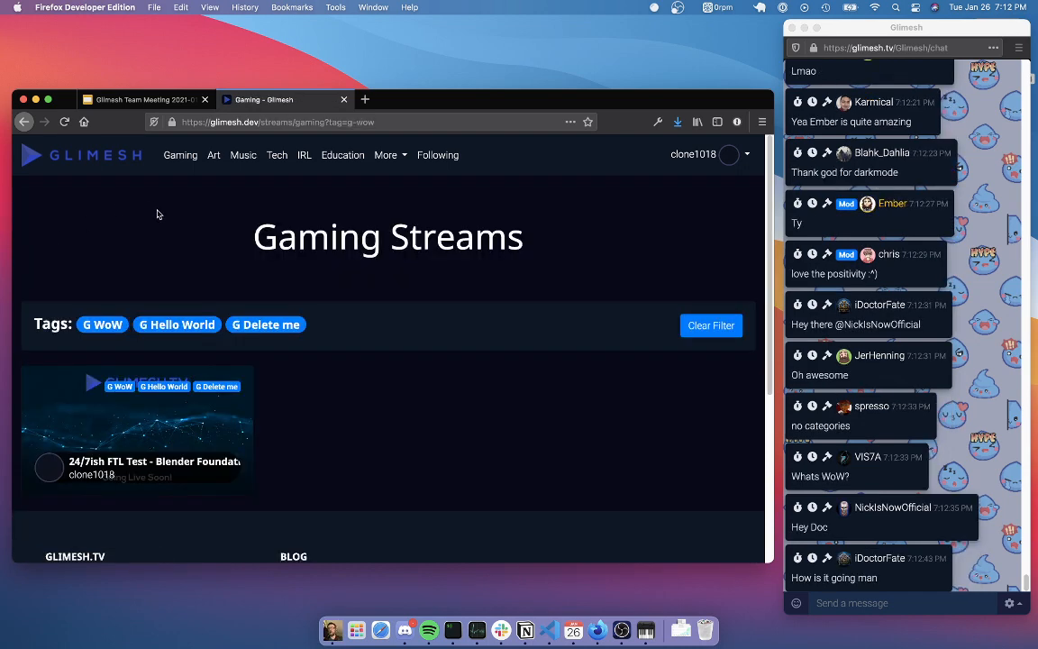
{"action": "scroll", "scroll_direction": "down", "scroll_amount": 3}
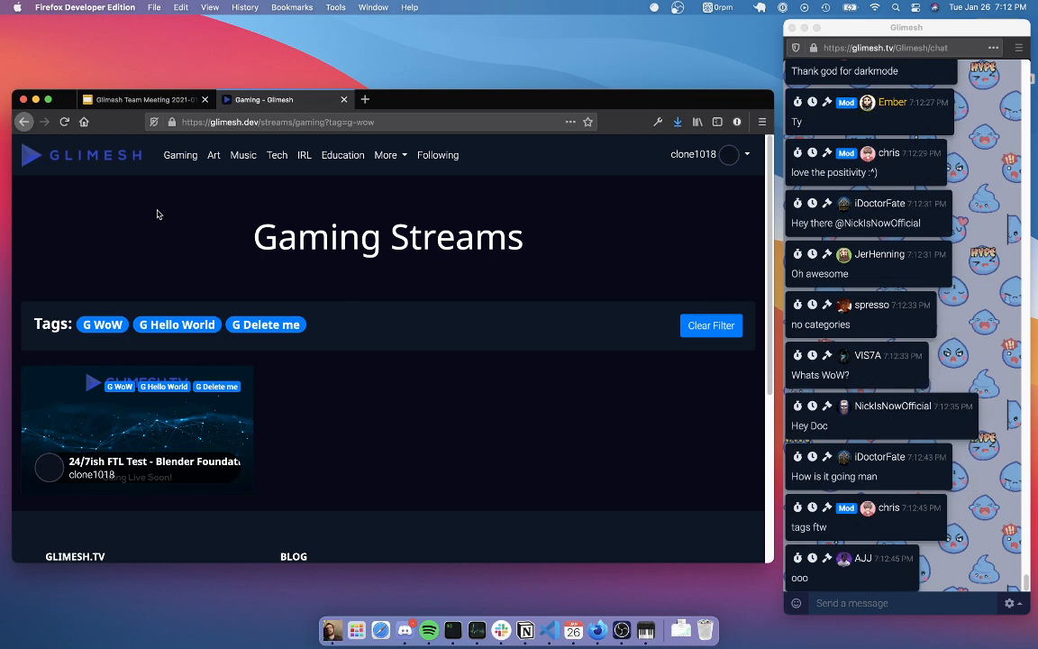
{"action": "scroll", "scroll_direction": "down", "scroll_amount": 3}
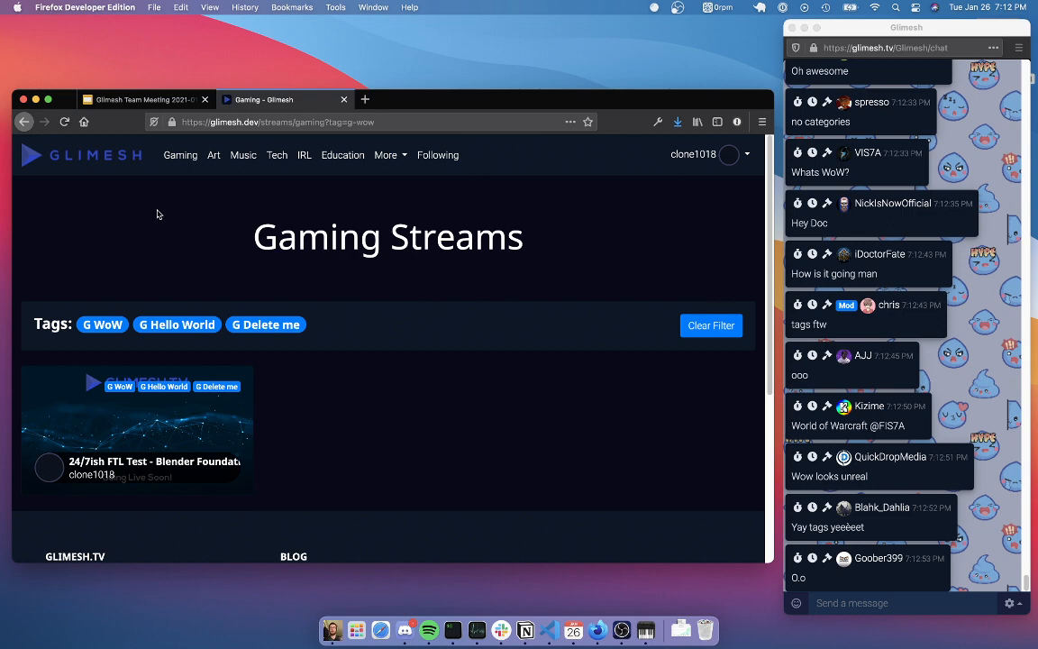
{"action": "scroll", "scroll_direction": "down", "scroll_amount": 3}
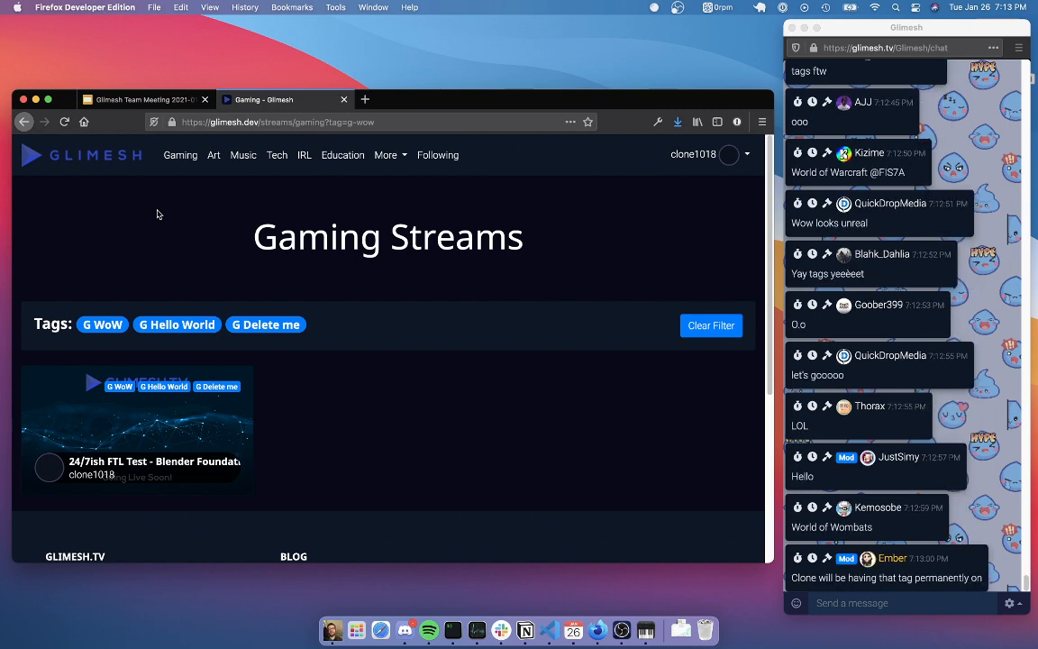
{"action": "scroll", "scroll_direction": "down", "scroll_amount": 3}
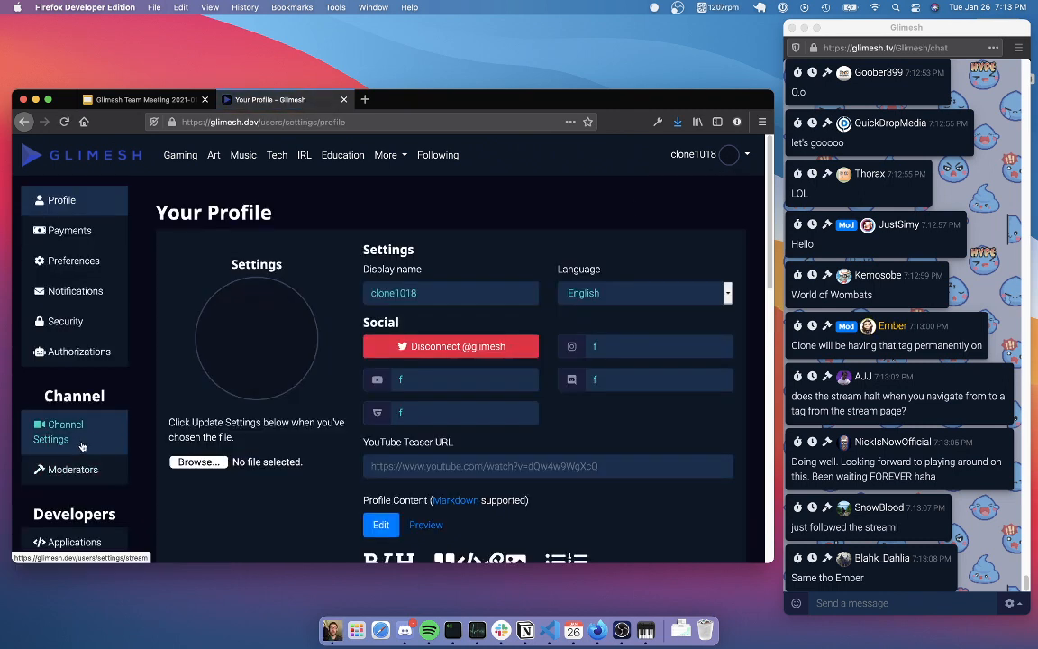
Go to Channel Settings and scroll down to the channel tags field.
{"action": "left_click", "coordinate": [57, 433]}
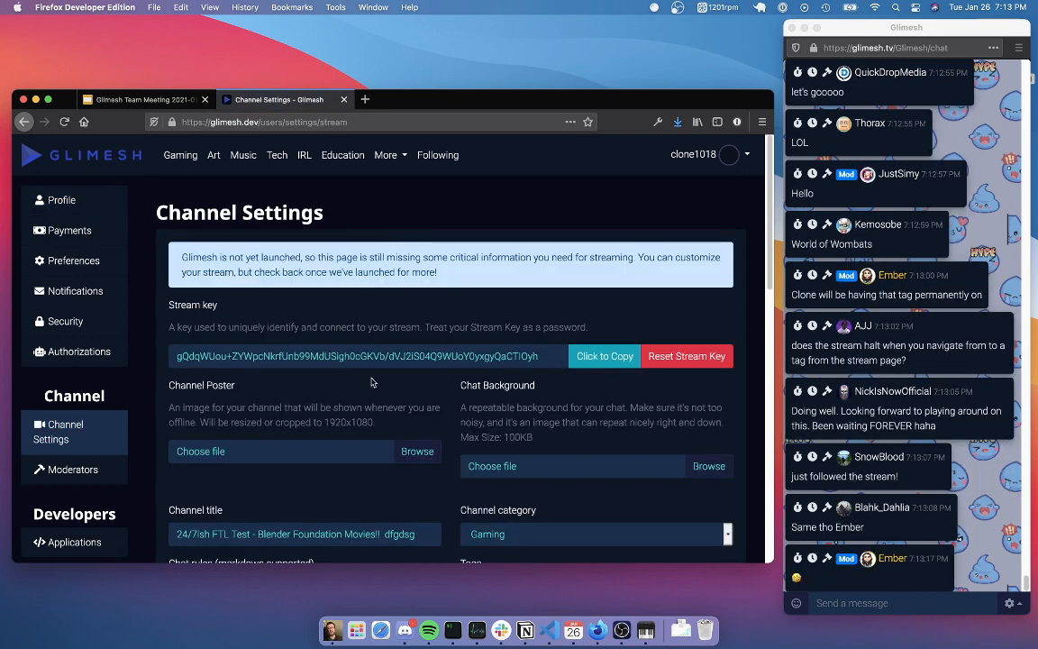
{"action": "scroll", "scroll_direction": "down", "scroll_amount": 3}
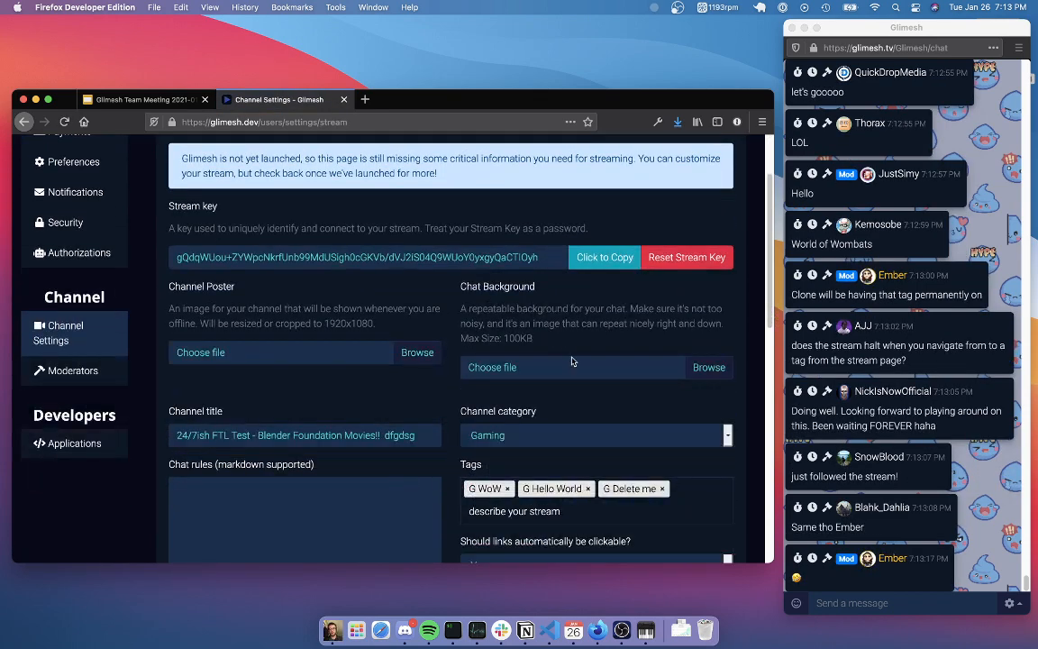
{"action": "scroll", "scroll_direction": "down", "scroll_amount": 3}
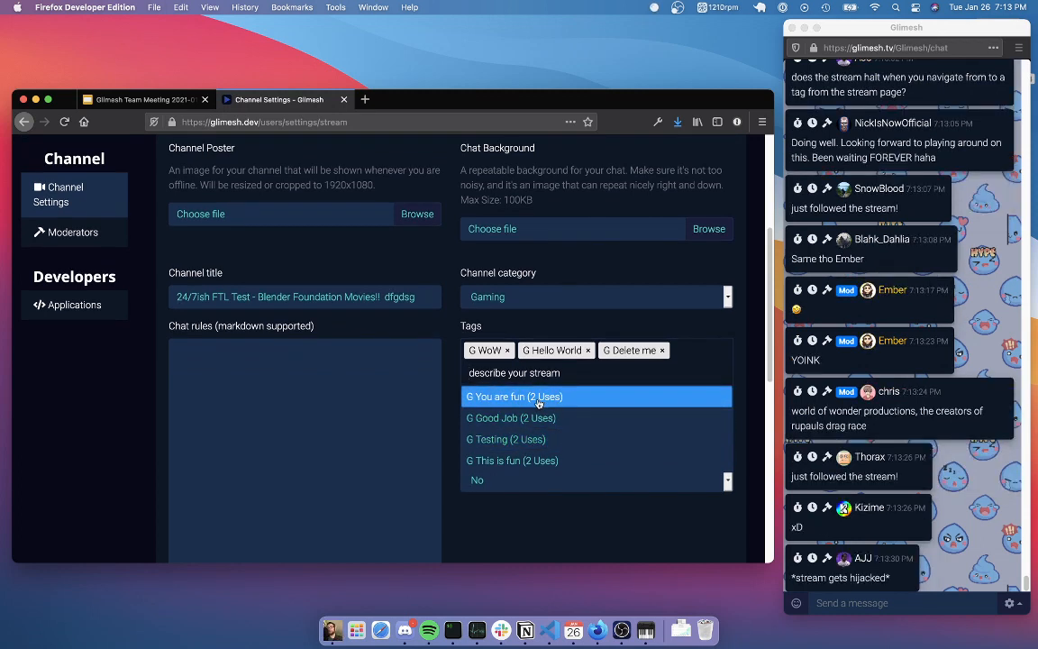
{"action": "scroll", "scroll_direction": "down", "scroll_amount": 3}
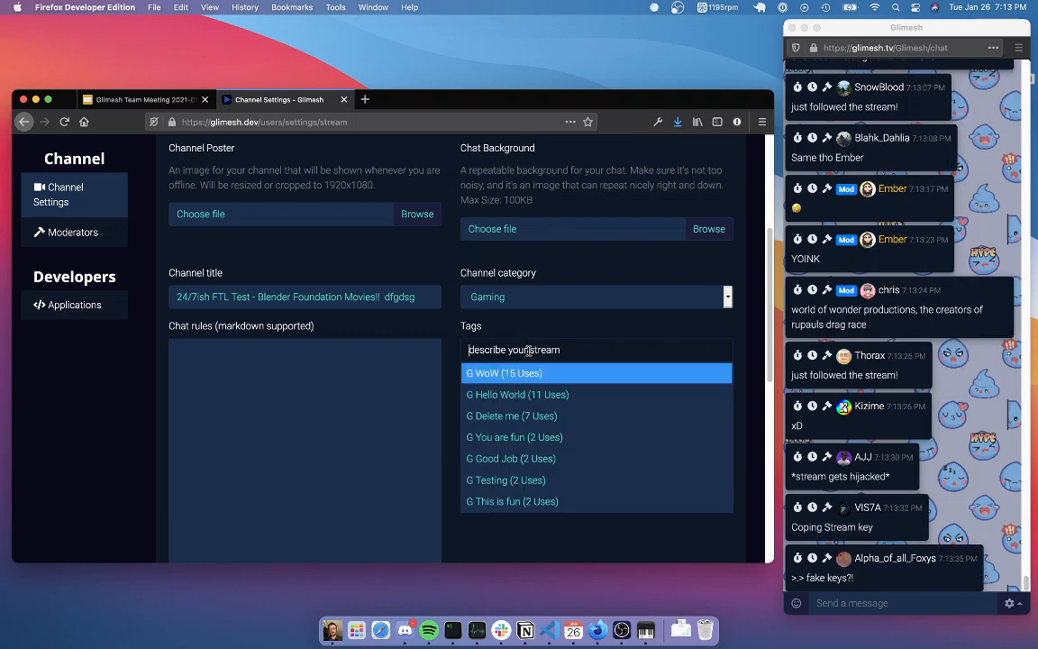
Set the channel's tags to the existing WoW tag plus a new Counter Strike tag.
{"action": "type", "text": "Wo"}
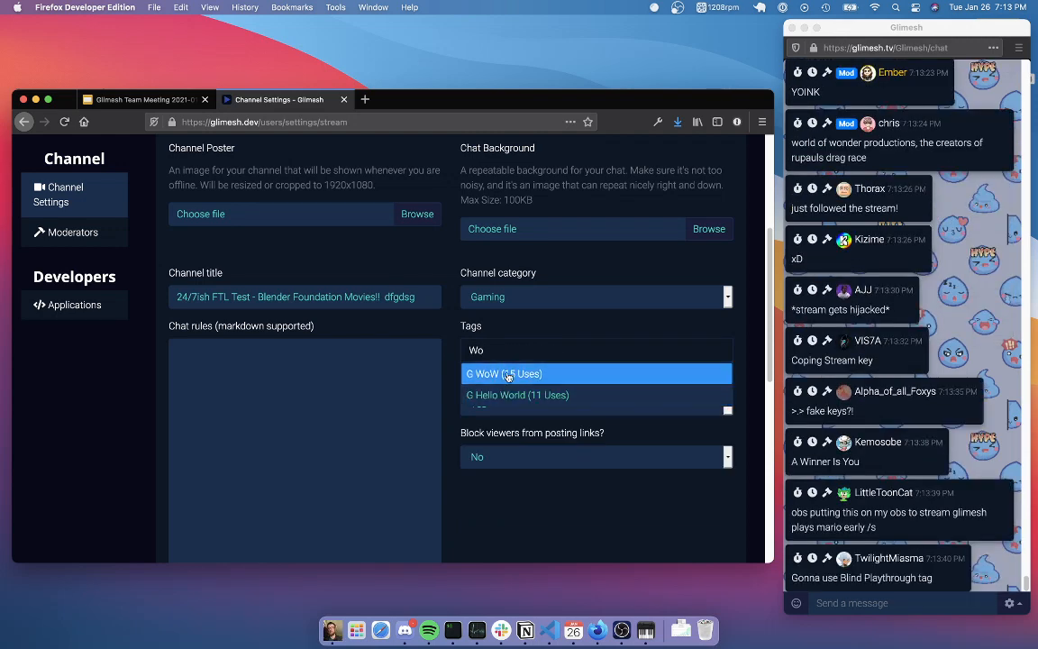
{"action": "left_click", "coordinate": [505, 373]}
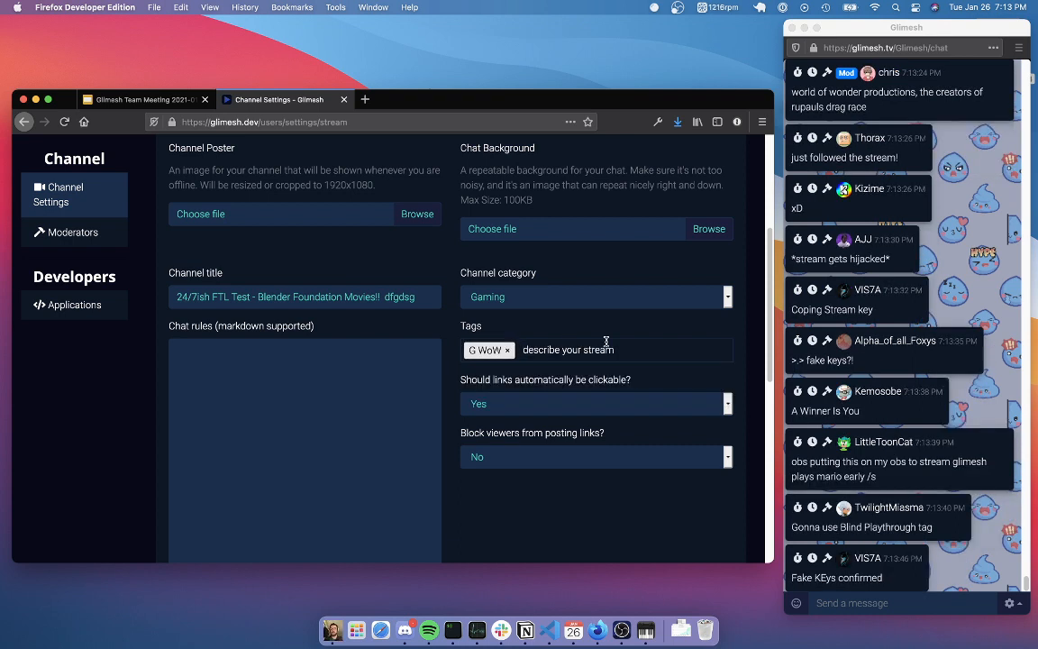
{"action": "scroll", "scroll_direction": "down", "scroll_amount": 3}
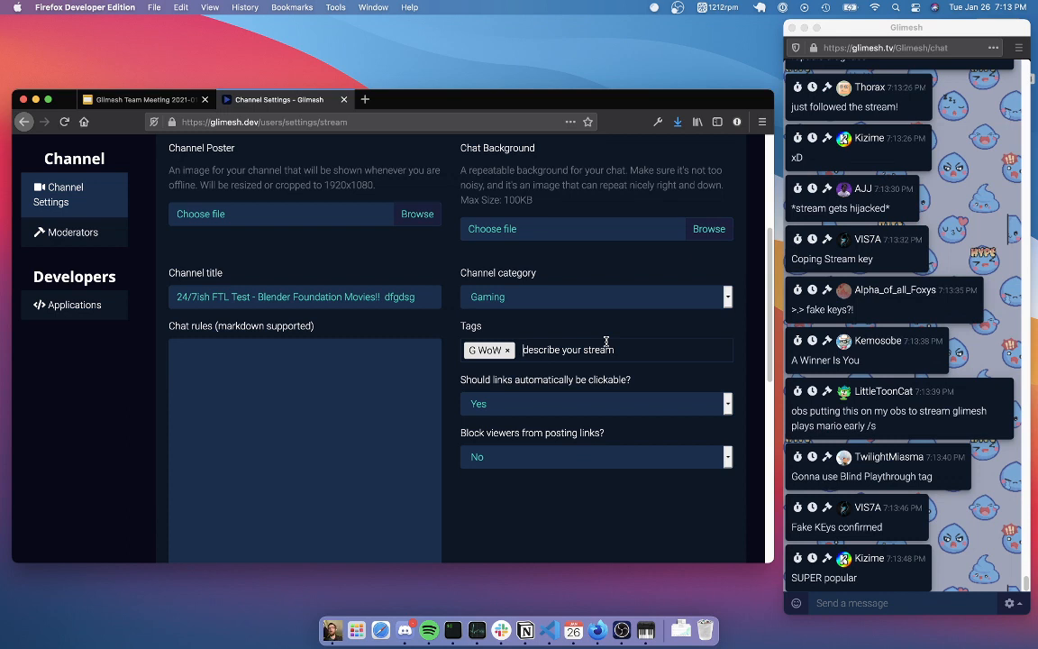
{"action": "type", "text": "Counter"}
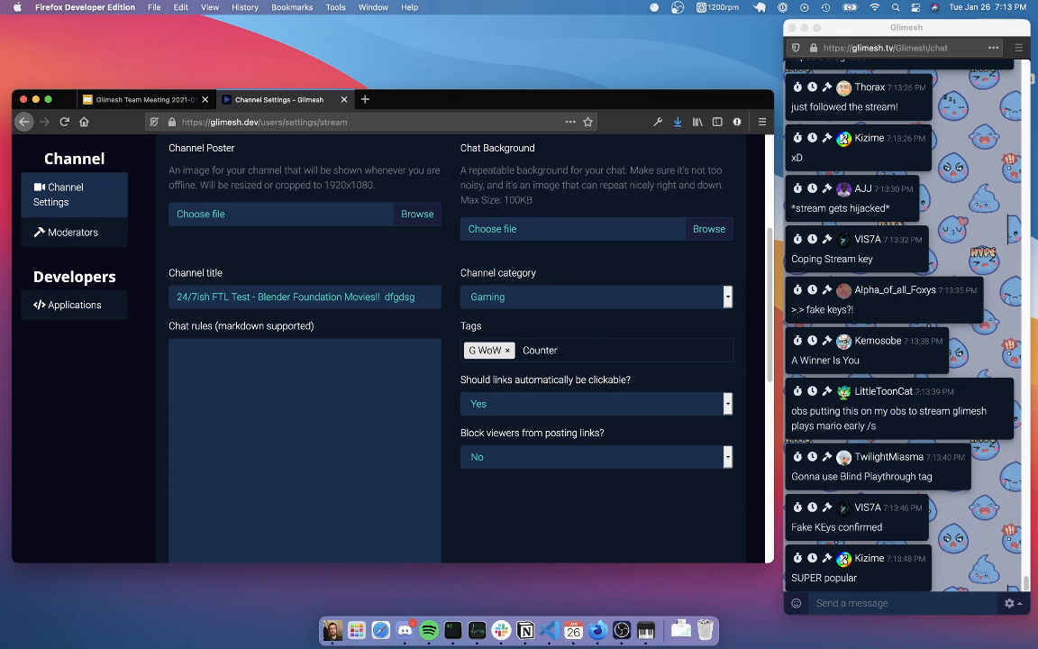
{"action": "type", "text": "Counter Strike"}
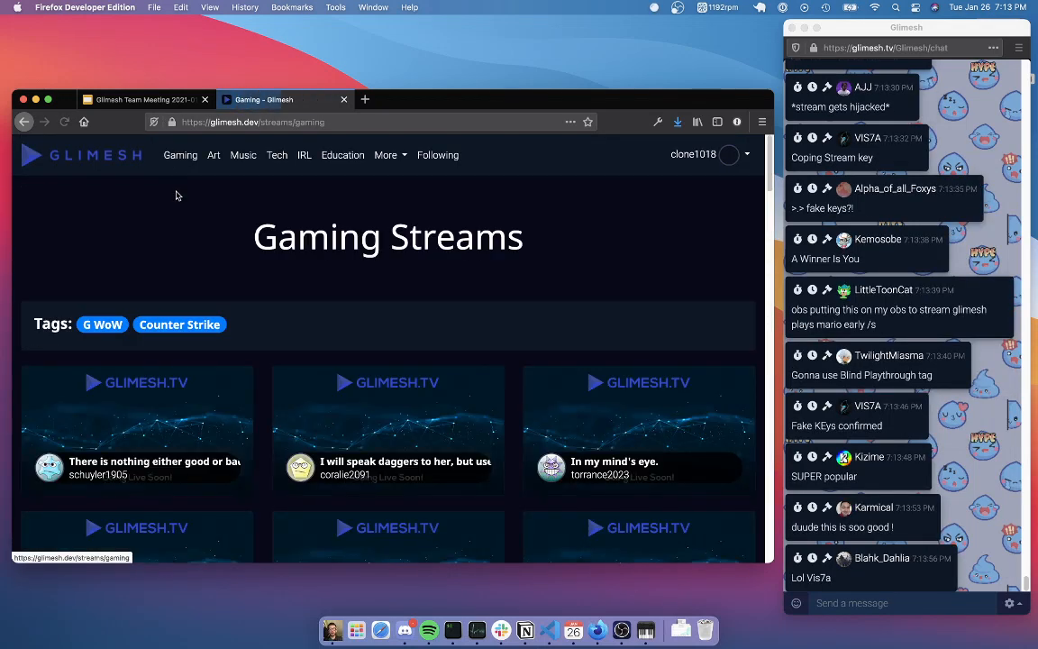
Open the clone1018 stream page showing the WoW and Counter Strike tags under its title.
{"action": "left_click", "coordinate": [180, 324]}
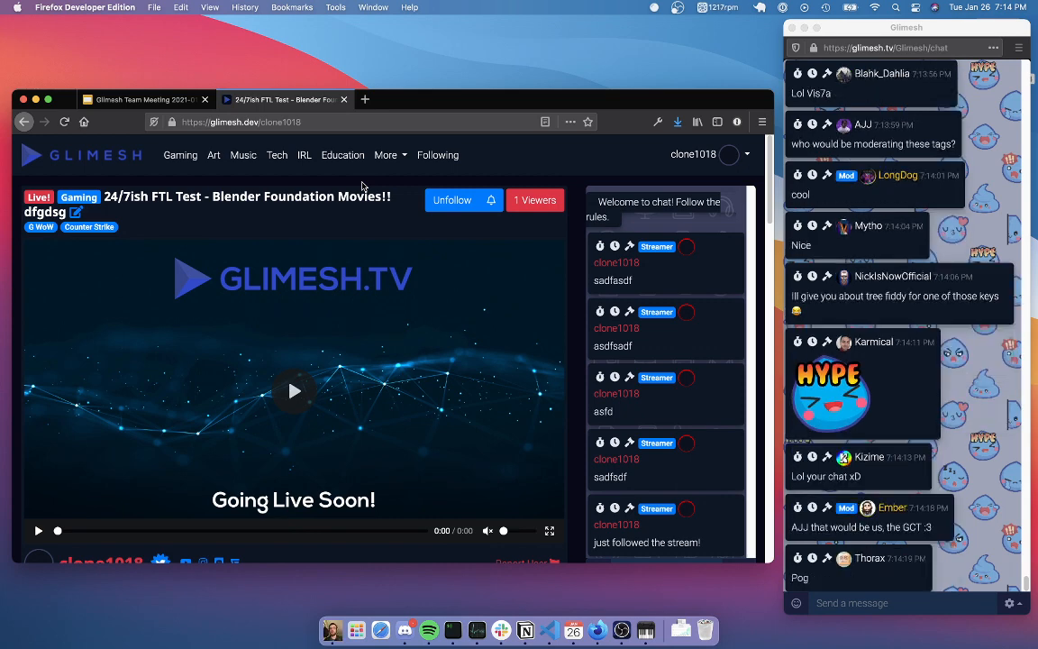
{"action": "scroll", "scroll_direction": "down", "scroll_amount": 3}
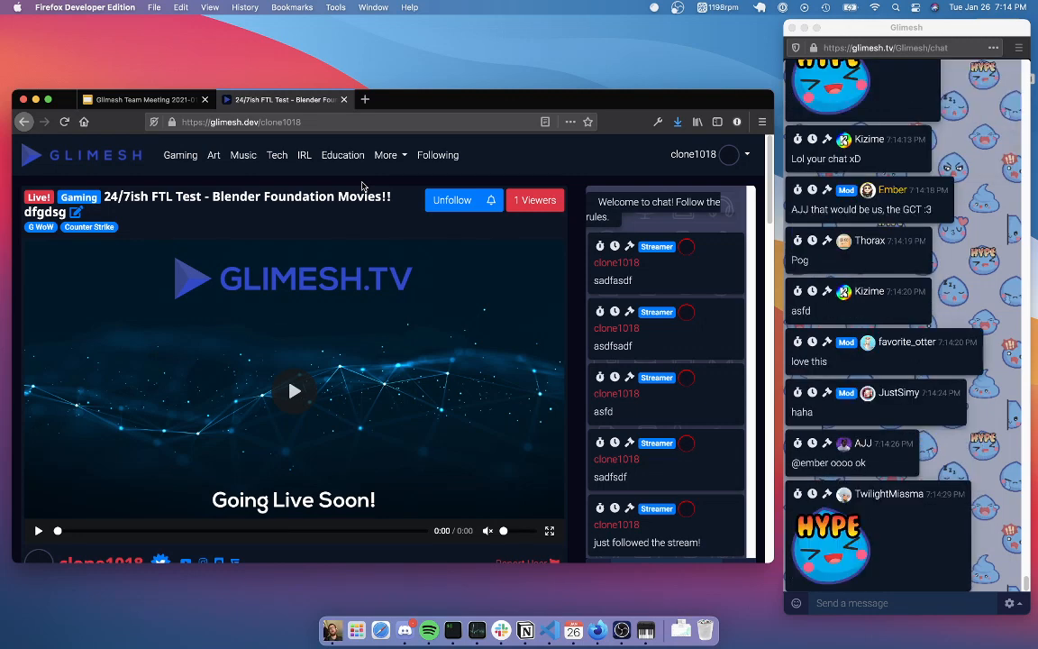
{"action": "scroll", "scroll_direction": "down", "scroll_amount": 3}
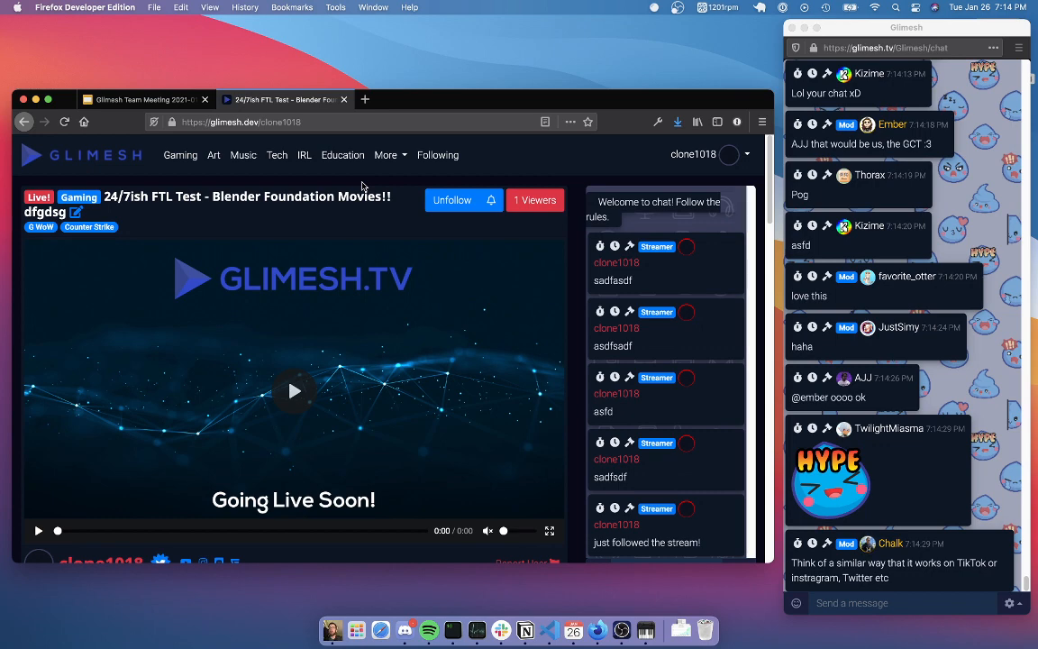
{"action": "scroll", "scroll_direction": "down", "scroll_amount": 3}
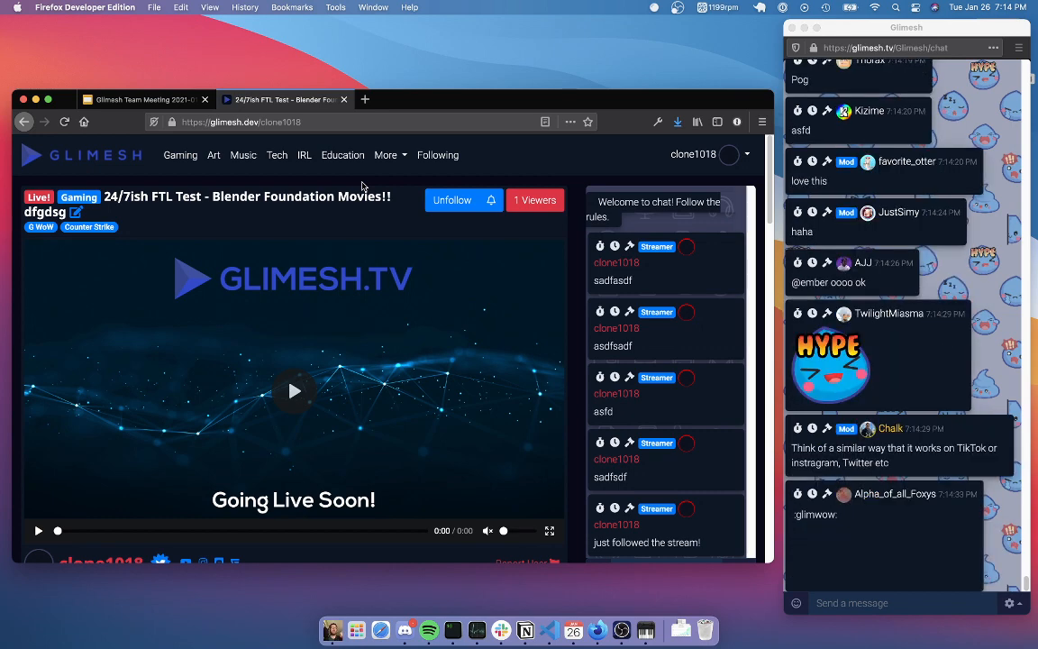
{"action": "scroll", "scroll_direction": "down", "scroll_amount": 3}
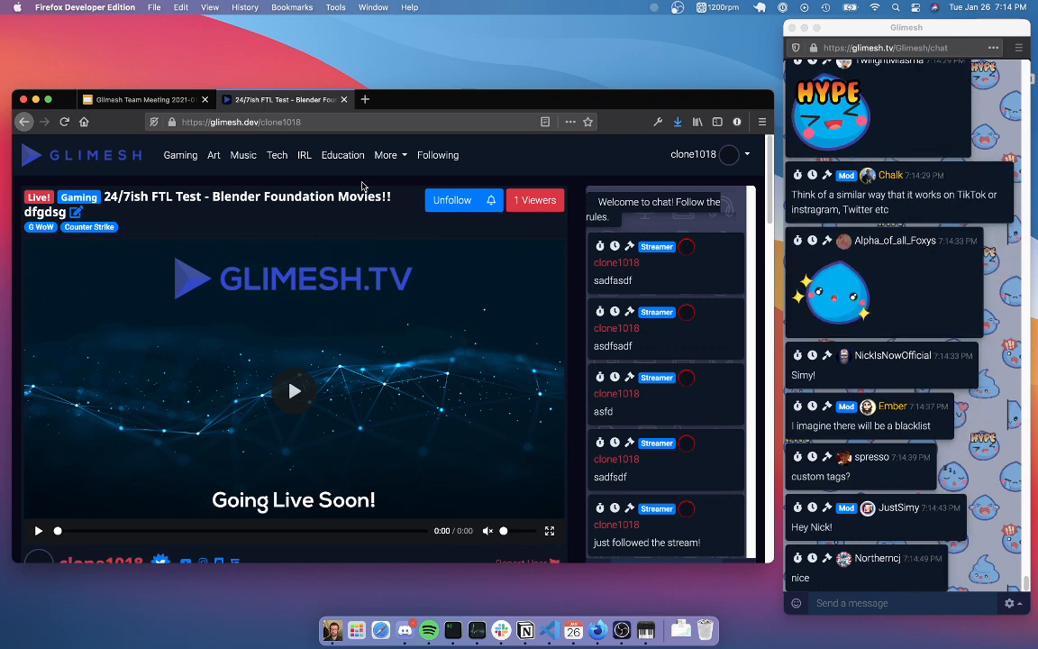
{"action": "scroll", "scroll_direction": "down", "scroll_amount": 3}
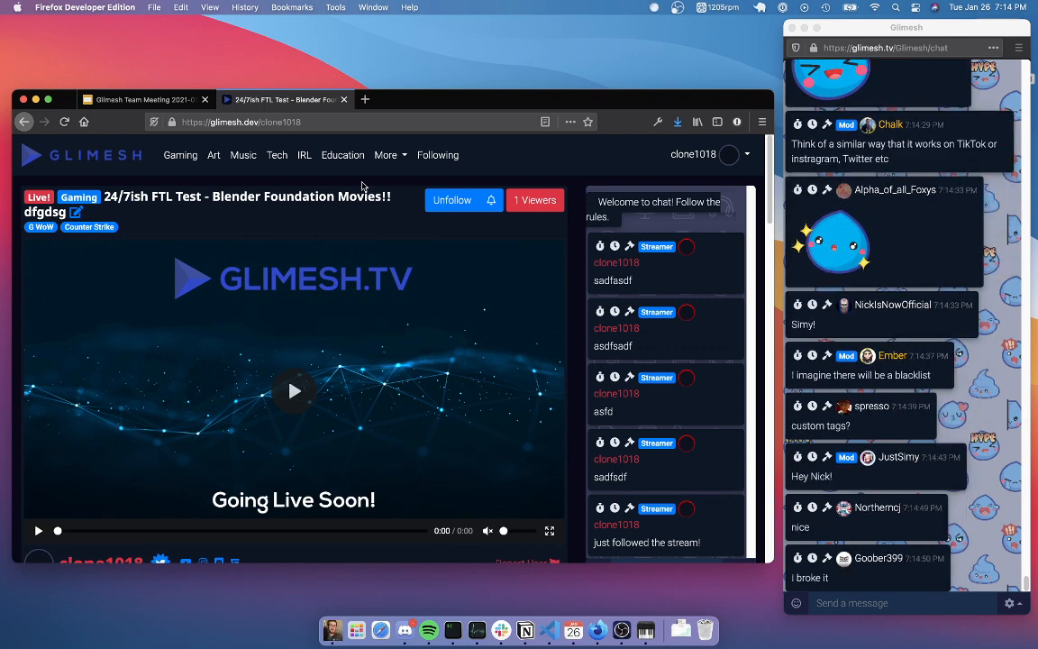
{"action": "mouse_move", "coordinate": [696, 166]}
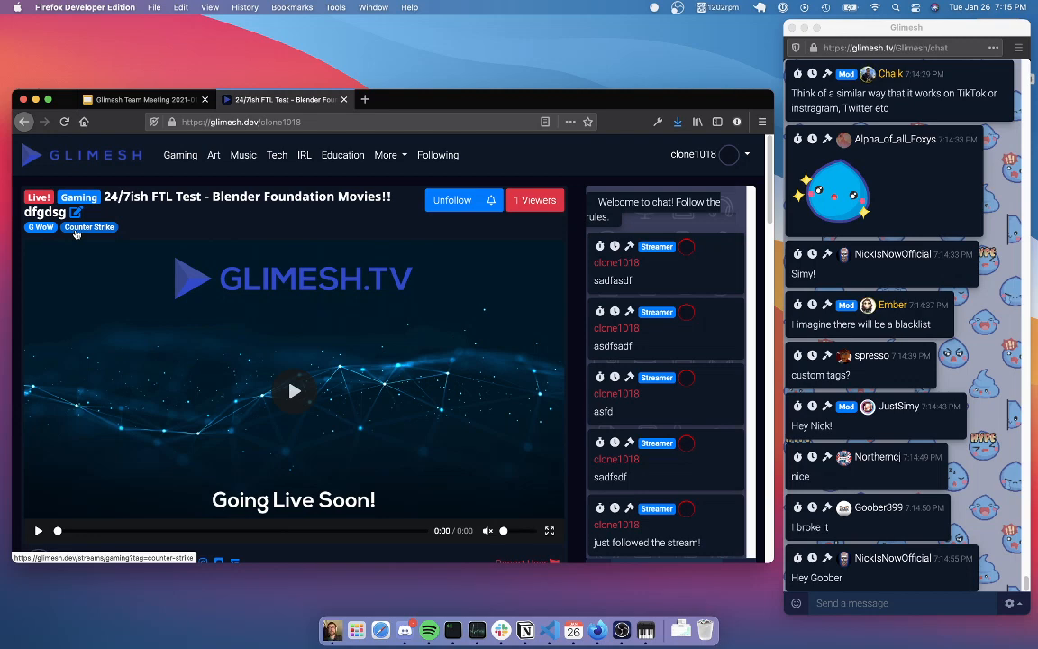
{"action": "scroll", "scroll_direction": "down", "scroll_amount": 3}
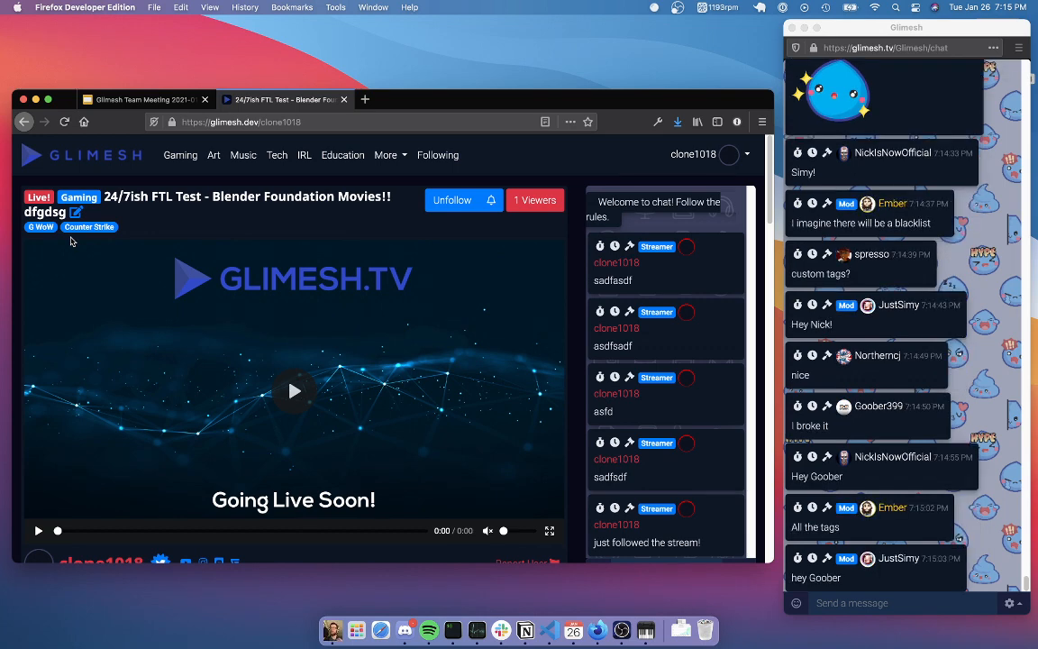
{"action": "mouse_move", "coordinate": [180, 155]}
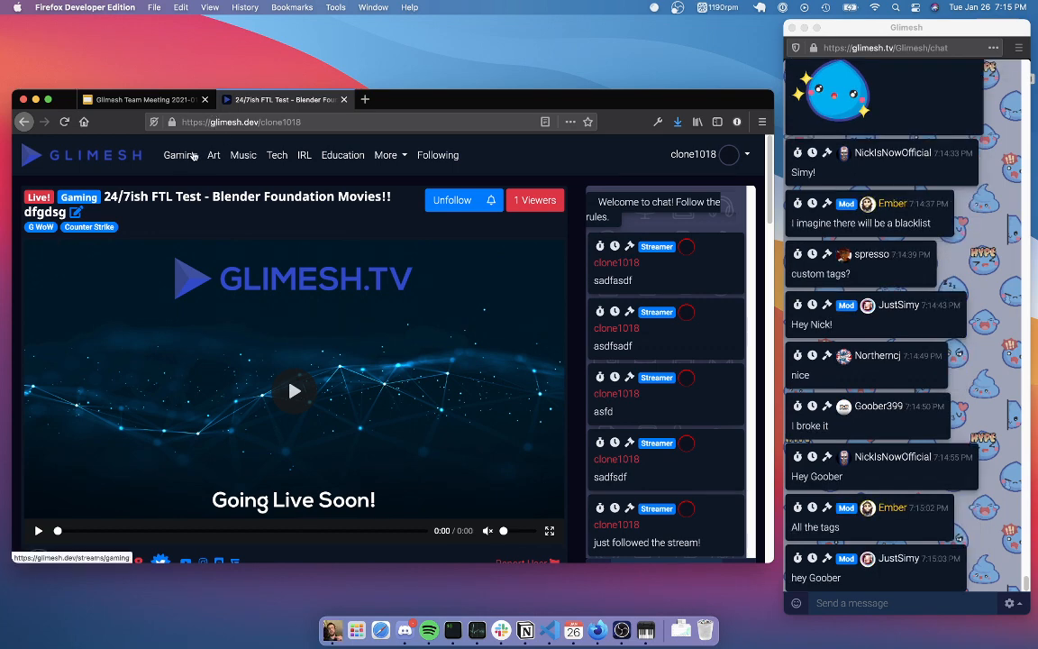
Check the Gaming and Music streams pages, then change the channel's category to Music in Channel Settings.
{"action": "left_click", "coordinate": [180, 155]}
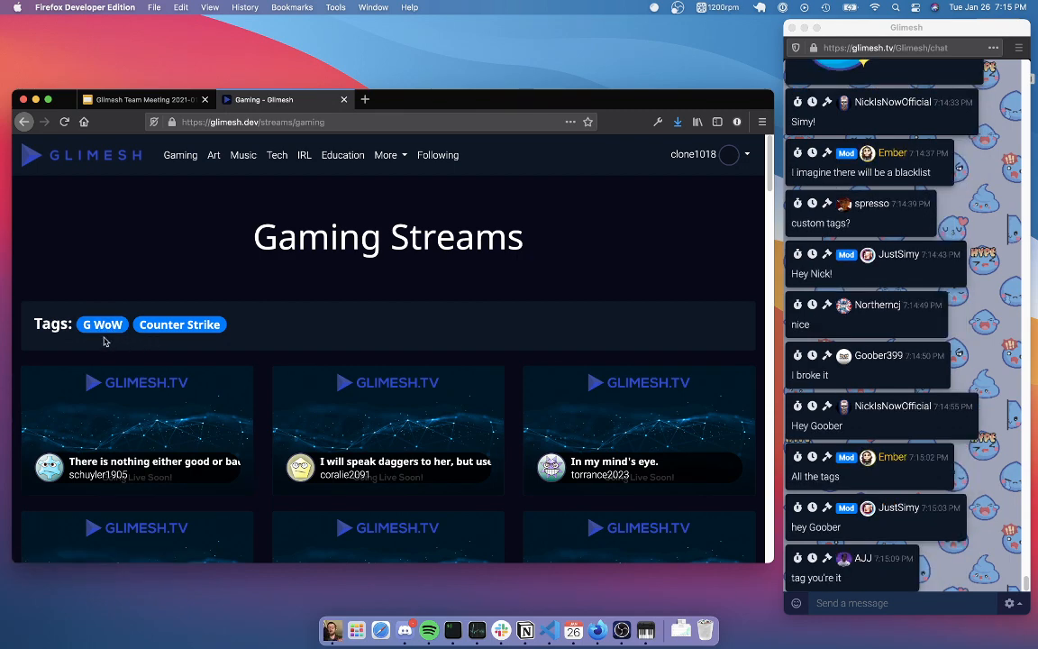
{"action": "left_click", "coordinate": [242, 155]}
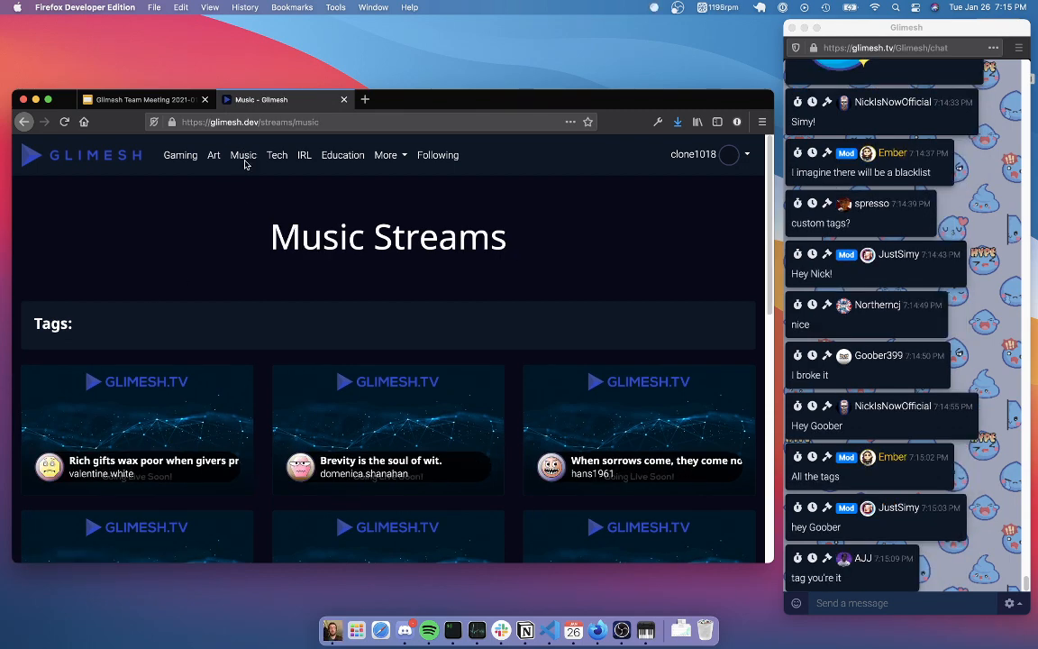
{"action": "left_click", "coordinate": [181, 156]}
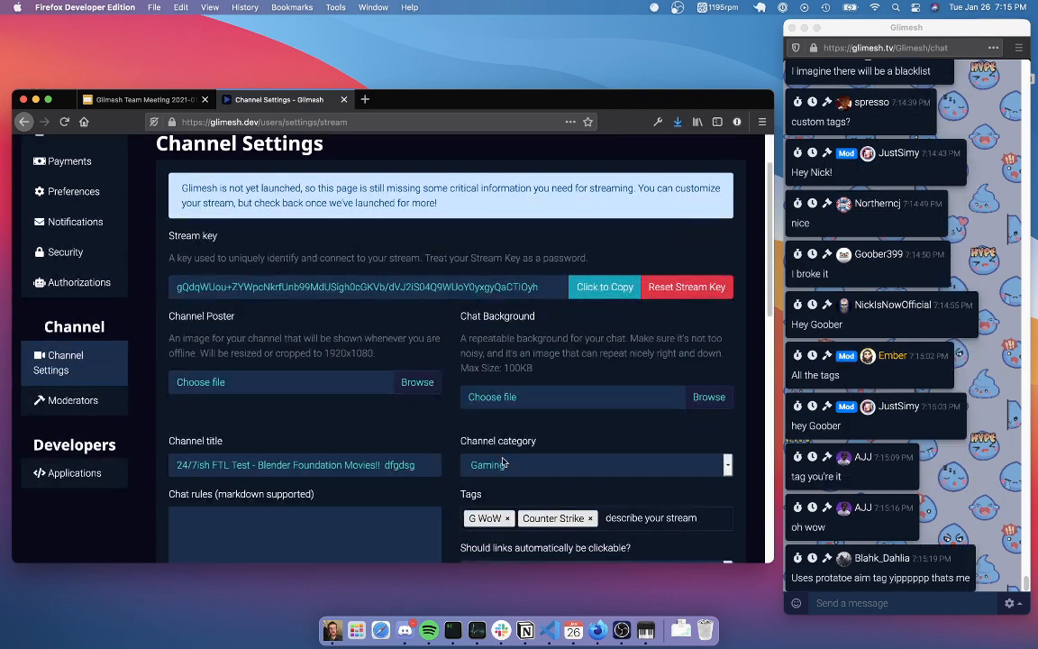
{"action": "scroll", "scroll_direction": "down", "scroll_amount": 3}
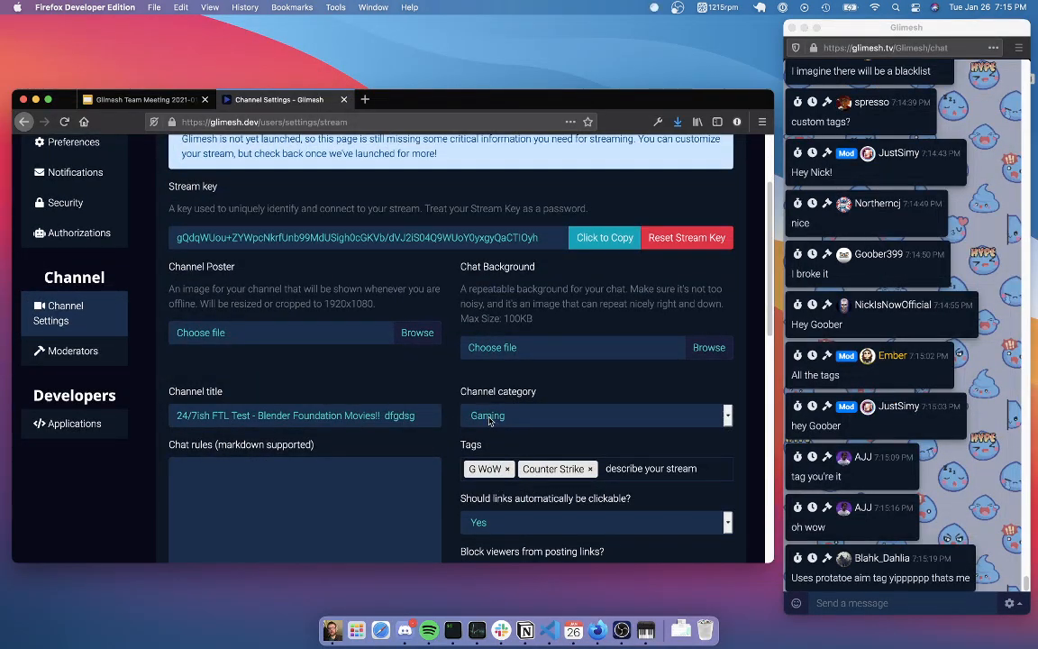
{"action": "left_click", "coordinate": [595, 415]}
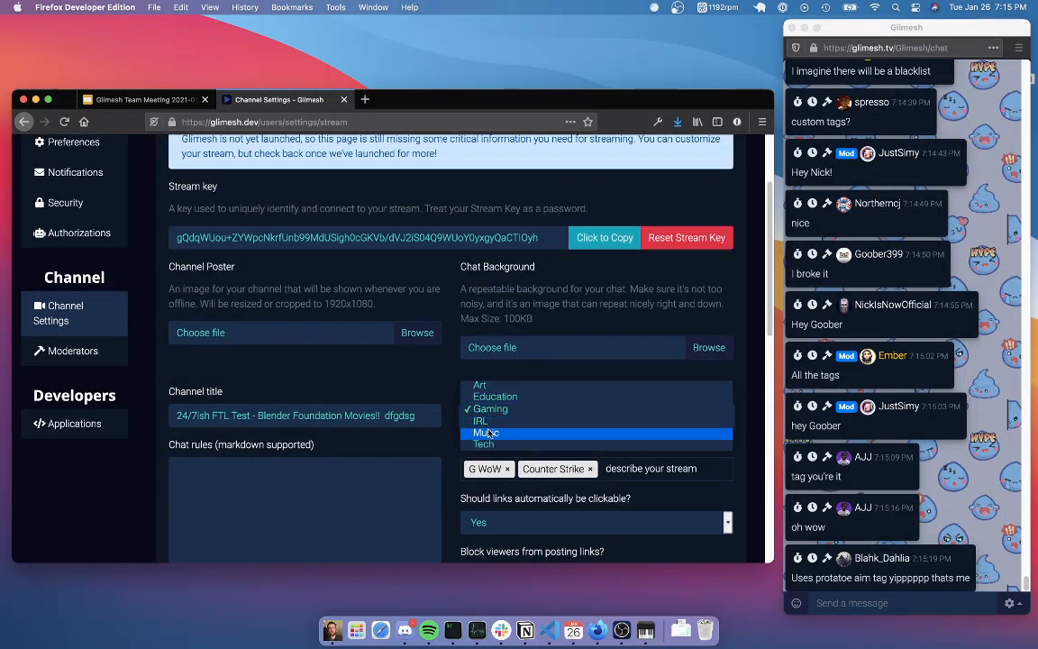
{"action": "left_click", "coordinate": [485, 433]}
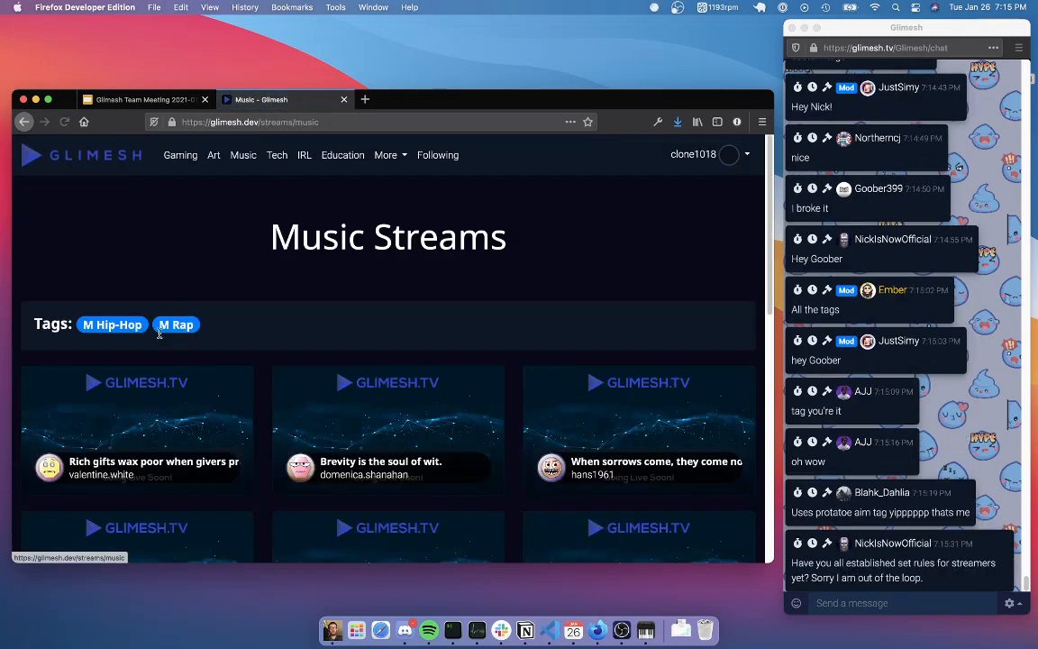
Open the clone1018 stream page, now labeled Music with Hip-Hop and Rap tags.
{"action": "left_click", "coordinate": [112, 324]}
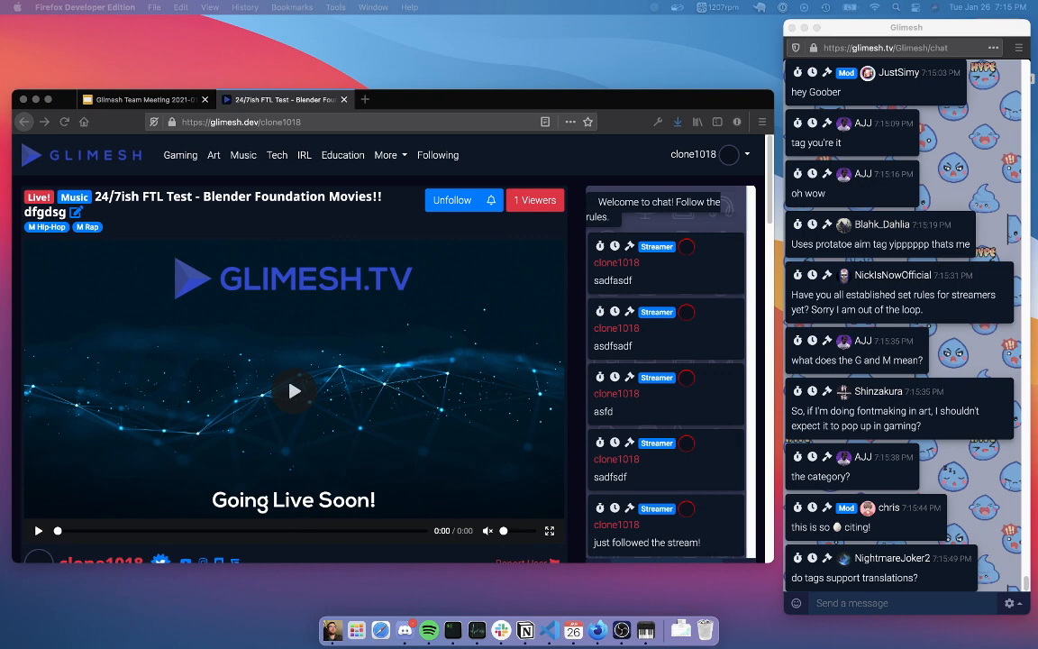
{"action": "scroll", "scroll_direction": "down", "scroll_amount": 3}
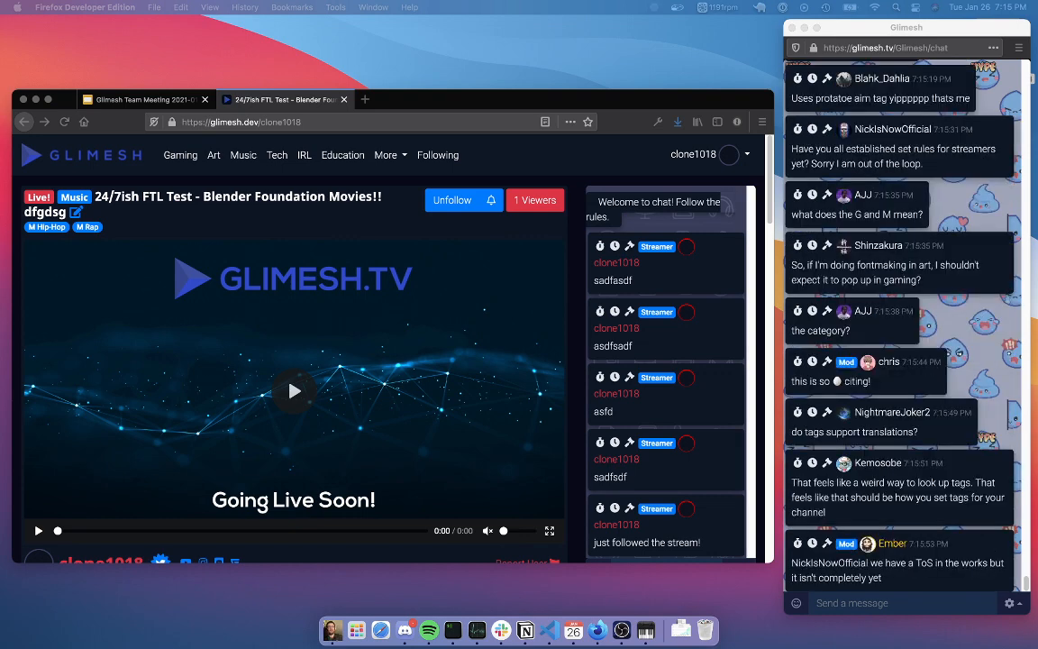
{"action": "mouse_move", "coordinate": [557, 314]}
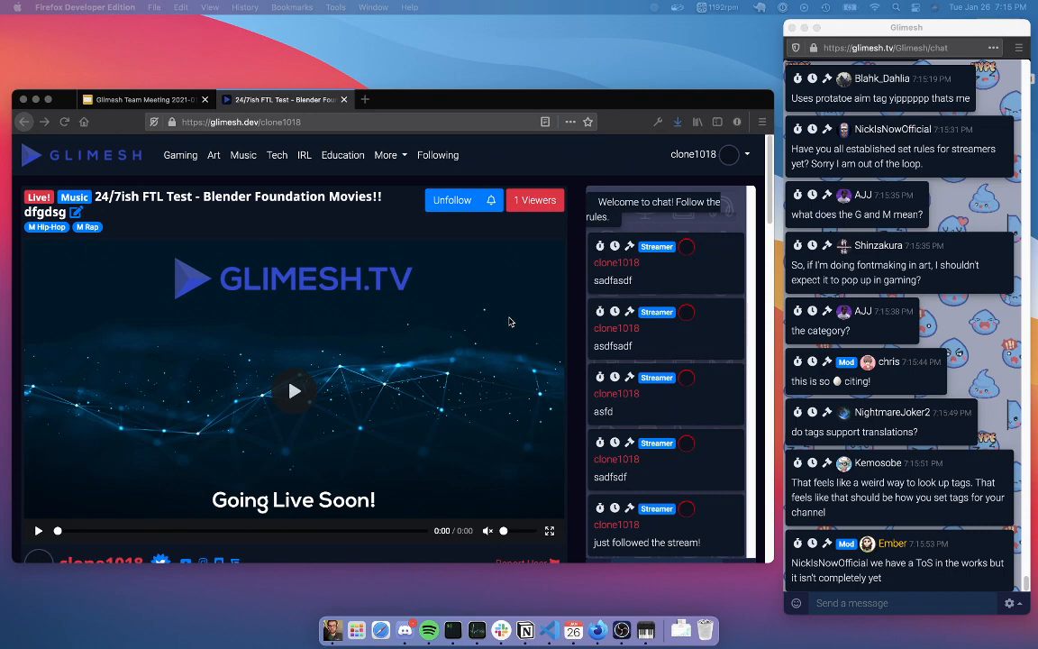
{"action": "mouse_move", "coordinate": [227, 223]}
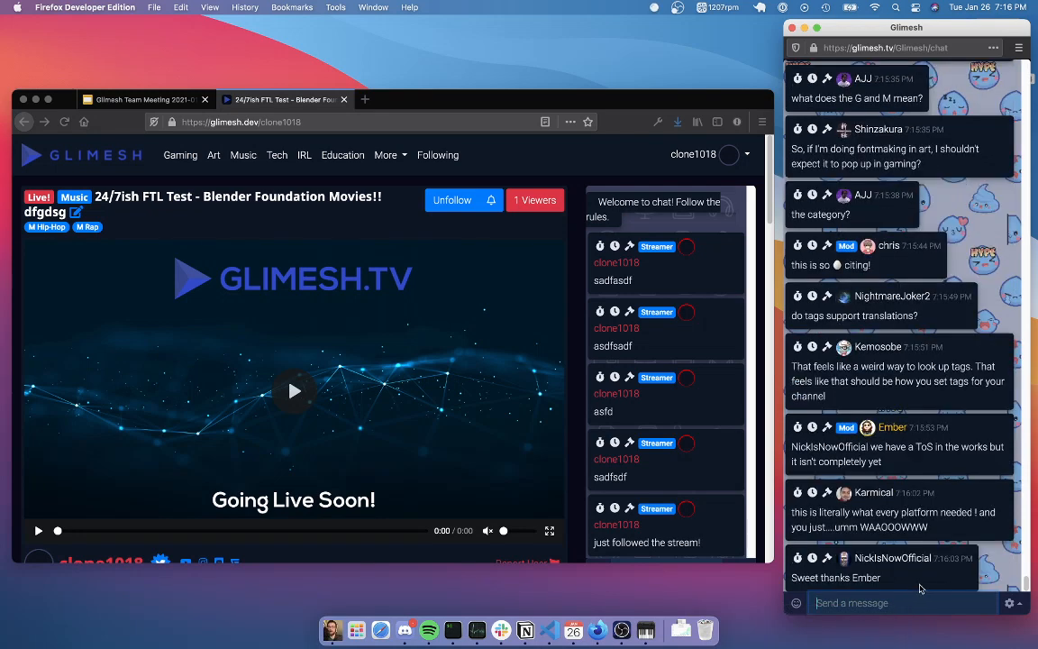
{"action": "mouse_move", "coordinate": [163, 36]}
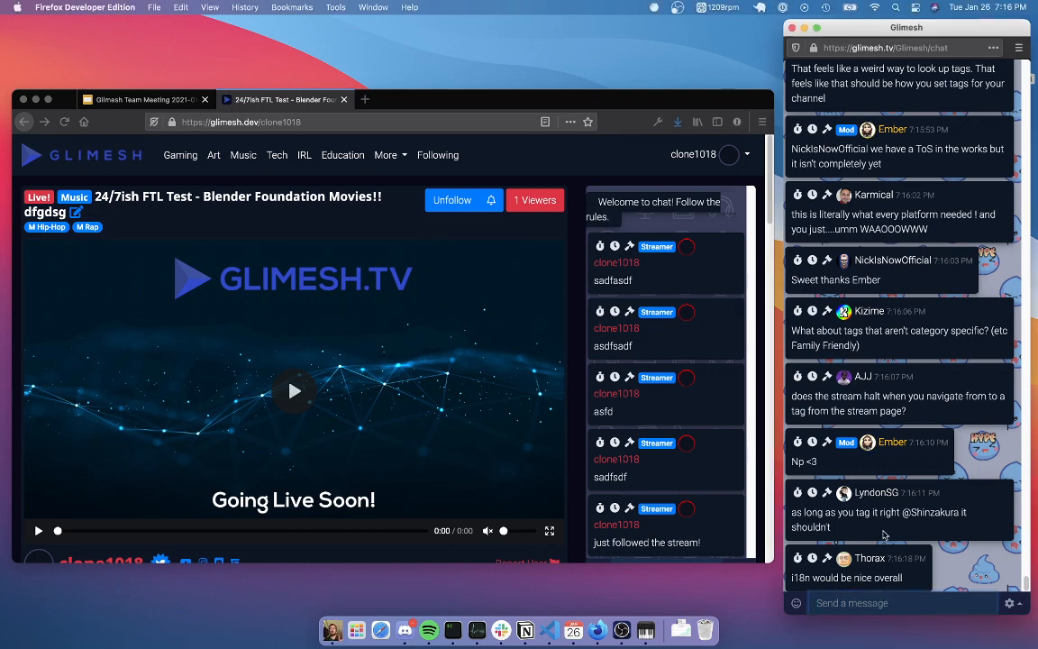
Scroll down the Music Streams listing filtered to the Hip-Hop and Rap tags.
{"action": "scroll", "scroll_direction": "down", "scroll_amount": 3}
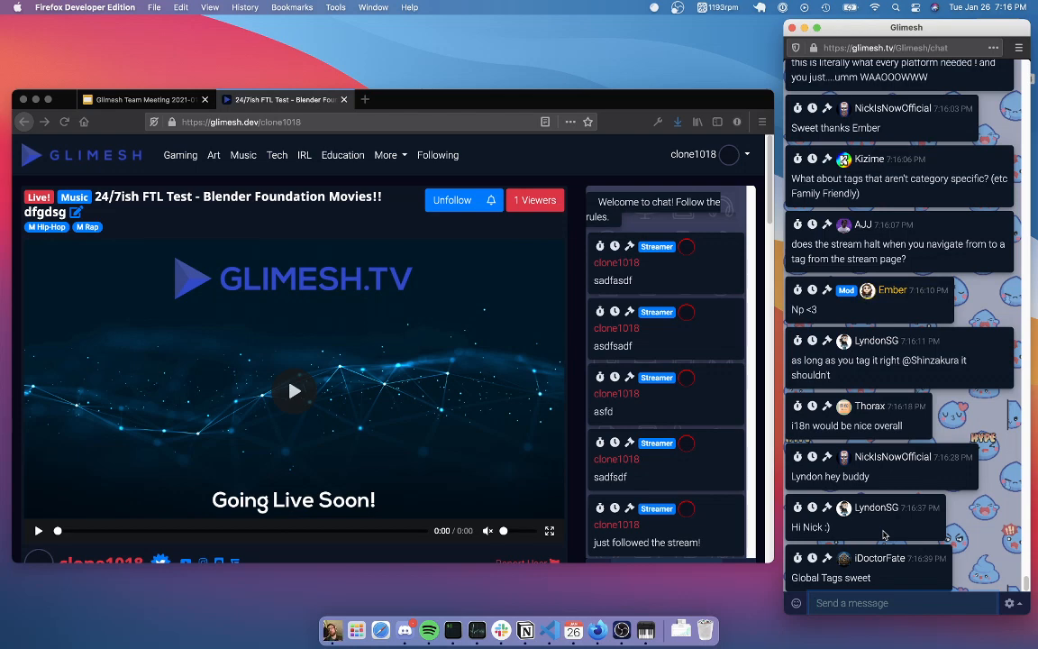
{"action": "scroll", "scroll_direction": "down", "scroll_amount": 3}
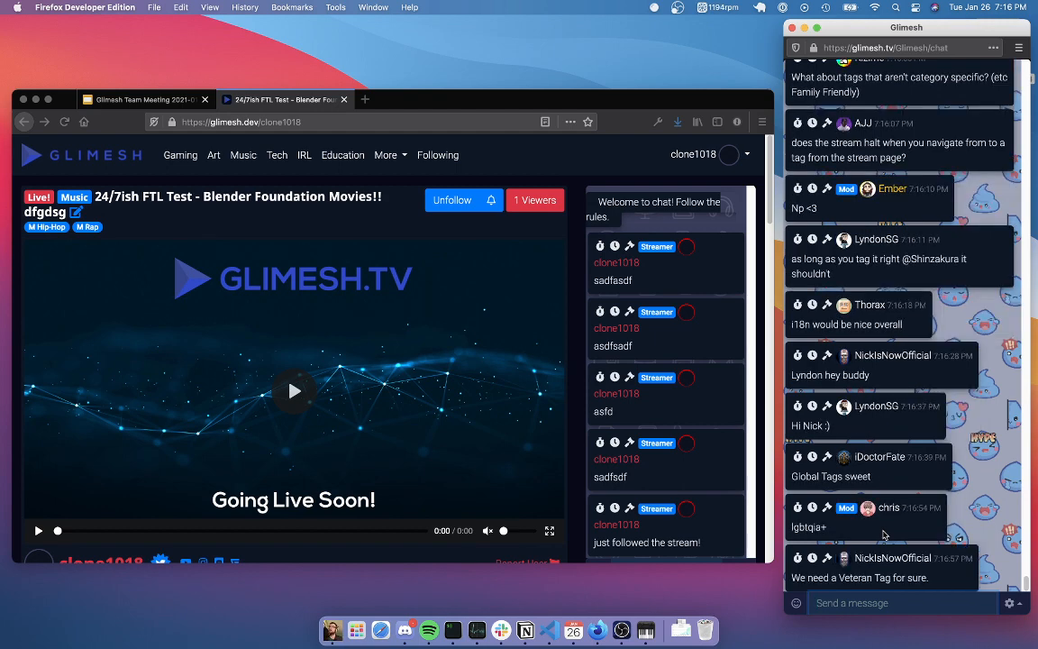
{"action": "scroll", "scroll_direction": "down", "scroll_amount": 3}
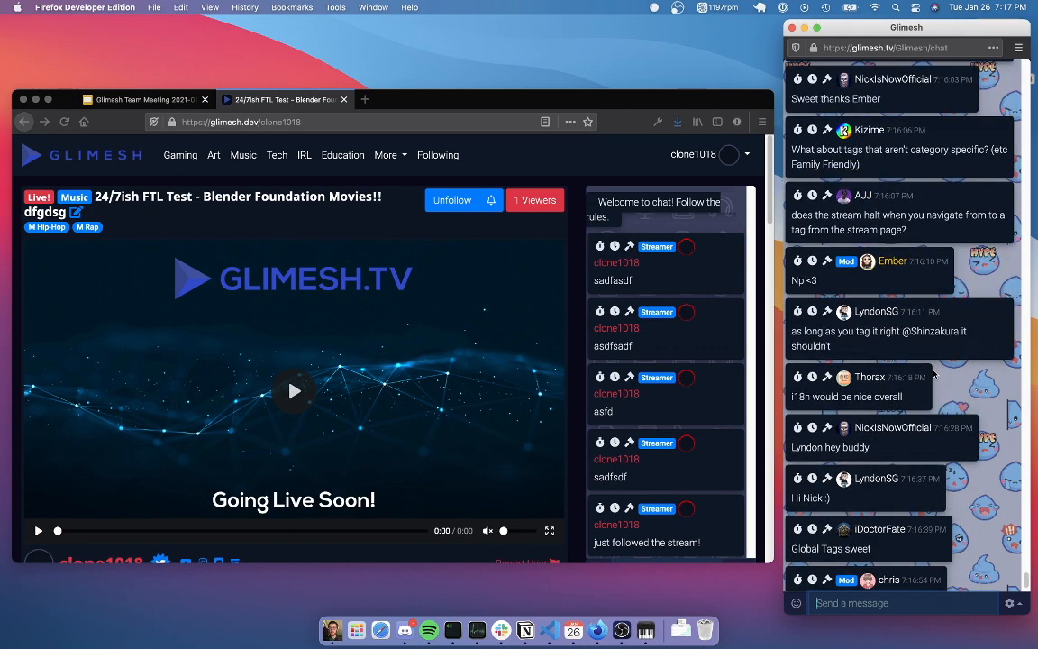
{"action": "scroll", "scroll_direction": "down", "scroll_amount": 3}
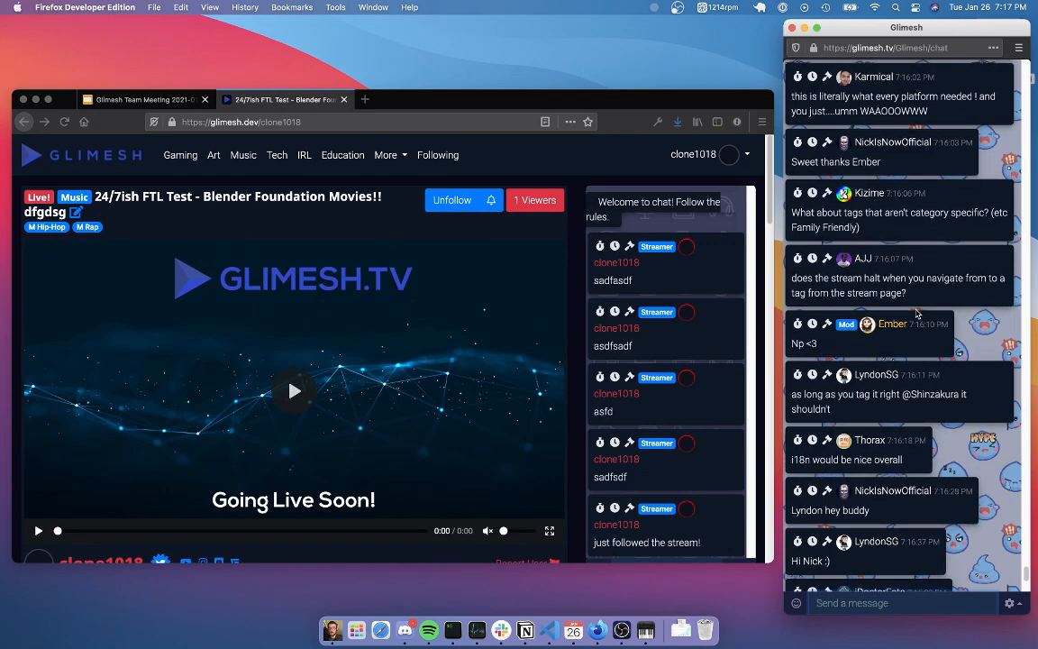
{"action": "scroll", "scroll_direction": "down", "scroll_amount": 3}
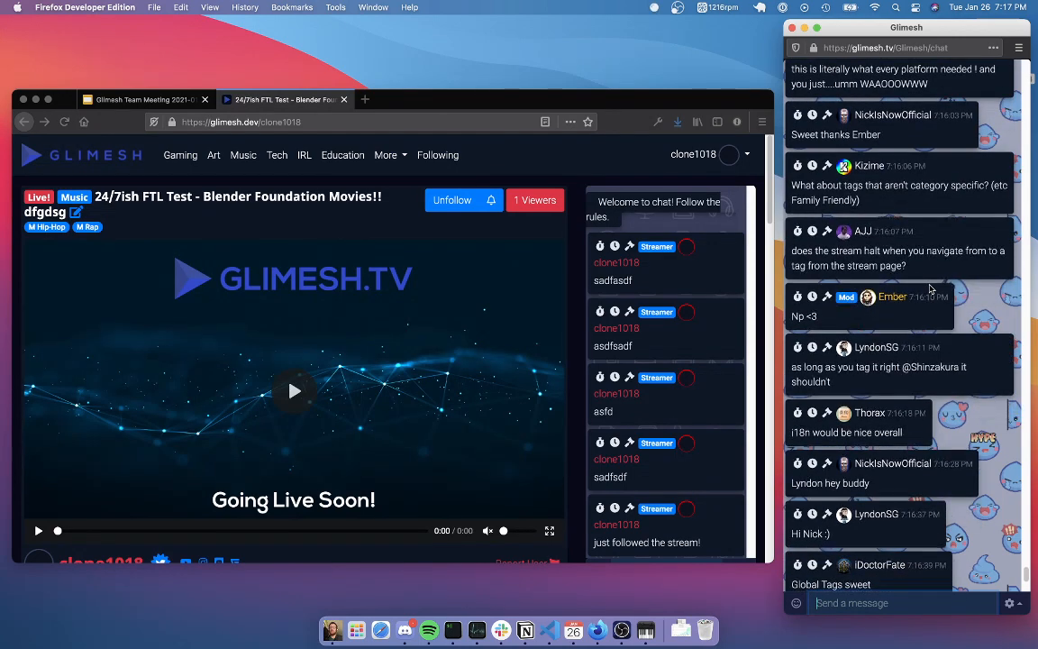
{"action": "mouse_move", "coordinate": [880, 234]}
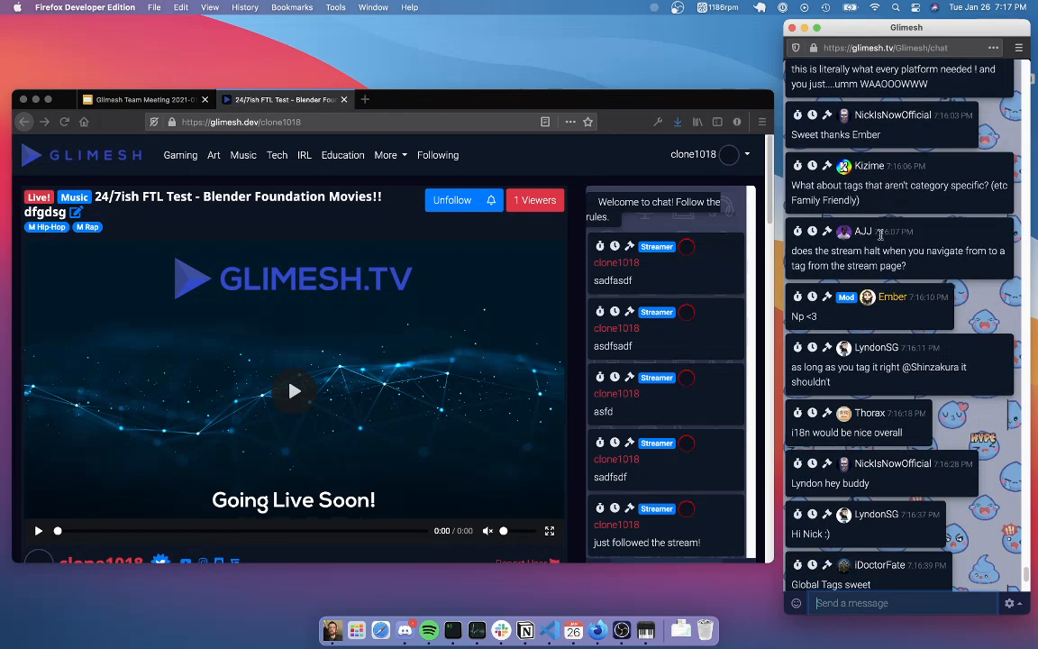
{"action": "mouse_move", "coordinate": [122, 233]}
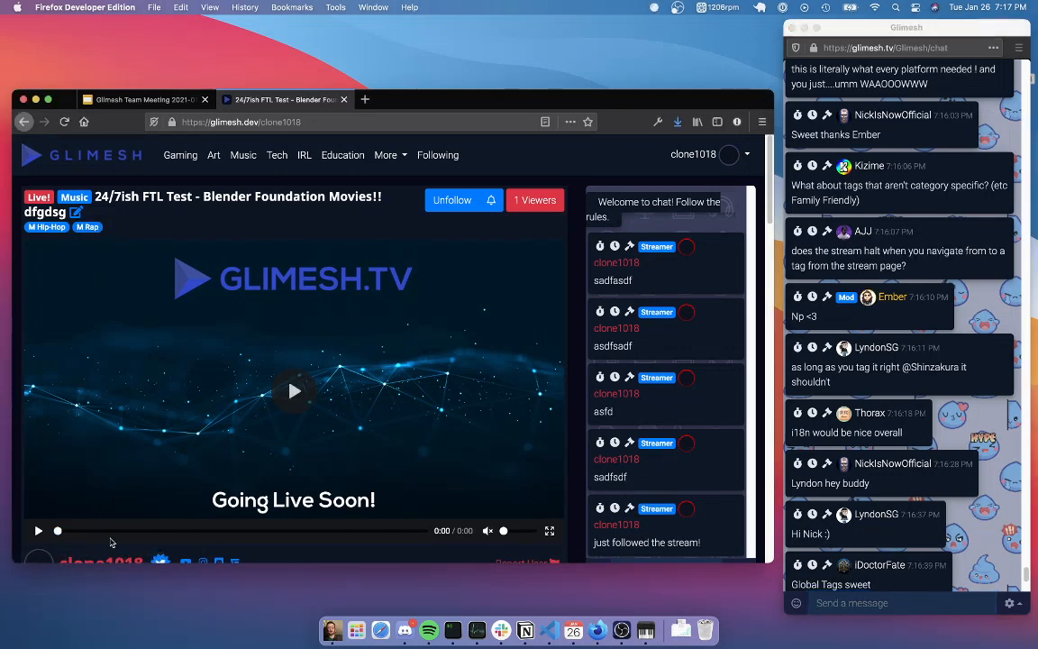
{"action": "mouse_move", "coordinate": [115, 289]}
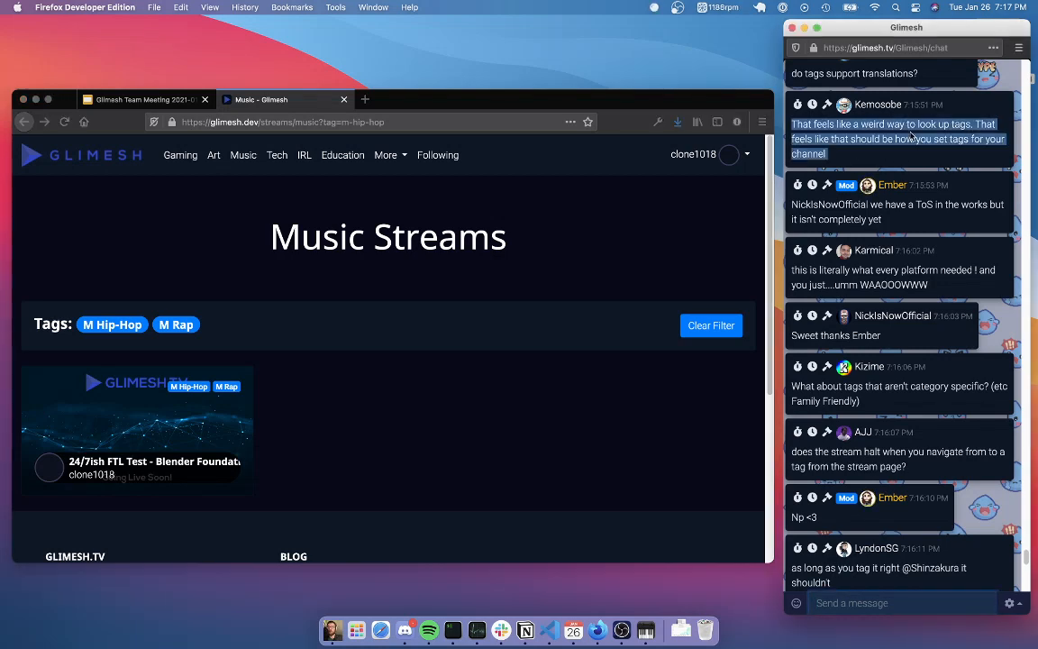
Scroll down while back on the Early Tags Preview slide beside the chat.
{"action": "scroll", "scroll_direction": "down", "scroll_amount": 3}
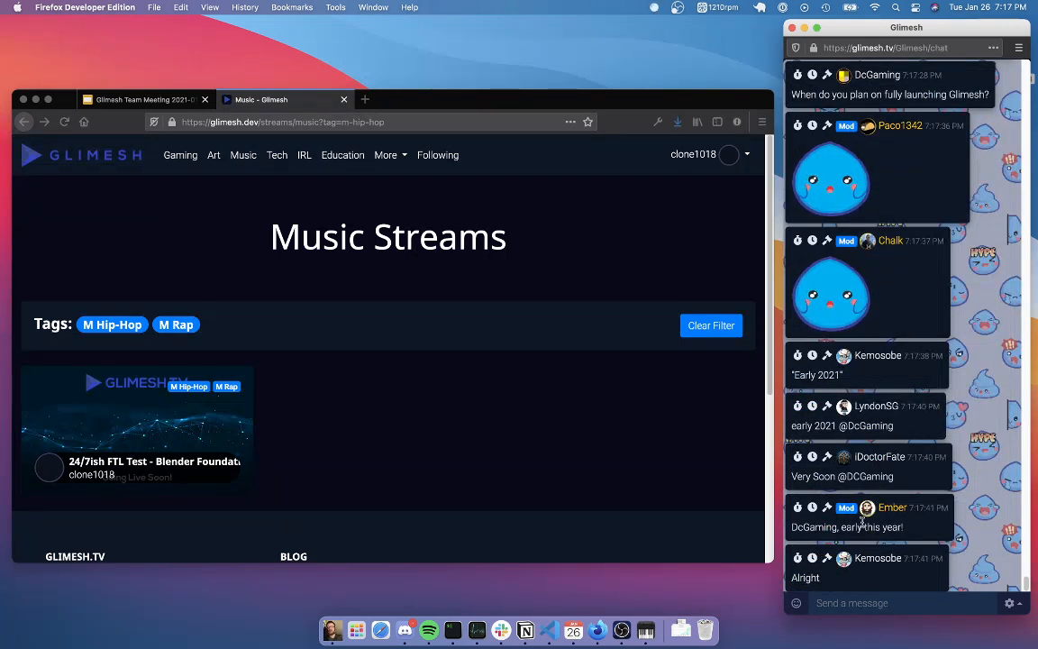
{"action": "scroll", "scroll_direction": "down", "scroll_amount": 3}
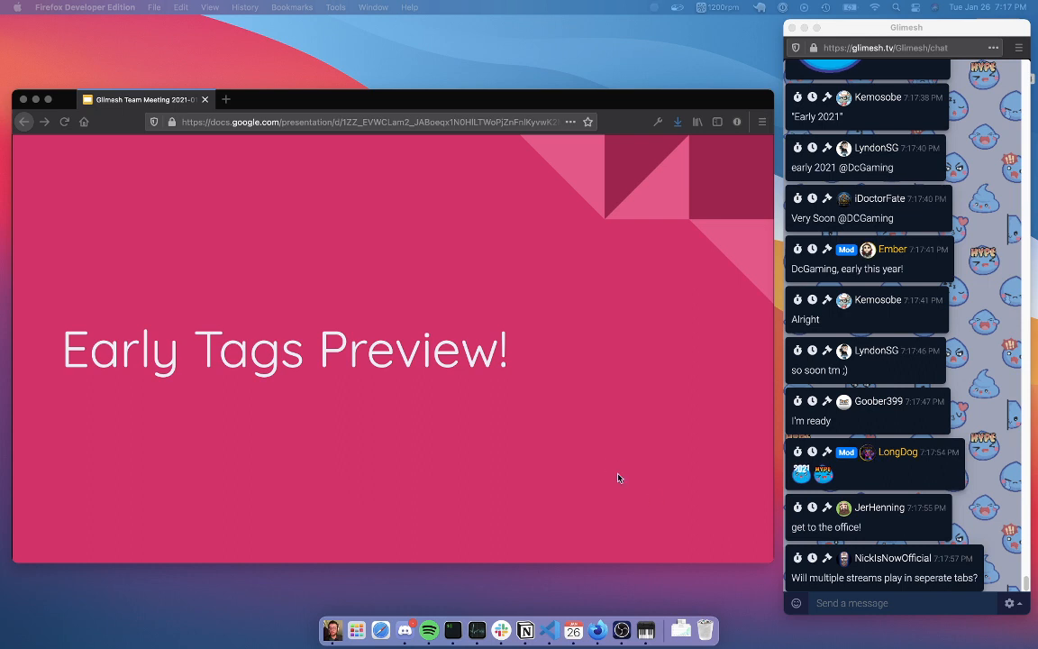
Keep scrolling down while the Other Wins slide with product updates and SEO table is presented.
{"action": "scroll", "scroll_direction": "down", "scroll_amount": 3}
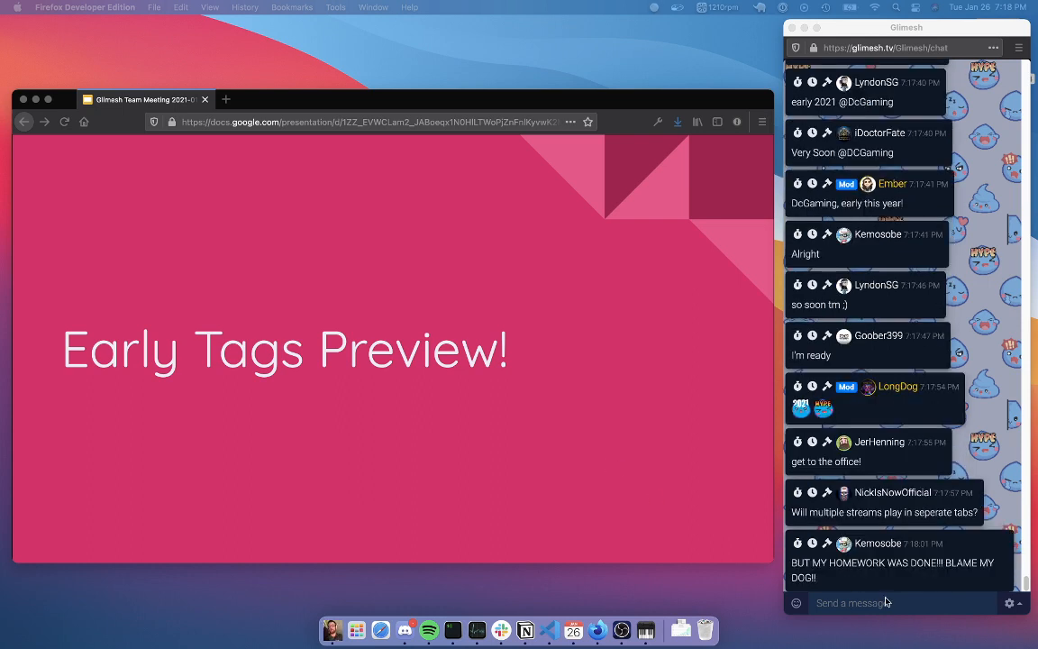
{"action": "mouse_move", "coordinate": [317, 328]}
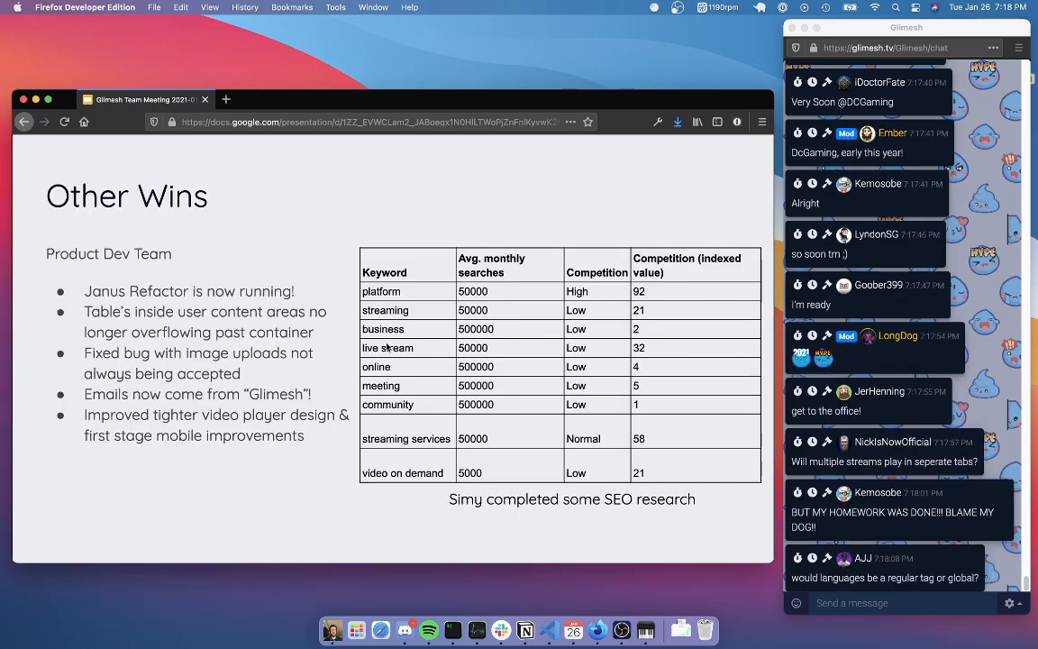
{"action": "scroll", "scroll_direction": "down", "scroll_amount": 3}
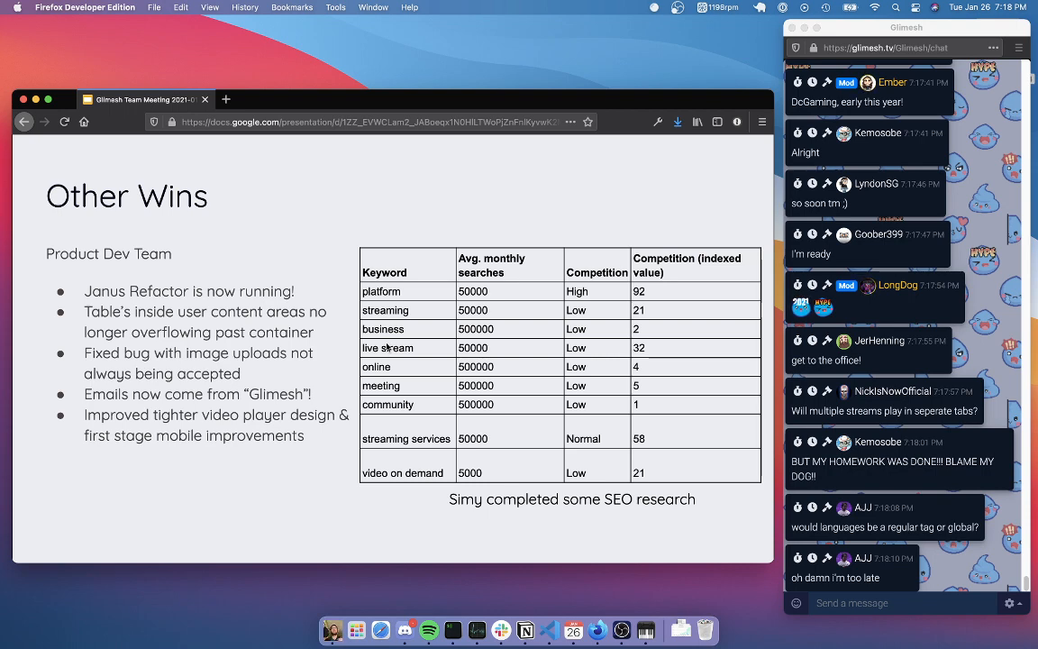
{"action": "scroll", "scroll_direction": "down", "scroll_amount": 3}
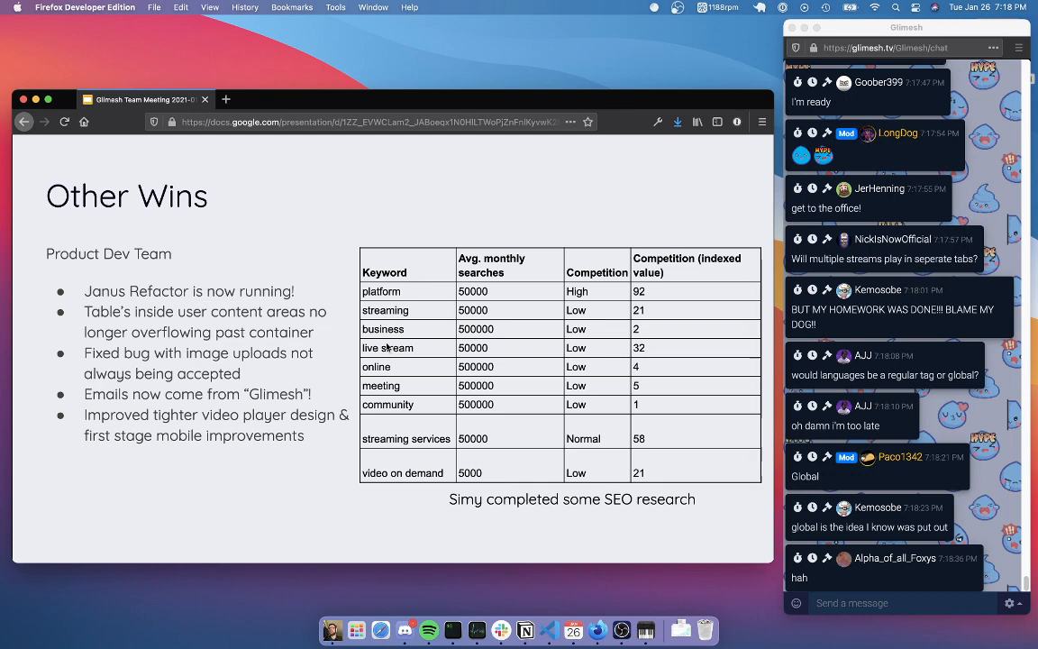
{"action": "scroll", "scroll_direction": "down", "scroll_amount": 3}
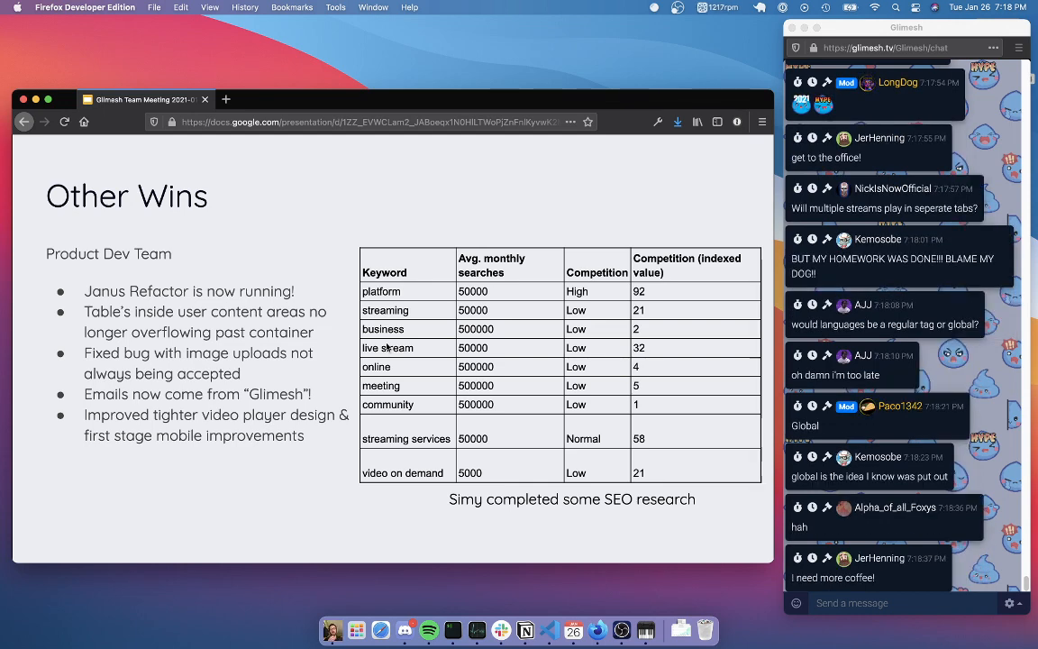
{"action": "scroll", "scroll_direction": "down", "scroll_amount": 3}
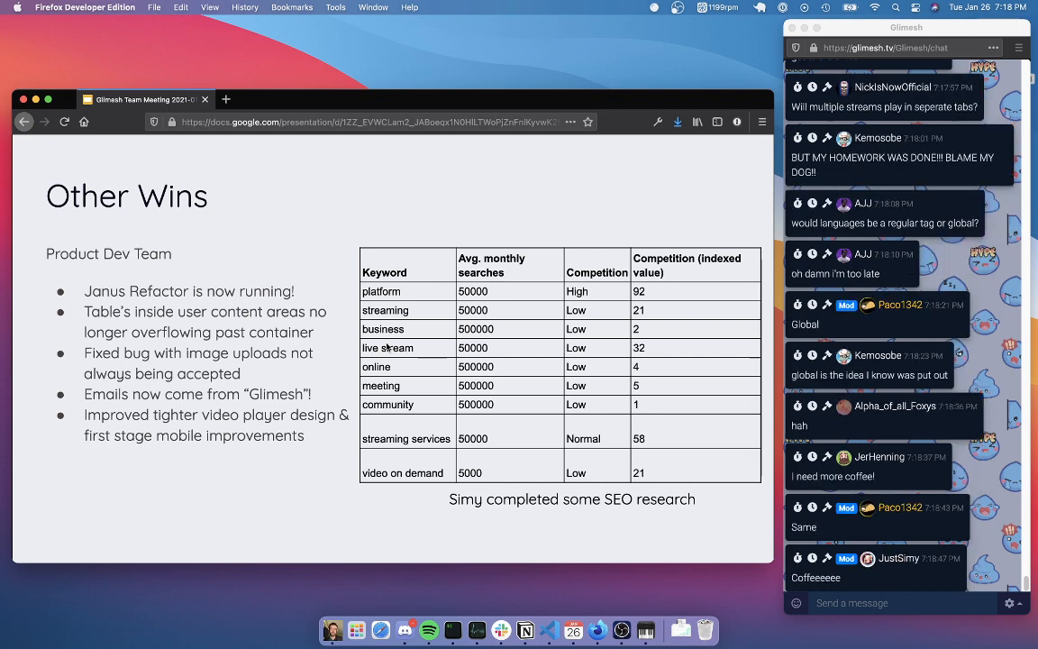
{"action": "scroll", "scroll_direction": "down", "scroll_amount": 3}
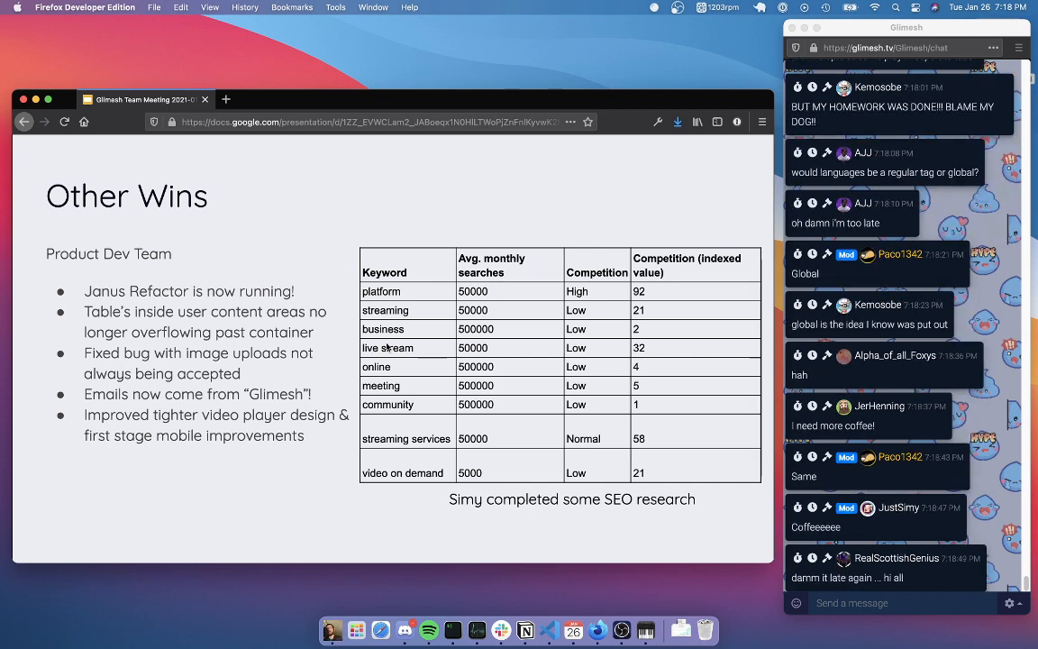
{"action": "scroll", "scroll_direction": "down", "scroll_amount": 3}
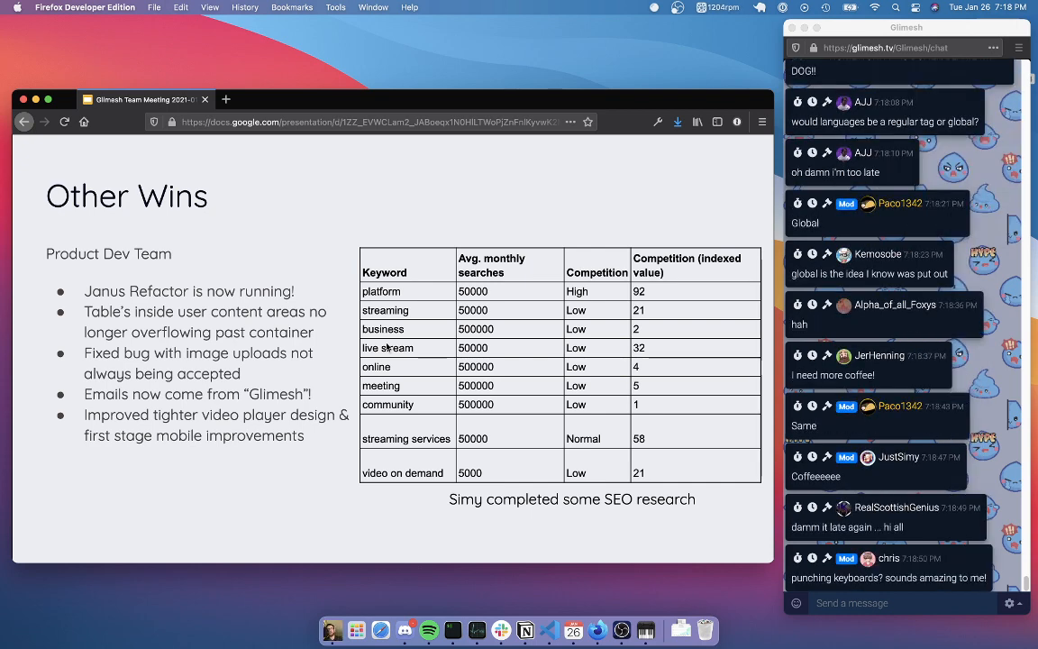
{"action": "scroll", "scroll_direction": "down", "scroll_amount": 3}
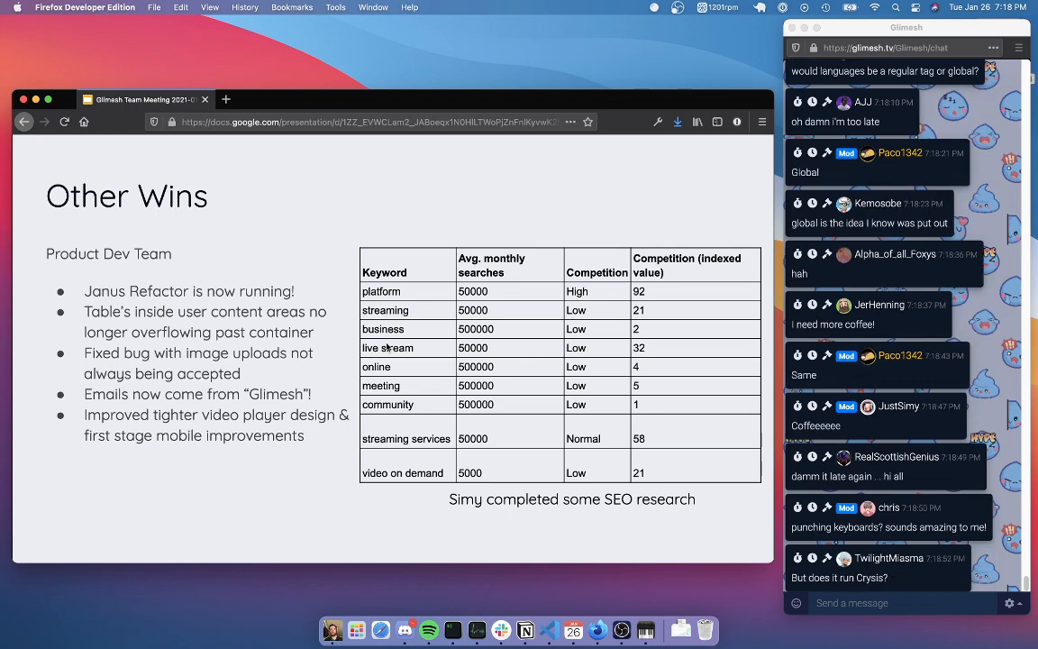
{"action": "scroll", "scroll_direction": "down", "scroll_amount": 3}
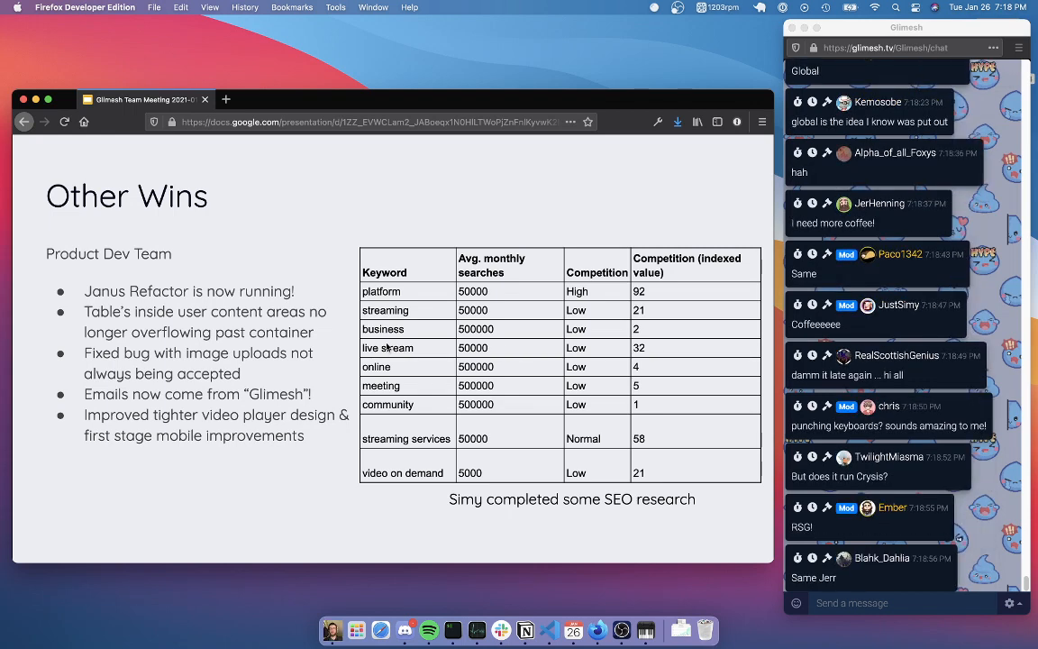
{"action": "scroll", "scroll_direction": "down", "scroll_amount": 3}
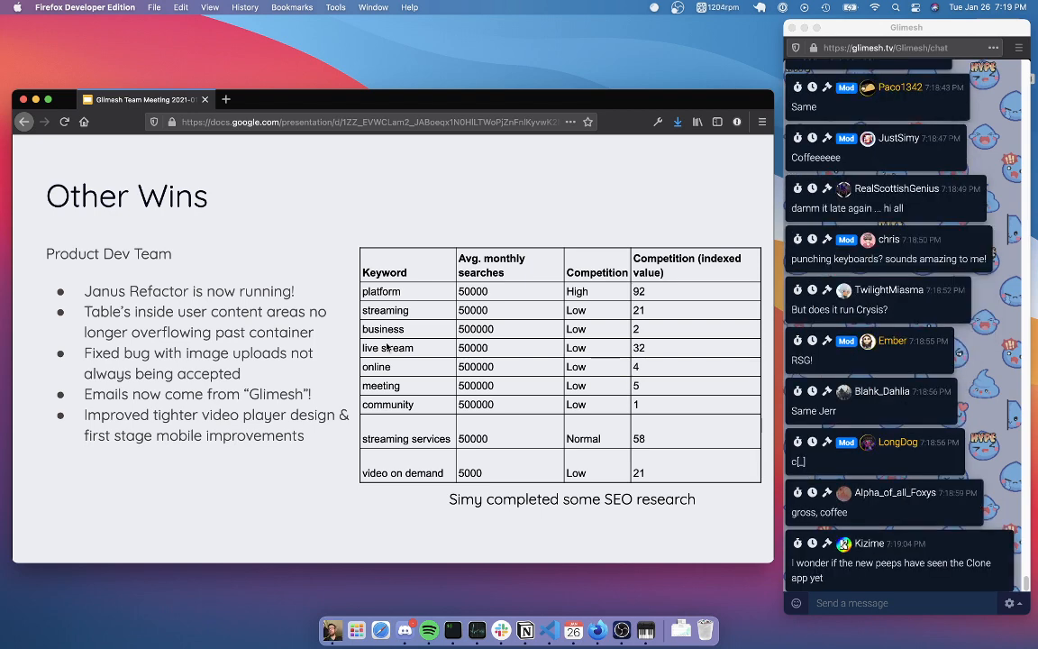
{"action": "scroll", "scroll_direction": "down", "scroll_amount": 3}
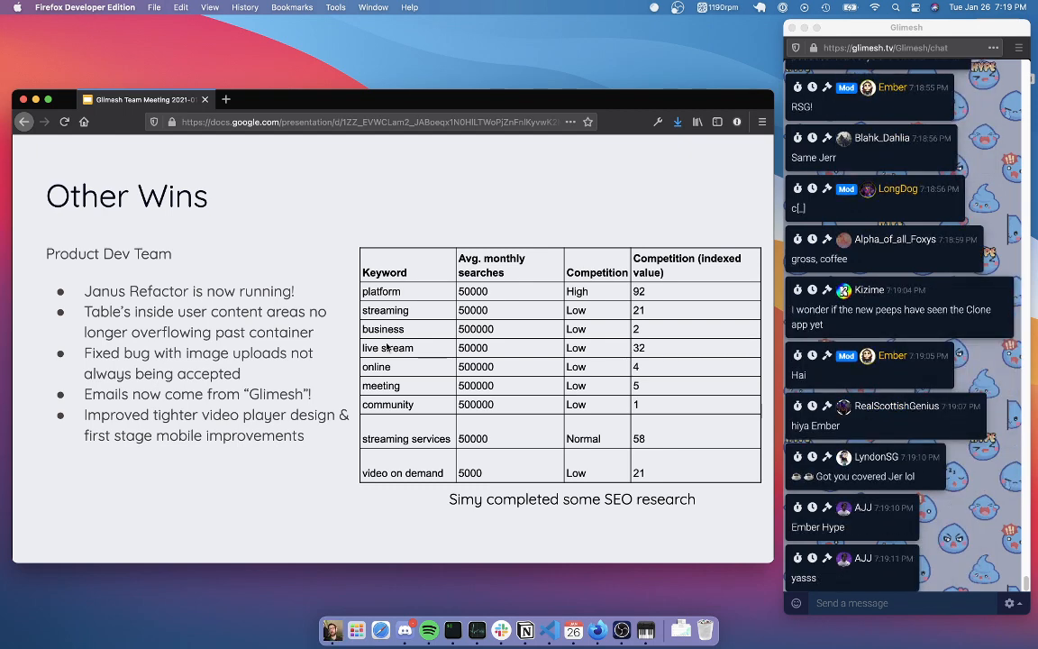
{"action": "scroll", "scroll_direction": "down", "scroll_amount": 3}
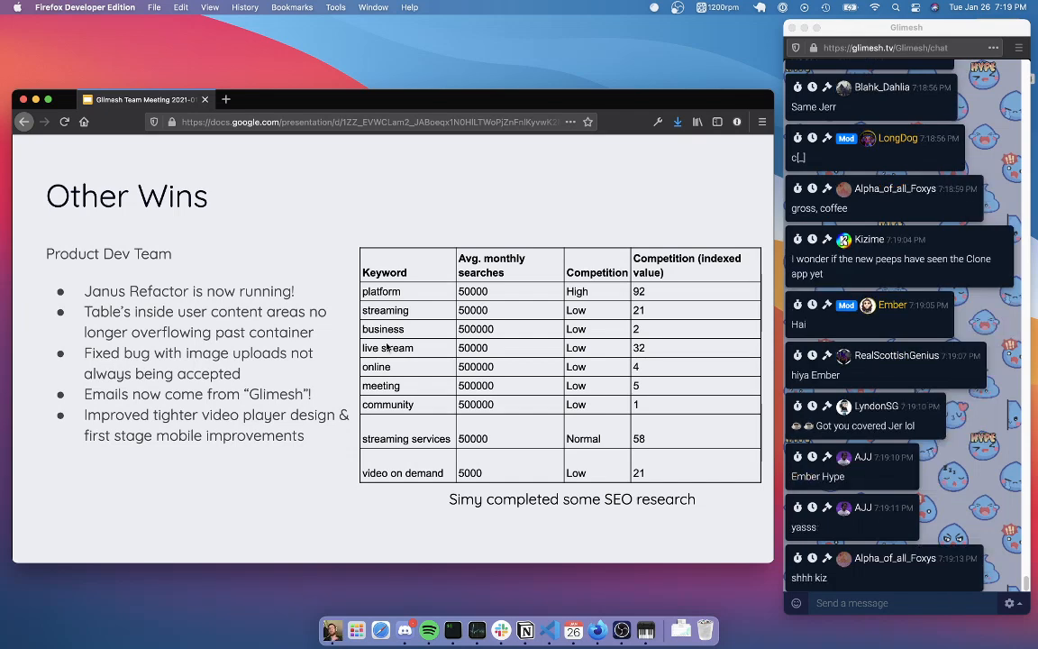
{"action": "scroll", "scroll_direction": "down", "scroll_amount": 3}
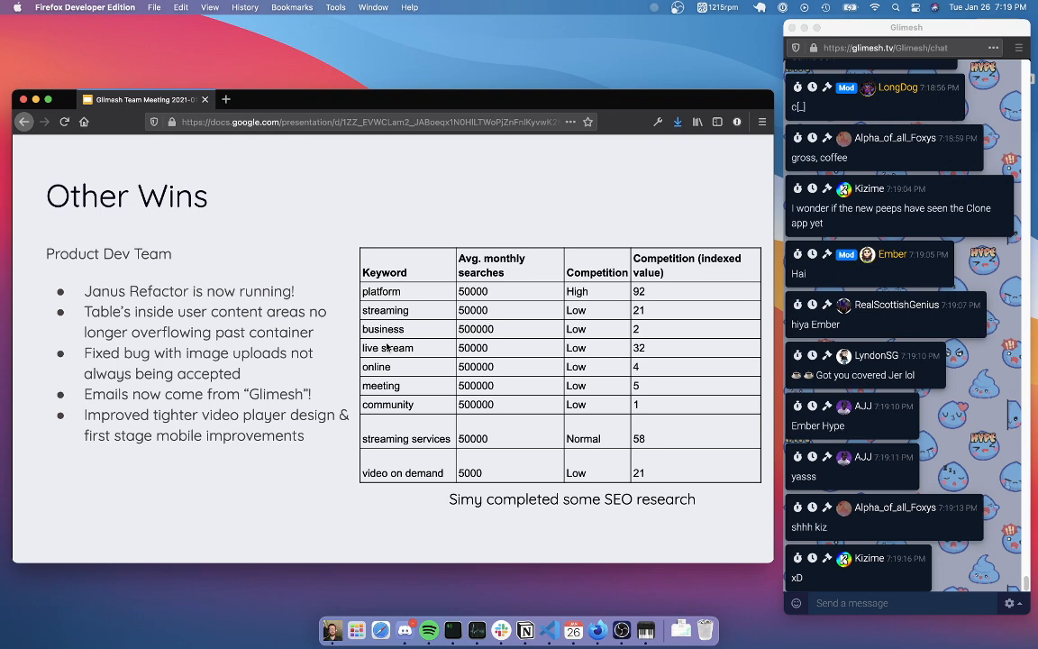
{"action": "scroll", "scroll_direction": "down", "scroll_amount": 3}
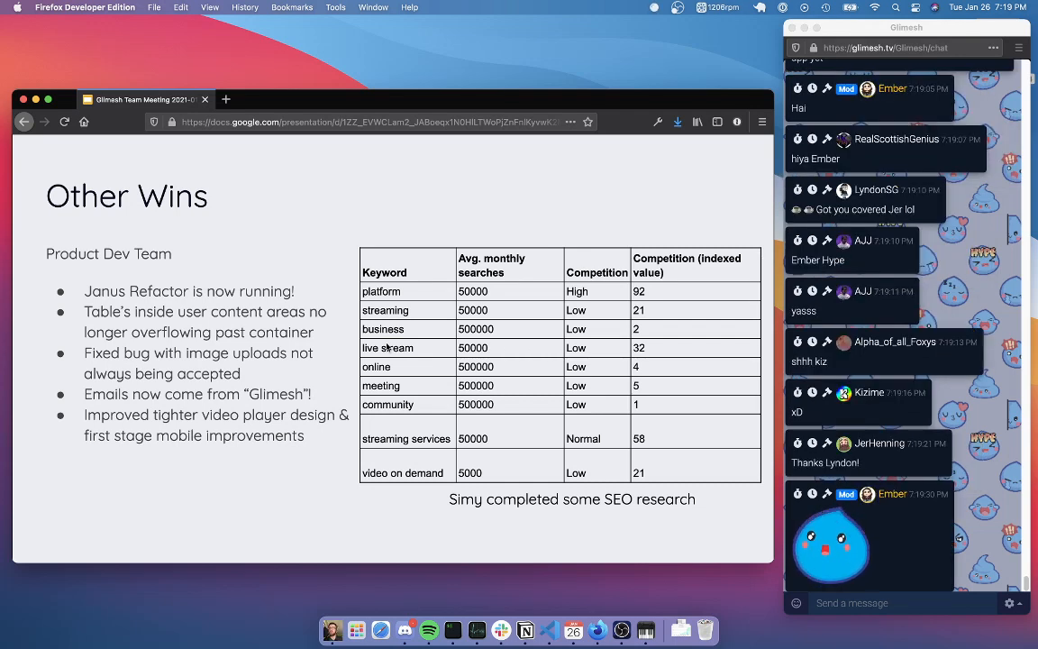
{"action": "scroll", "scroll_direction": "down", "scroll_amount": 3}
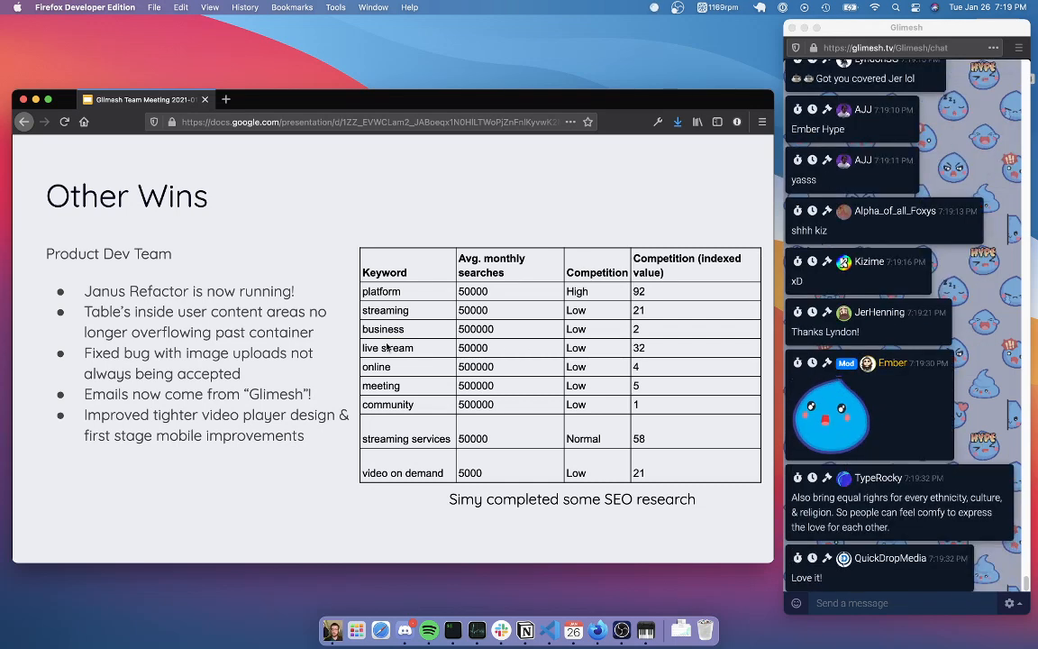
{"action": "scroll", "scroll_direction": "down", "scroll_amount": 3}
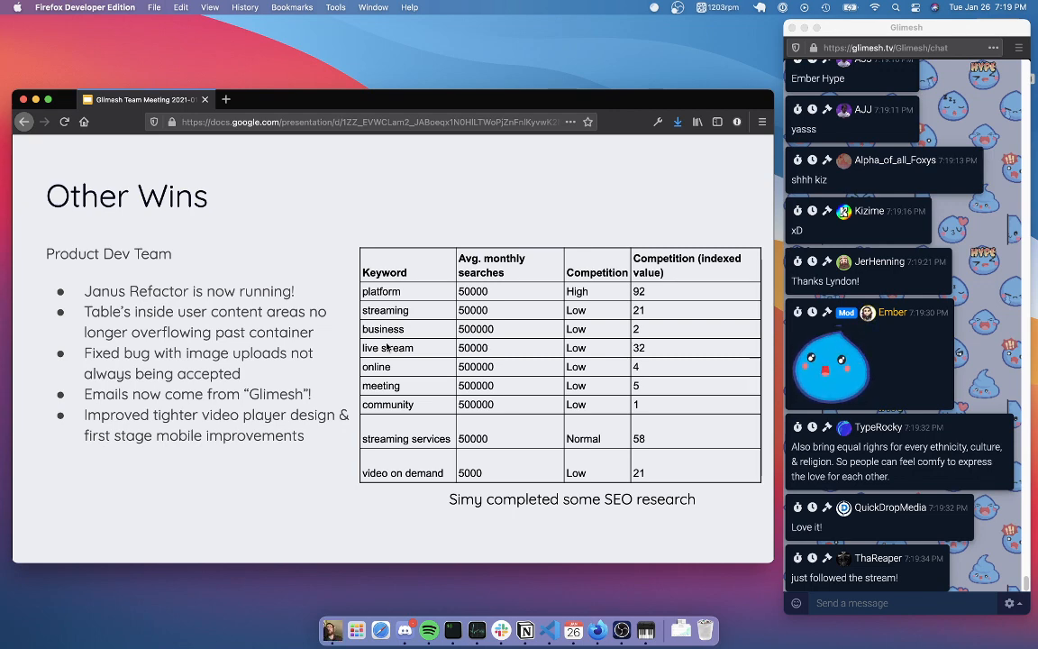
{"action": "scroll", "scroll_direction": "down", "scroll_amount": 3}
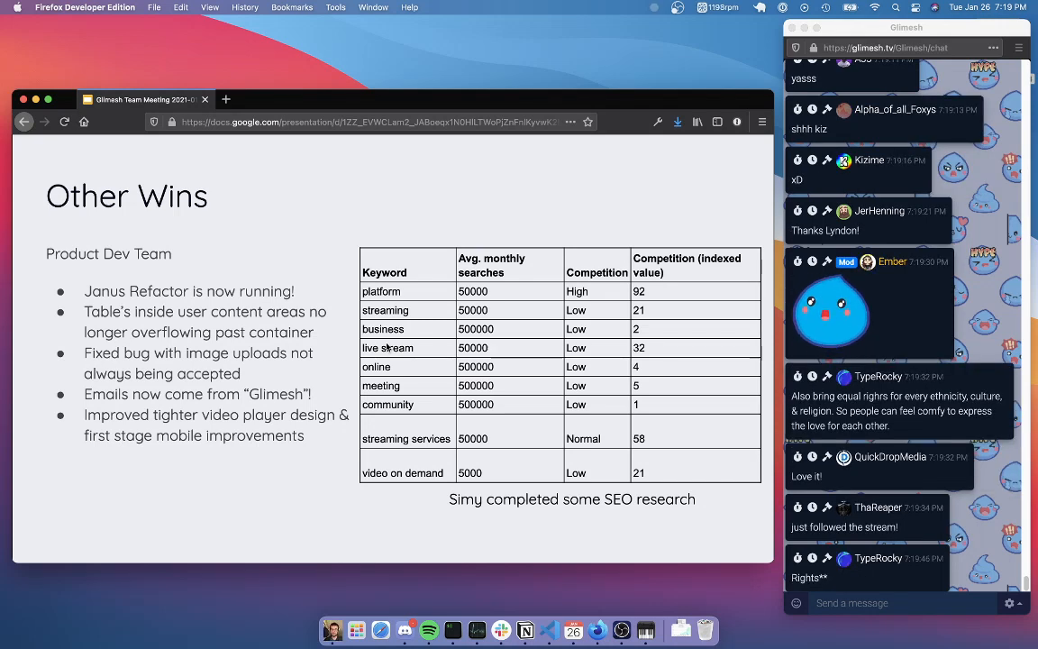
{"action": "scroll", "scroll_direction": "down", "scroll_amount": 3}
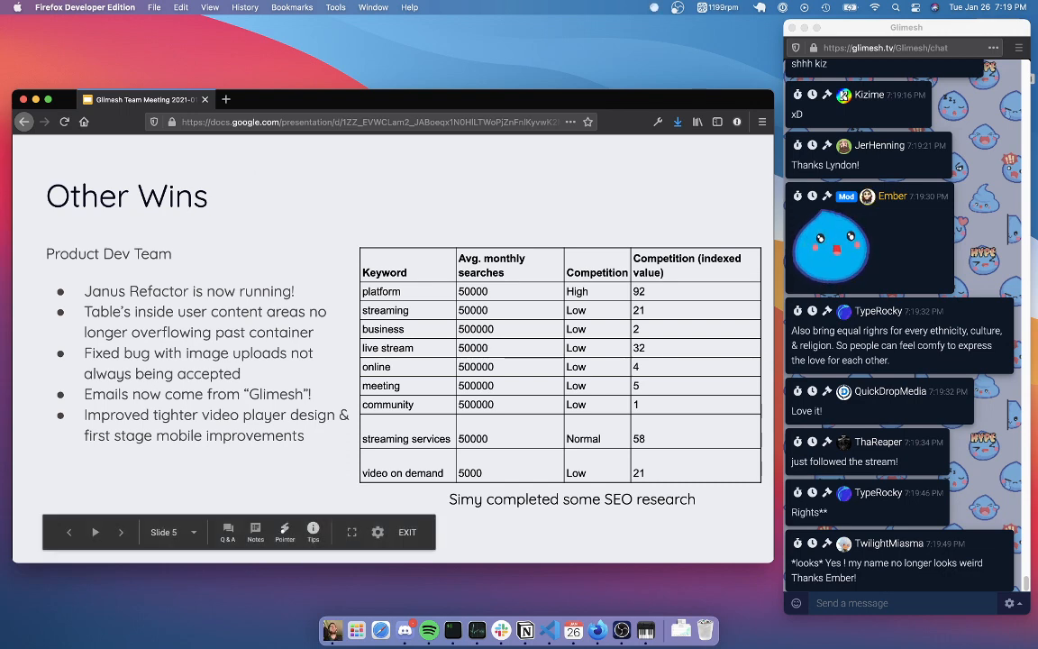
{"action": "scroll", "scroll_direction": "down", "scroll_amount": 3}
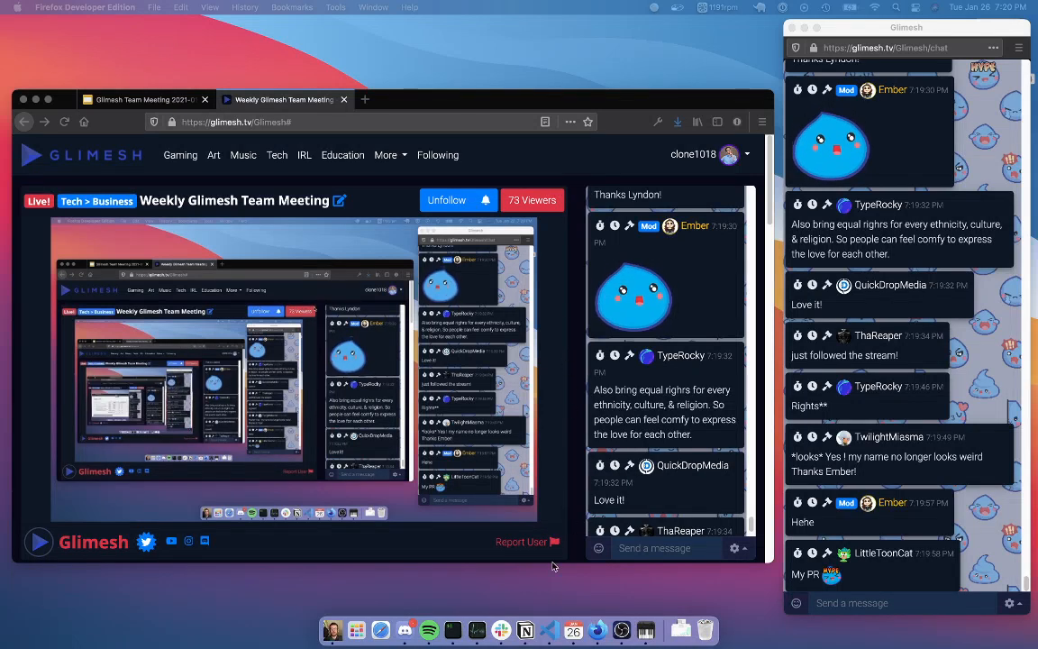
{"action": "mouse_move", "coordinate": [557, 252]}
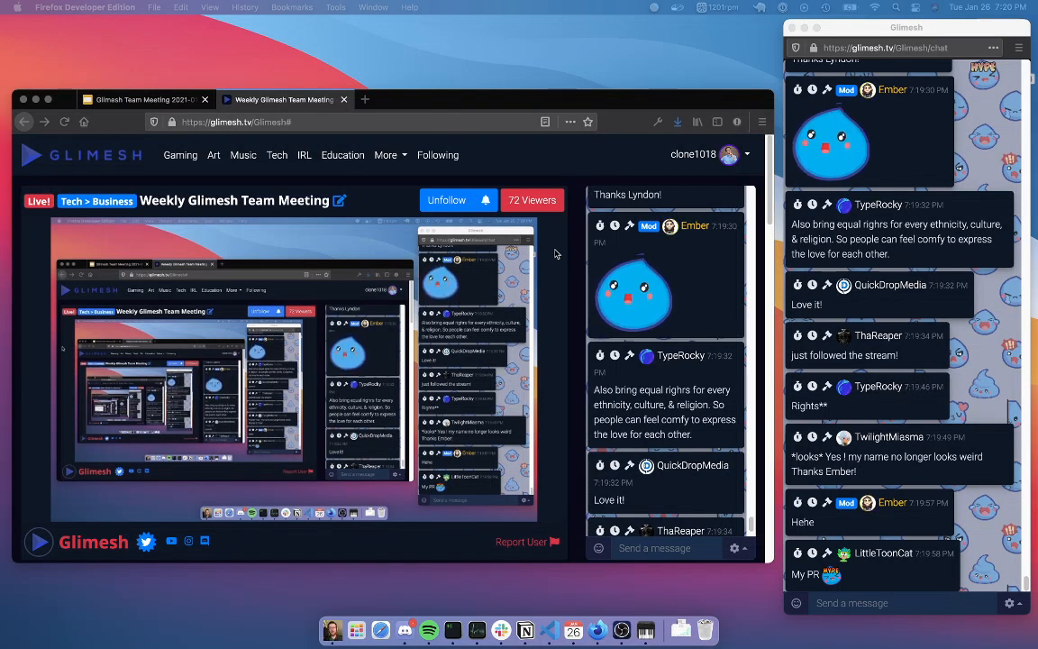
Scroll down on the live Weekly Glimesh Team Meeting stream page.
{"action": "scroll", "scroll_direction": "down", "scroll_amount": 3}
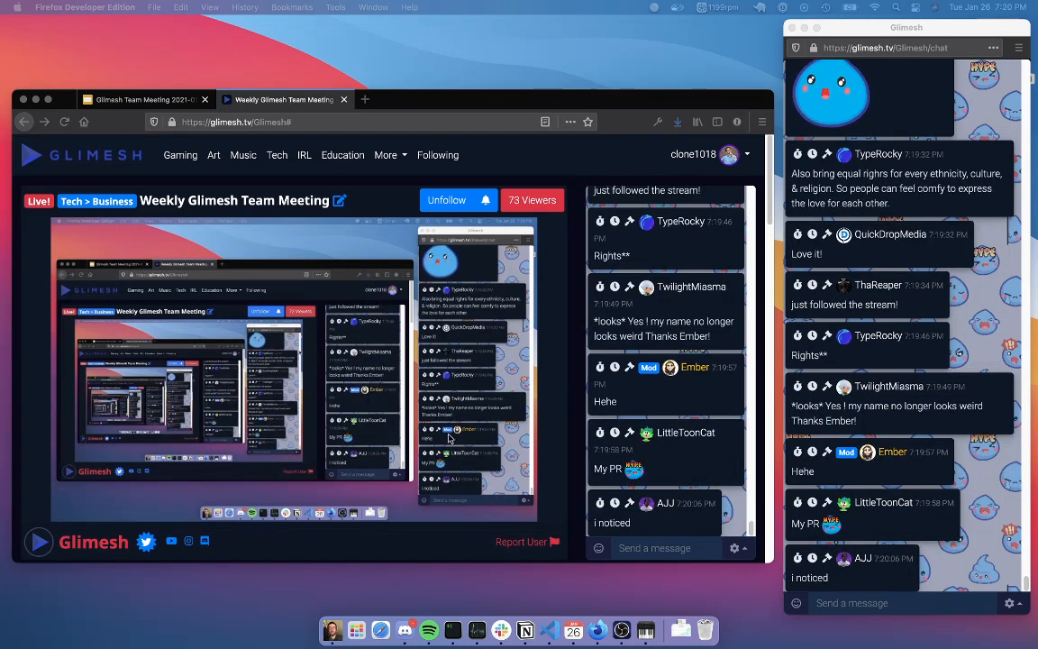
{"action": "mouse_move", "coordinate": [568, 299]}
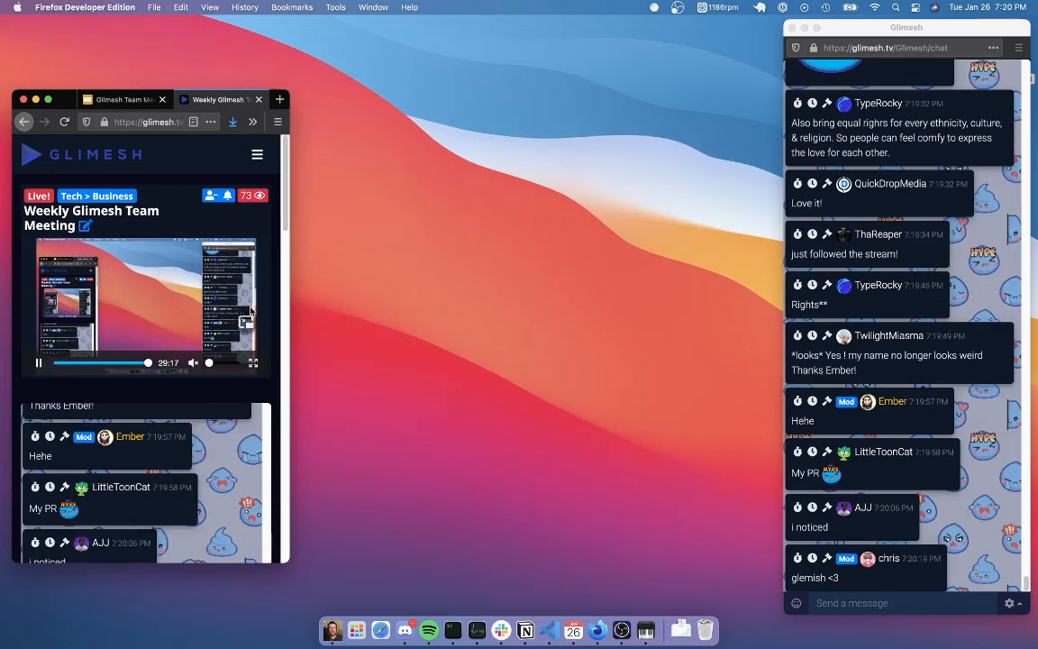
{"action": "mouse_move", "coordinate": [226, 217]}
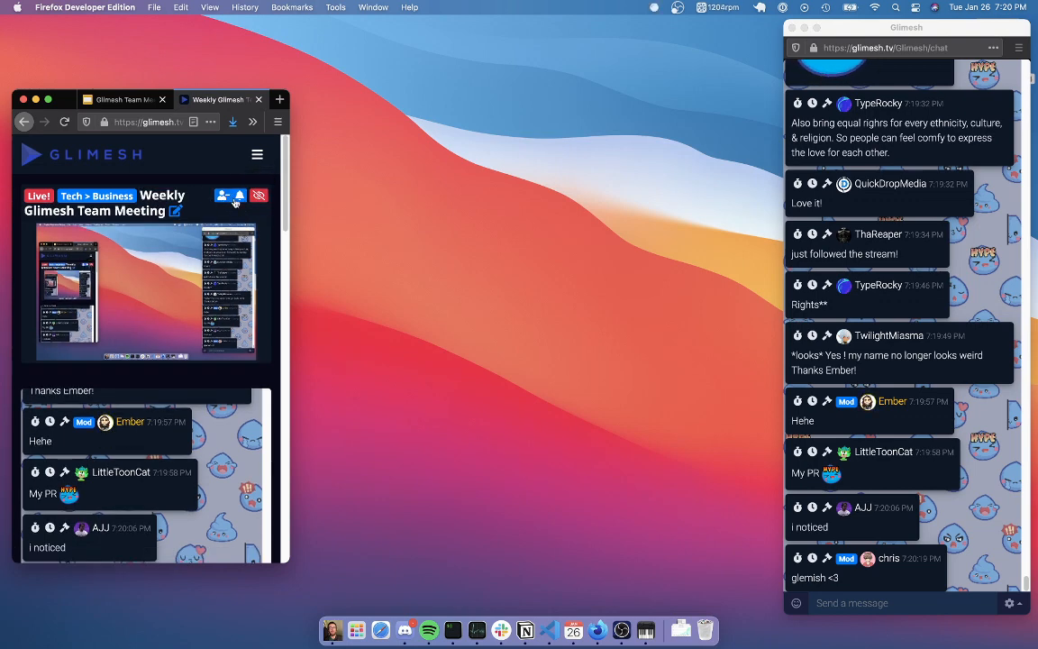
Scroll down the stream page in its narrow mobile-width layout.
{"action": "scroll", "scroll_direction": "down", "scroll_amount": 3}
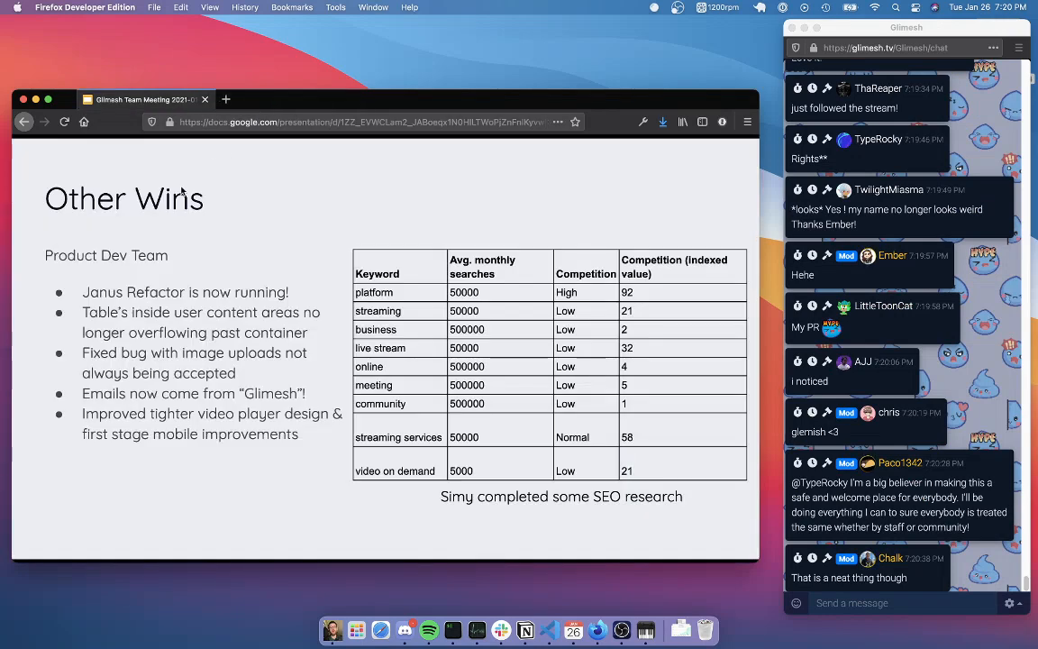
{"action": "scroll", "scroll_direction": "down", "scroll_amount": 3}
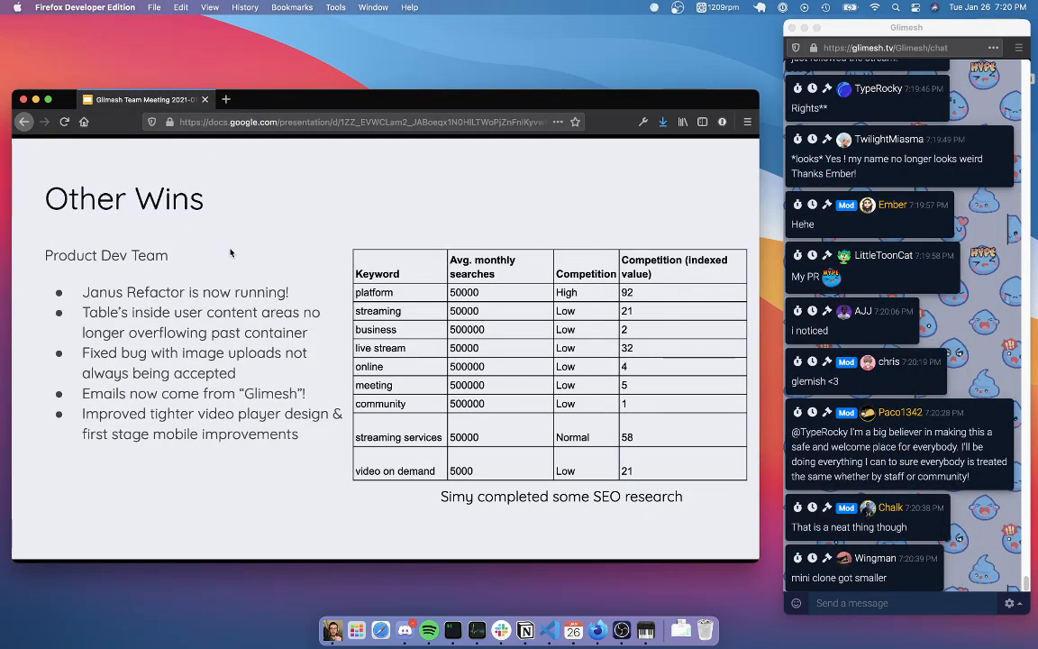
{"action": "scroll", "scroll_direction": "down", "scroll_amount": 3}
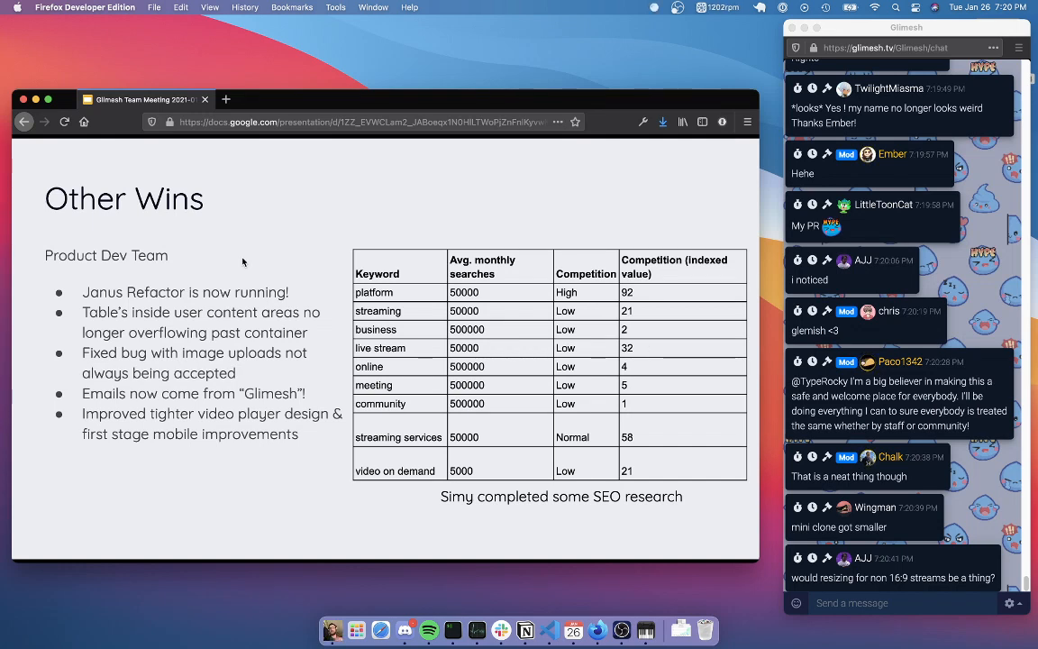
{"action": "scroll", "scroll_direction": "down", "scroll_amount": 3}
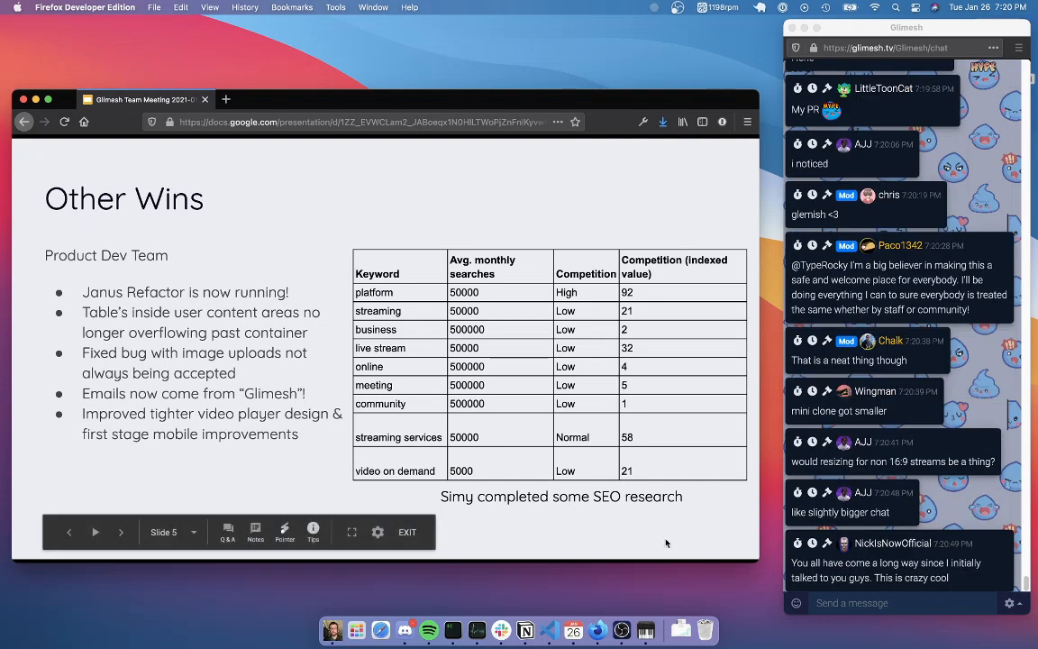
{"action": "mouse_move", "coordinate": [595, 541]}
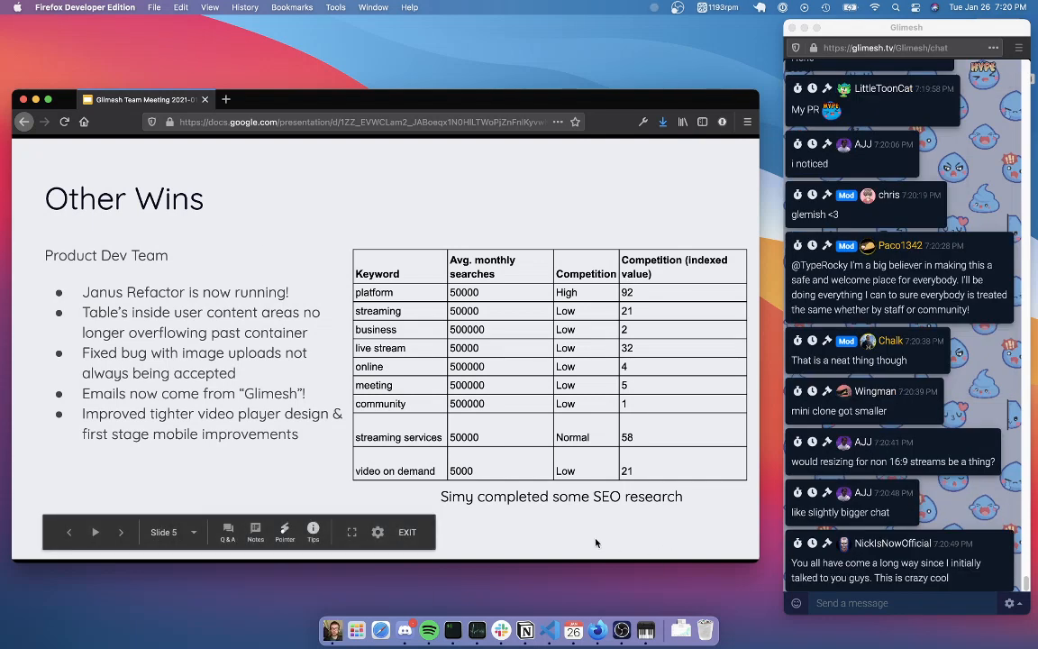
{"action": "mouse_move", "coordinate": [478, 483]}
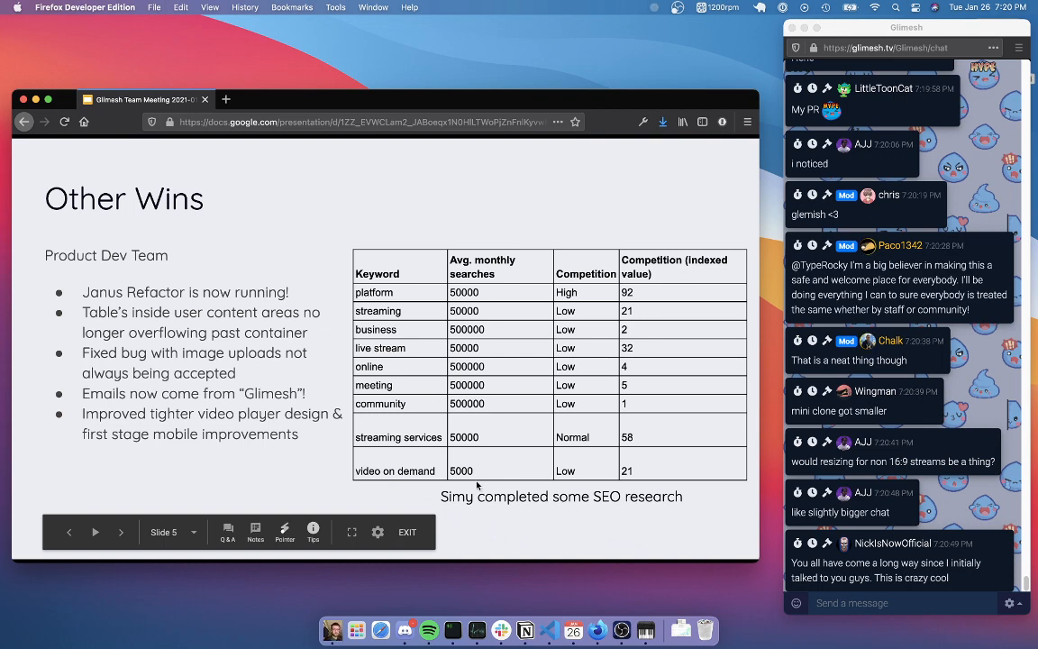
{"action": "scroll", "scroll_direction": "down", "scroll_amount": 3}
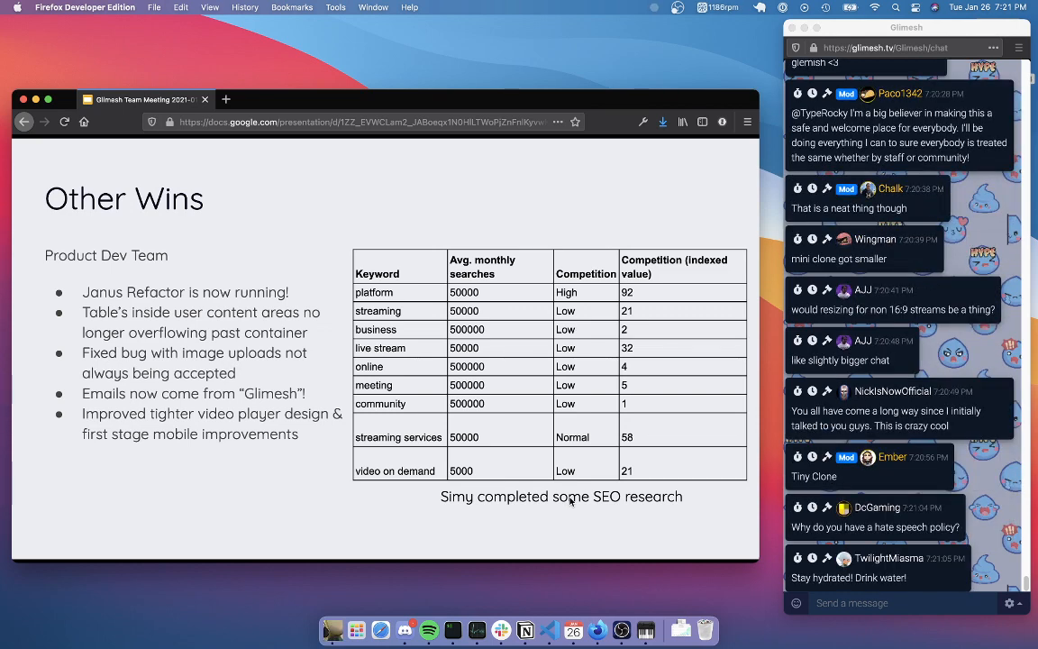
{"action": "scroll", "scroll_direction": "down", "scroll_amount": 3}
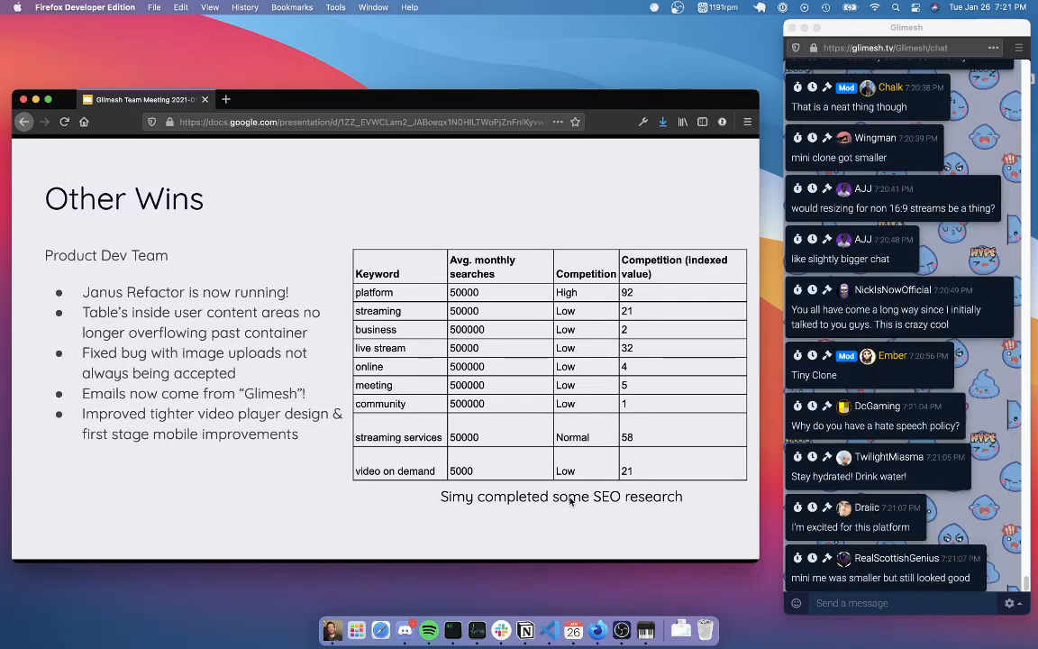
{"action": "scroll", "scroll_direction": "down", "scroll_amount": 3}
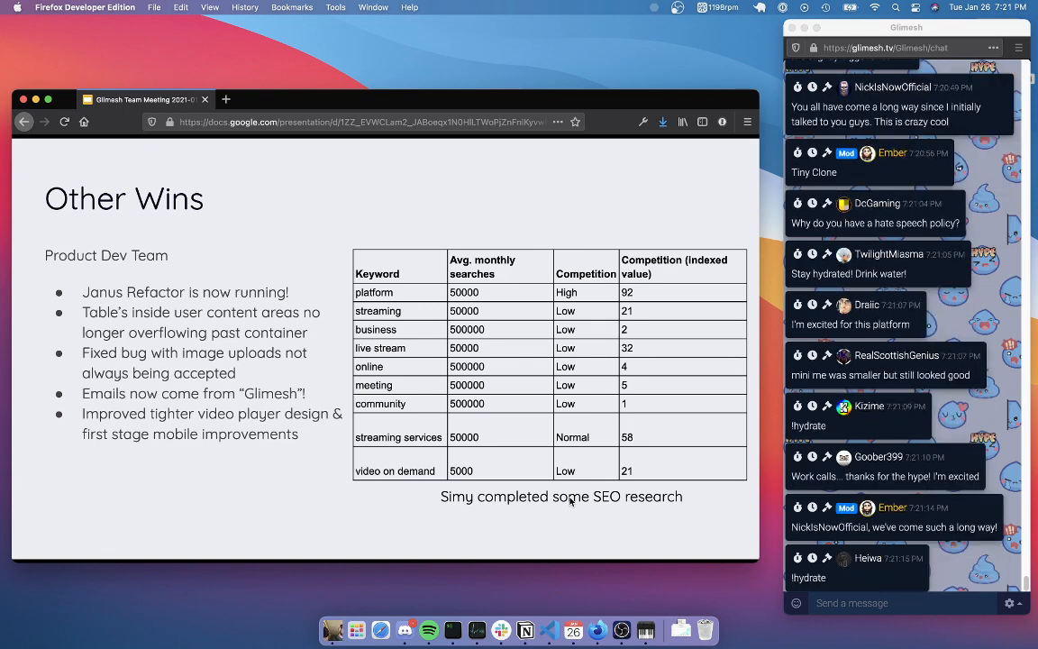
{"action": "scroll", "scroll_direction": "down", "scroll_amount": 3}
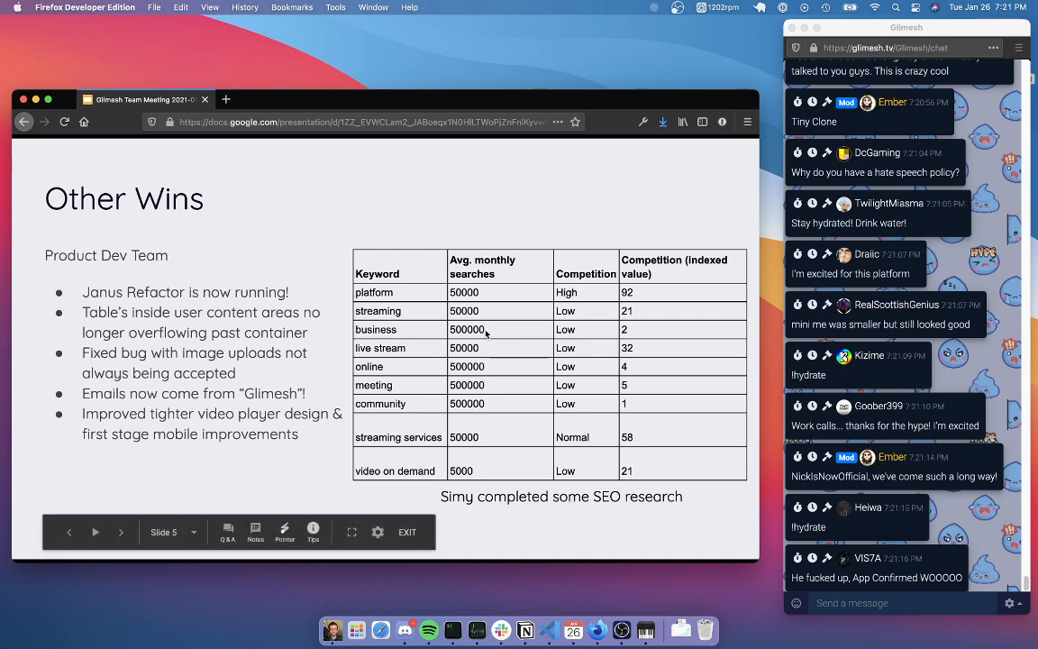
{"action": "scroll", "scroll_direction": "down", "scroll_amount": 3}
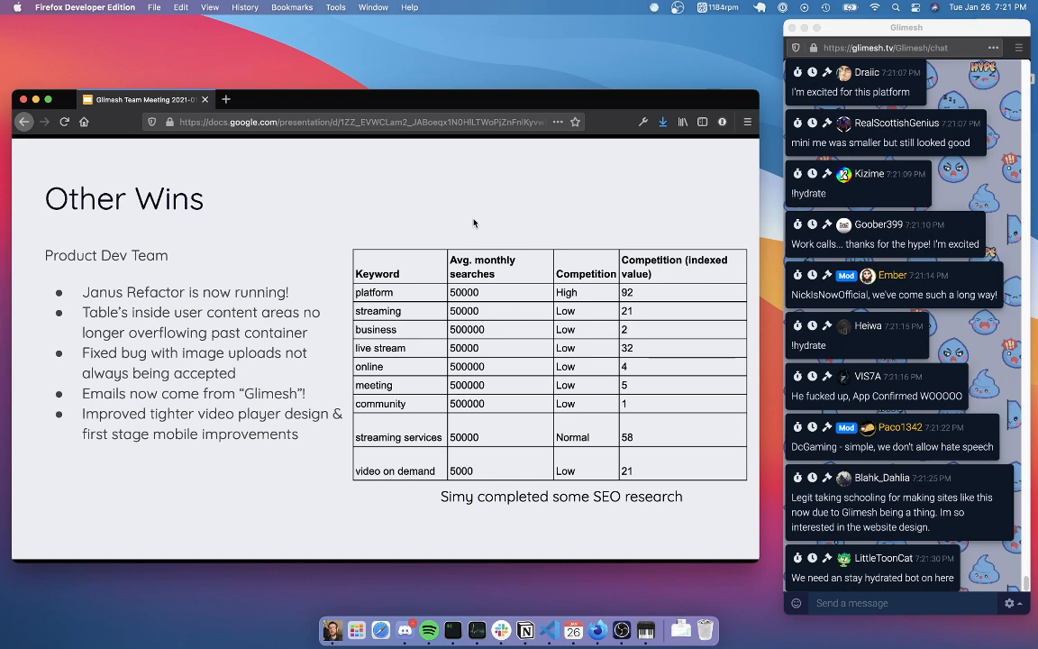
{"action": "mouse_move", "coordinate": [281, 171]}
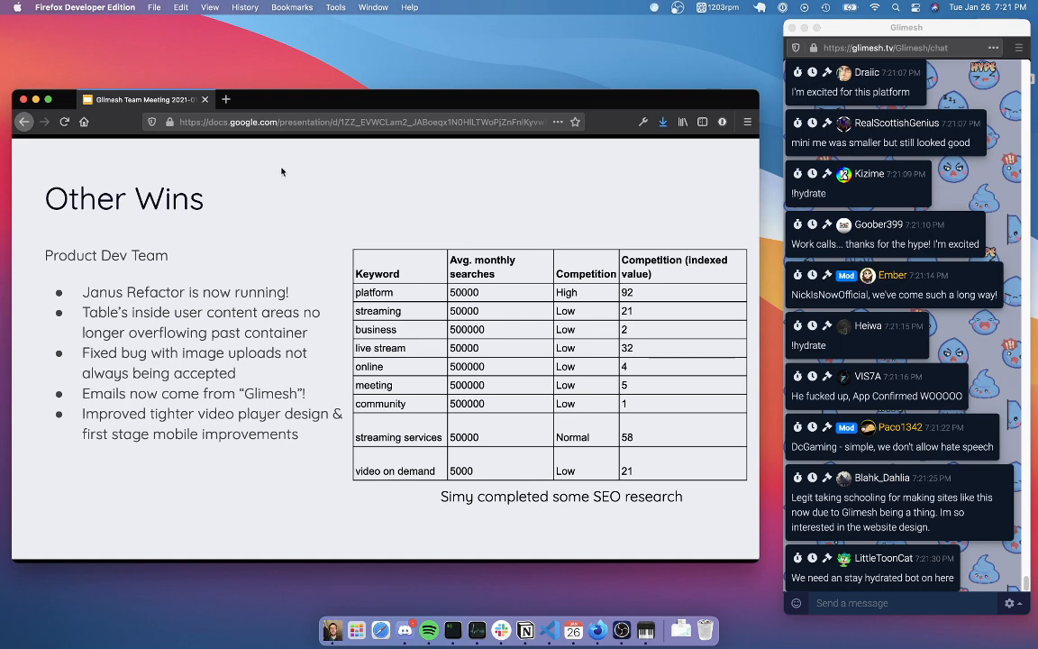
{"action": "left_click", "coordinate": [231, 99]}
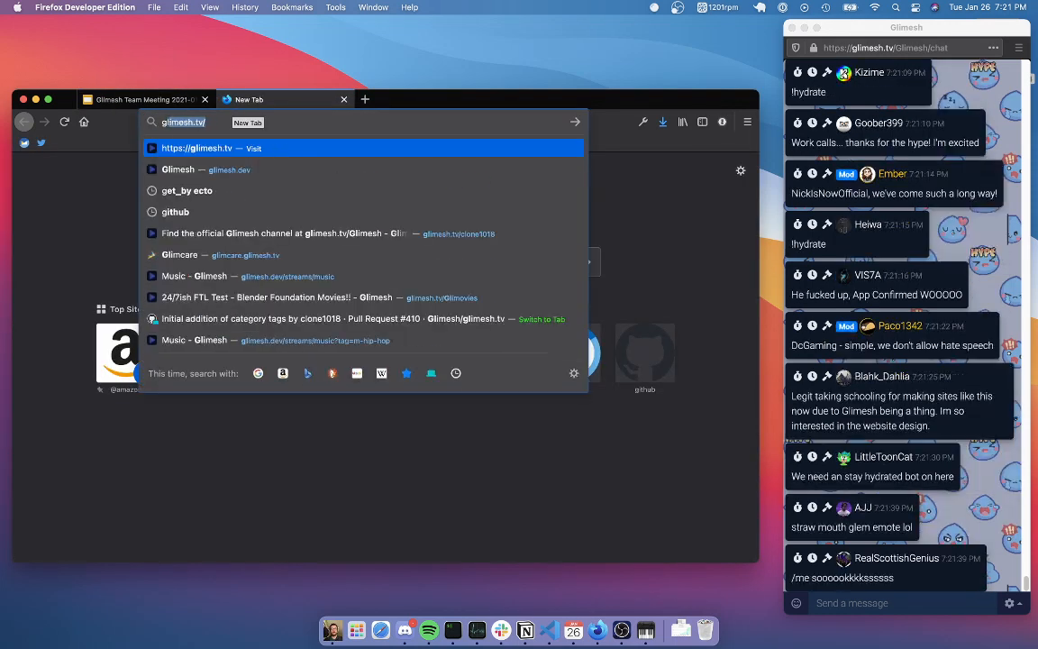
{"action": "type", "text": "glimesh launch date"}
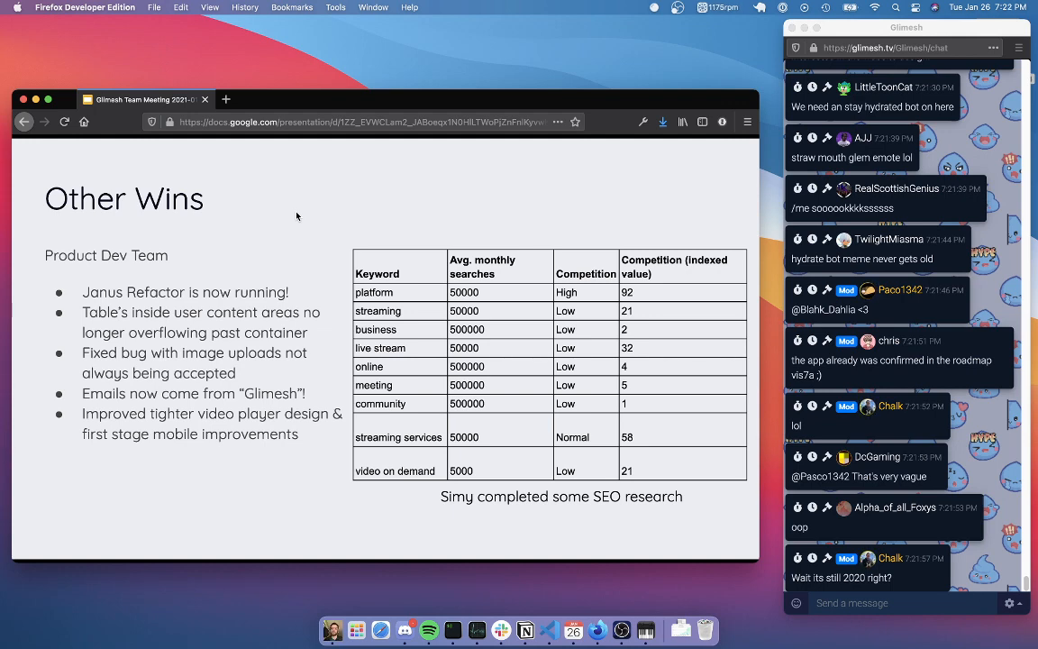
Scroll down while the Partnership Wins slide on the QuickDrop partnership is shown.
{"action": "scroll", "scroll_direction": "down", "scroll_amount": 3}
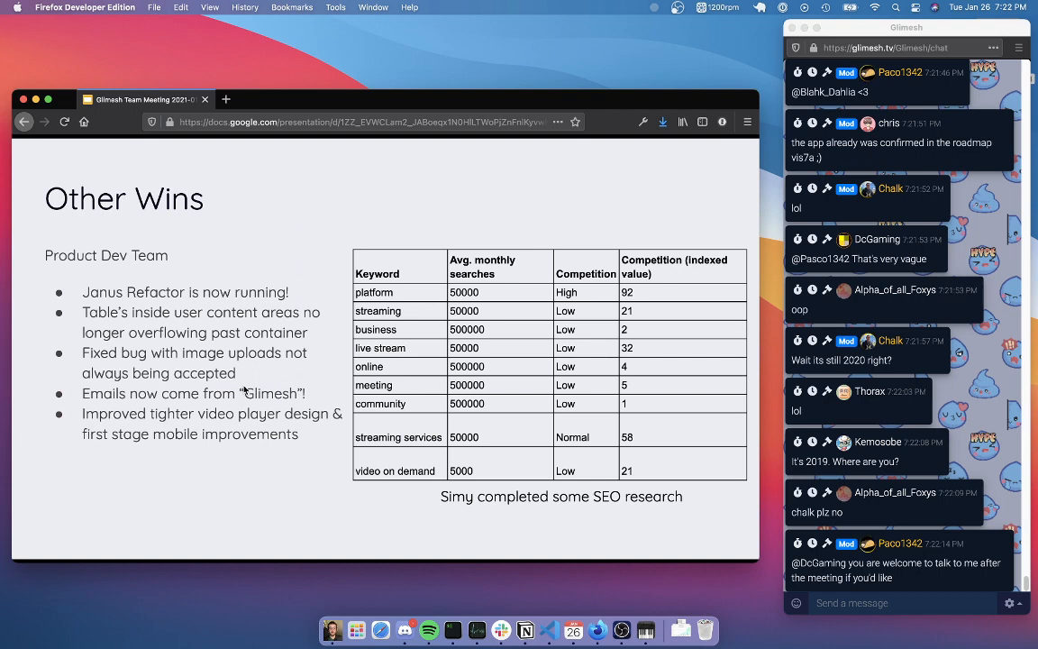
{"action": "scroll", "scroll_direction": "down", "scroll_amount": 3}
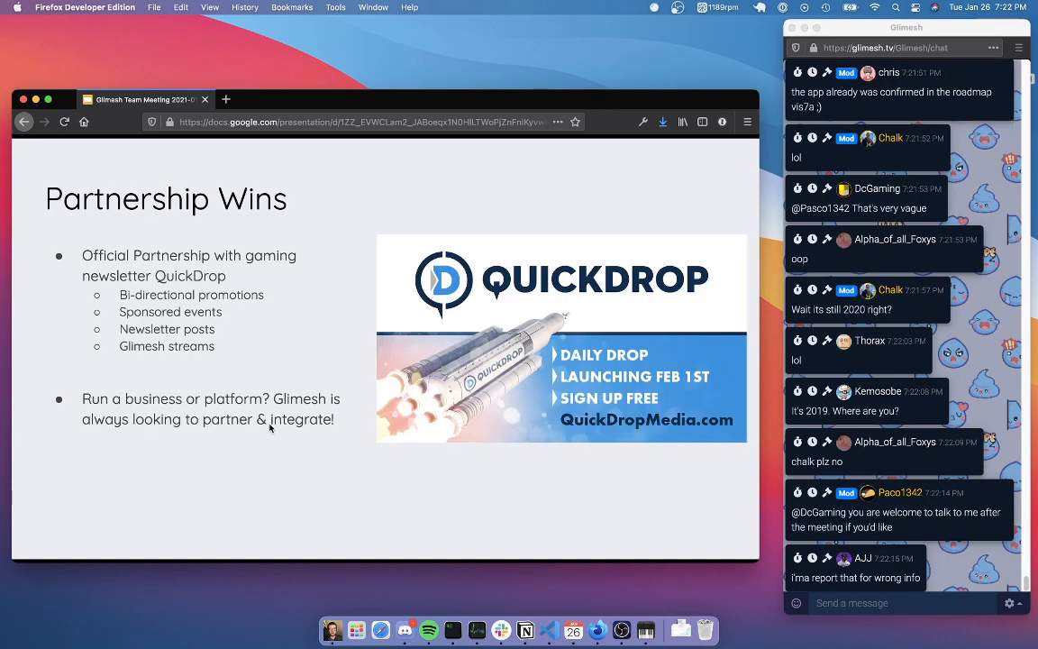
{"action": "scroll", "scroll_direction": "down", "scroll_amount": 3}
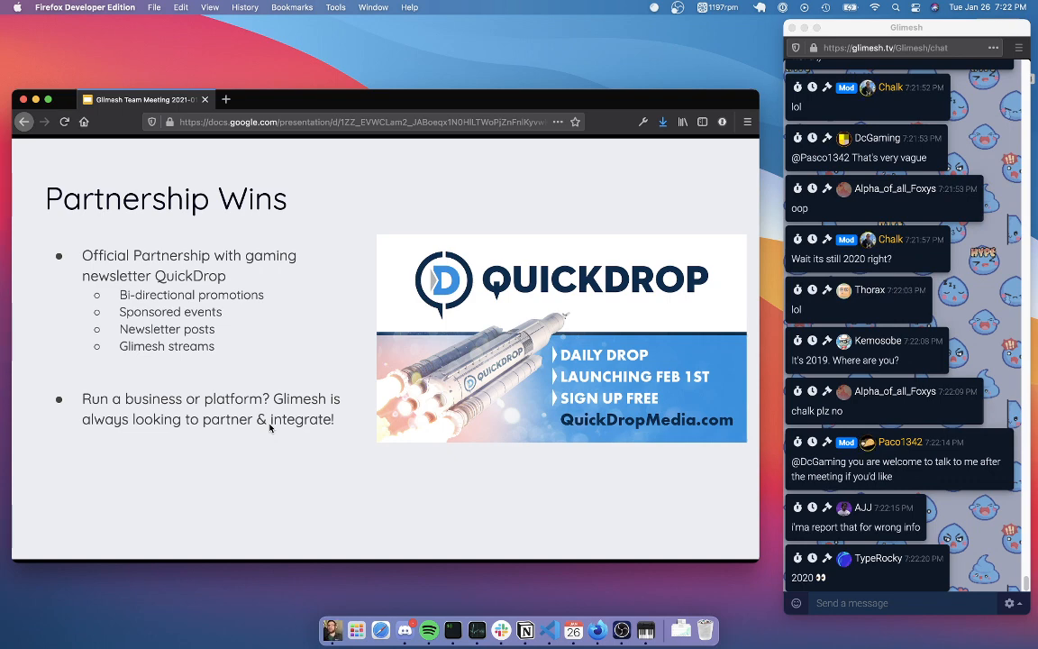
{"action": "scroll", "scroll_direction": "down", "scroll_amount": 3}
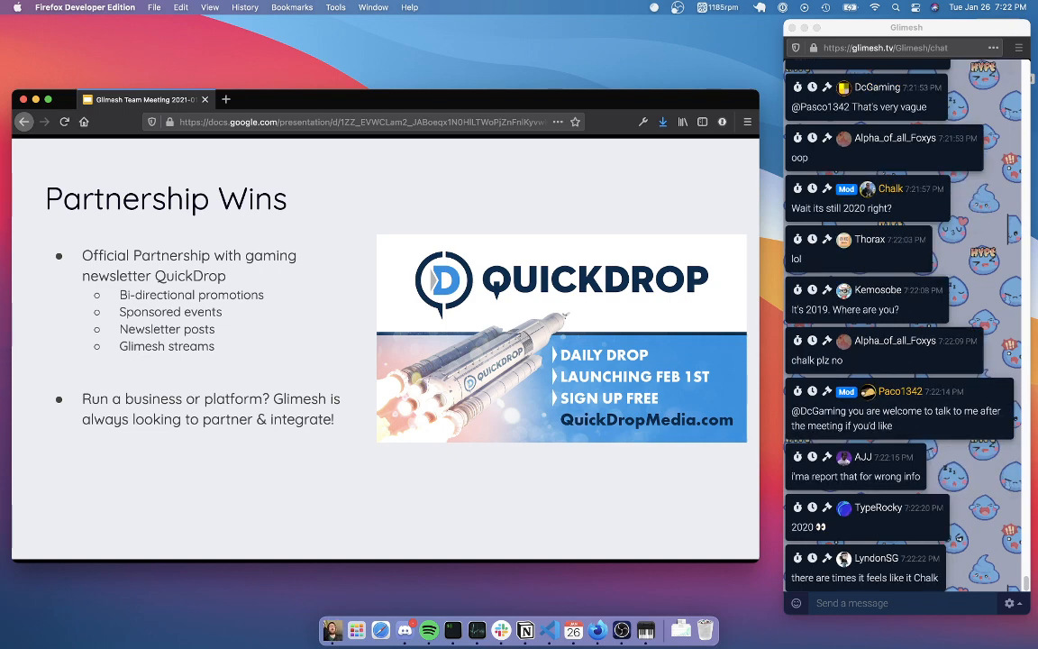
{"action": "scroll", "scroll_direction": "down", "scroll_amount": 3}
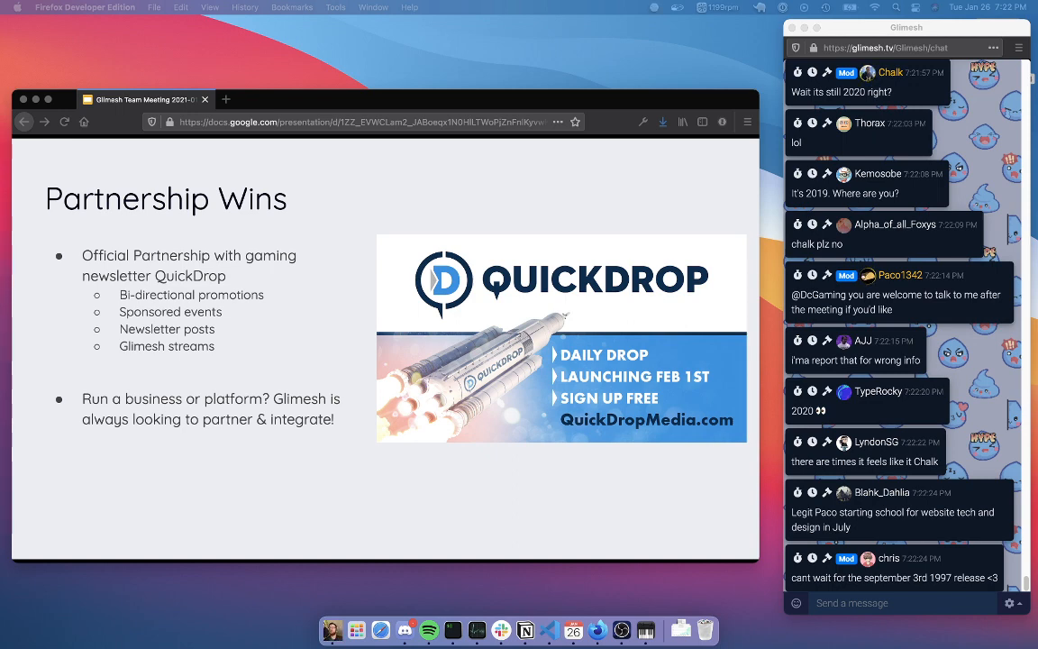
{"action": "scroll", "scroll_direction": "down", "scroll_amount": 3}
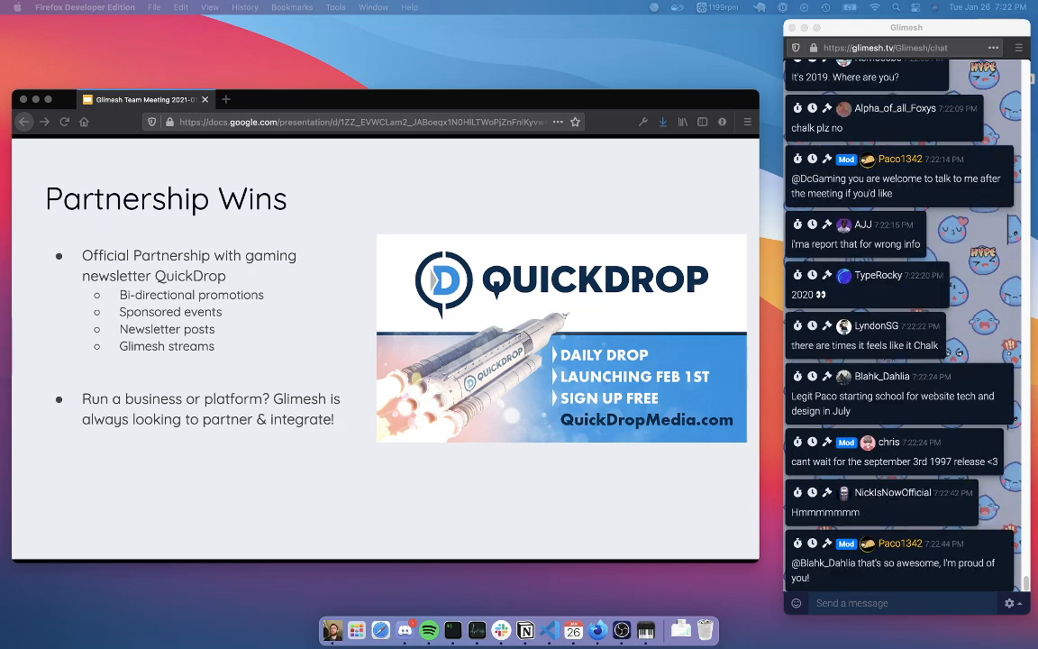
{"action": "scroll", "scroll_direction": "down", "scroll_amount": 3}
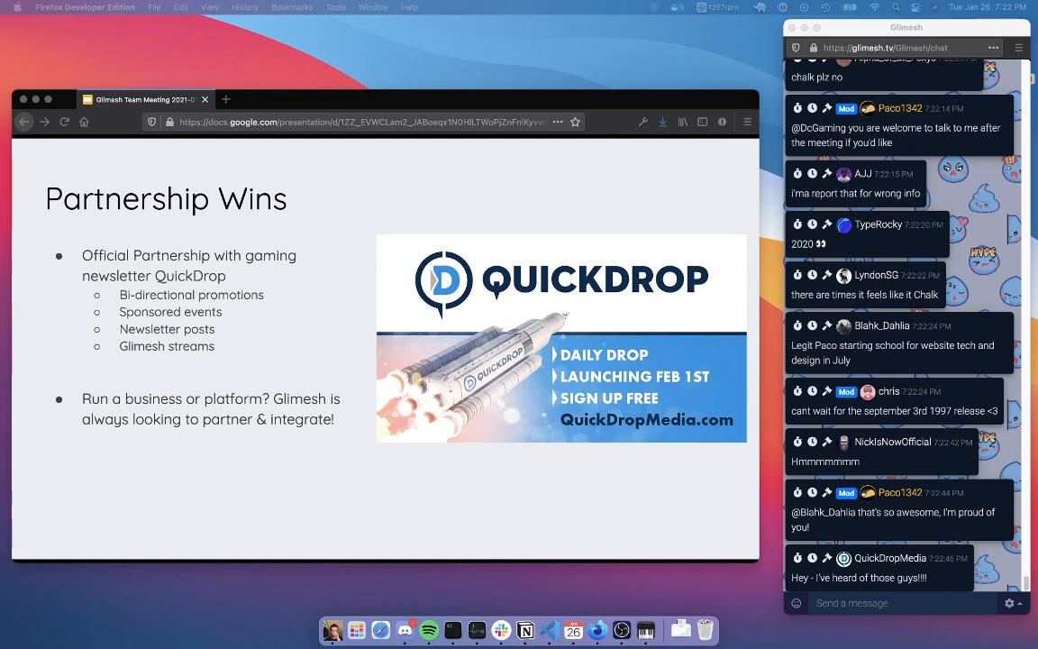
{"action": "scroll", "scroll_direction": "down", "scroll_amount": 3}
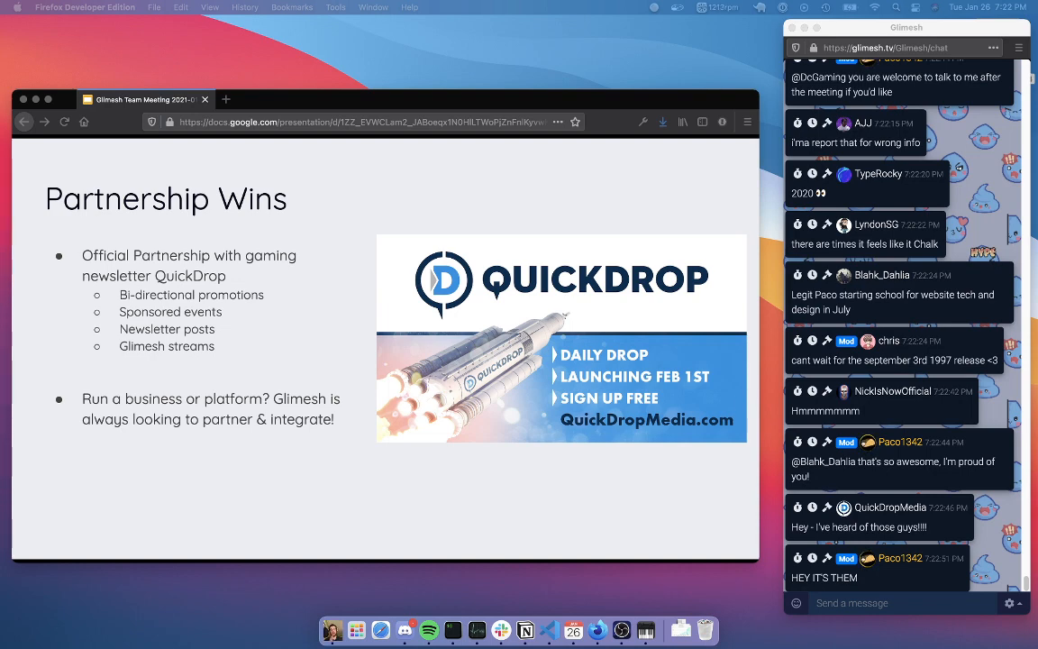
{"action": "scroll", "scroll_direction": "down", "scroll_amount": 3}
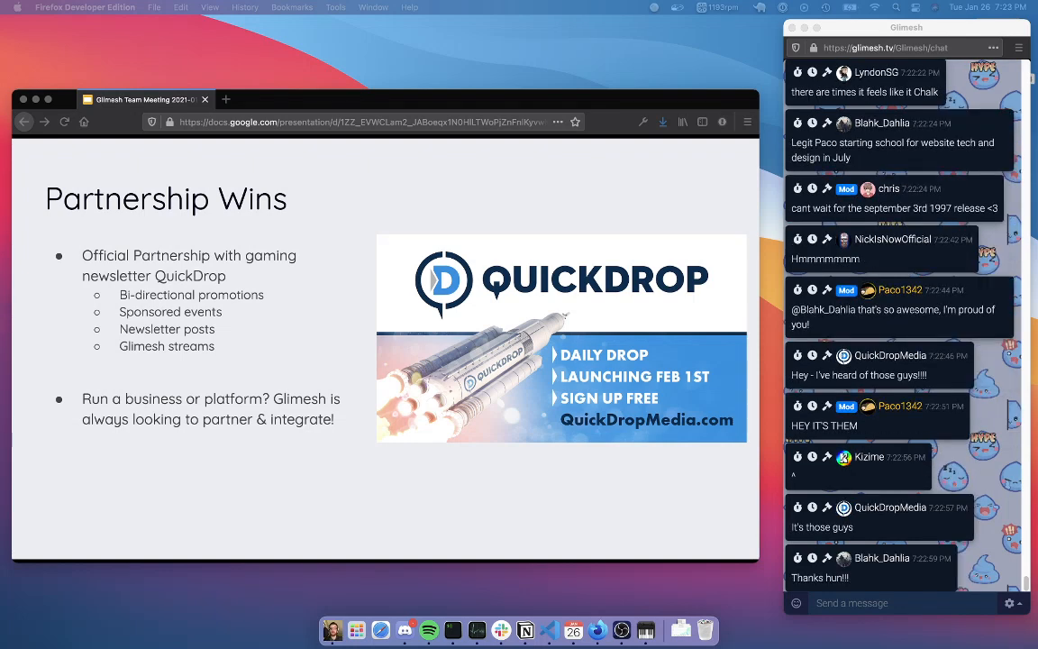
{"action": "scroll", "scroll_direction": "down", "scroll_amount": 3}
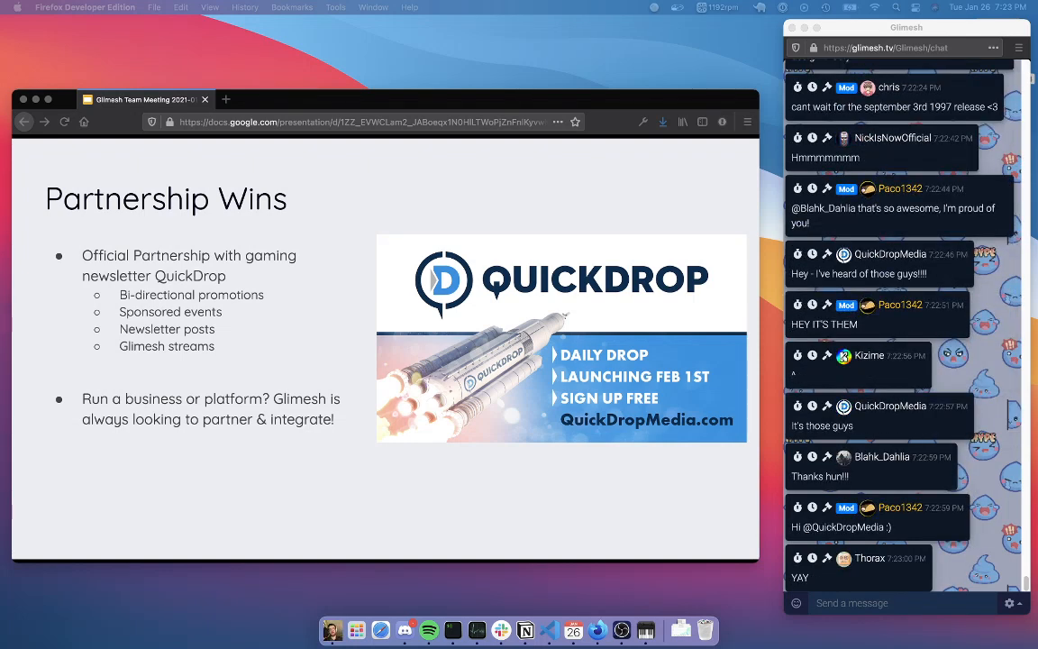
{"action": "scroll", "scroll_direction": "down", "scroll_amount": 3}
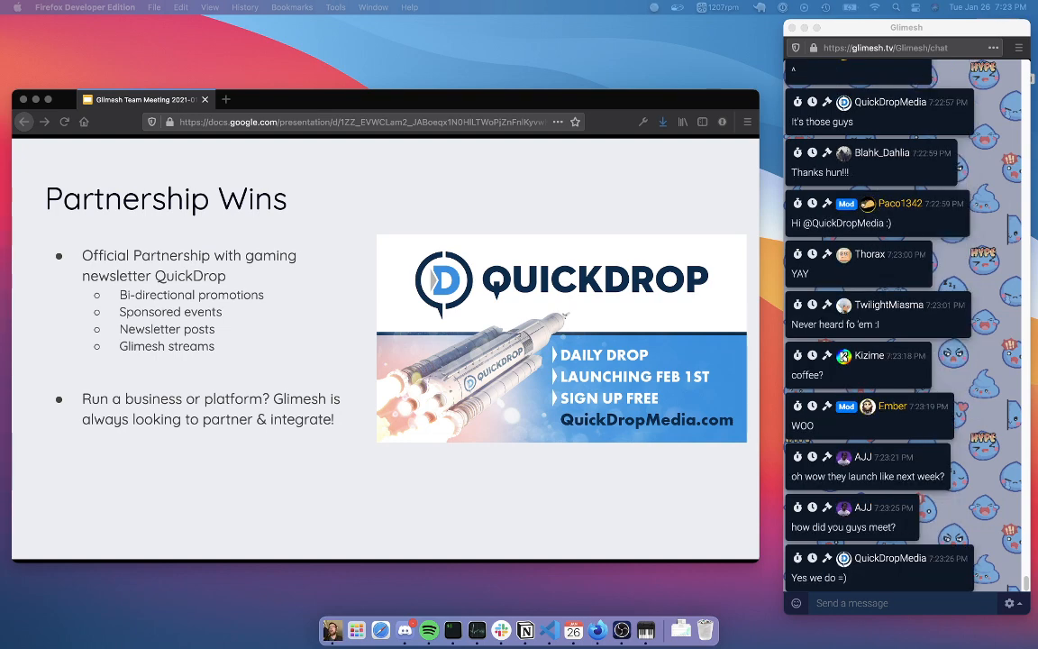
{"action": "scroll", "scroll_direction": "down", "scroll_amount": 3}
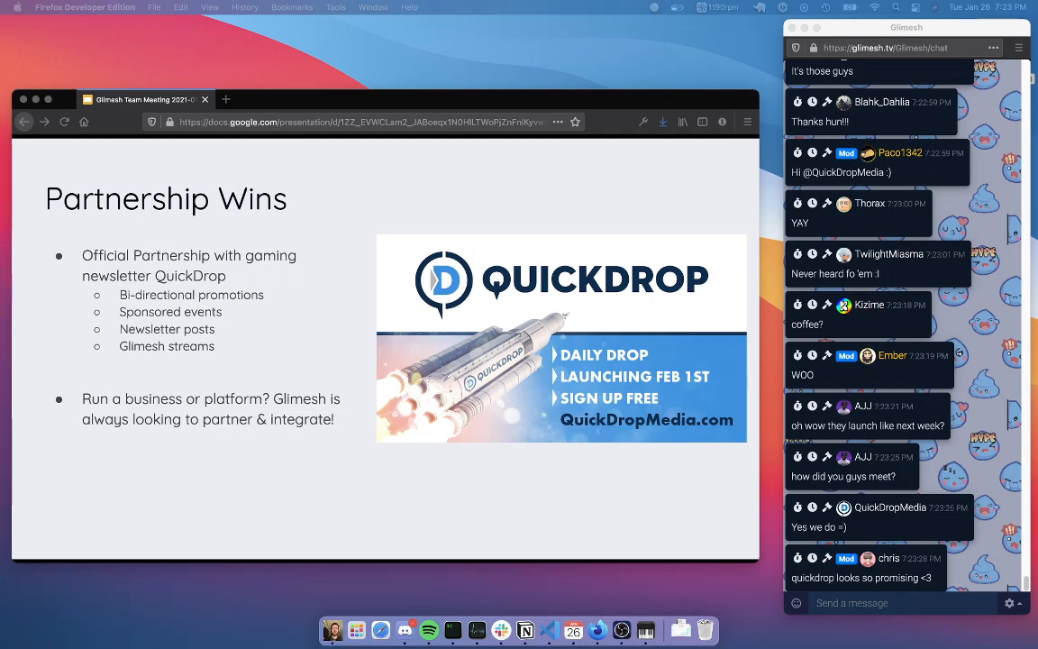
{"action": "scroll", "scroll_direction": "down", "scroll_amount": 3}
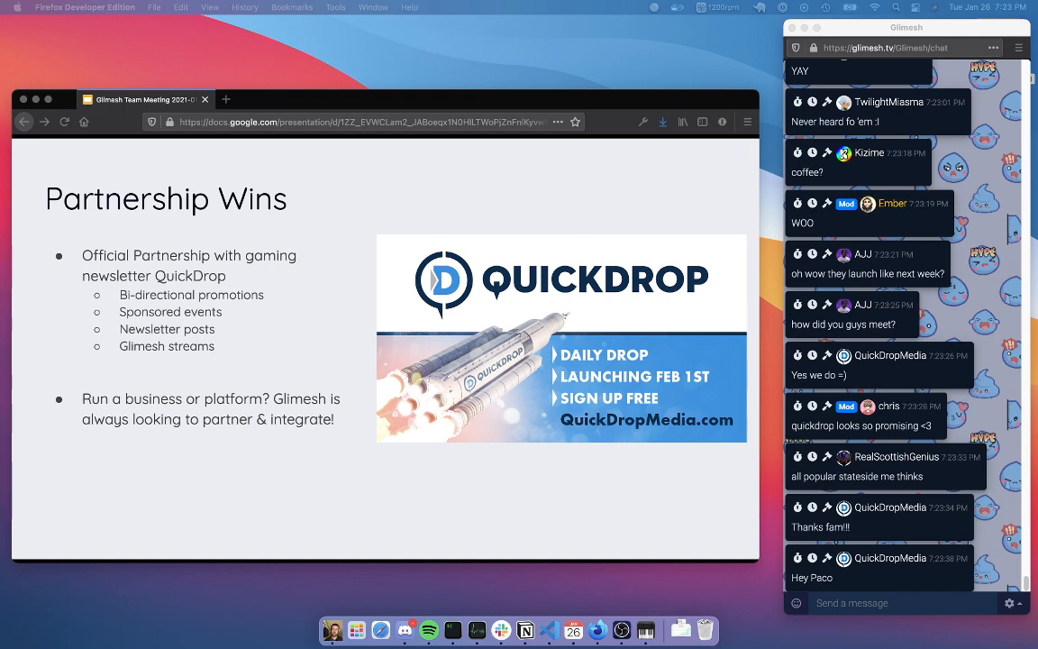
{"action": "scroll", "scroll_direction": "down", "scroll_amount": 3}
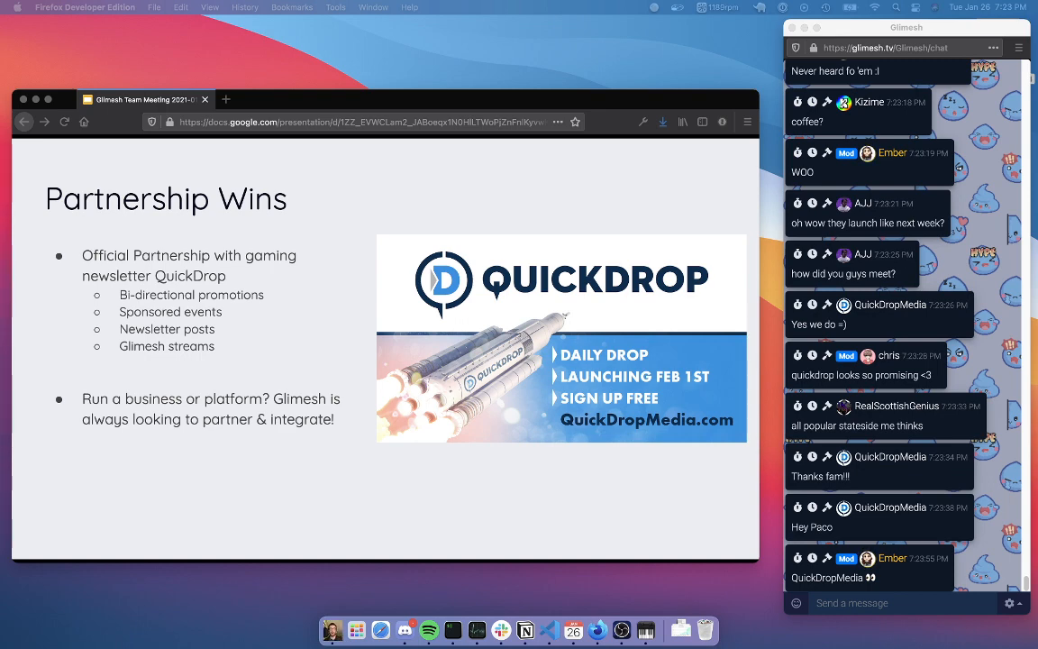
{"action": "scroll", "scroll_direction": "down", "scroll_amount": 3}
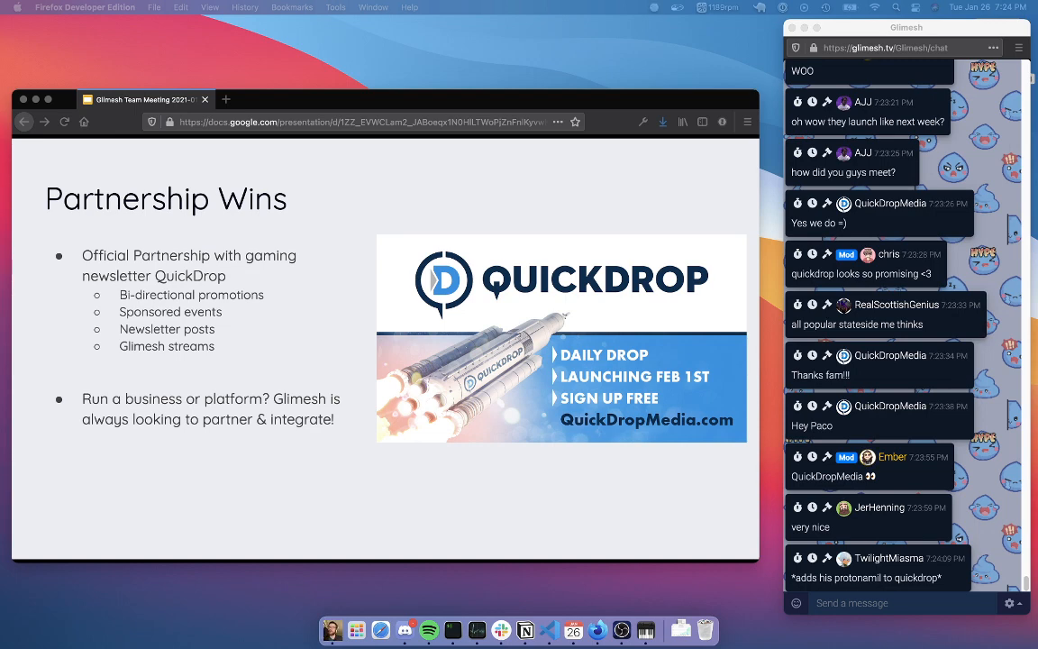
{"action": "scroll", "scroll_direction": "down", "scroll_amount": 3}
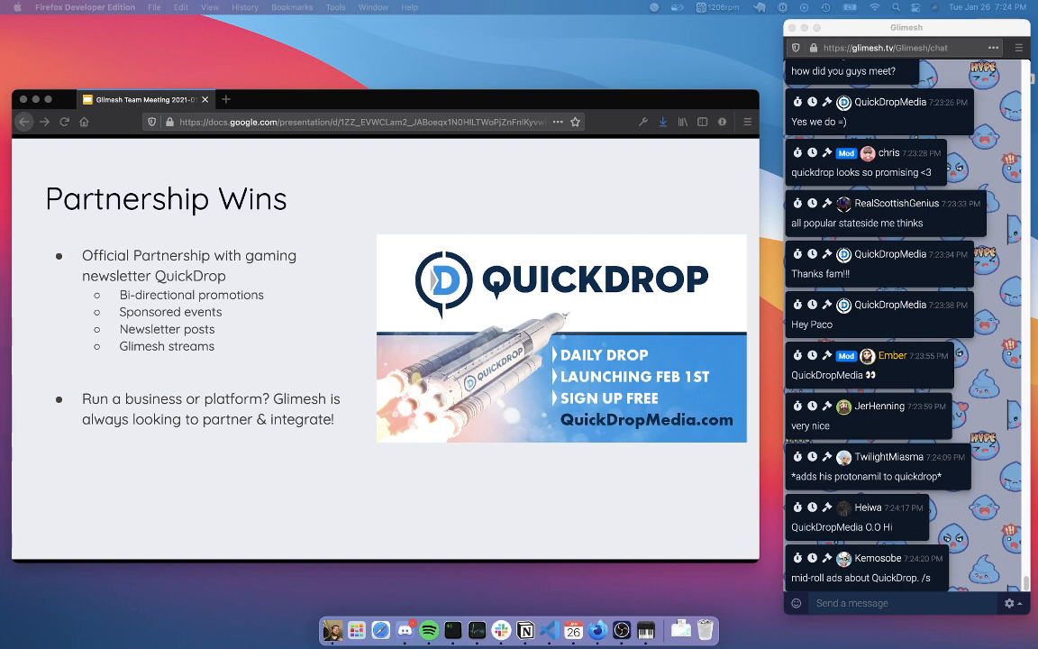
{"action": "scroll", "scroll_direction": "down", "scroll_amount": 3}
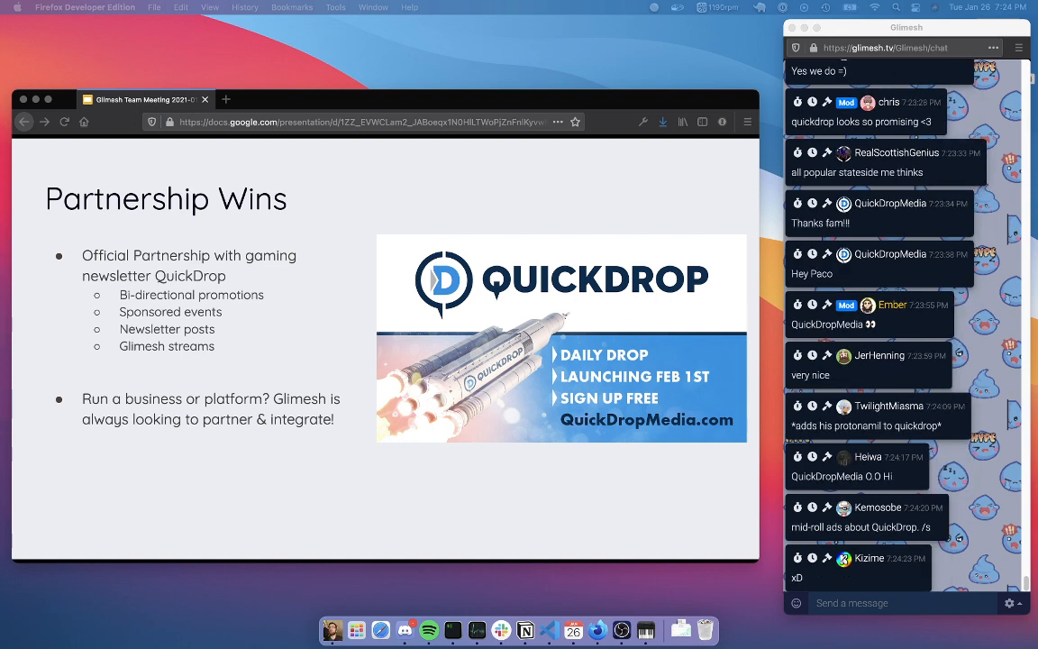
{"action": "scroll", "scroll_direction": "down", "scroll_amount": 3}
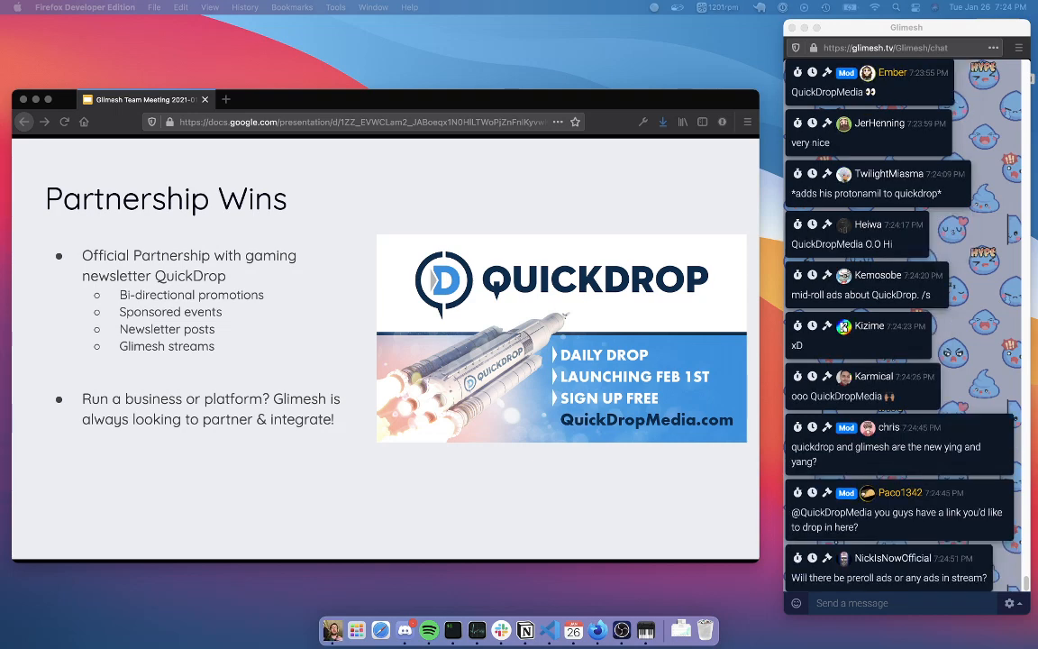
{"action": "scroll", "scroll_direction": "down", "scroll_amount": 3}
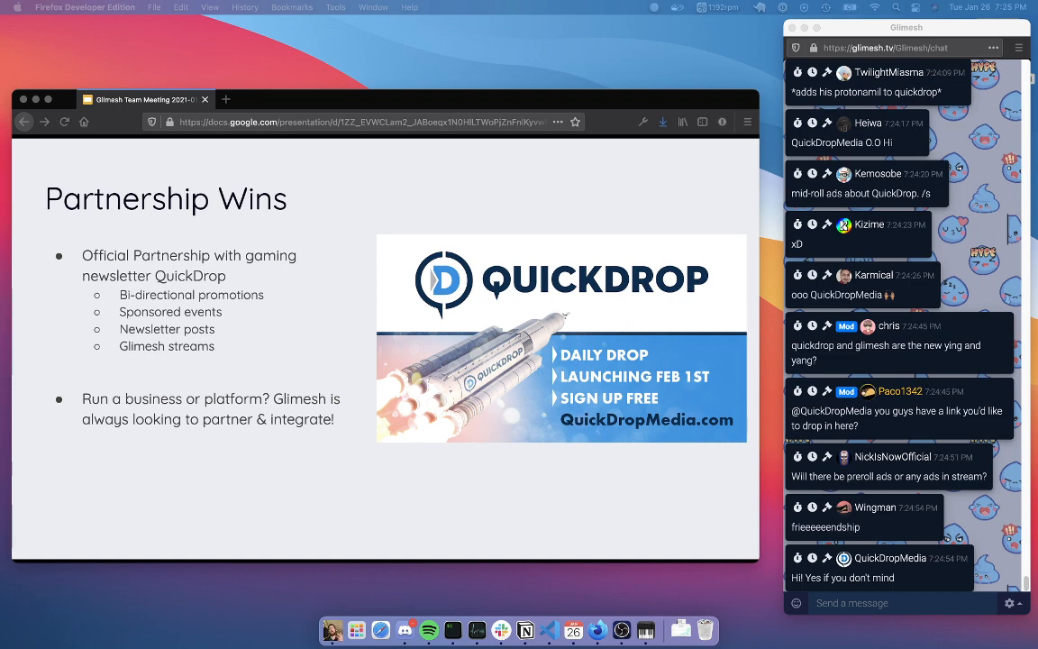
{"action": "scroll", "scroll_direction": "down", "scroll_amount": 3}
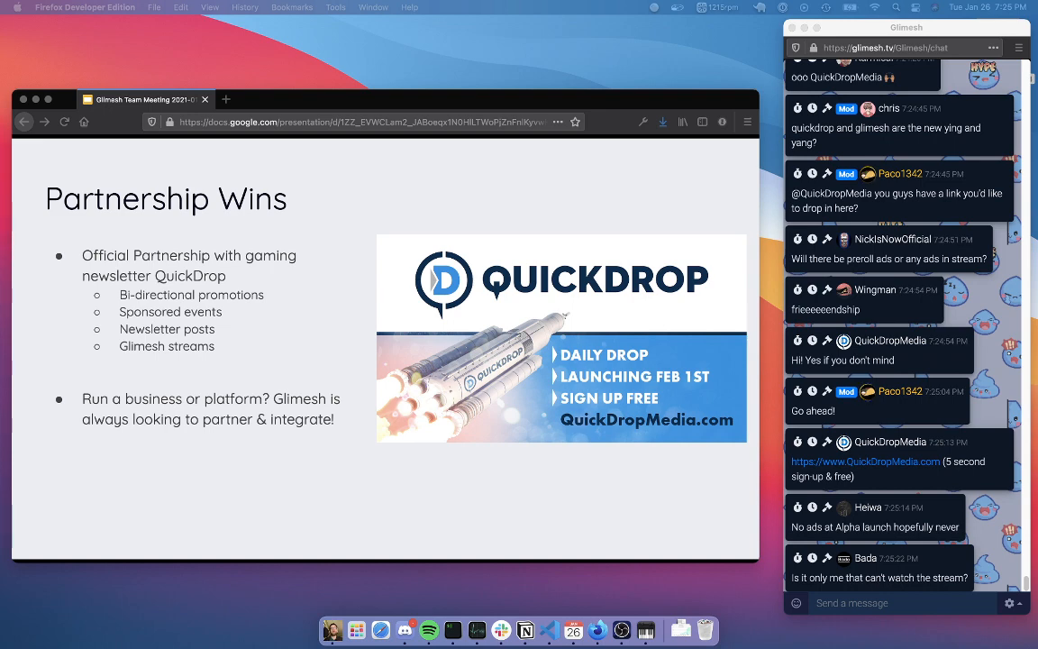
{"action": "scroll", "scroll_direction": "down", "scroll_amount": 3}
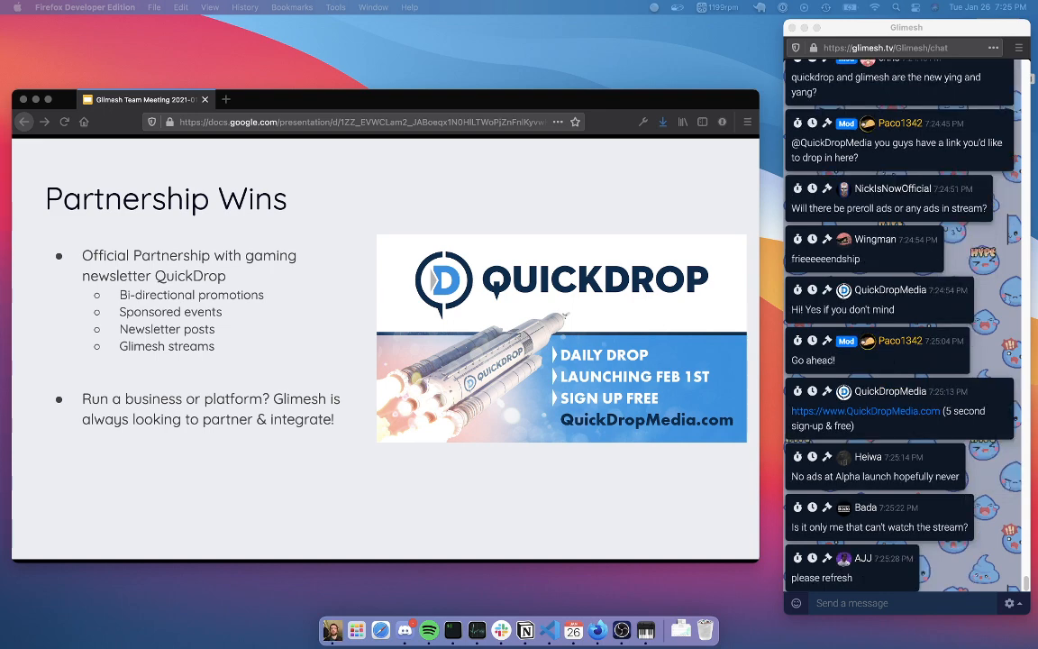
{"action": "scroll", "scroll_direction": "down", "scroll_amount": 3}
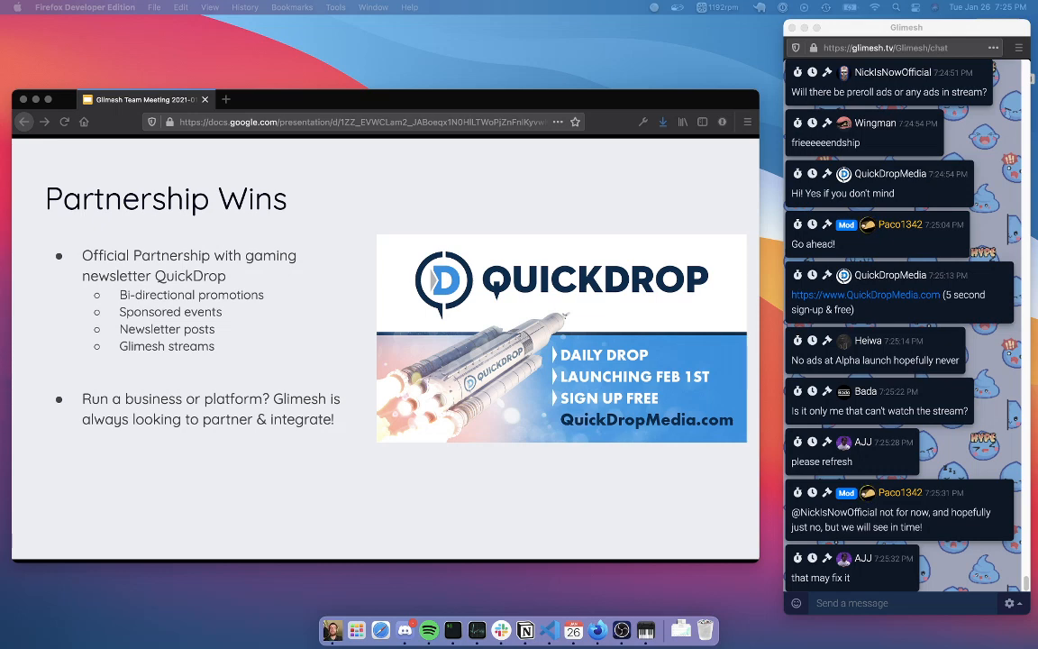
{"action": "scroll", "scroll_direction": "down", "scroll_amount": 3}
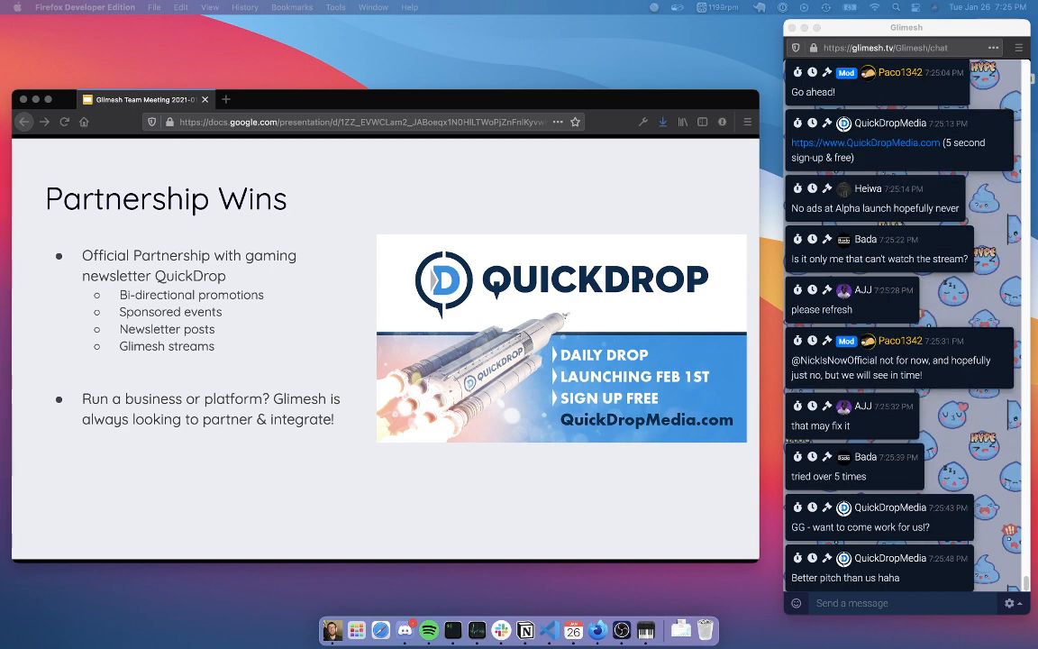
{"action": "scroll", "scroll_direction": "down", "scroll_amount": 3}
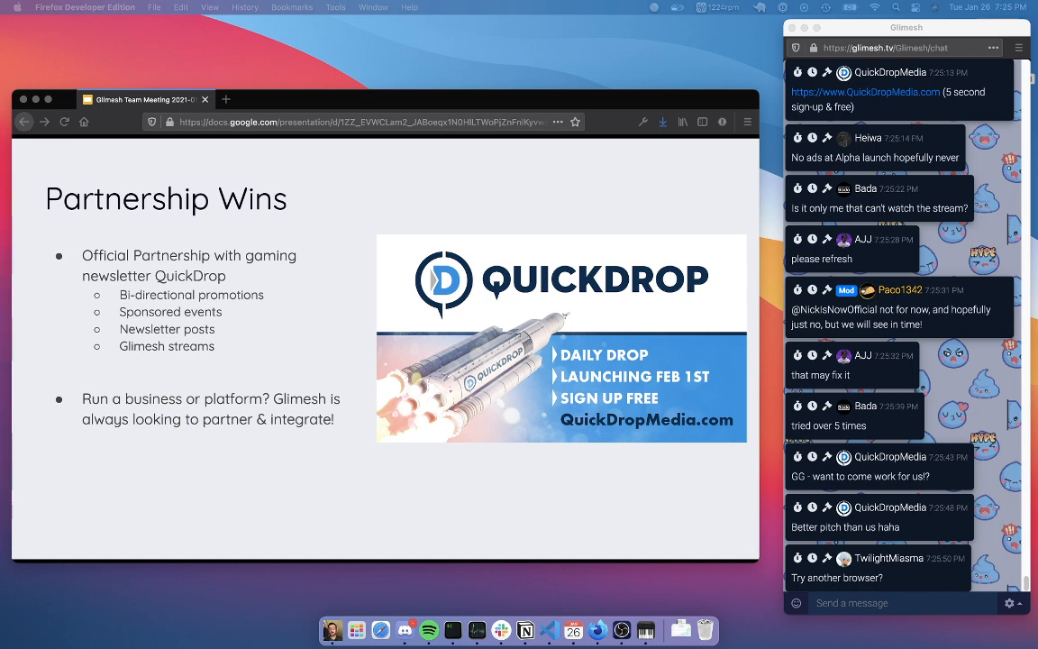
{"action": "scroll", "scroll_direction": "down", "scroll_amount": 3}
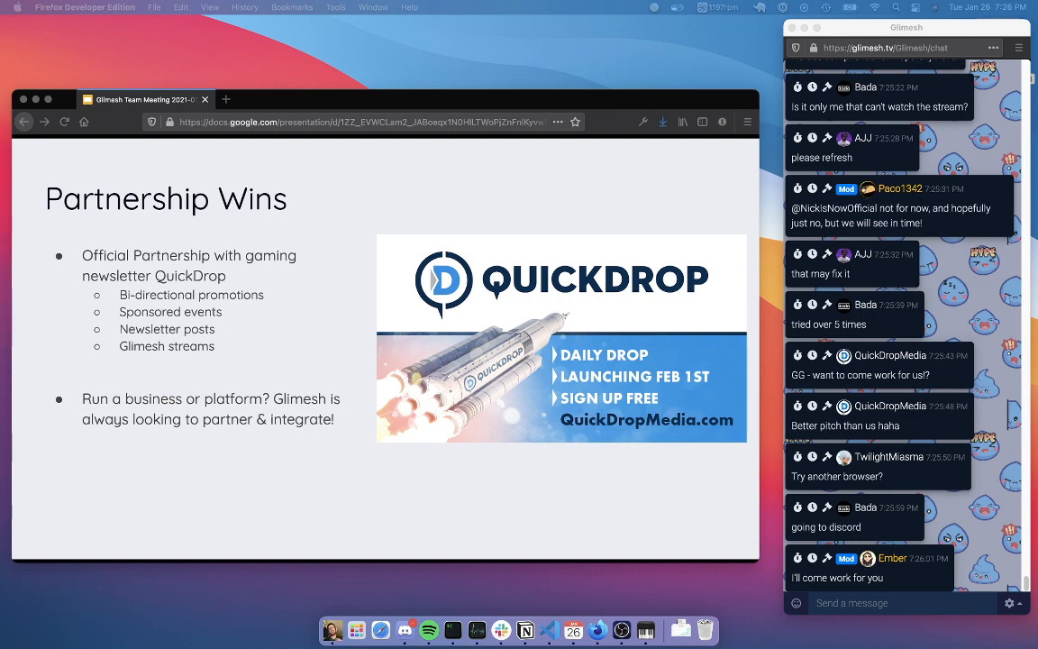
{"action": "scroll", "scroll_direction": "down", "scroll_amount": 3}
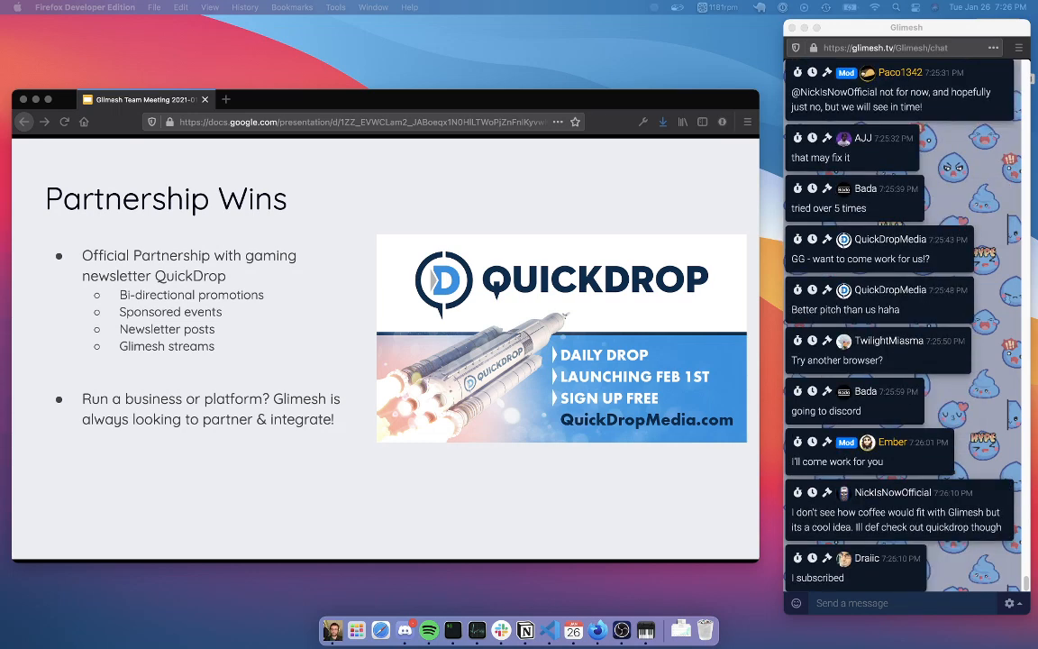
{"action": "scroll", "scroll_direction": "down", "scroll_amount": 3}
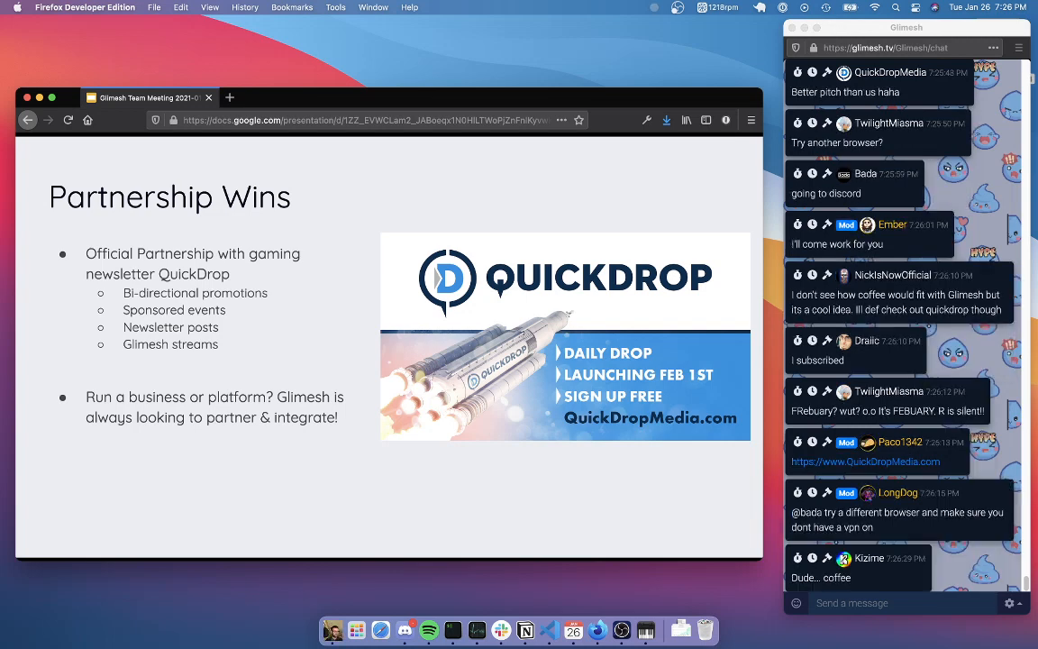
{"action": "scroll", "scroll_direction": "down", "scroll_amount": 3}
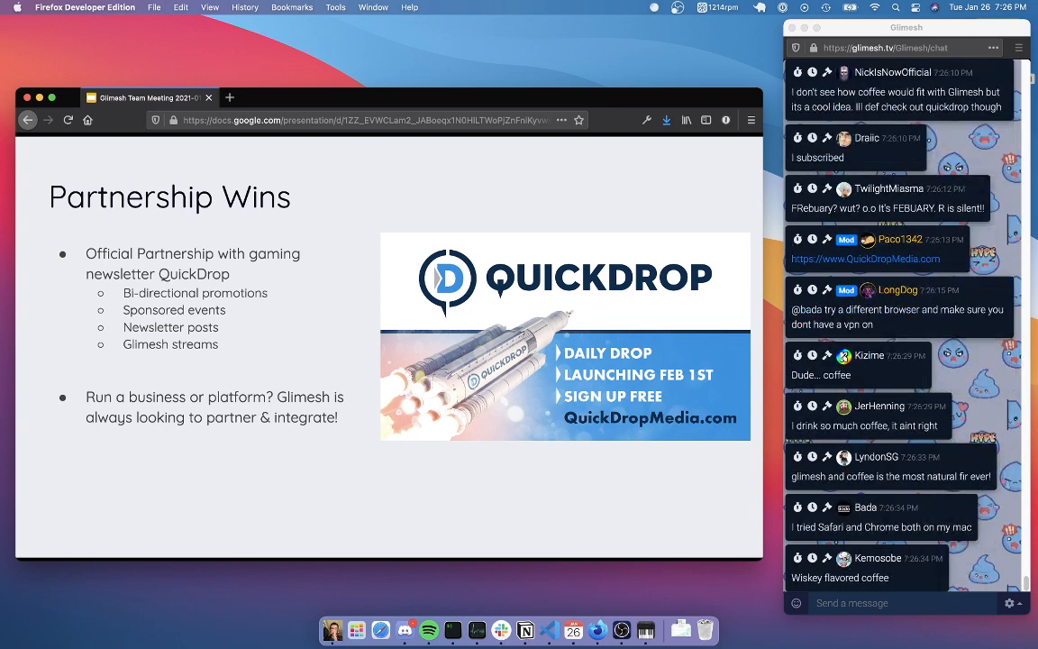
{"action": "scroll", "scroll_direction": "down", "scroll_amount": 3}
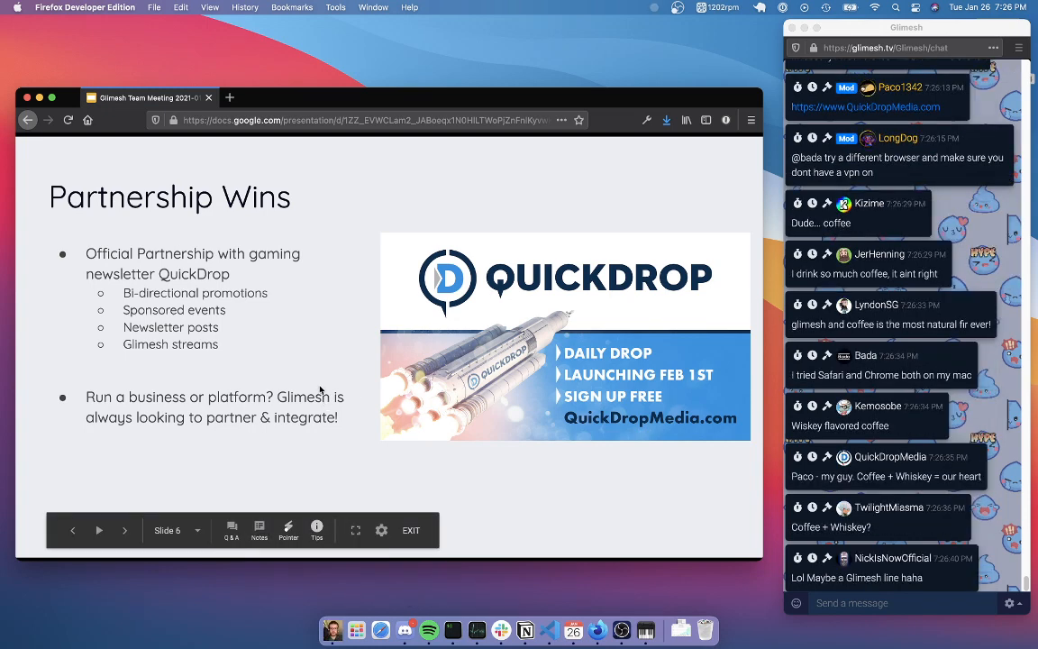
Advance to the Ongoing Challenges slide on taxes, music licensing and 3D Secure, scrolling alongside.
{"action": "left_click", "coordinate": [124, 530]}
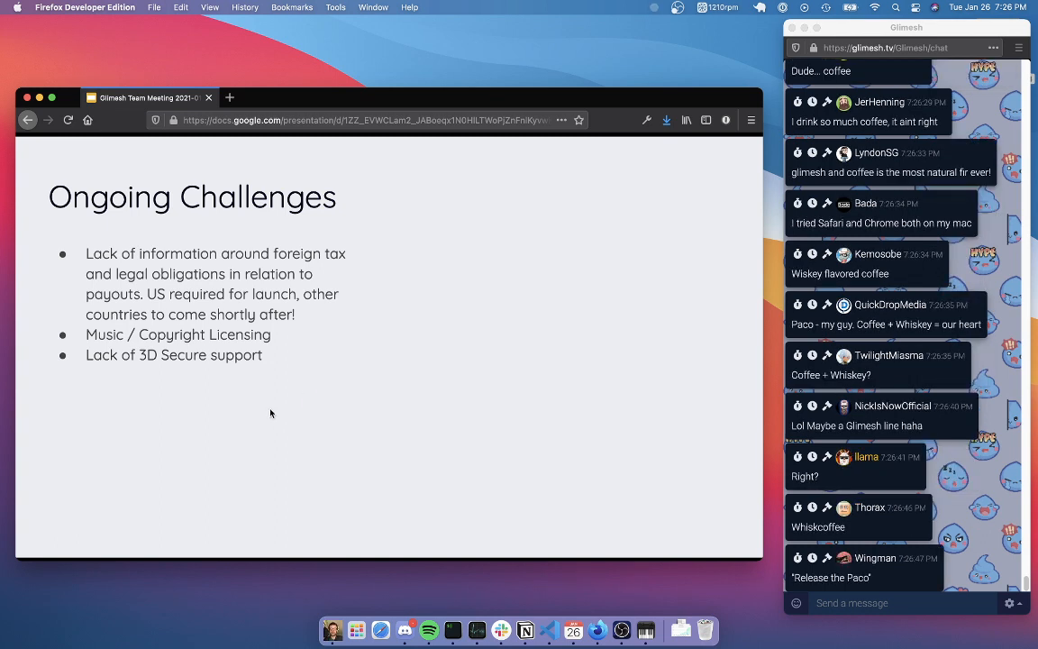
{"action": "scroll", "scroll_direction": "down", "scroll_amount": 3}
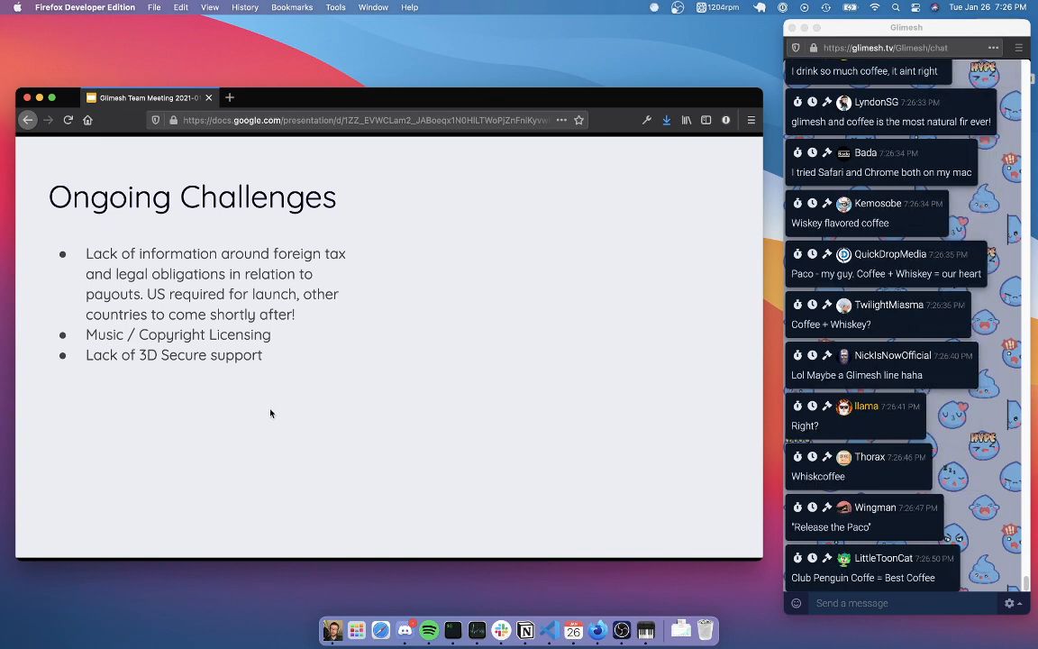
{"action": "scroll", "scroll_direction": "down", "scroll_amount": 3}
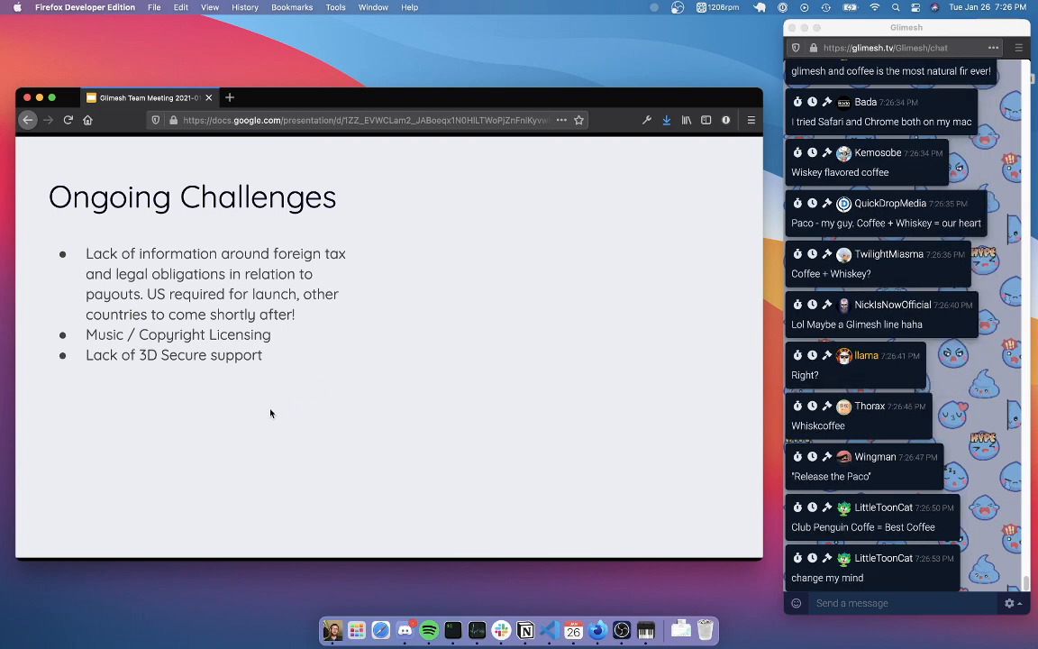
{"action": "scroll", "scroll_direction": "down", "scroll_amount": 3}
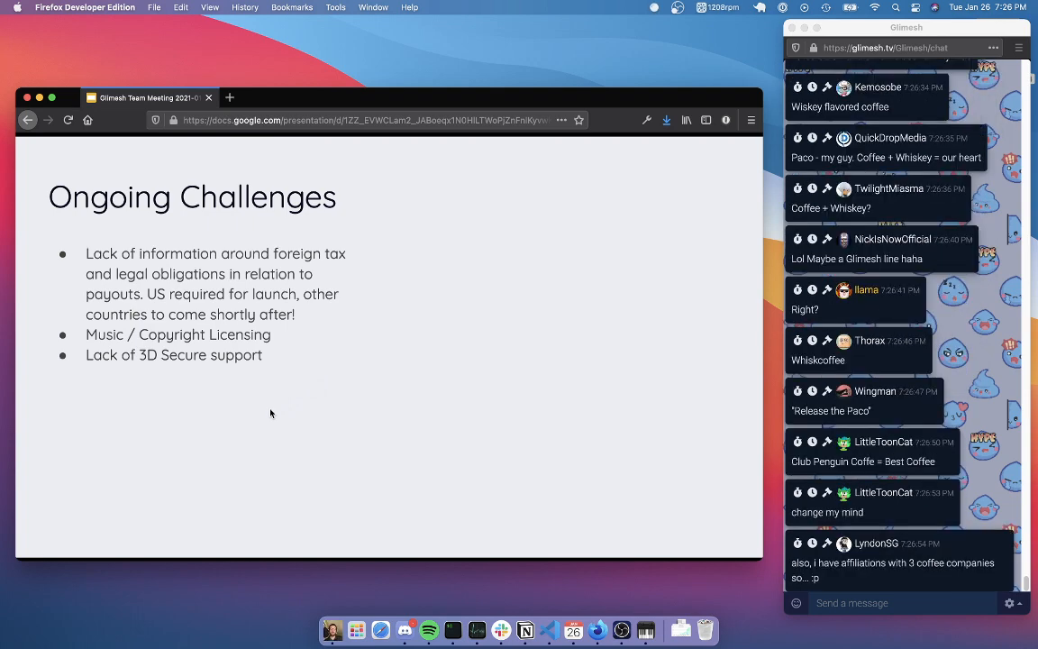
{"action": "scroll", "scroll_direction": "down", "scroll_amount": 3}
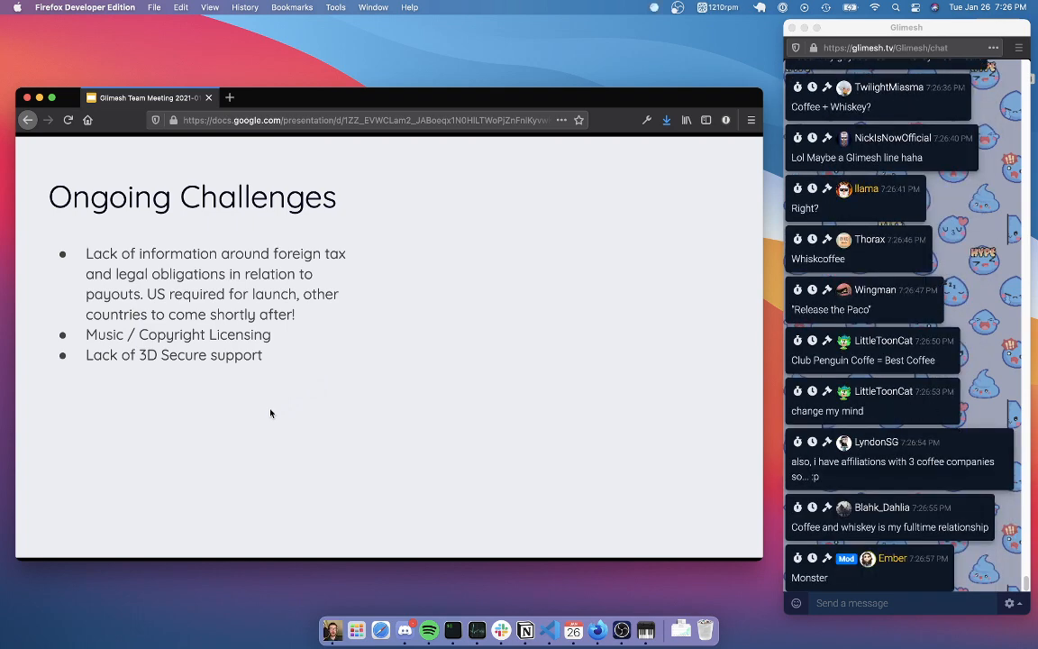
{"action": "scroll", "scroll_direction": "down", "scroll_amount": 3}
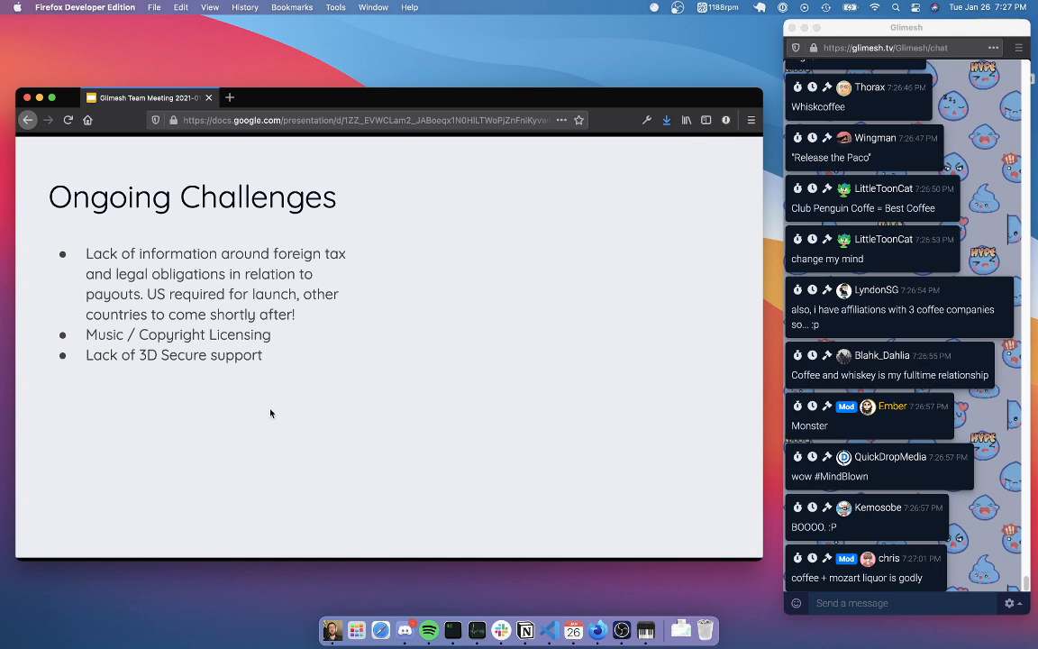
{"action": "scroll", "scroll_direction": "down", "scroll_amount": 3}
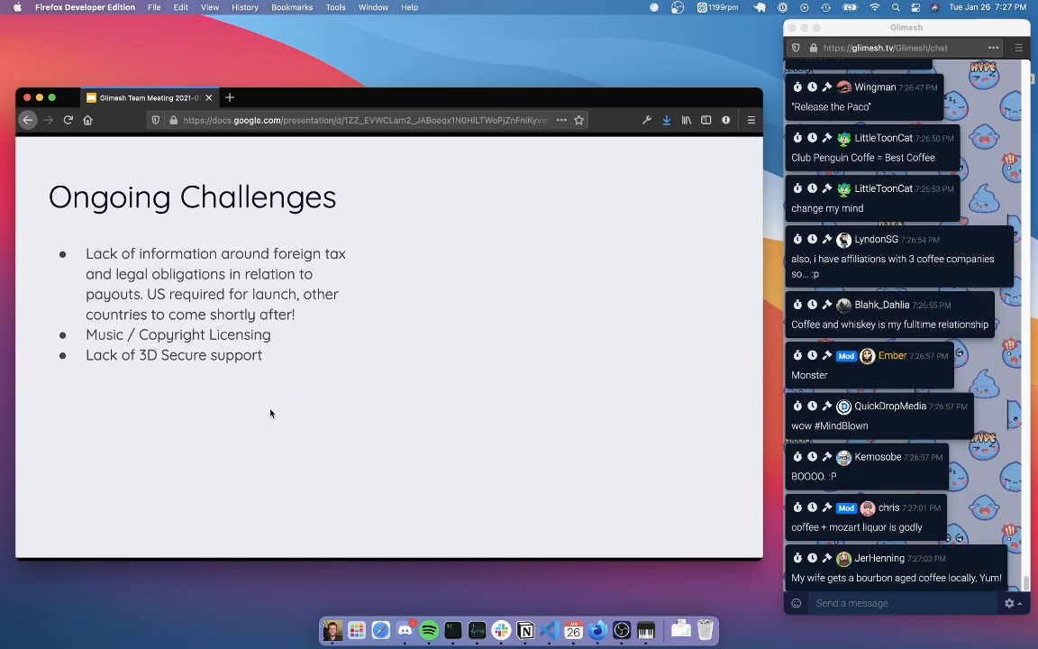
{"action": "scroll", "scroll_direction": "down", "scroll_amount": 3}
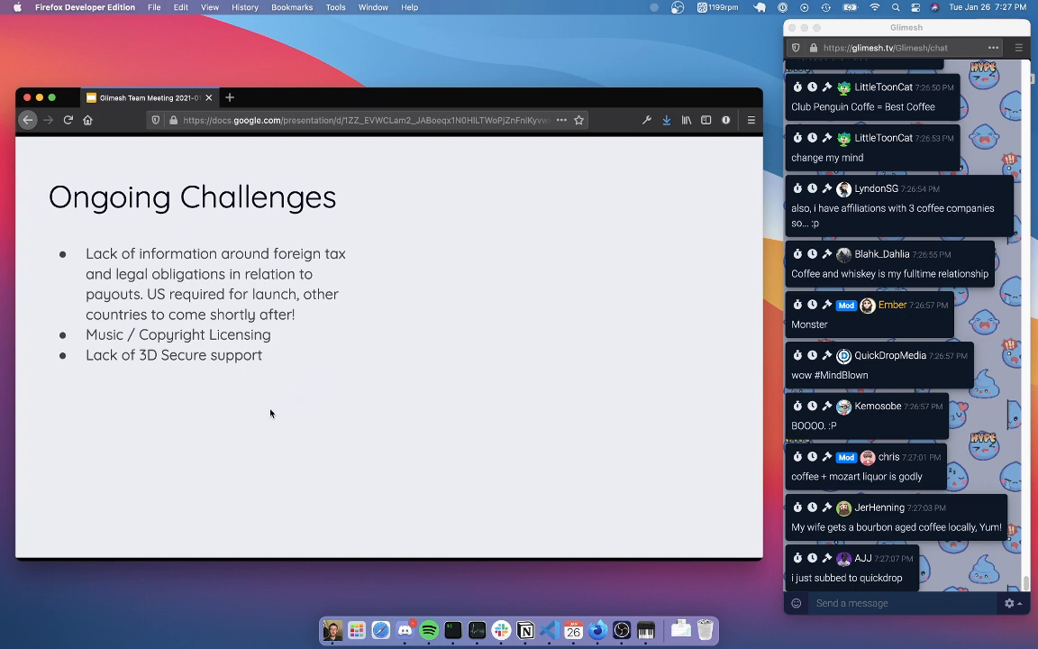
{"action": "scroll", "scroll_direction": "down", "scroll_amount": 3}
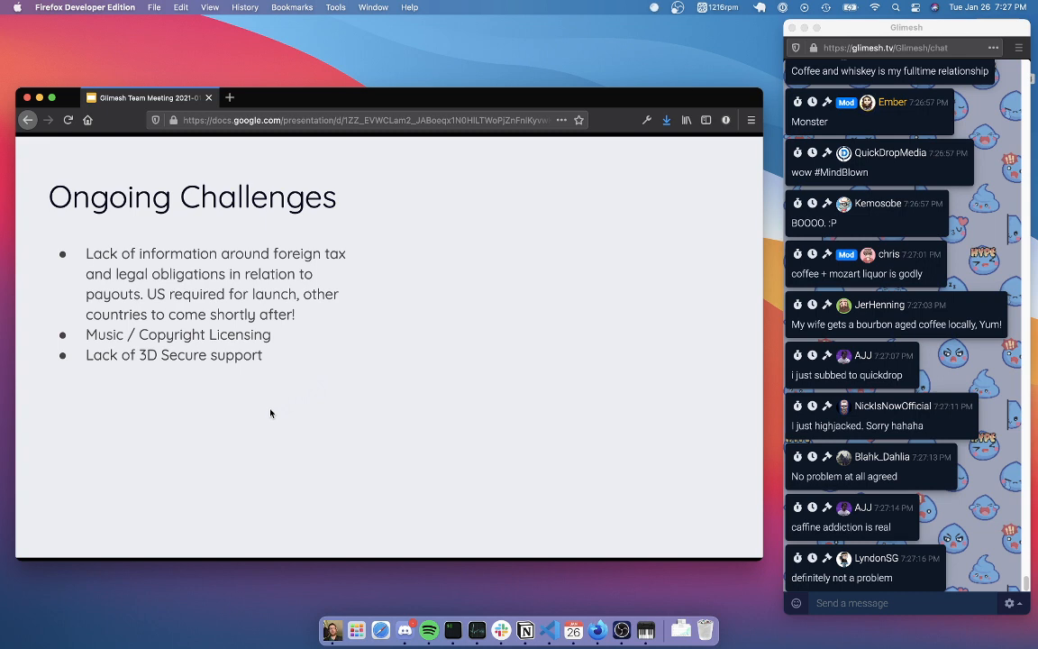
{"action": "scroll", "scroll_direction": "down", "scroll_amount": 3}
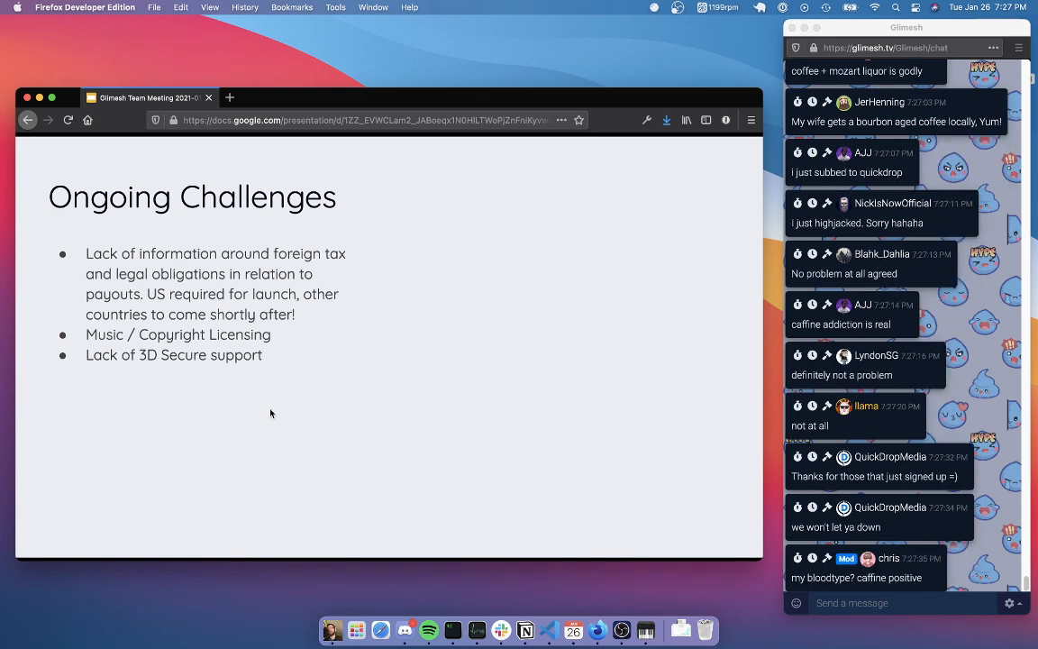
{"action": "scroll", "scroll_direction": "down", "scroll_amount": 3}
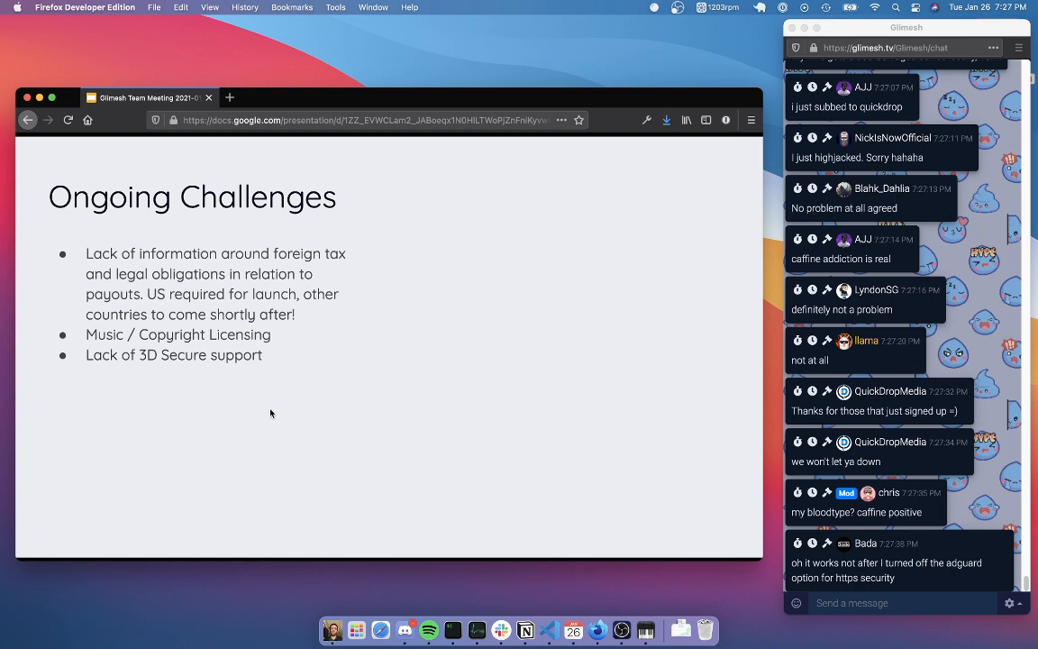
{"action": "mouse_move", "coordinate": [245, 93]}
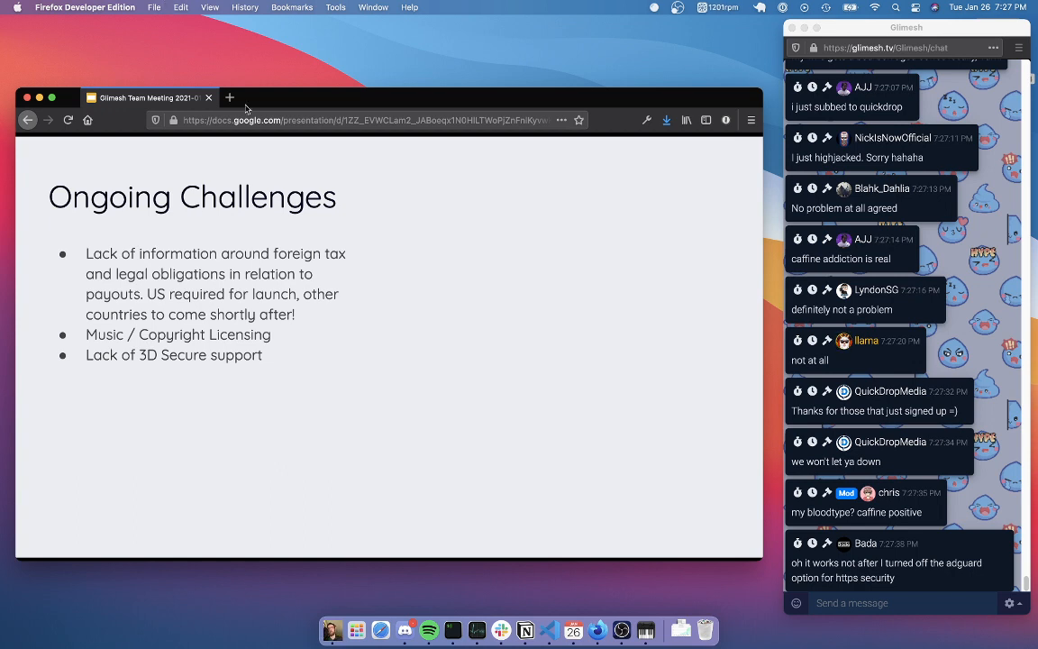
{"action": "scroll", "scroll_direction": "down", "scroll_amount": 3}
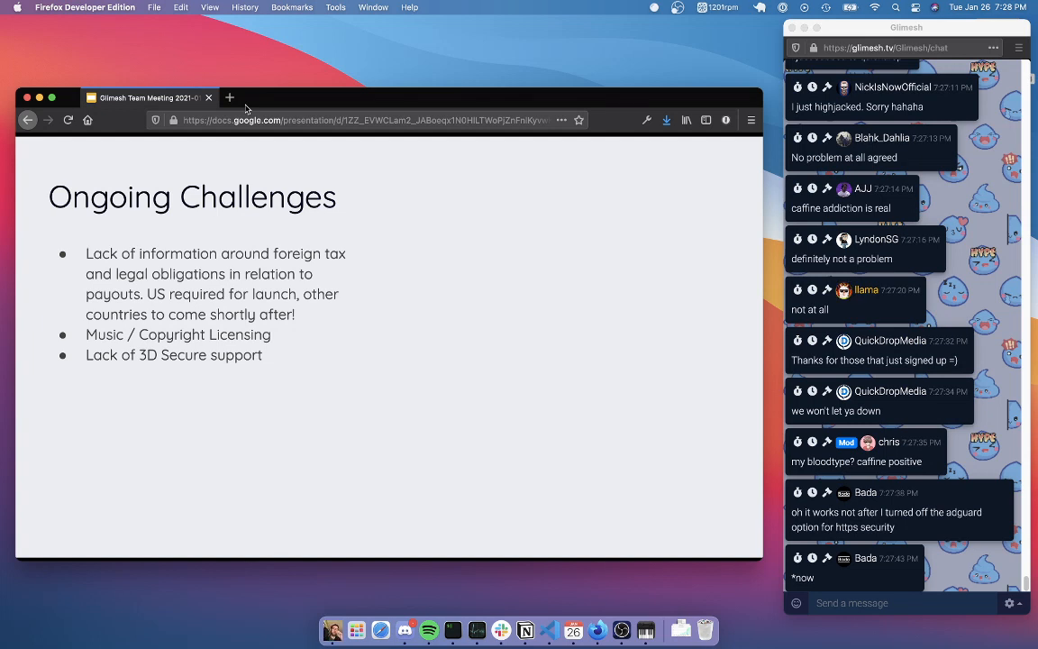
{"action": "scroll", "scroll_direction": "down", "scroll_amount": 3}
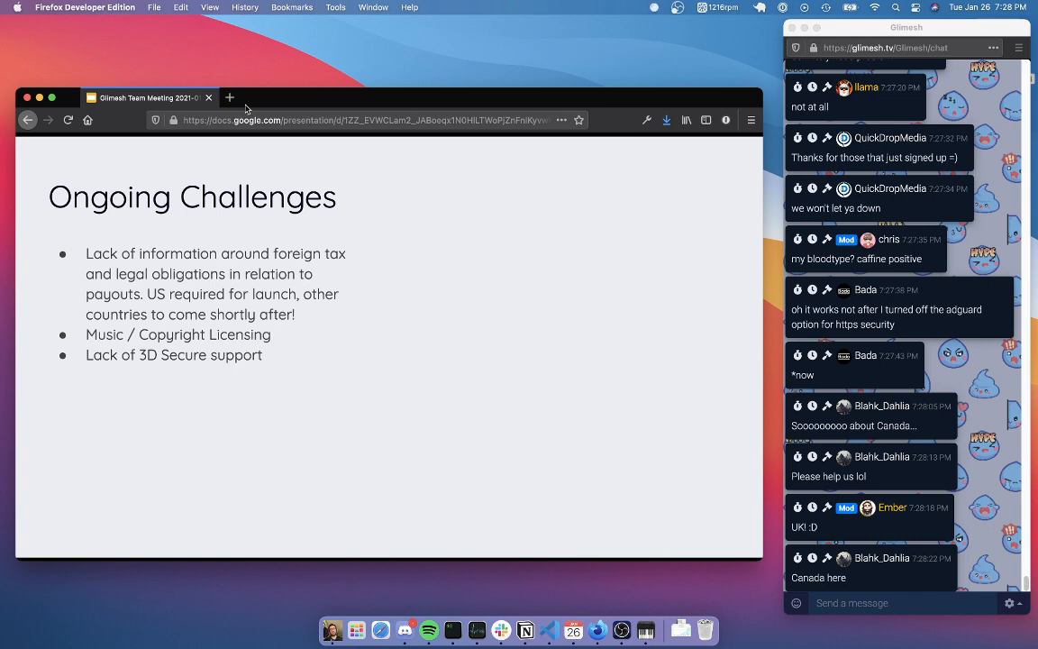
{"action": "scroll", "scroll_direction": "down", "scroll_amount": 3}
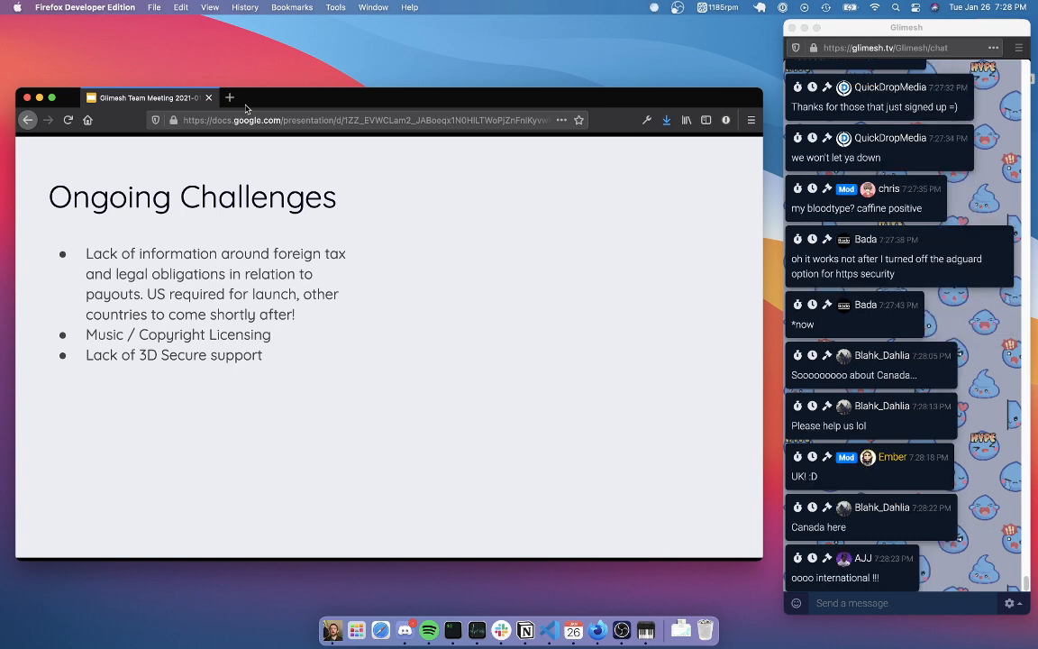
{"action": "scroll", "scroll_direction": "down", "scroll_amount": 3}
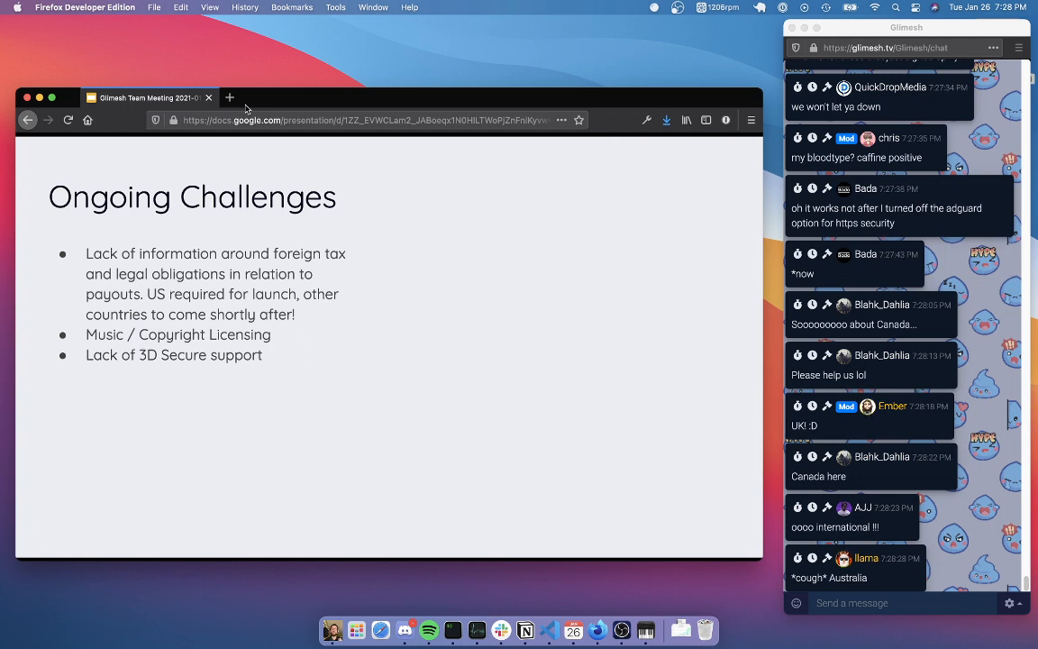
{"action": "scroll", "scroll_direction": "down", "scroll_amount": 3}
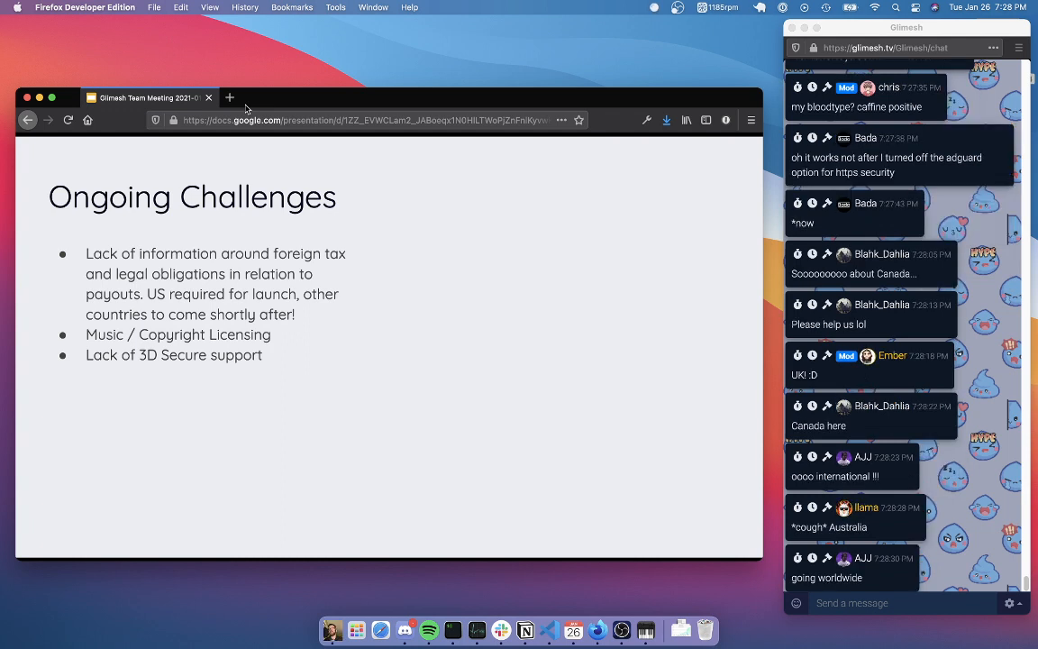
{"action": "scroll", "scroll_direction": "down", "scroll_amount": 3}
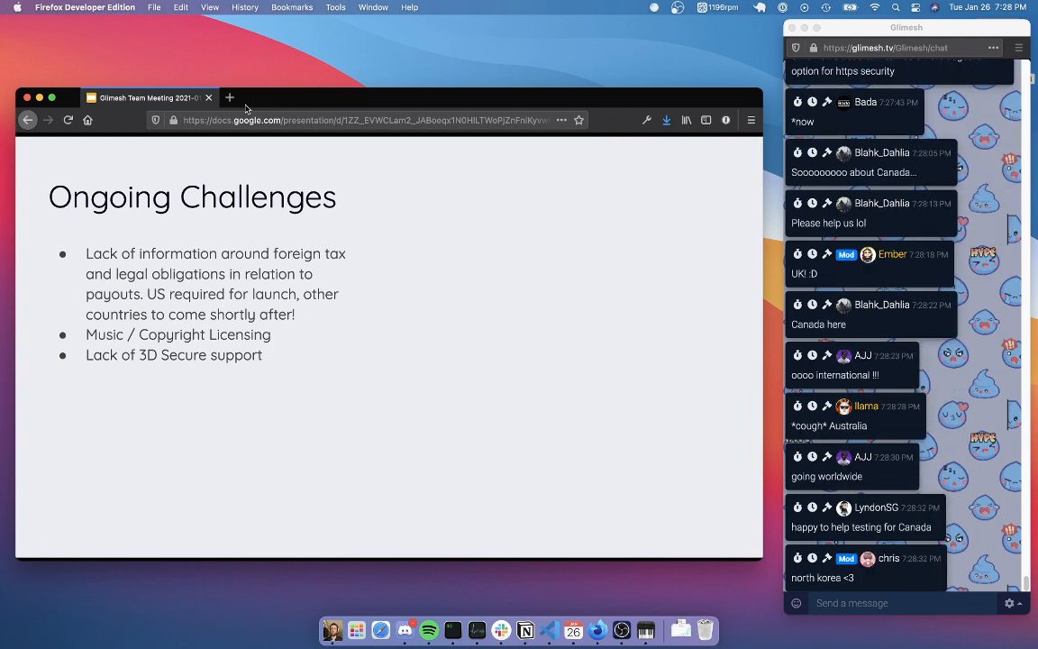
{"action": "scroll", "scroll_direction": "down", "scroll_amount": 3}
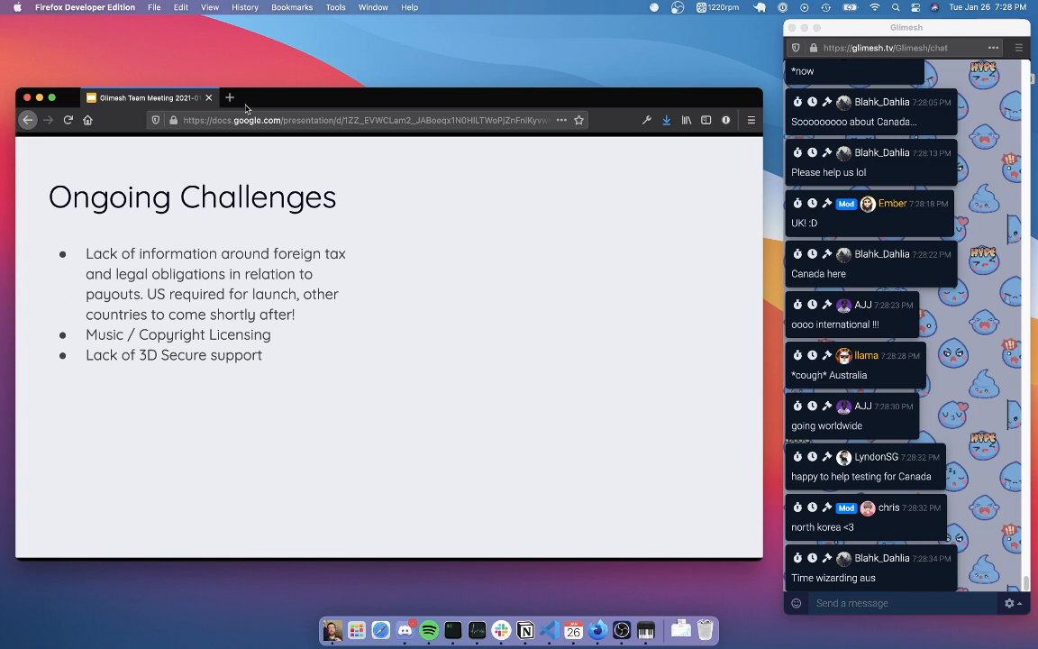
{"action": "scroll", "scroll_direction": "down", "scroll_amount": 3}
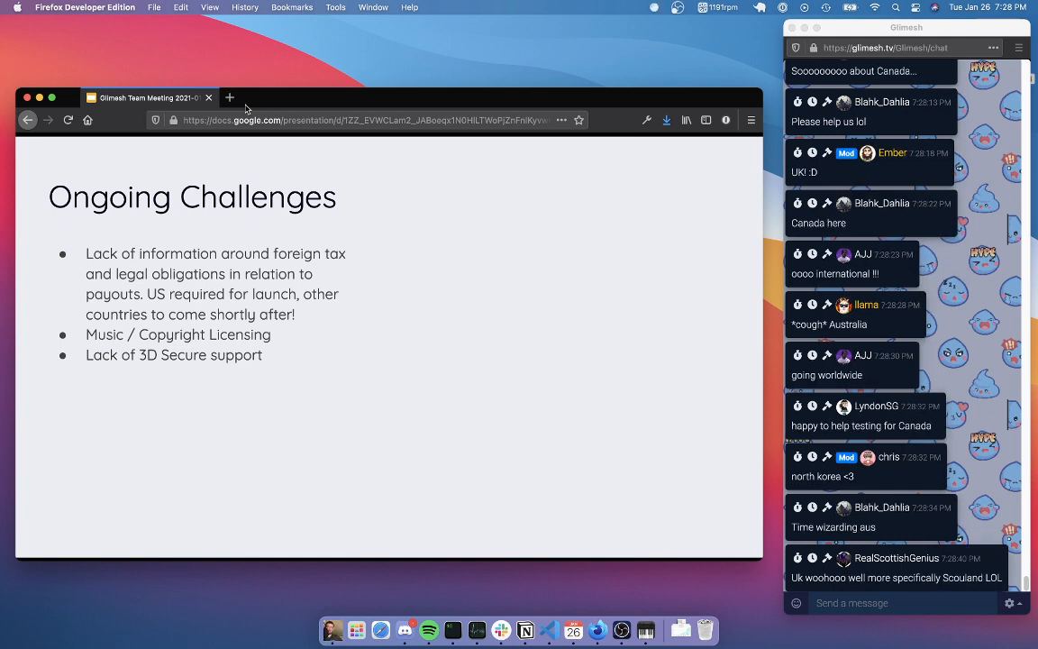
{"action": "scroll", "scroll_direction": "down", "scroll_amount": 3}
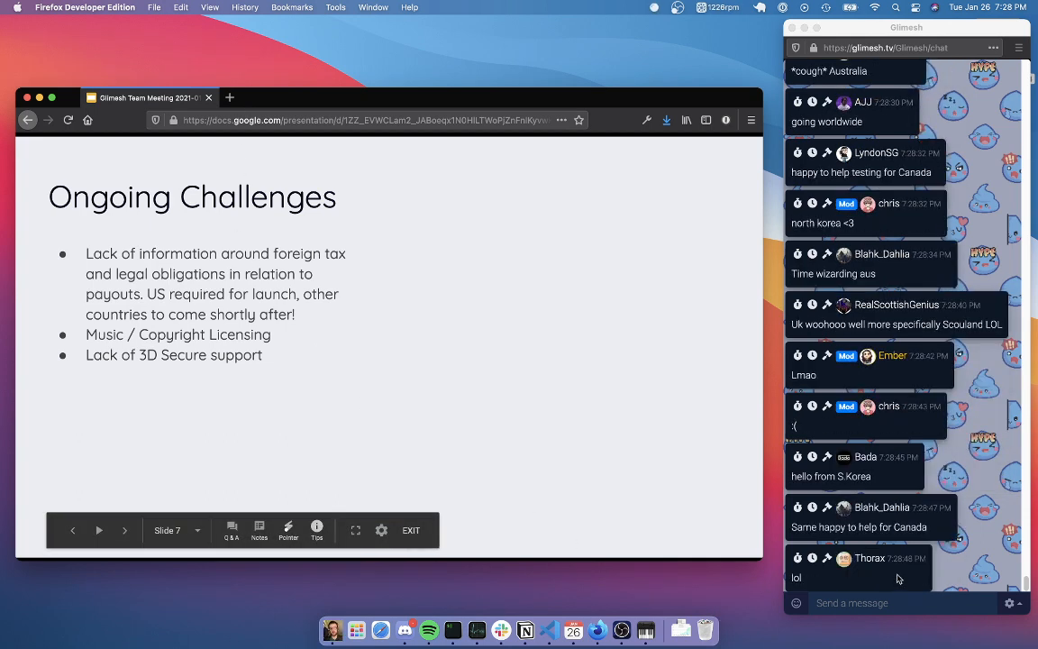
{"action": "scroll", "scroll_direction": "down", "scroll_amount": 3}
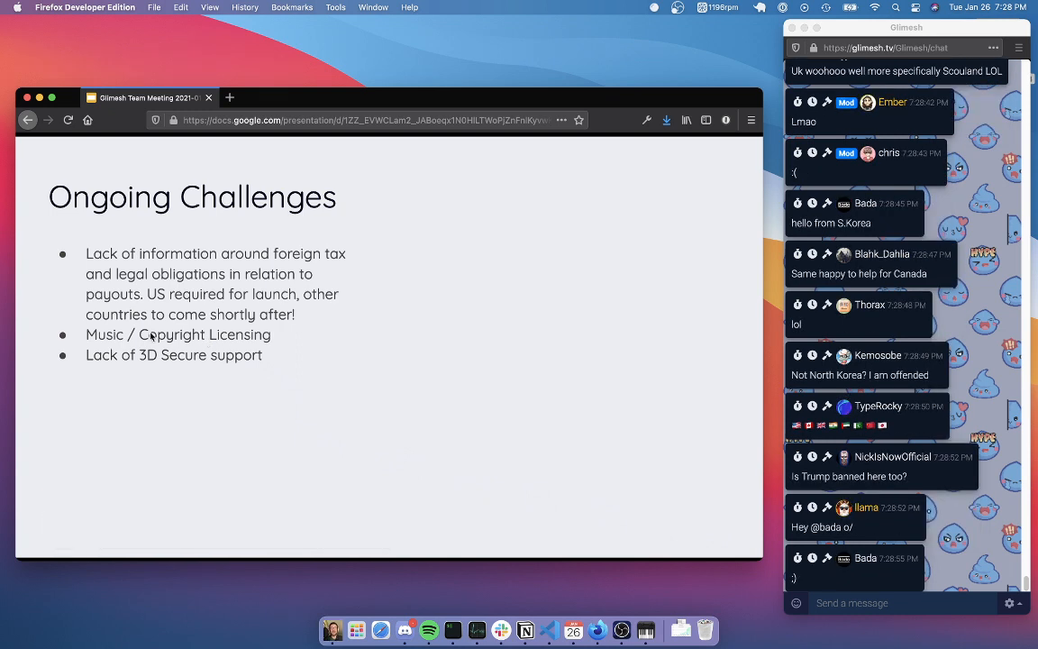
{"action": "scroll", "scroll_direction": "down", "scroll_amount": 3}
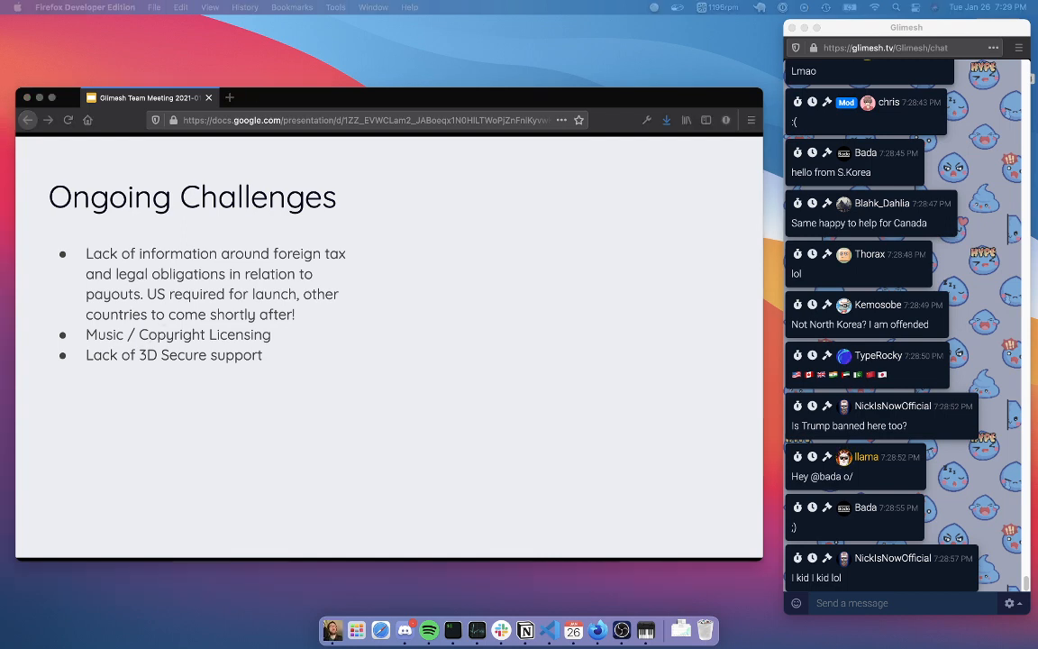
{"action": "scroll", "scroll_direction": "down", "scroll_amount": 3}
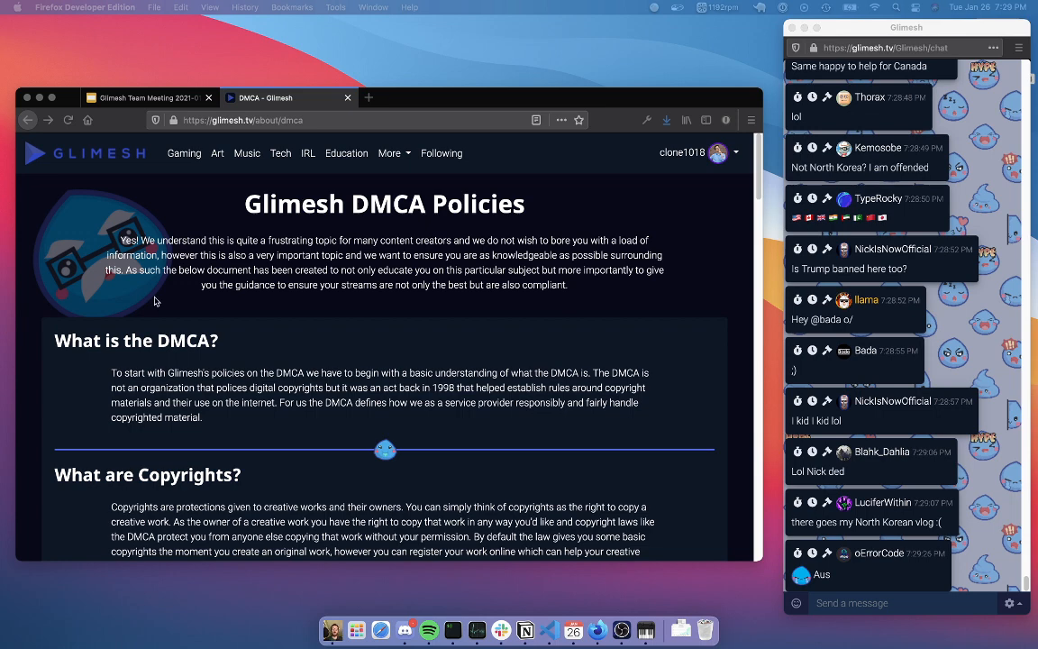
{"action": "mouse_move", "coordinate": [119, 266]}
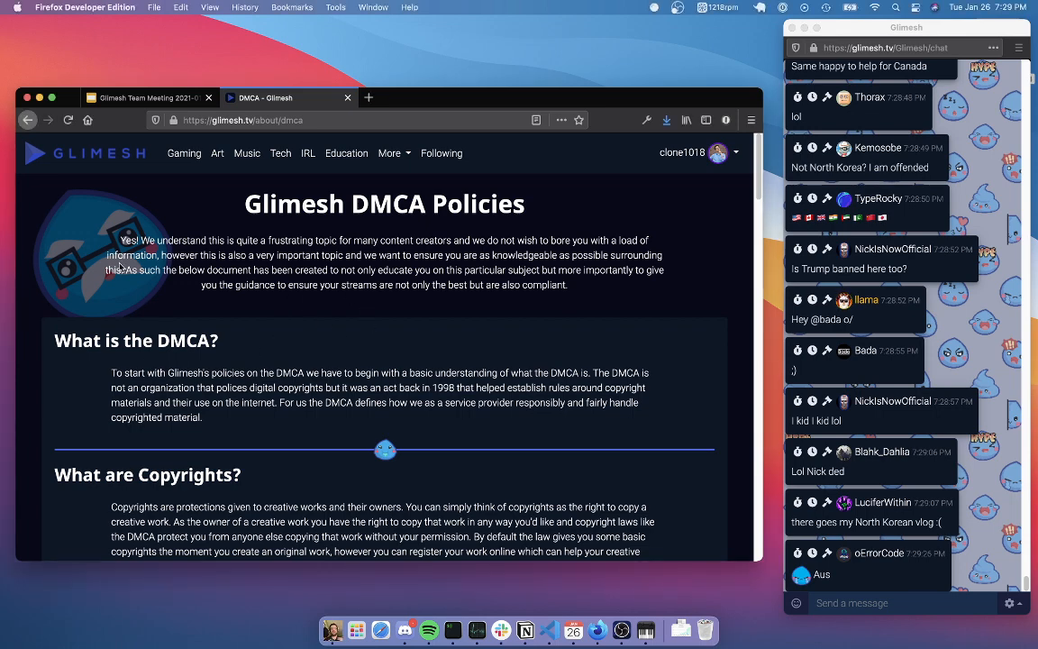
Scroll the DMCA Policies page down to the Moving Forward section with the StreamBeats button.
{"action": "scroll", "scroll_direction": "down", "scroll_amount": 3}
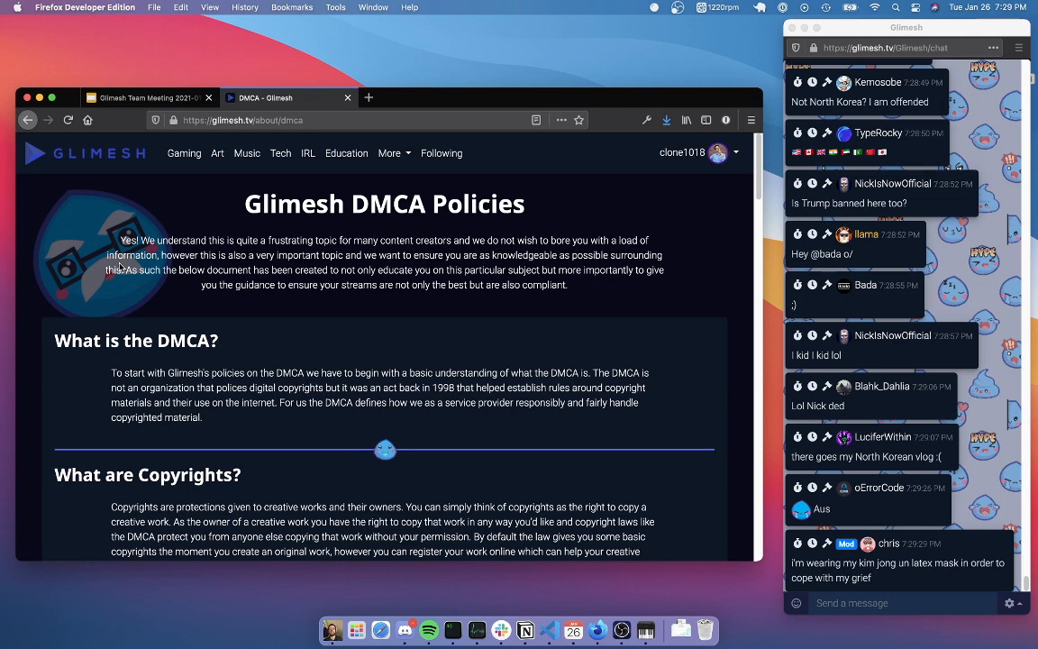
{"action": "scroll", "scroll_direction": "down", "scroll_amount": 3}
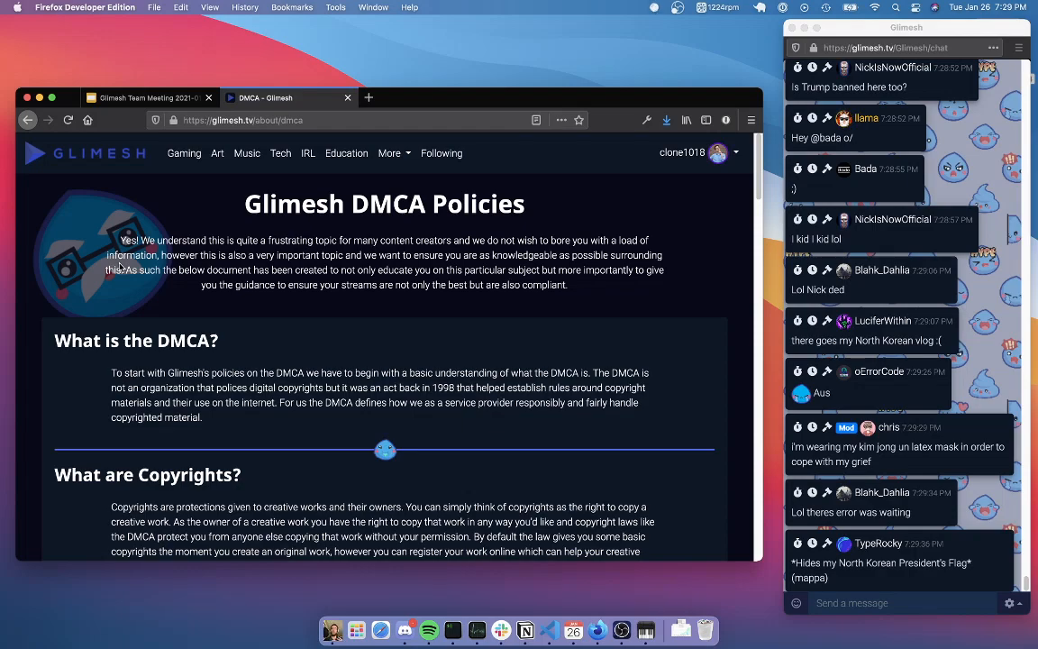
{"action": "scroll", "scroll_direction": "down", "scroll_amount": 3}
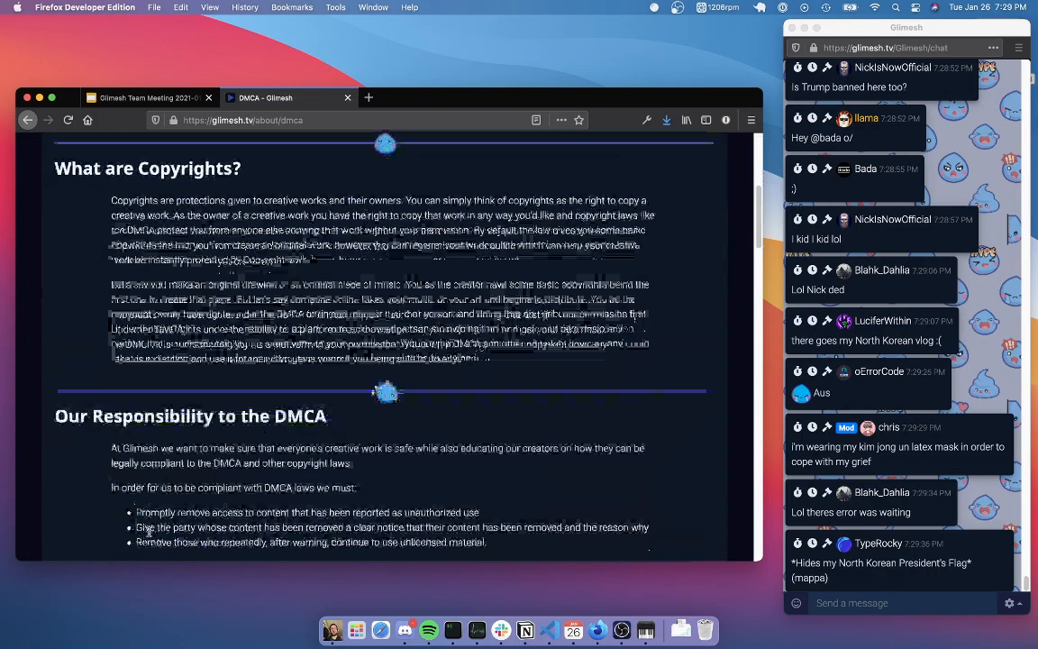
{"action": "scroll", "scroll_direction": "down", "scroll_amount": 3}
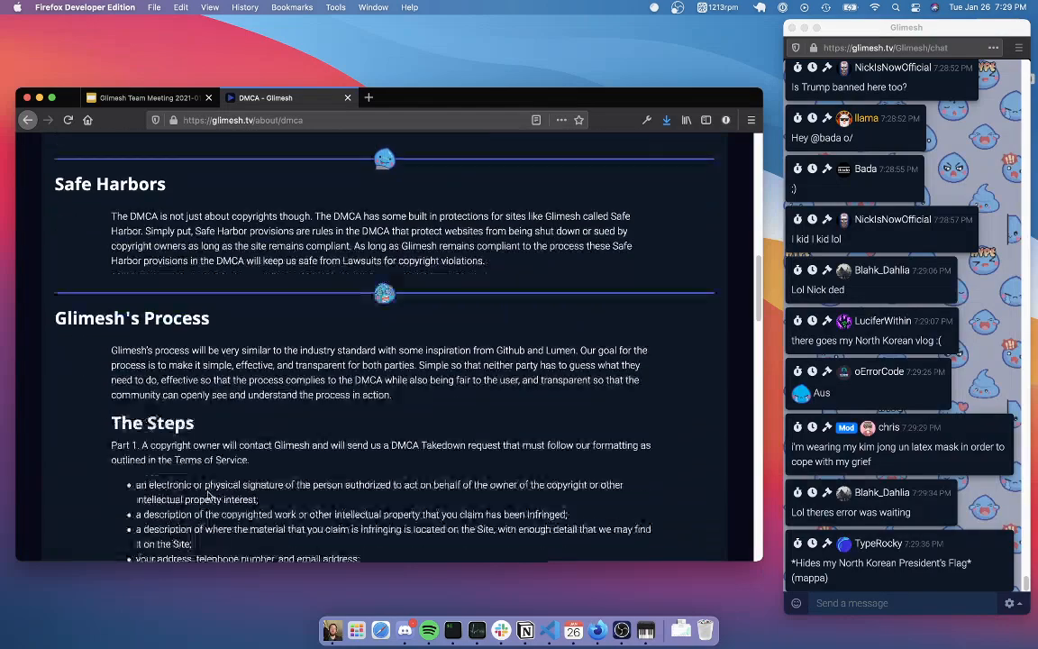
{"action": "scroll", "scroll_direction": "down", "scroll_amount": 3}
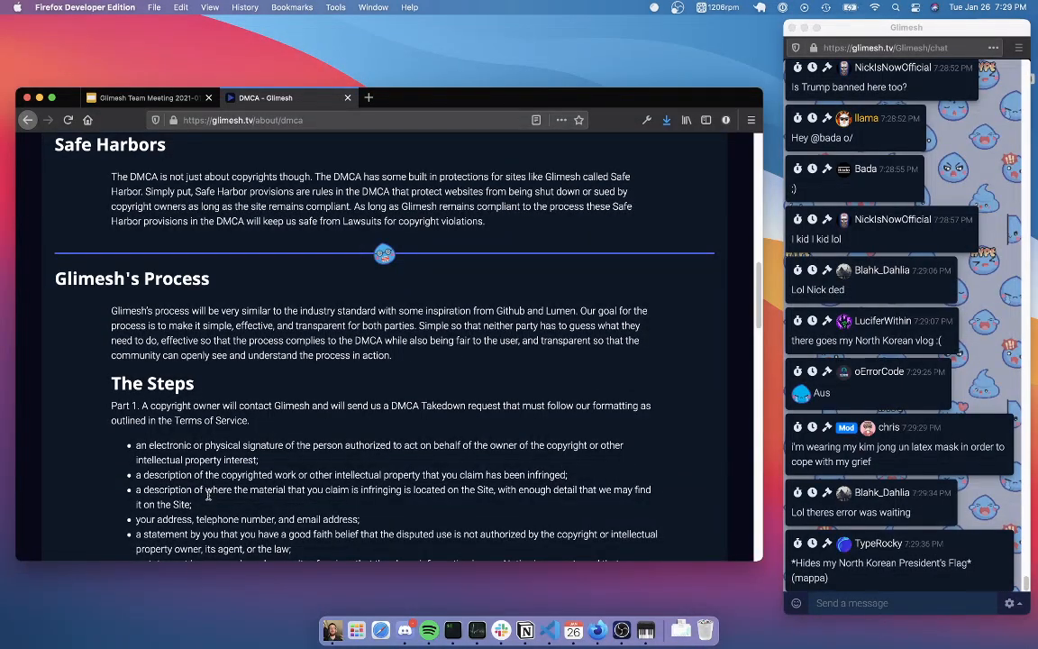
{"action": "scroll", "scroll_direction": "down", "scroll_amount": 3}
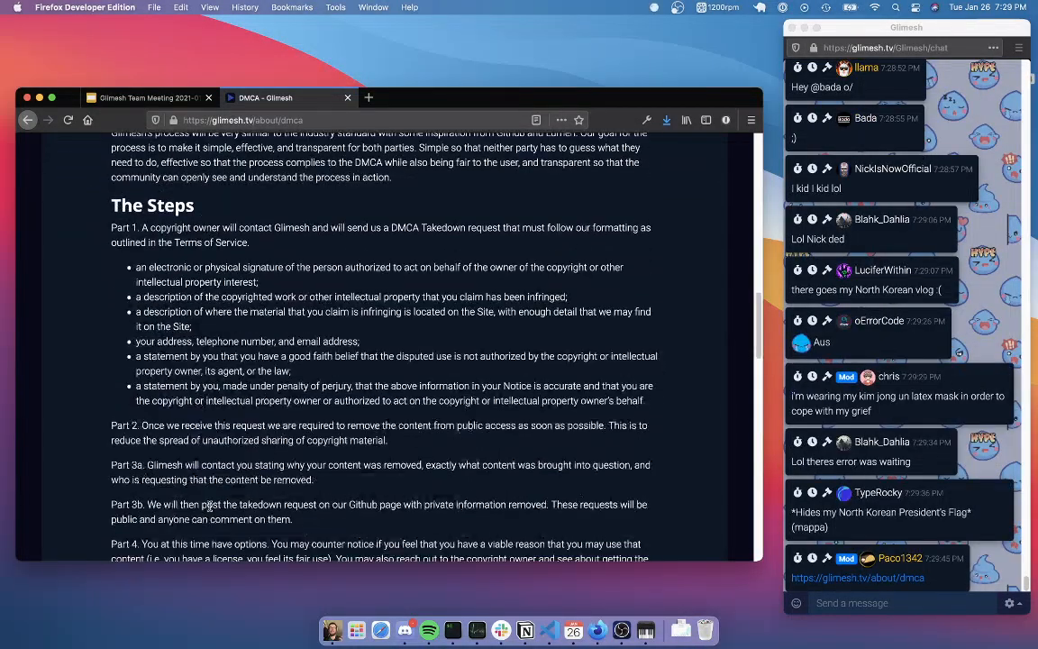
{"action": "scroll", "scroll_direction": "down", "scroll_amount": 3}
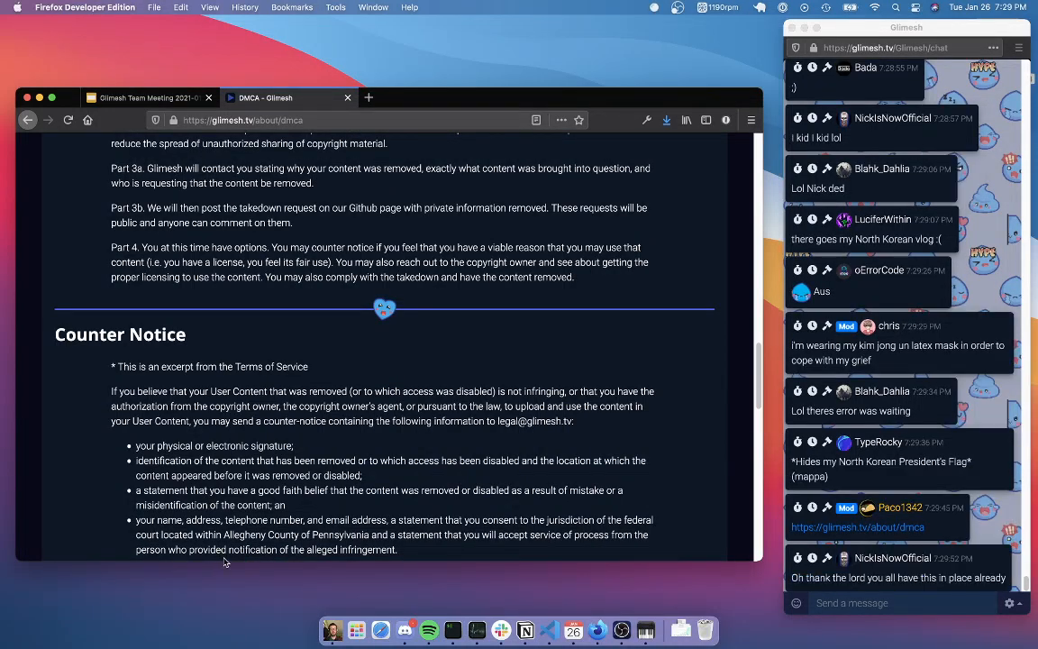
{"action": "scroll", "scroll_direction": "down", "scroll_amount": 3}
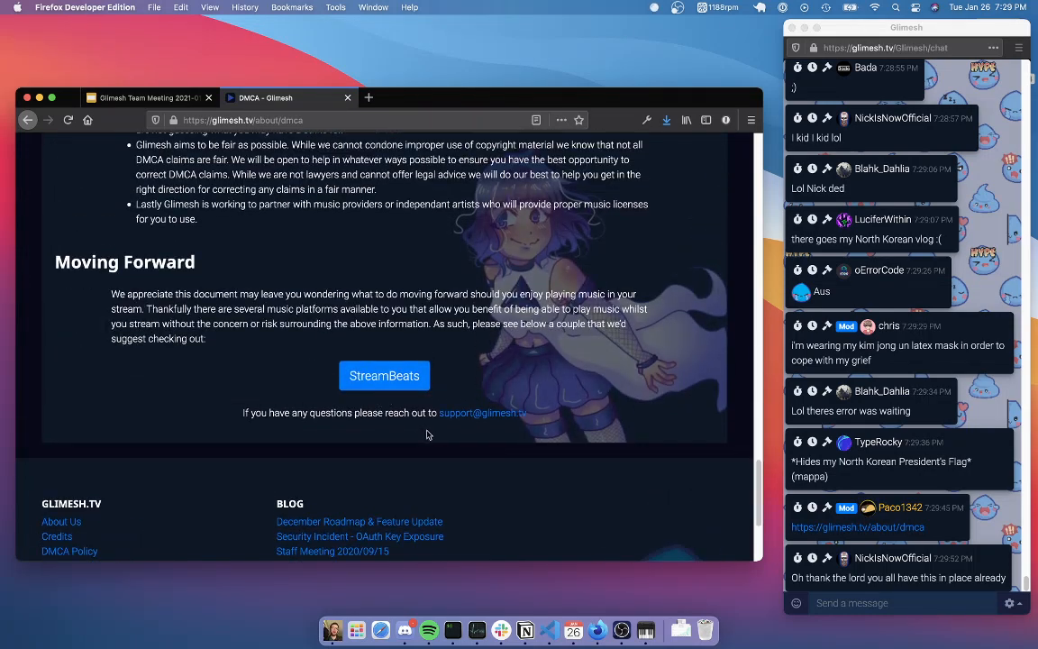
{"action": "scroll", "scroll_direction": "down", "scroll_amount": 3}
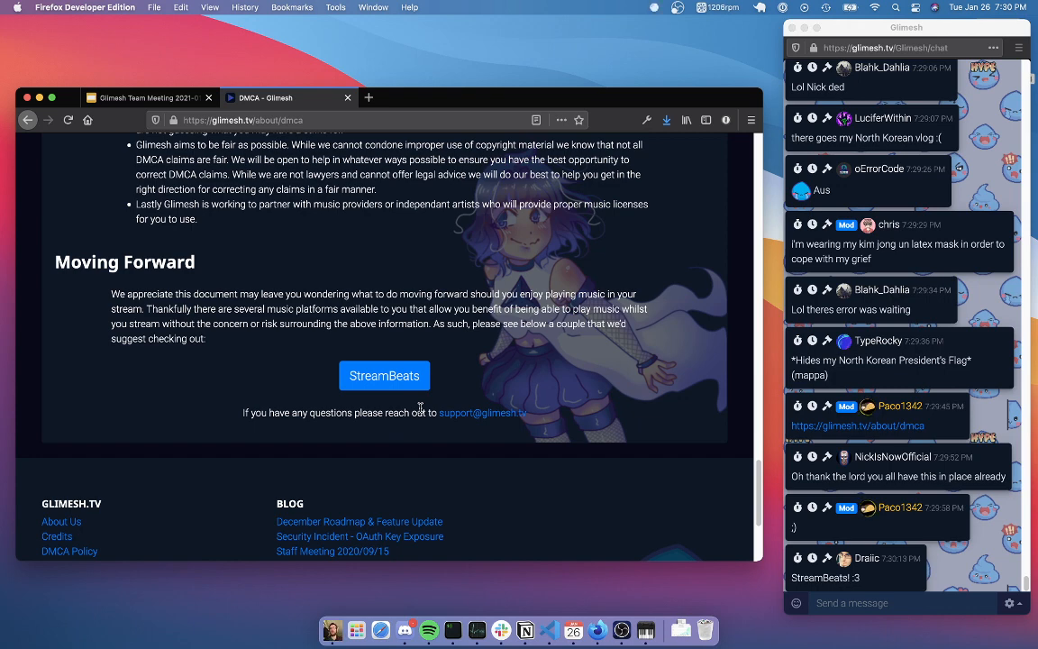
{"action": "mouse_move", "coordinate": [384, 375]}
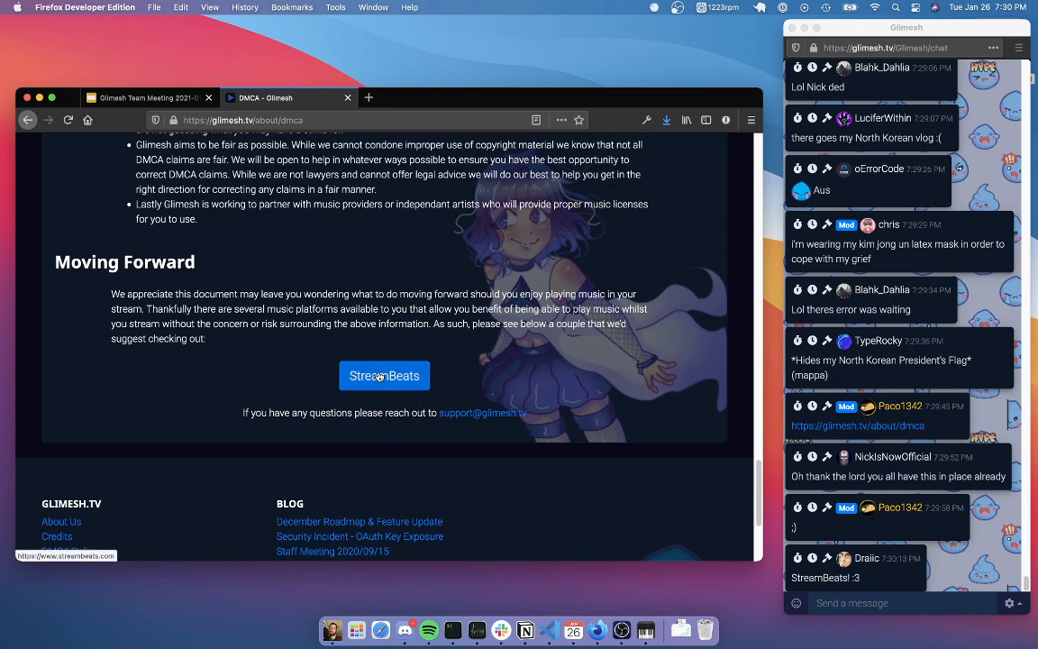
{"action": "mouse_move", "coordinate": [385, 393]}
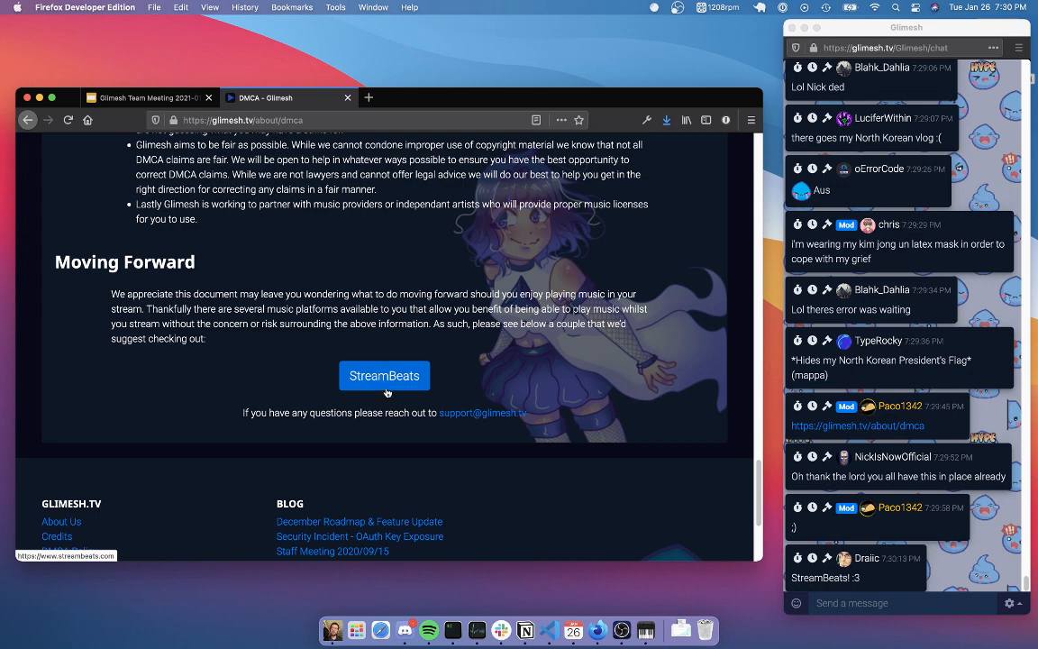
{"action": "mouse_move", "coordinate": [395, 408]}
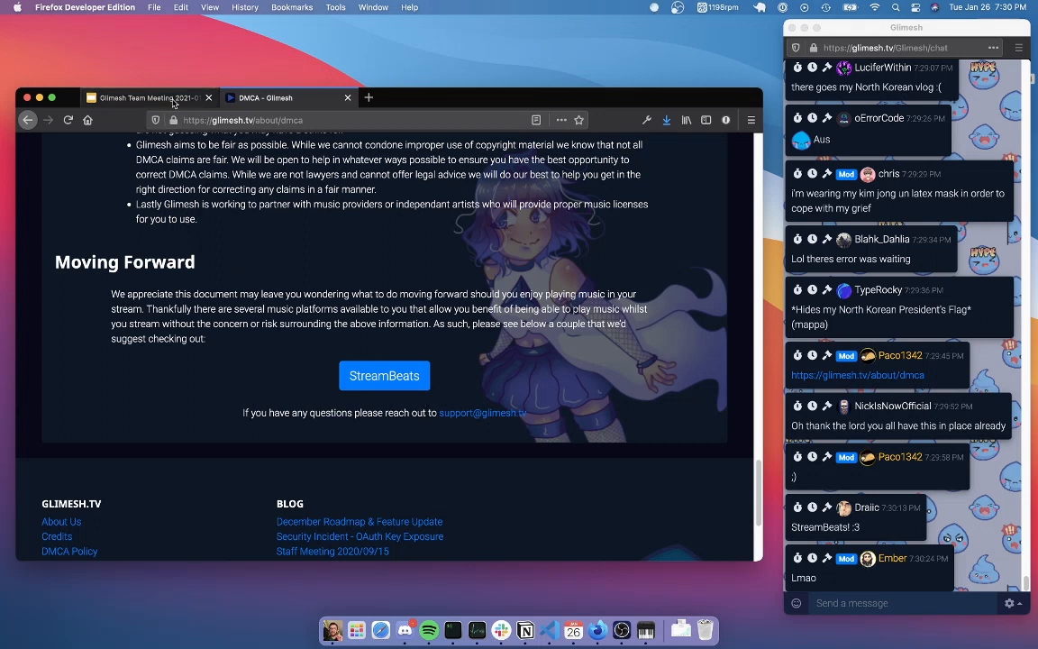
{"action": "mouse_move", "coordinate": [147, 97]}
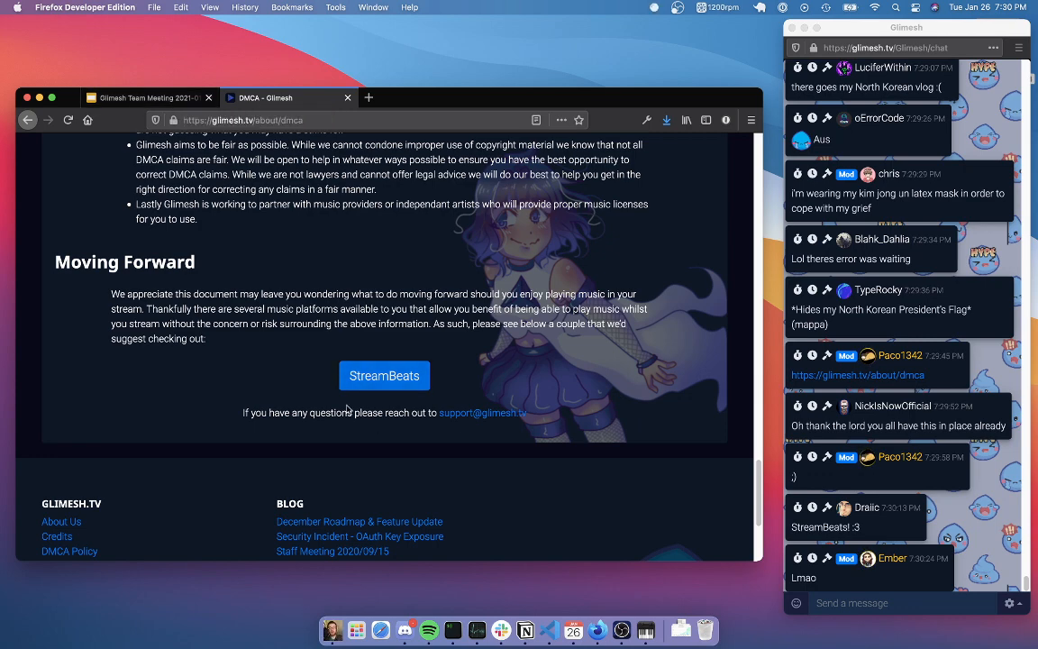
{"action": "mouse_move", "coordinate": [382, 364]}
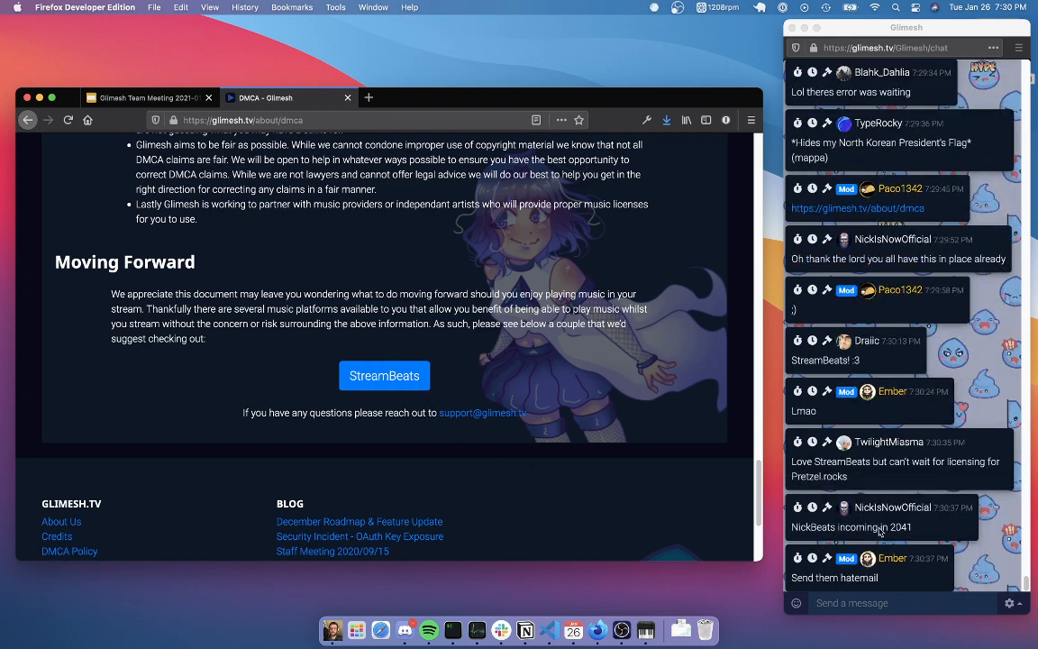
Return to the meeting slides, then follow the glimesh.tv/about/dmca link posted in chat.
{"action": "left_click", "coordinate": [148, 98]}
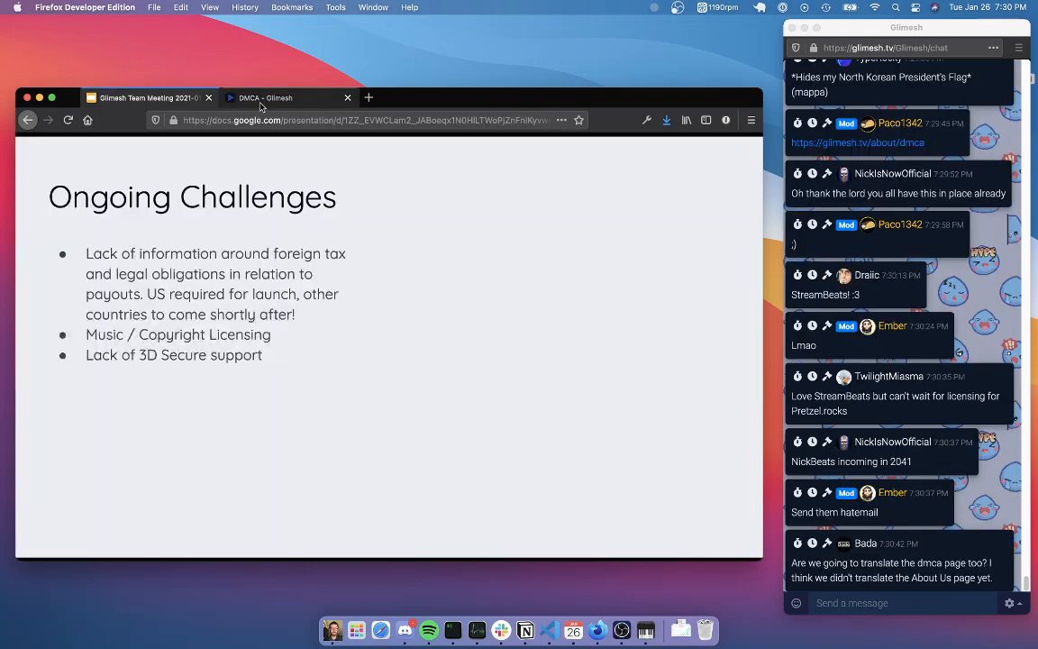
{"action": "left_click", "coordinate": [346, 97]}
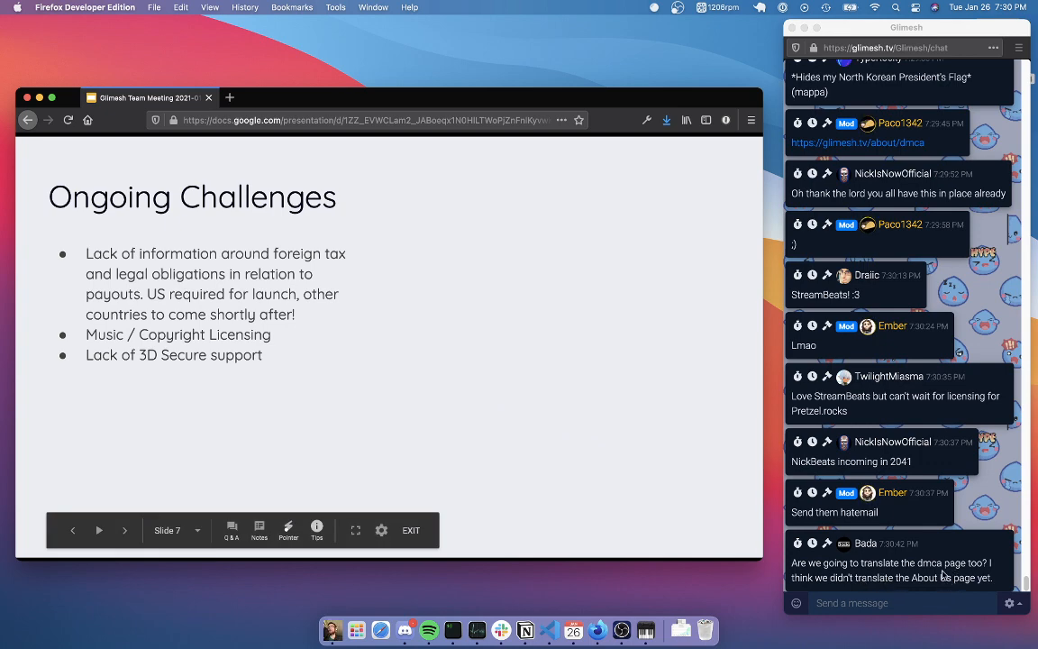
{"action": "left_click", "coordinate": [858, 142]}
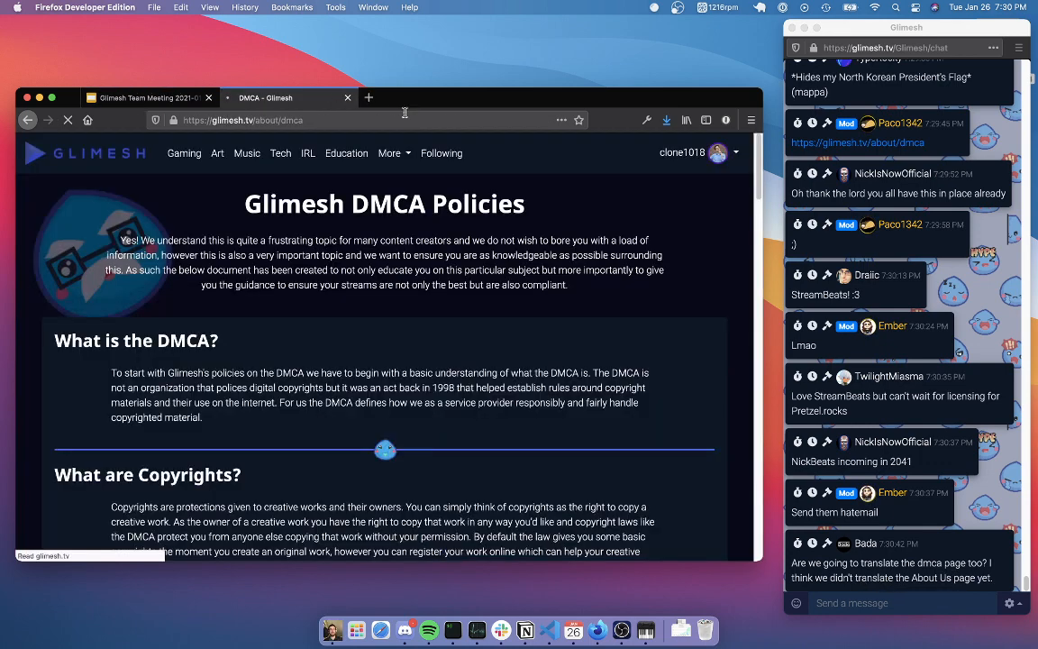
Scroll down through the DMCA Policies page to read it.
{"action": "scroll", "scroll_direction": "down", "scroll_amount": 3}
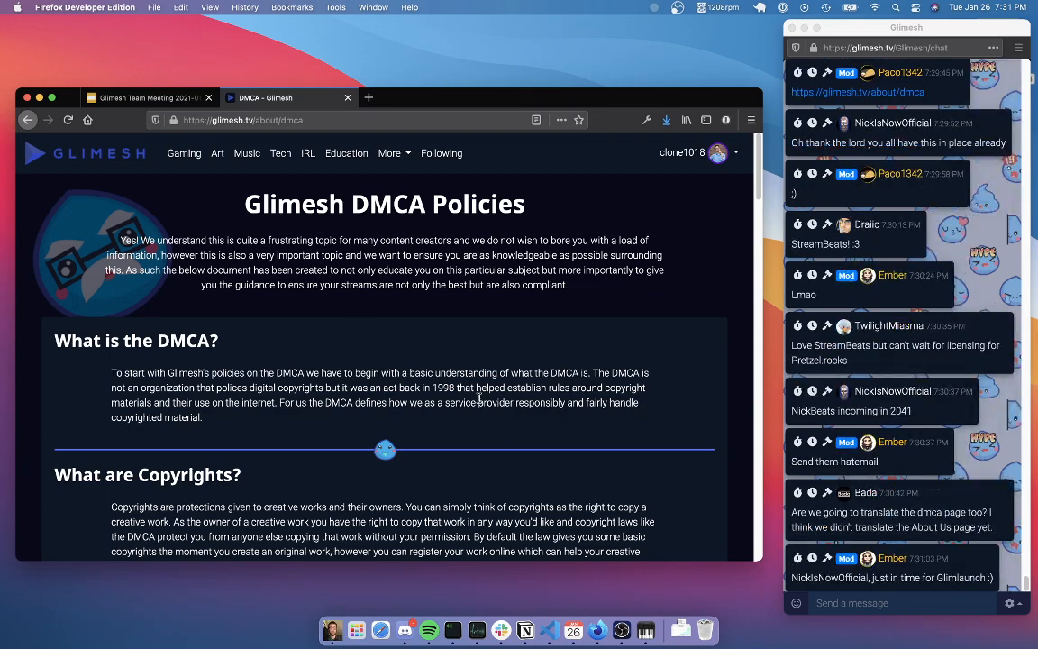
{"action": "scroll", "scroll_direction": "down", "scroll_amount": 3}
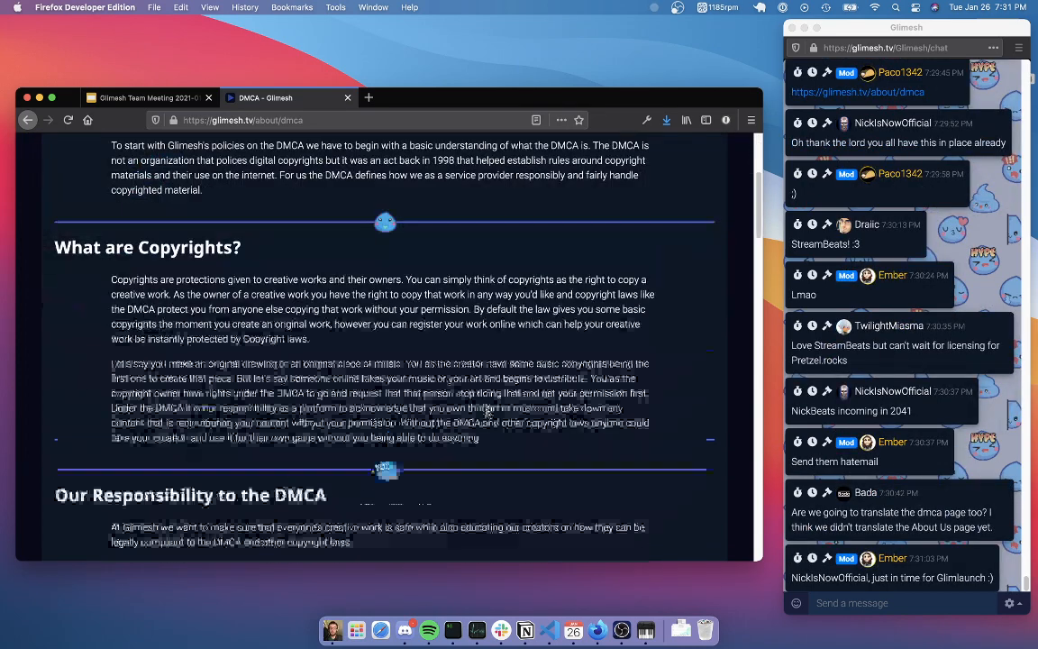
{"action": "scroll", "scroll_direction": "down", "scroll_amount": 3}
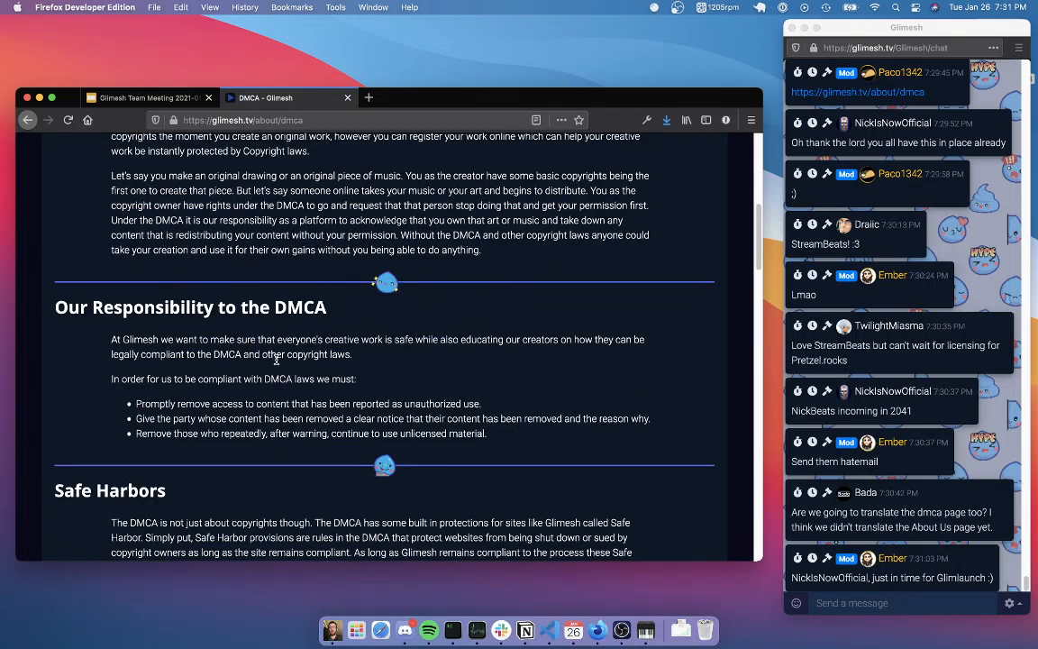
{"action": "scroll", "scroll_direction": "down", "scroll_amount": 3}
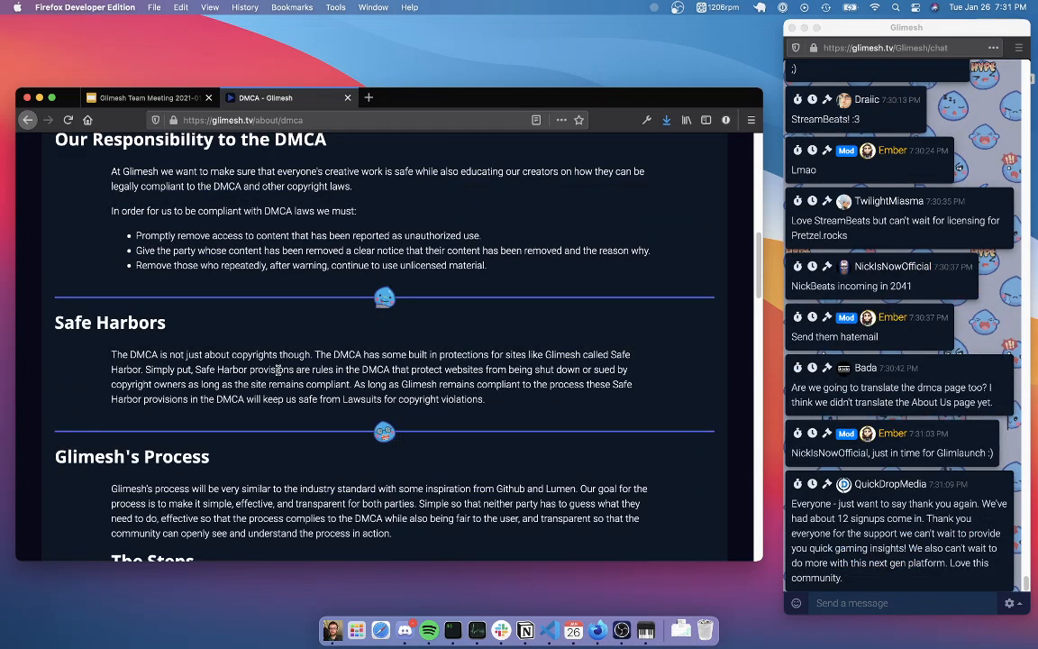
{"action": "scroll", "scroll_direction": "down", "scroll_amount": 3}
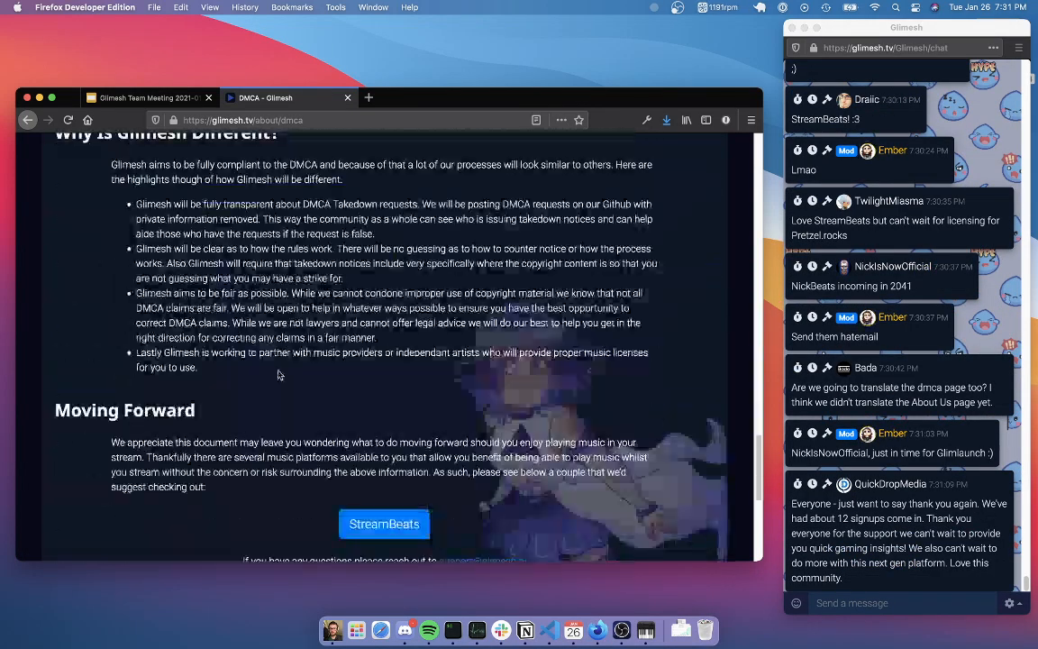
{"action": "scroll", "scroll_direction": "down", "scroll_amount": 3}
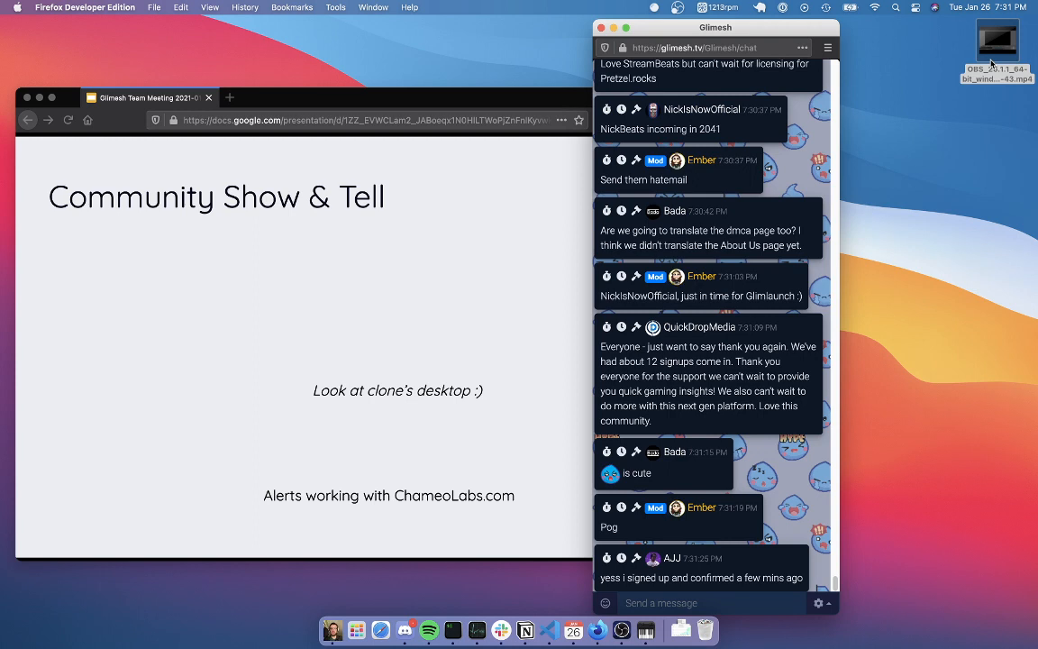
Play the OBS follower-alerts demo recording in QuickTime Player, then pause it.
{"action": "scroll", "scroll_direction": "down", "scroll_amount": 3}
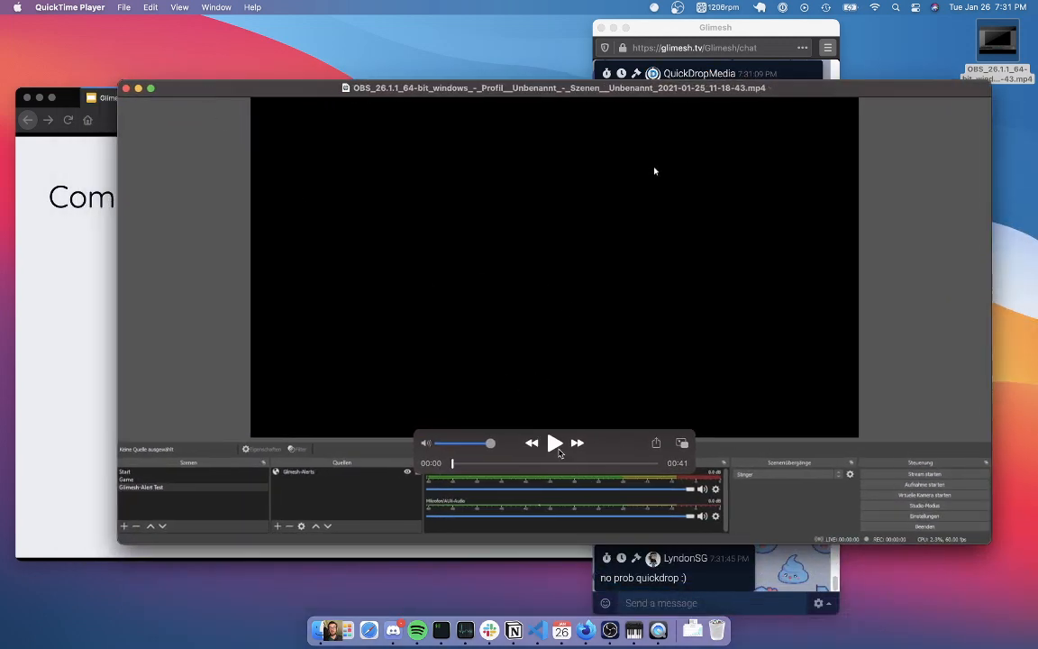
{"action": "left_click", "coordinate": [556, 443]}
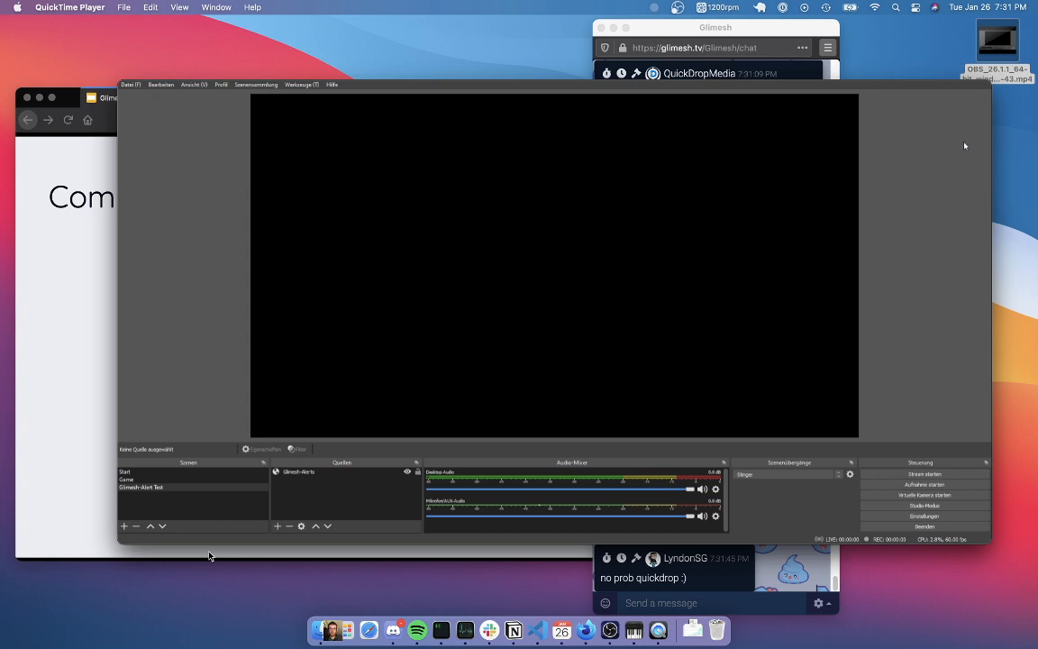
{"action": "mouse_move", "coordinate": [955, 175]}
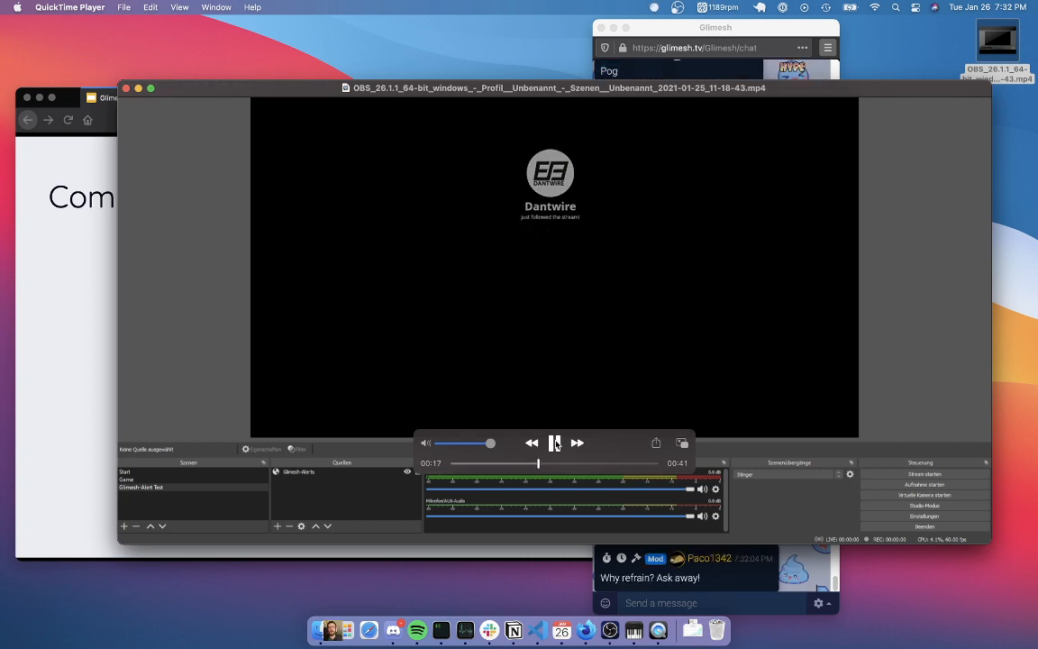
{"action": "left_click", "coordinate": [555, 443]}
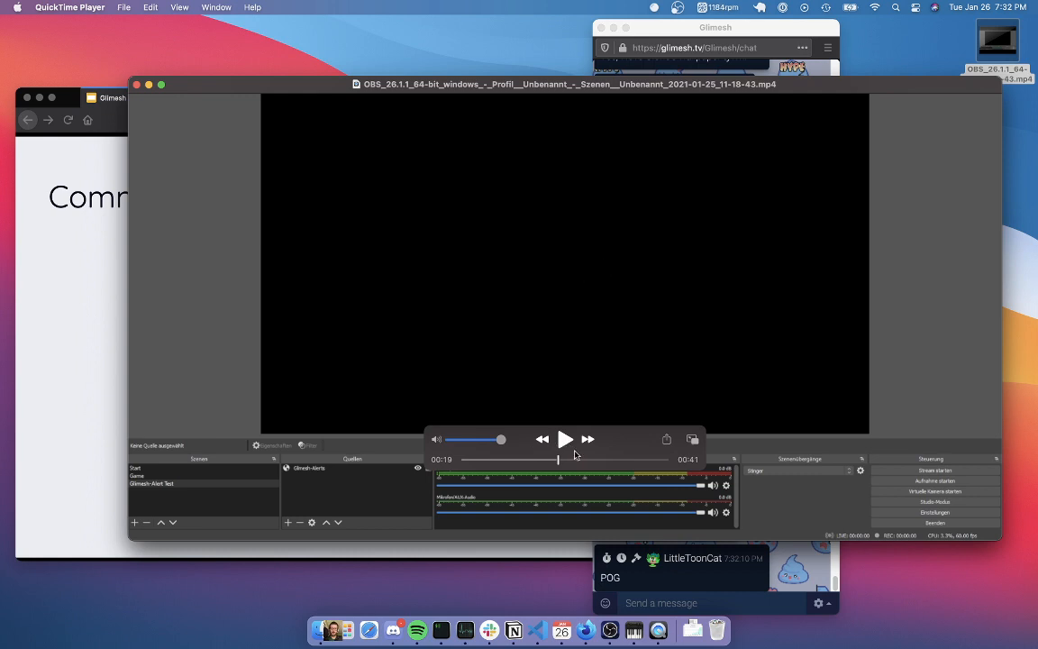
Skip ahead in the recording, resume playback, then close the player window.
{"action": "left_click", "coordinate": [564, 440]}
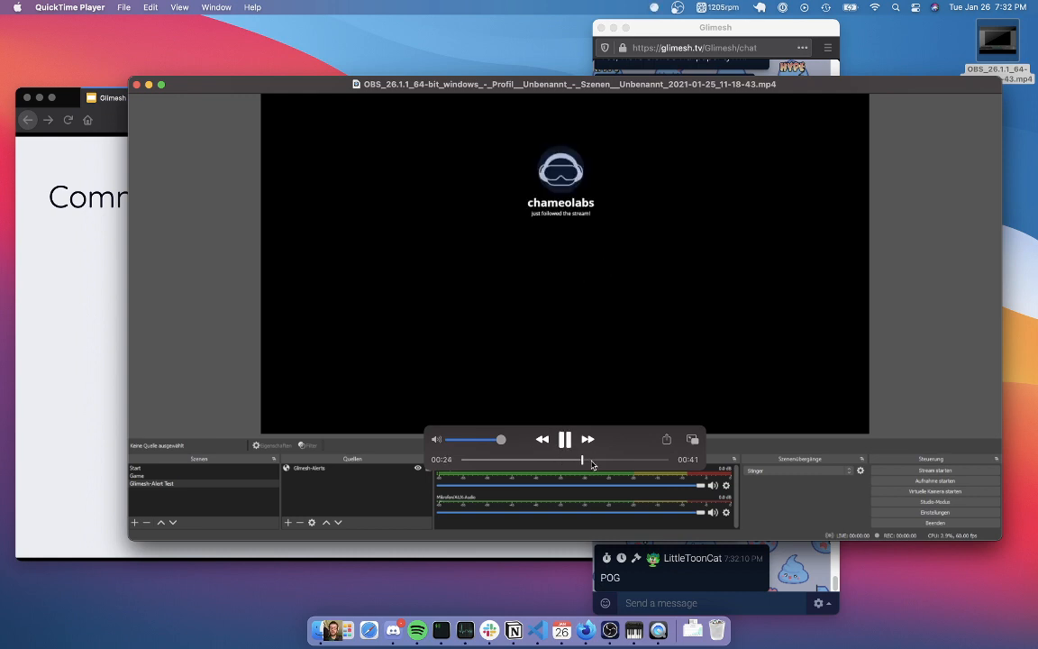
{"action": "left_click", "coordinate": [566, 440]}
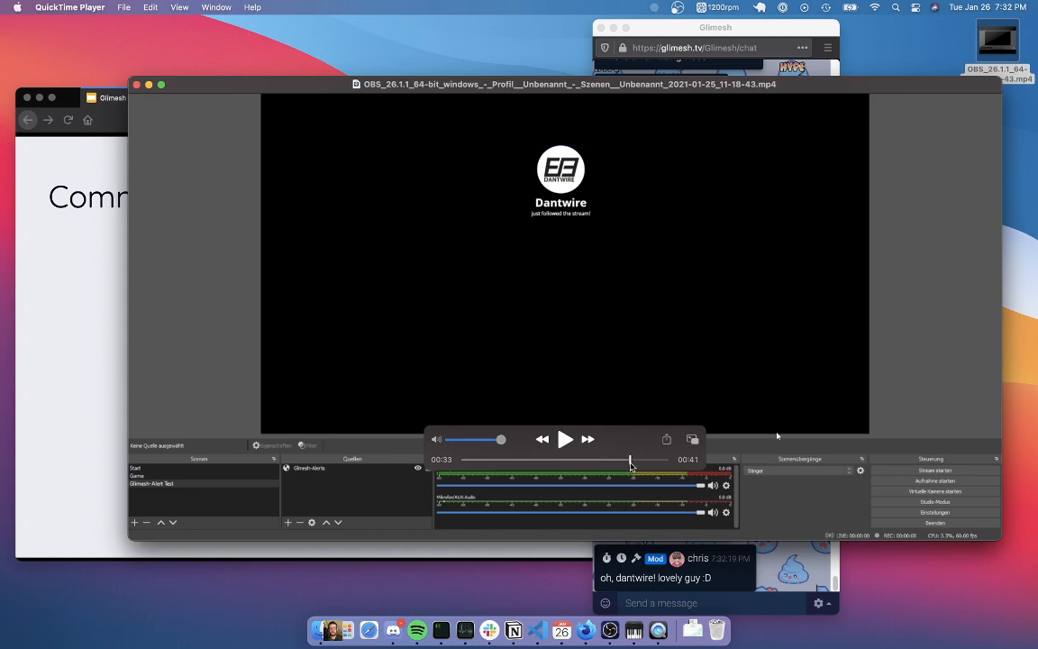
{"action": "left_click", "coordinate": [565, 440]}
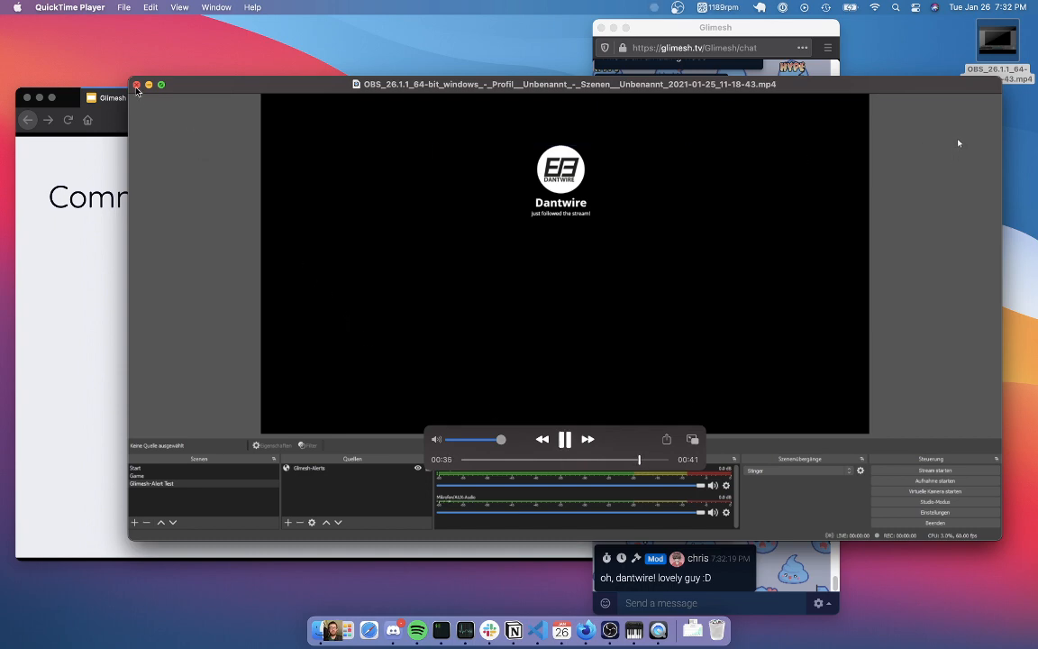
{"action": "left_click", "coordinate": [137, 84]}
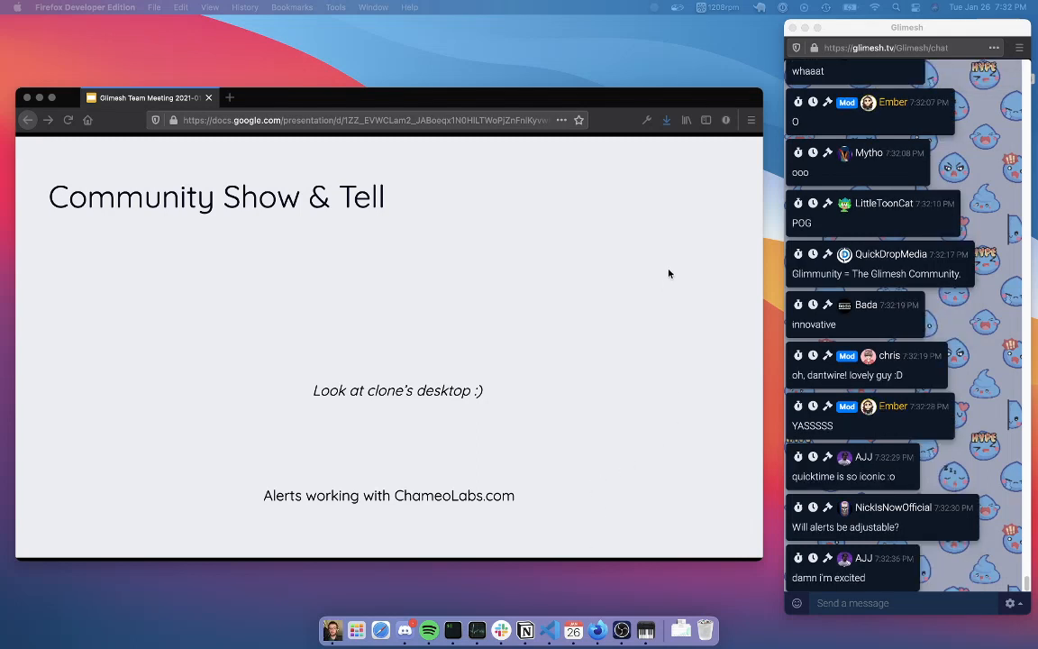
{"action": "mouse_move", "coordinate": [858, 534]}
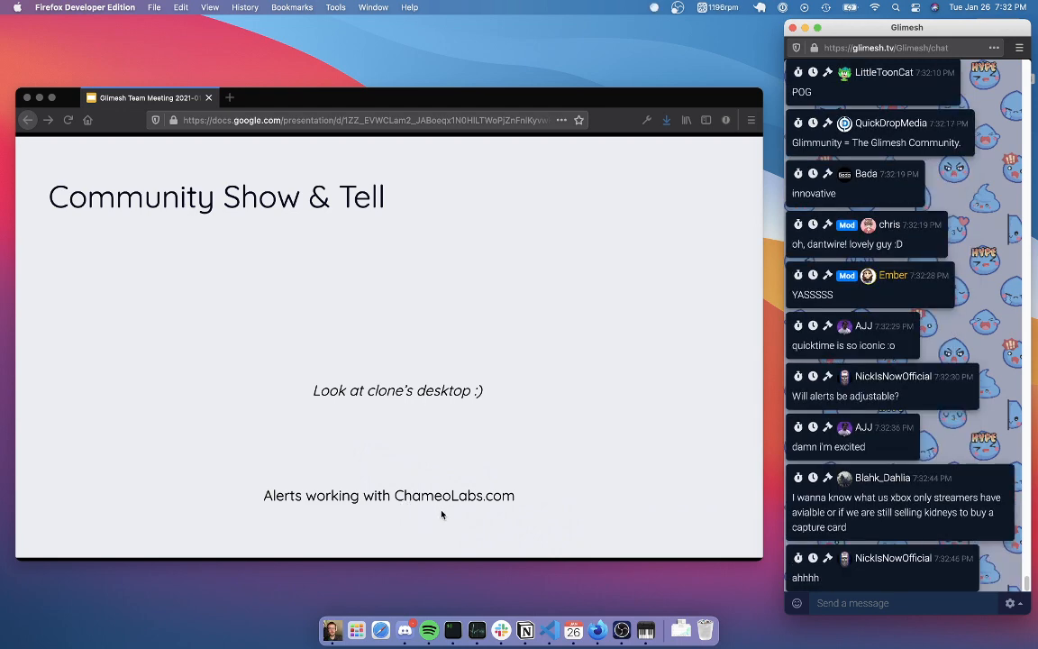
{"action": "scroll", "scroll_direction": "down", "scroll_amount": 3}
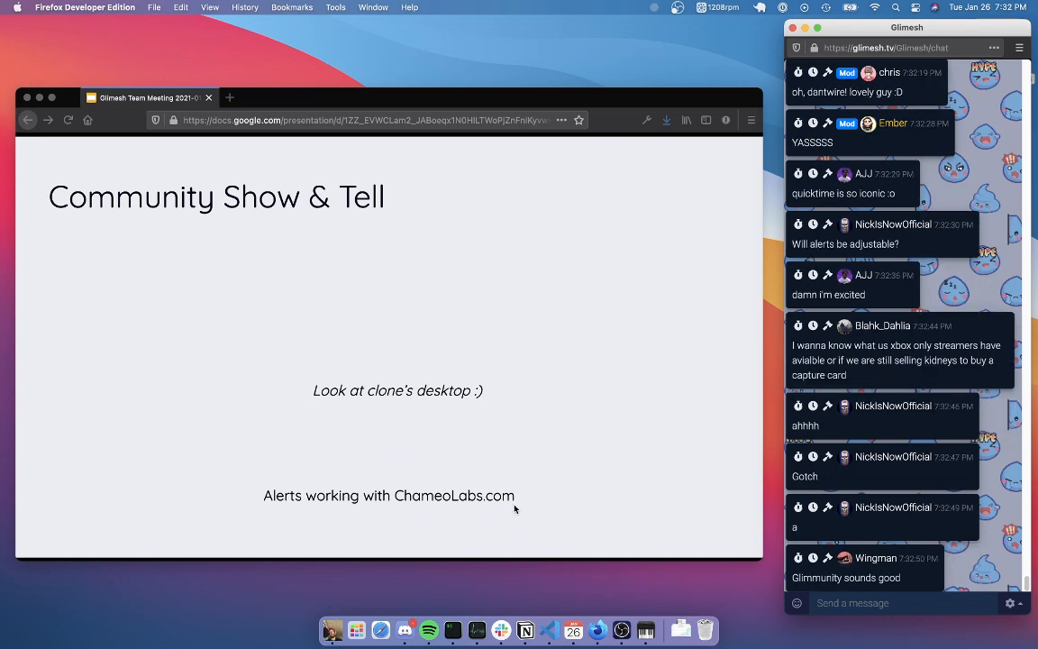
{"action": "scroll", "scroll_direction": "down", "scroll_amount": 3}
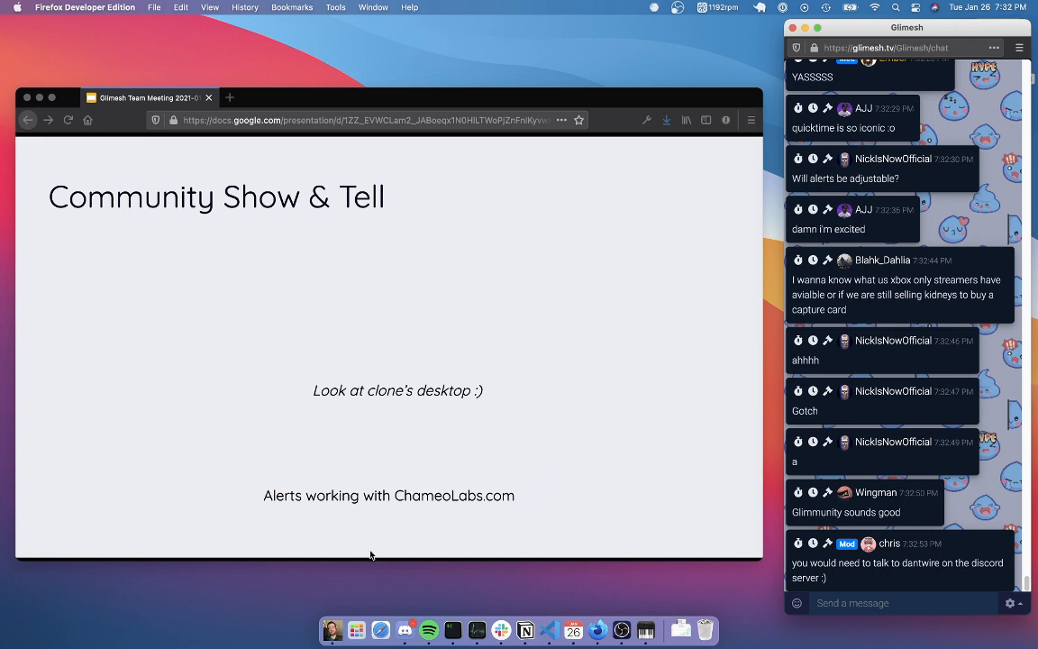
{"action": "scroll", "scroll_direction": "down", "scroll_amount": 3}
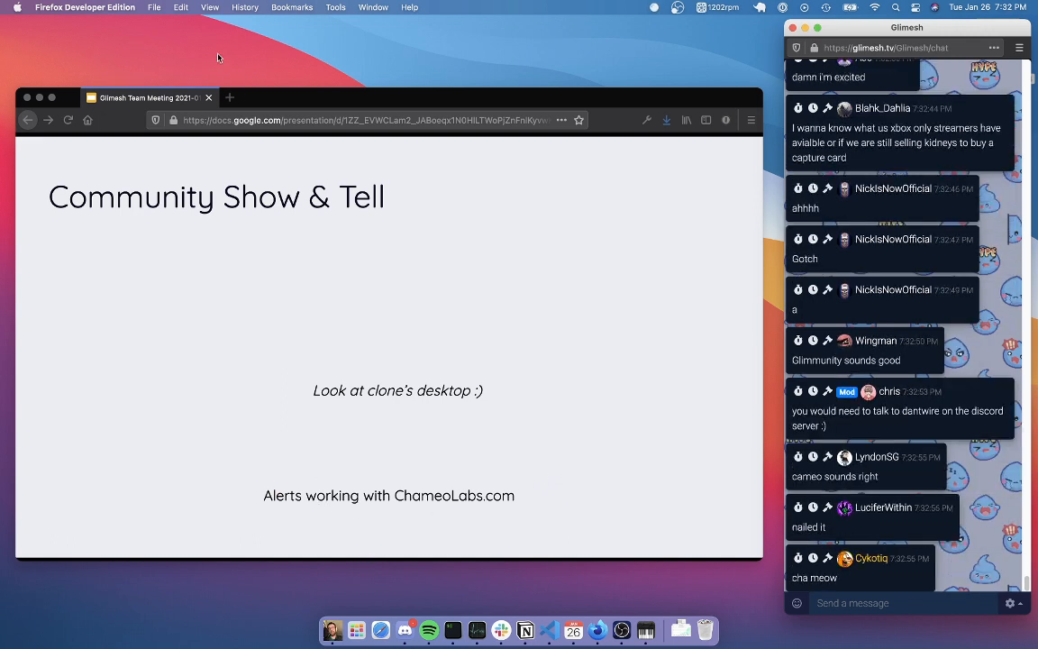
{"action": "mouse_move", "coordinate": [354, 574]}
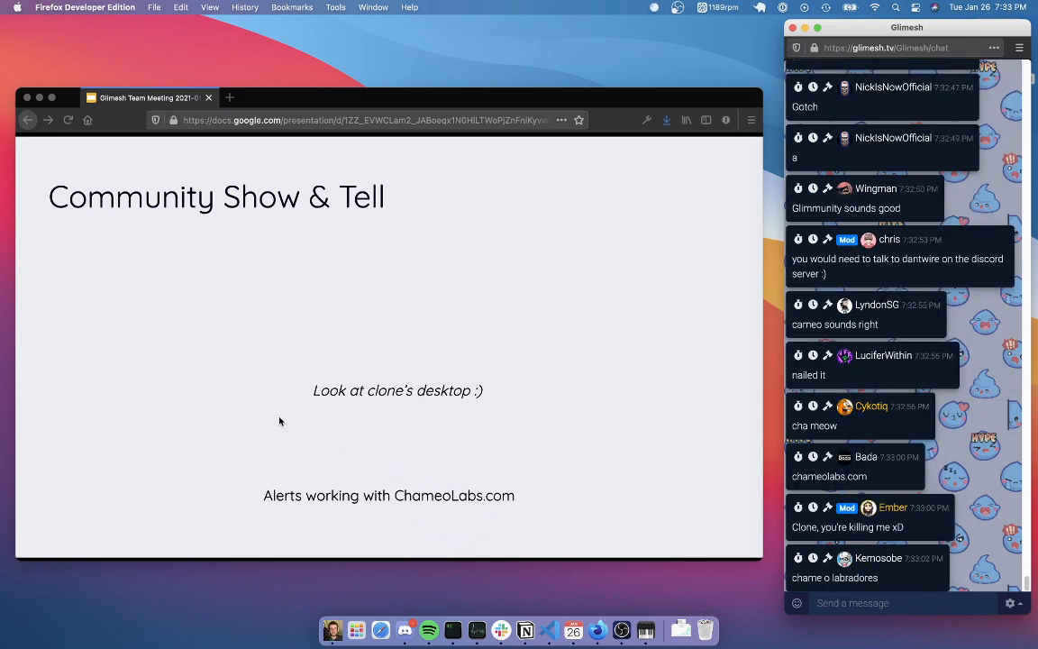
{"action": "mouse_move", "coordinate": [580, 155]}
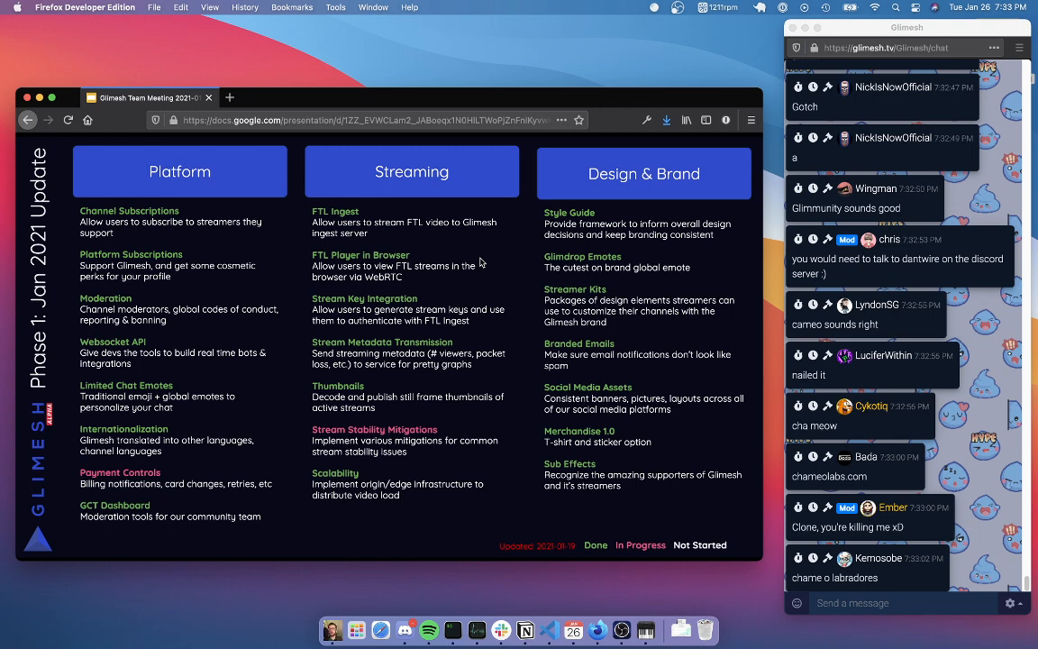
Advance through the Phase 1 Jan 2021 roadmap slide and land back on the Glimesh Team Meeting title slide.
{"action": "scroll", "scroll_direction": "down", "scroll_amount": 3}
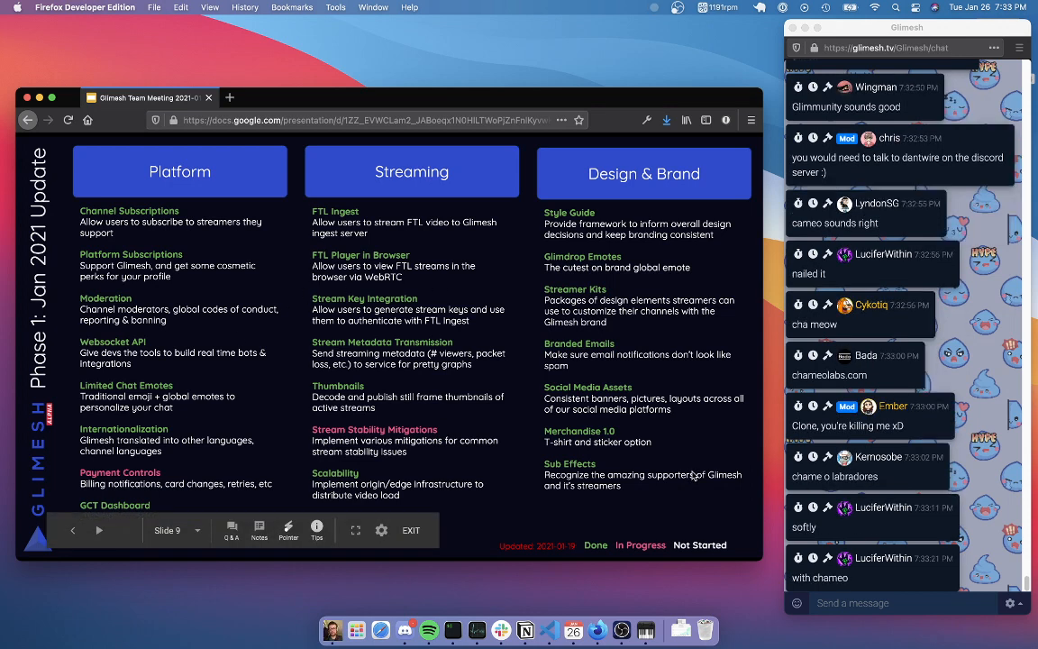
{"action": "scroll", "scroll_direction": "down", "scroll_amount": 3}
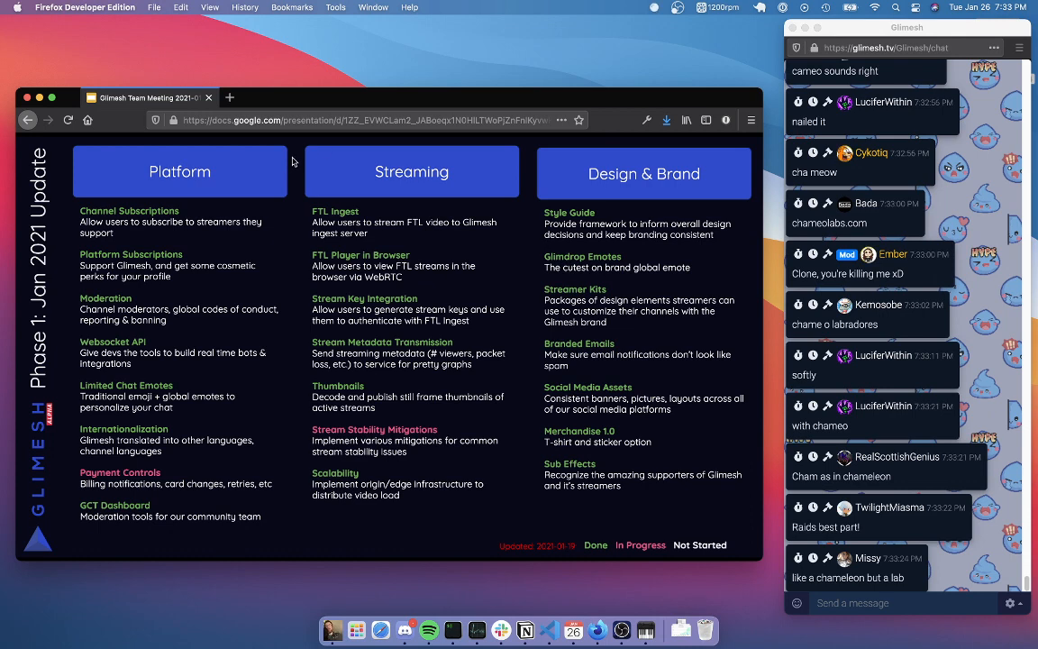
{"action": "mouse_move", "coordinate": [248, 144]}
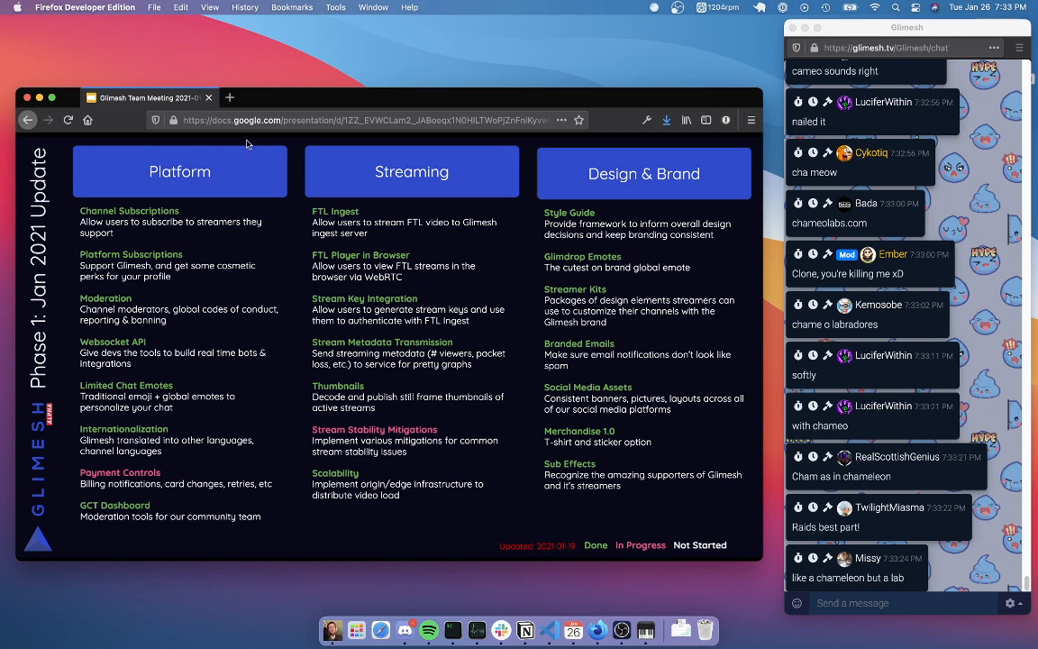
{"action": "mouse_move", "coordinate": [202, 212]}
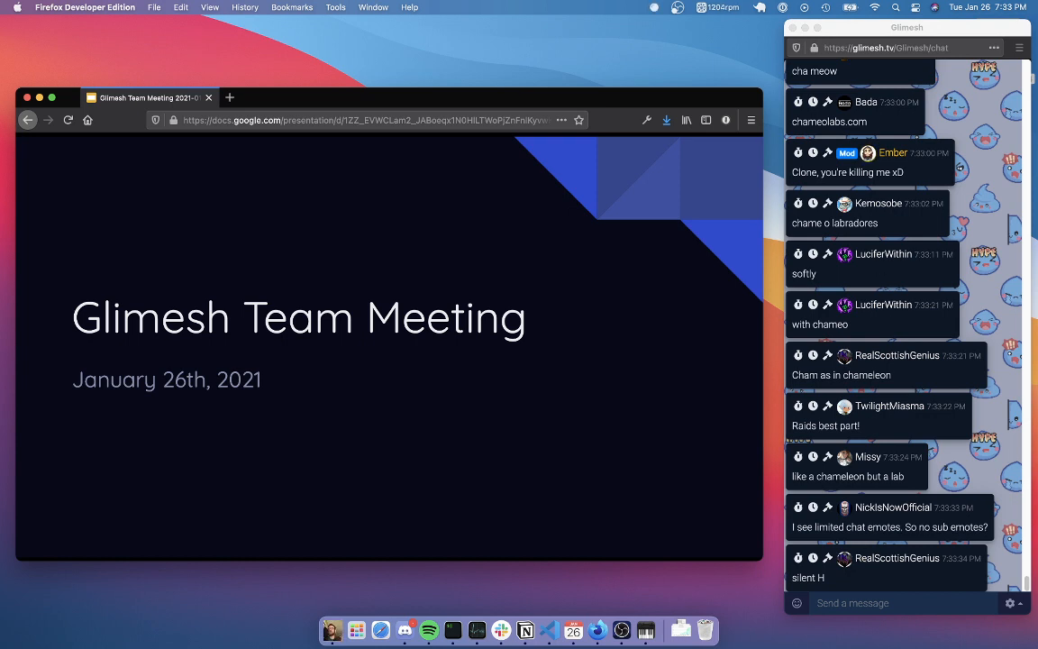
{"action": "scroll", "scroll_direction": "down", "scroll_amount": 3}
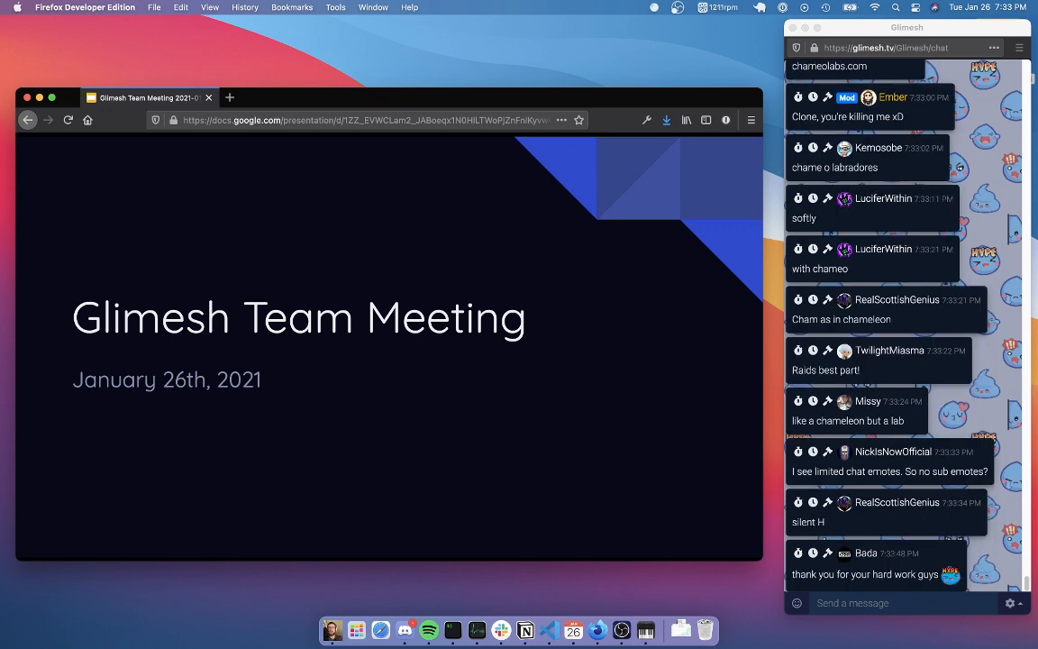
{"action": "scroll", "scroll_direction": "down", "scroll_amount": 3}
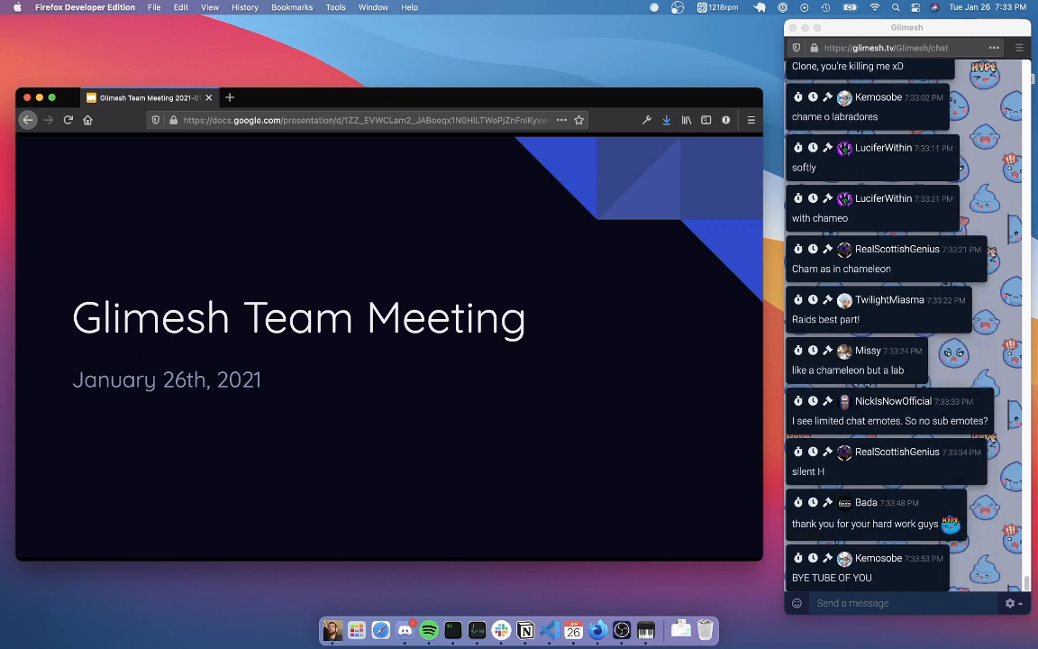